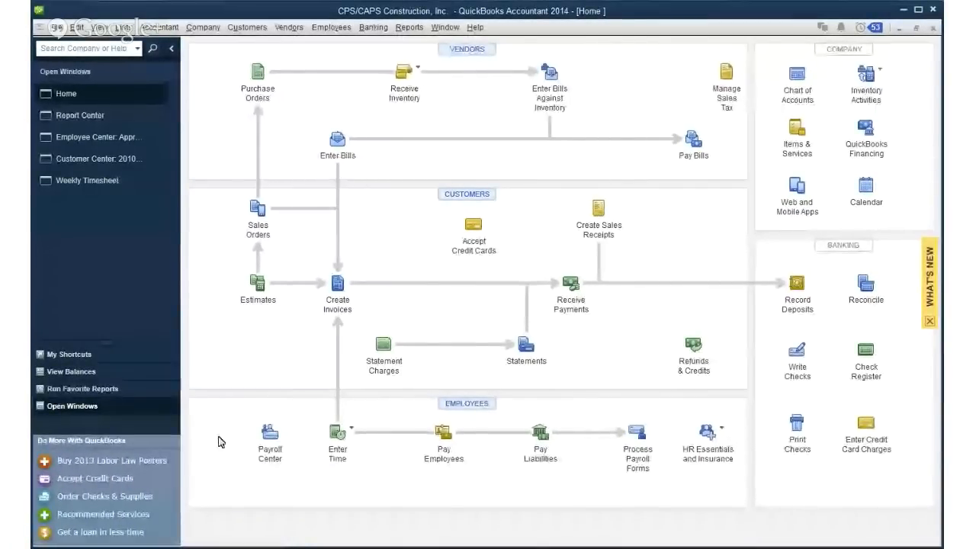
mouse_move(124, 265)
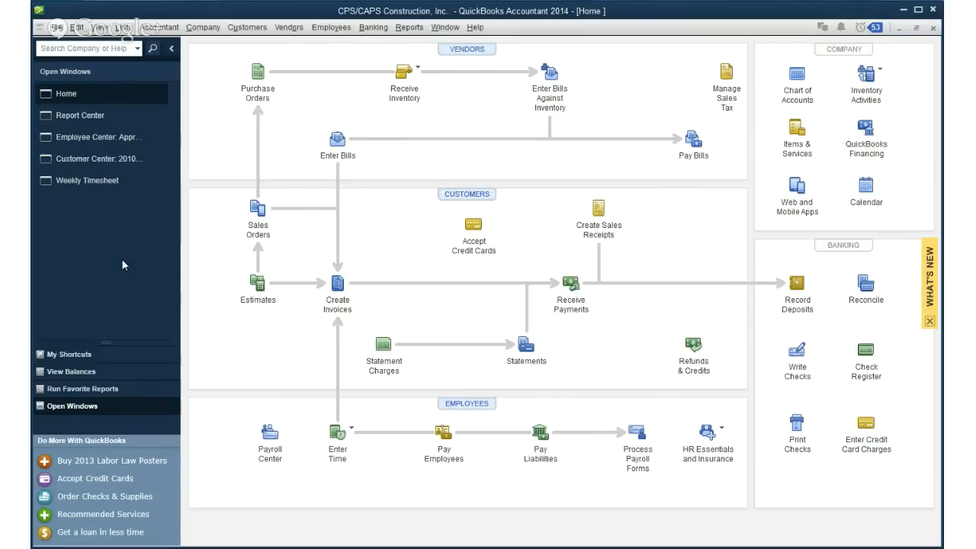
mouse_move(147, 248)
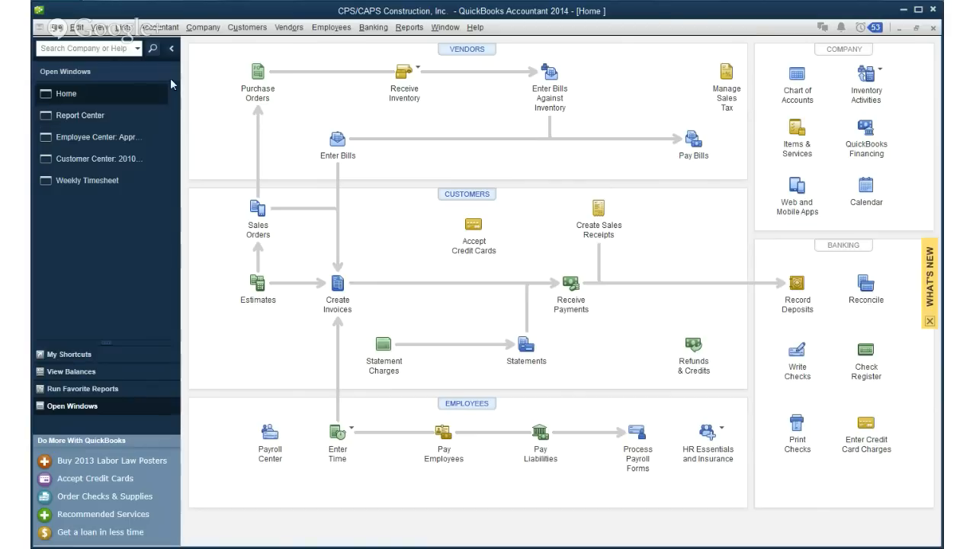
mouse_move(129, 301)
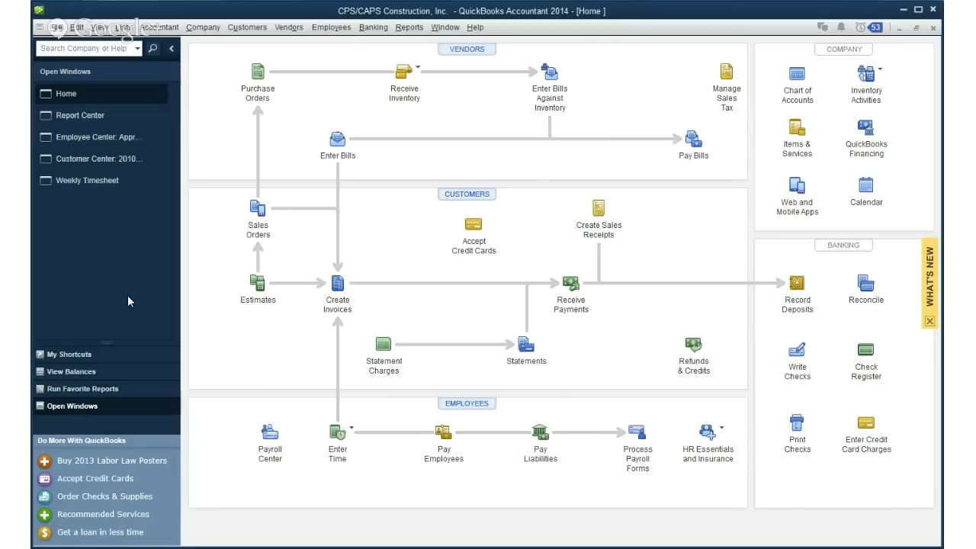
mouse_move(128, 313)
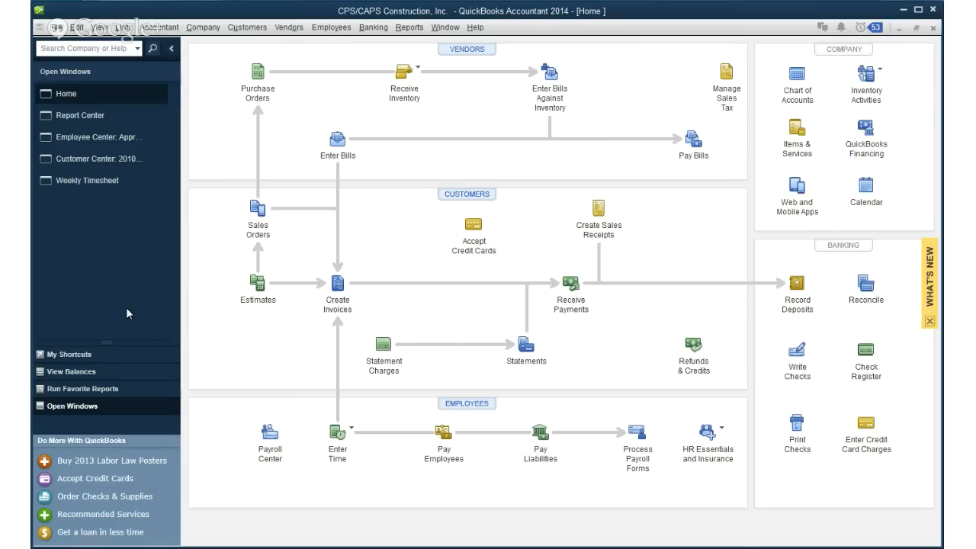
mouse_move(132, 307)
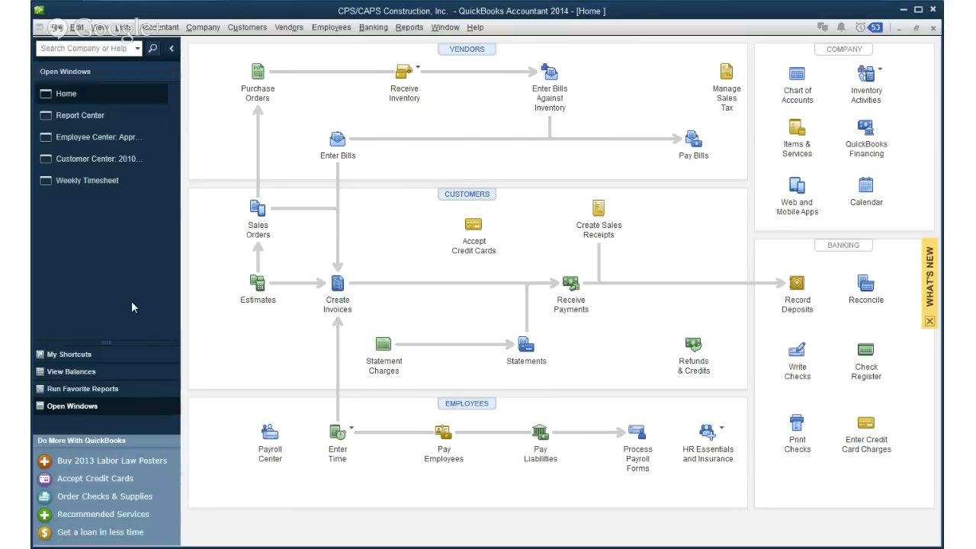
mouse_move(140, 285)
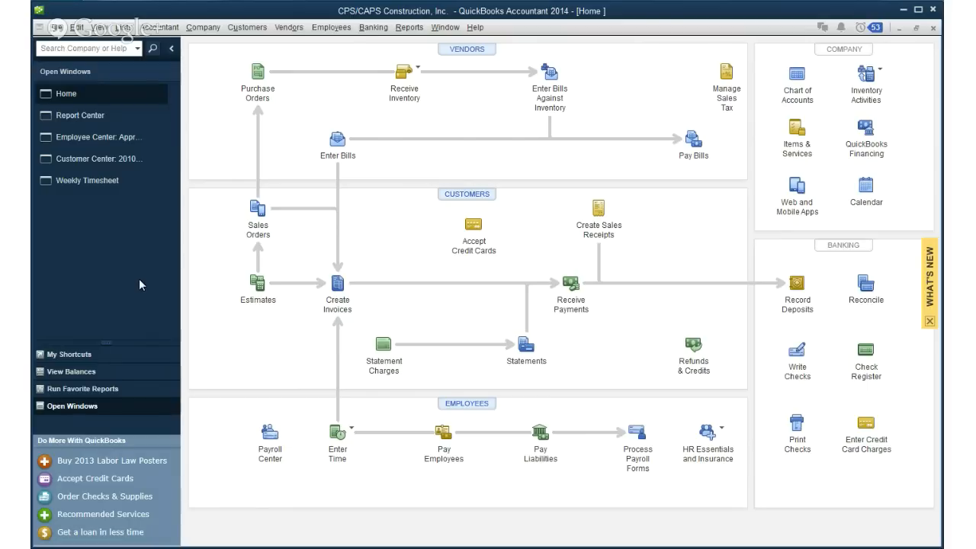
mouse_move(137, 289)
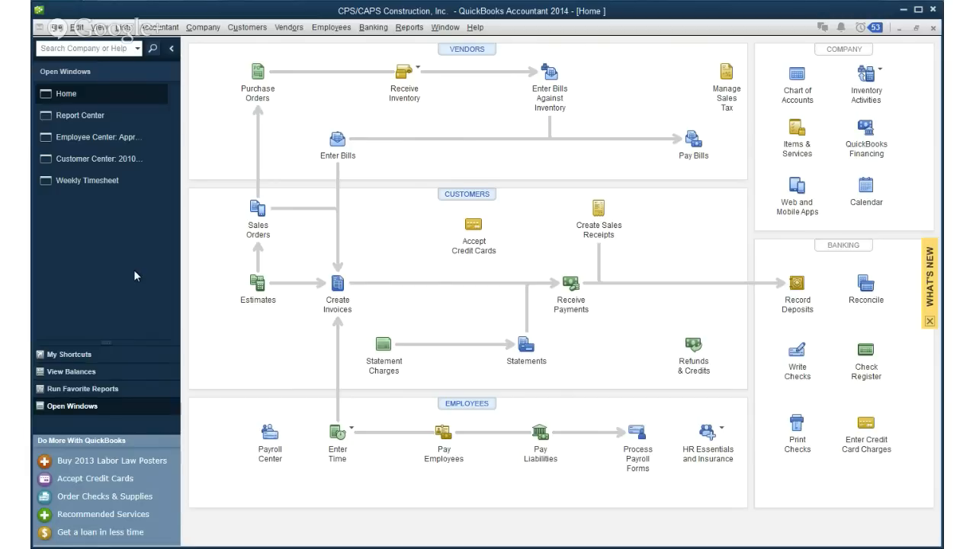
mouse_move(183, 72)
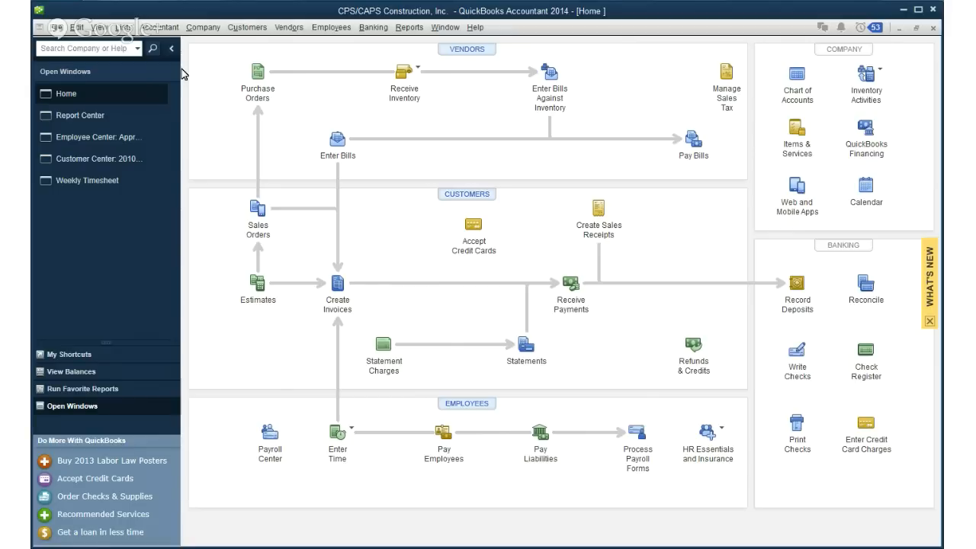
mouse_move(190, 13)
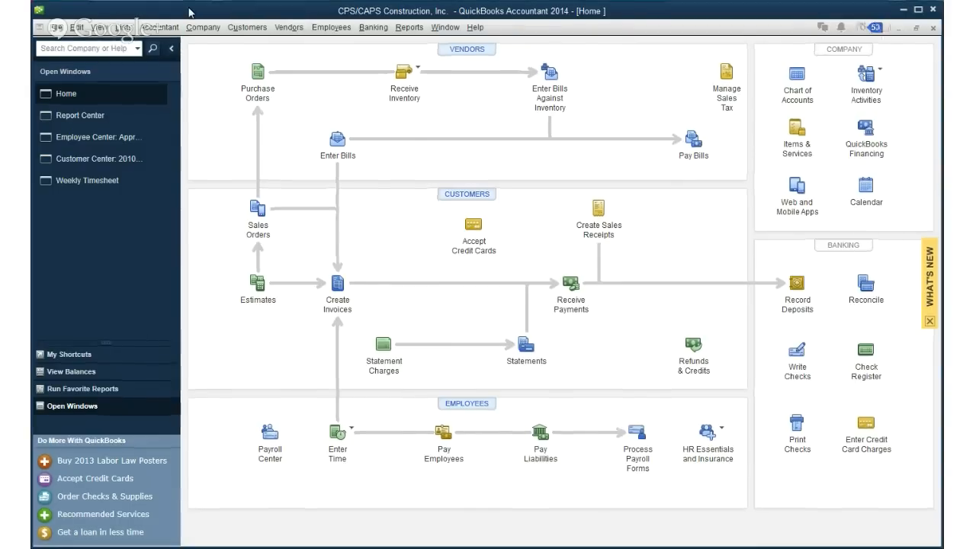
mouse_move(219, 12)
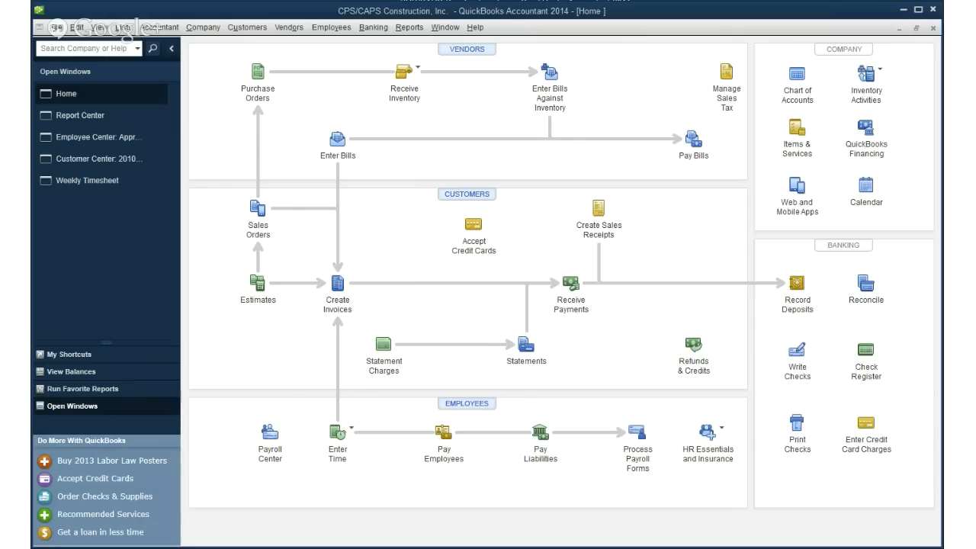
mouse_move(55, 314)
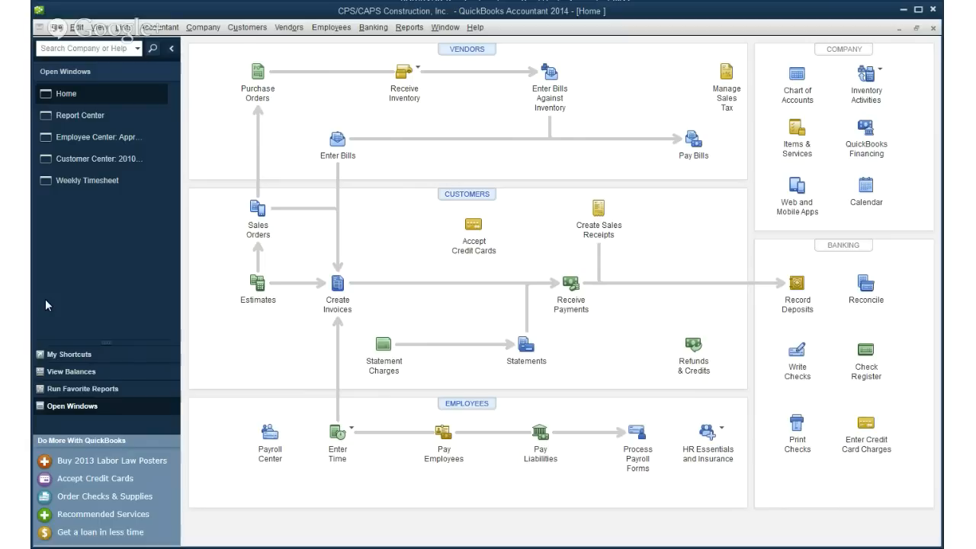
mouse_move(59, 290)
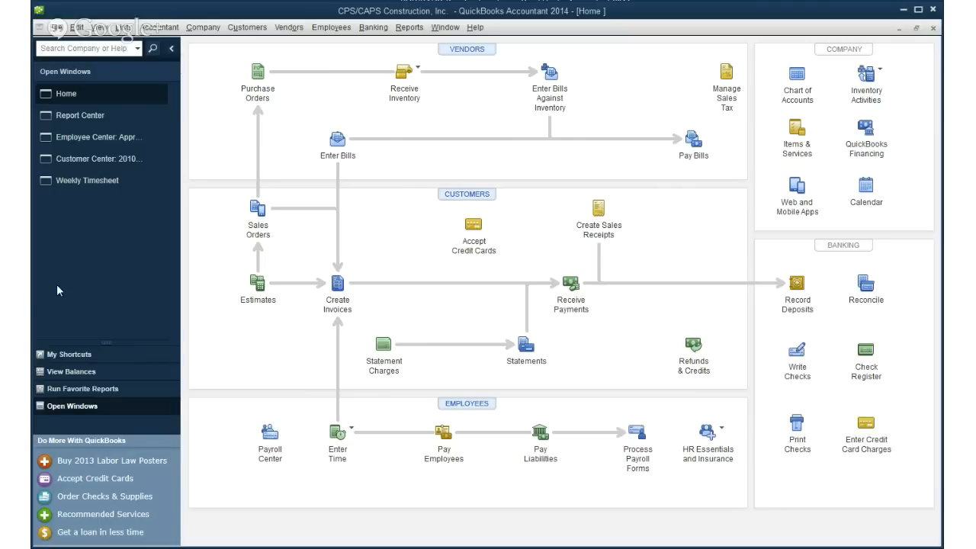
mouse_move(55, 293)
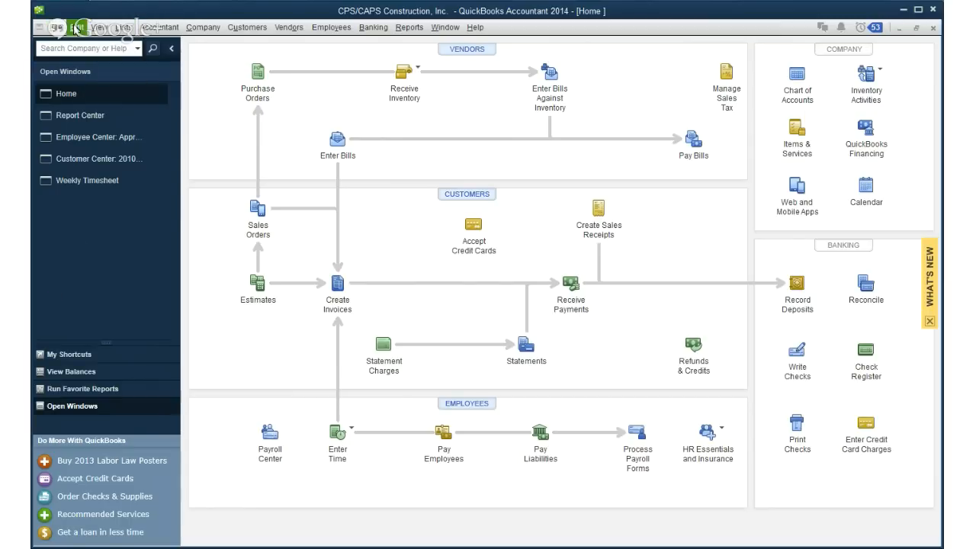
Open the Edit menu to reach Preferences over the Home page
click(77, 28)
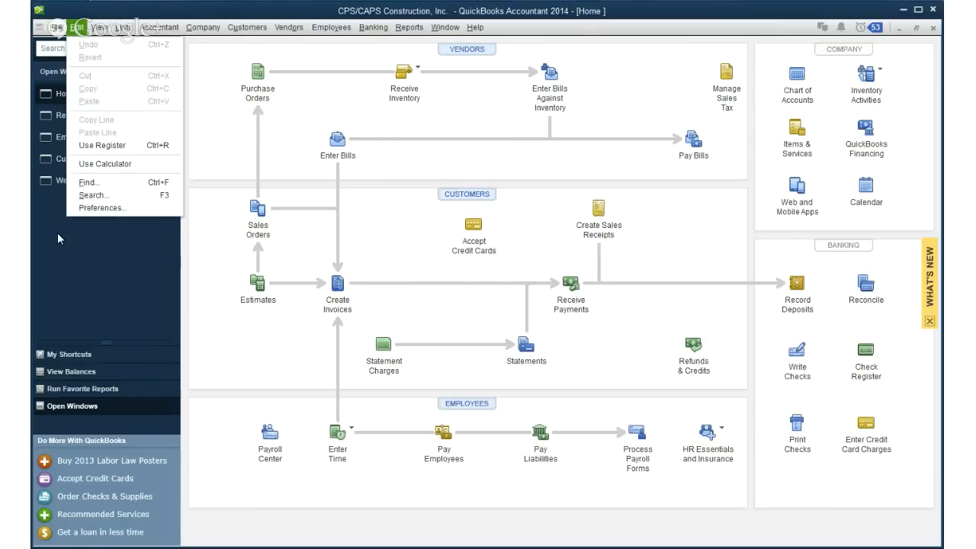
mouse_move(101, 208)
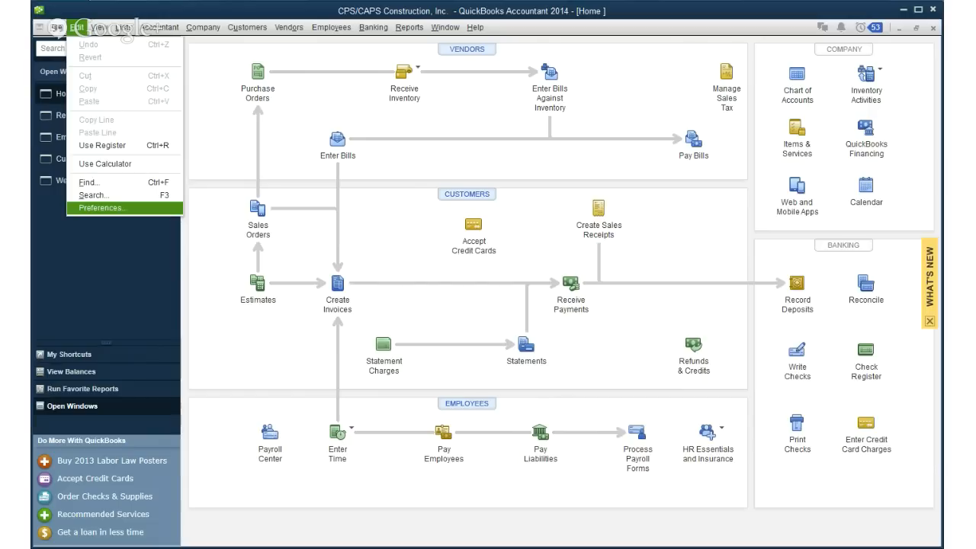
Open Edit > Preferences and view the Desktop View settings
click(101, 208)
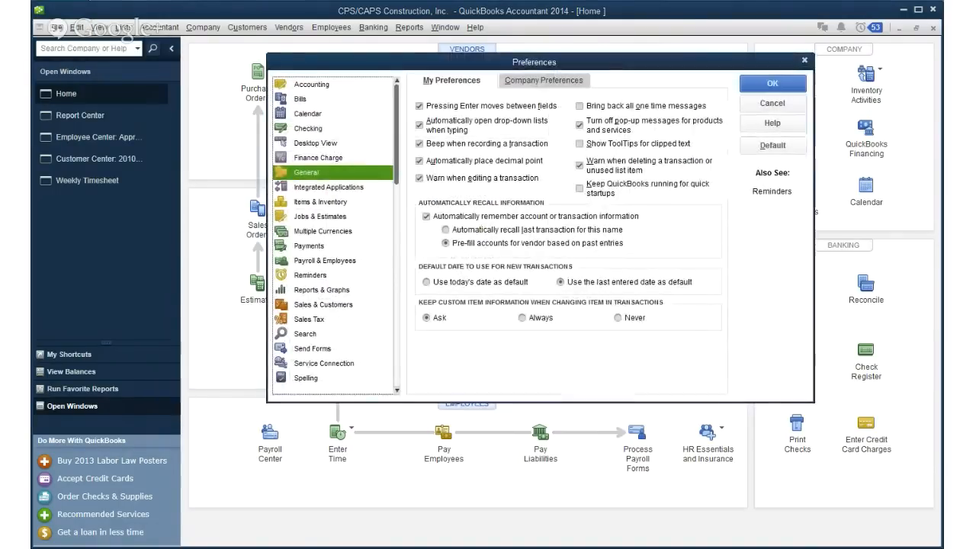
click(315, 143)
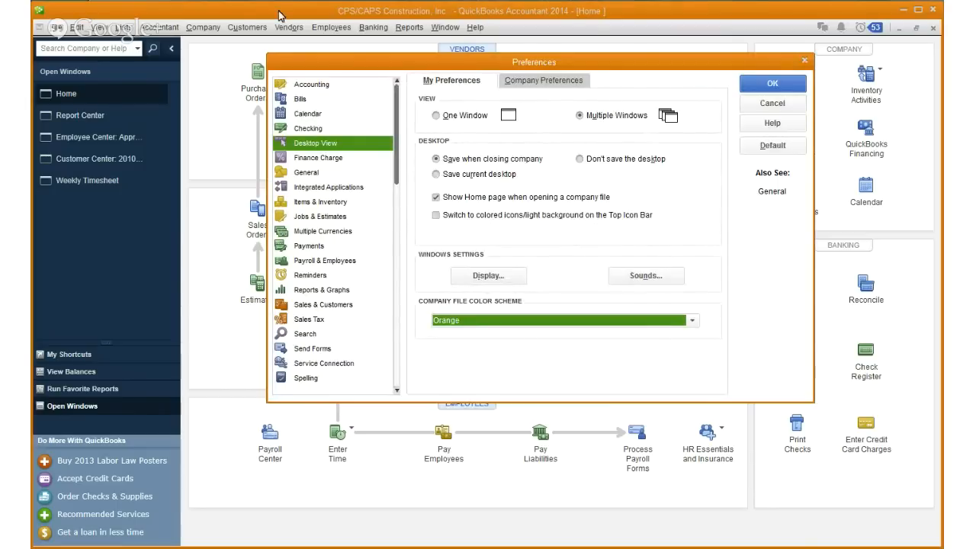
mouse_move(538, 24)
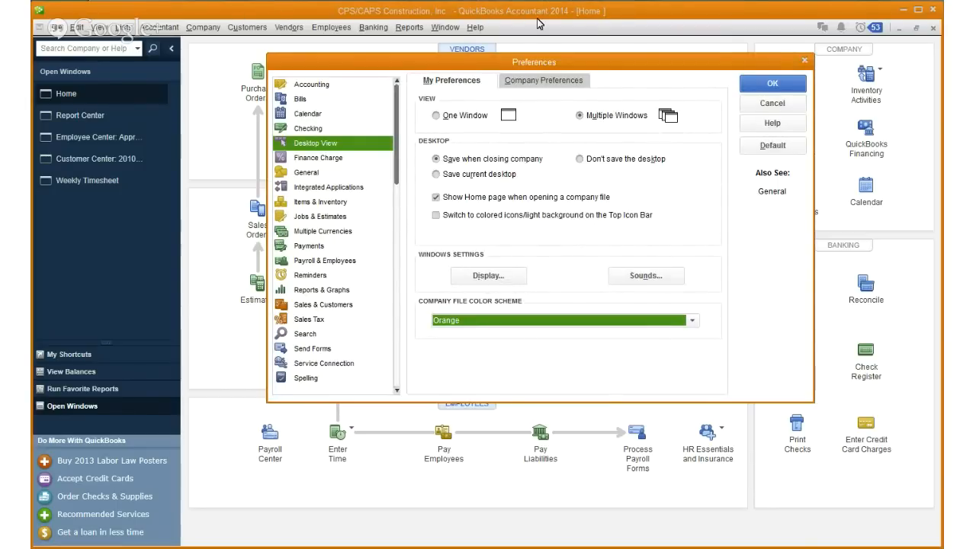
mouse_move(117, 188)
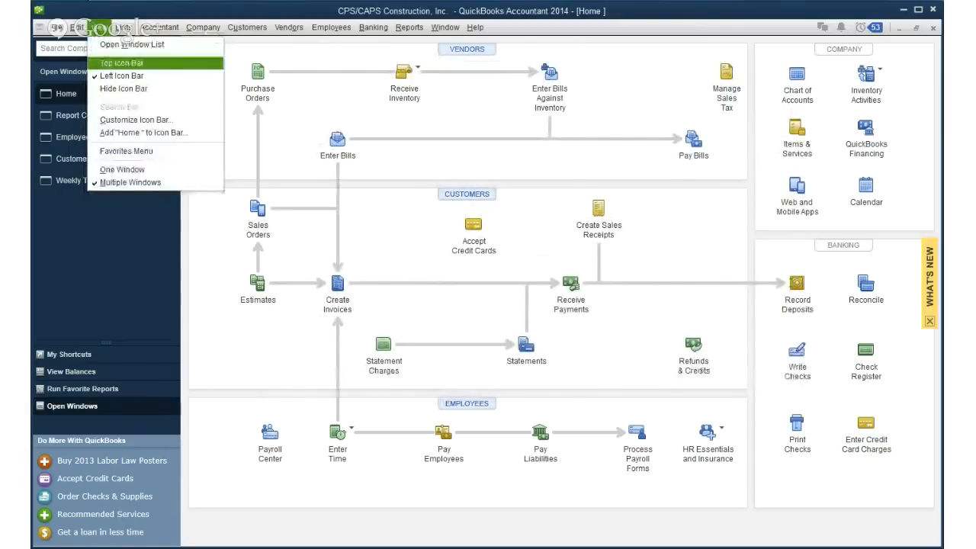
Switch the icon bar to Top Icon Bar, across the window
click(122, 63)
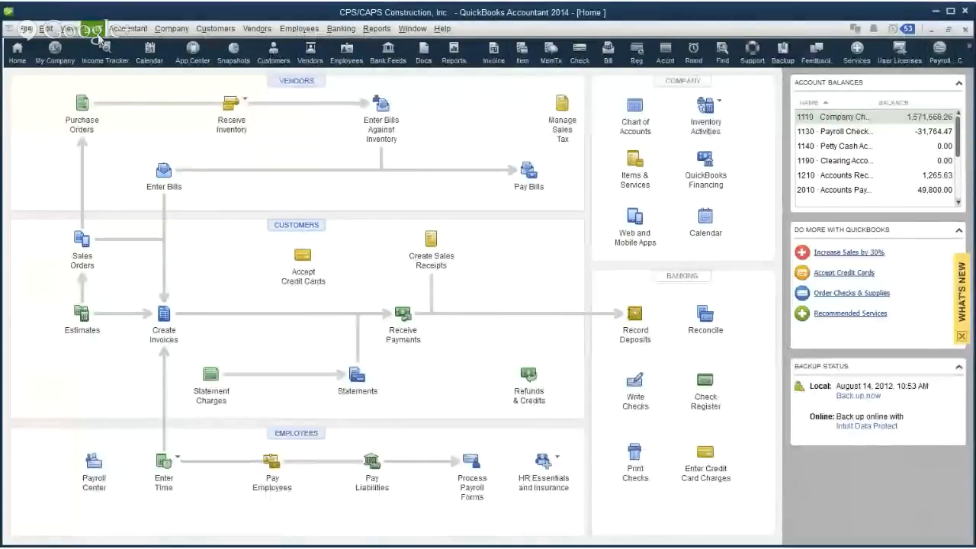
Turn on the Open Window List beside the Home page from View
click(71, 28)
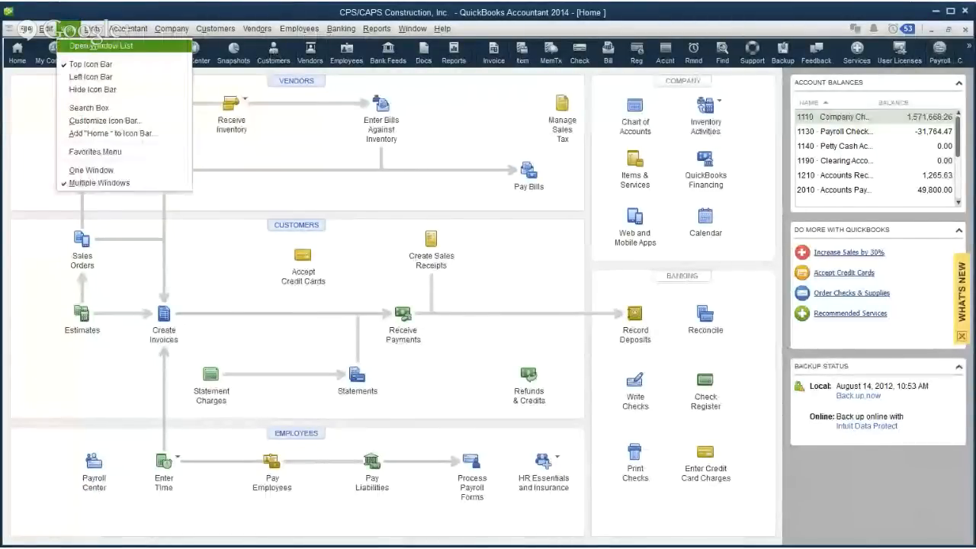
click(101, 46)
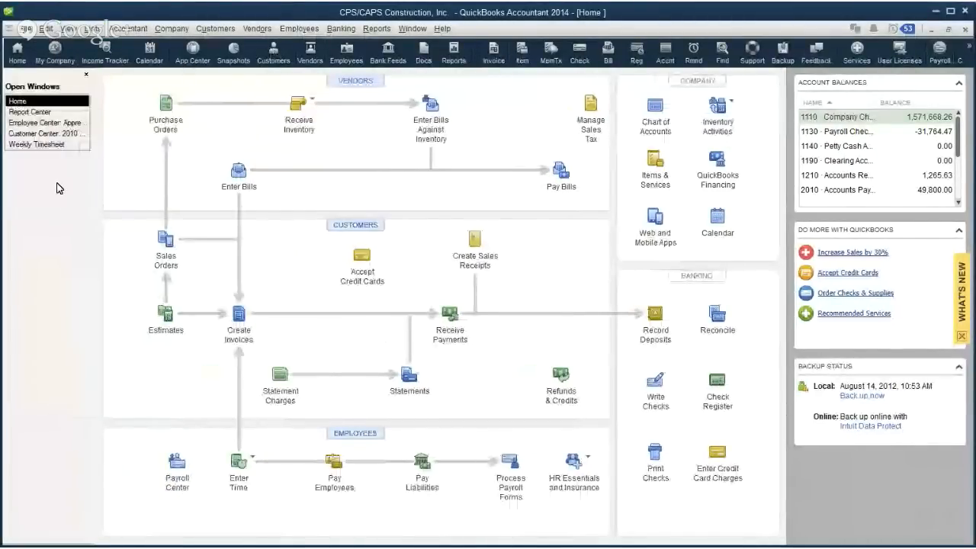
mouse_move(54, 239)
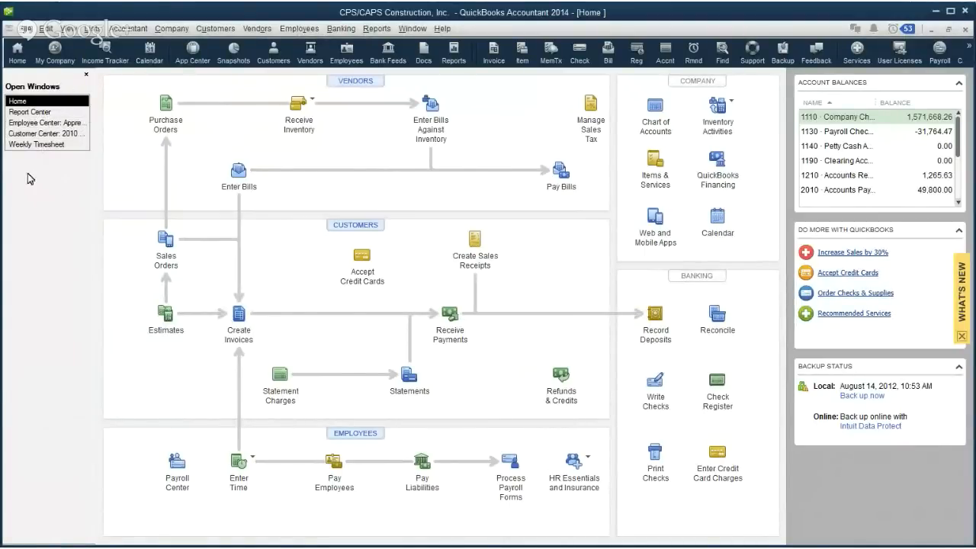
mouse_move(351, 163)
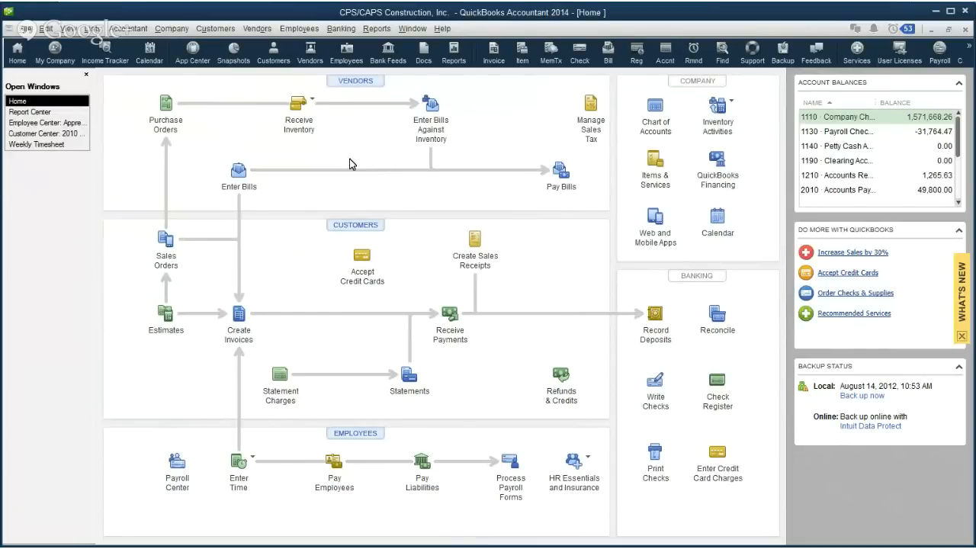
mouse_move(46, 192)
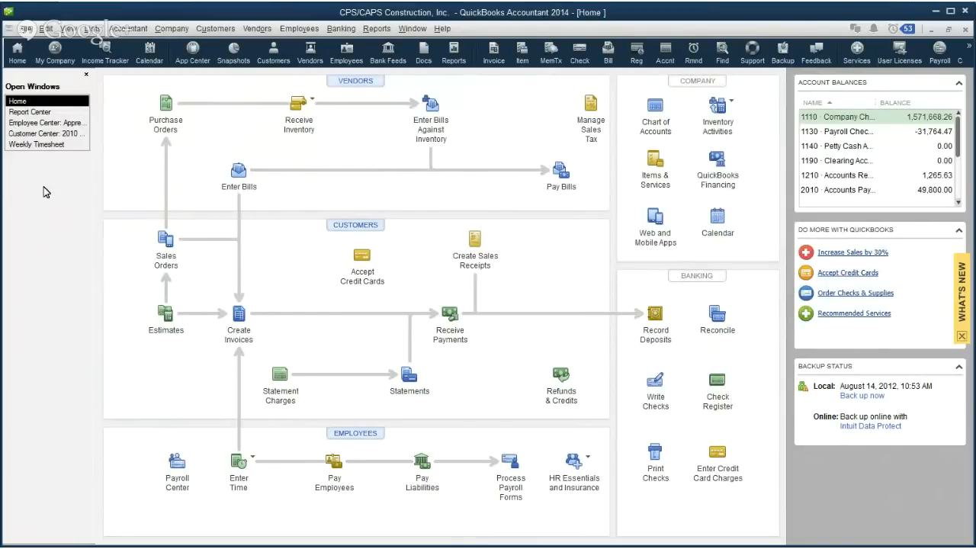
mouse_move(27, 172)
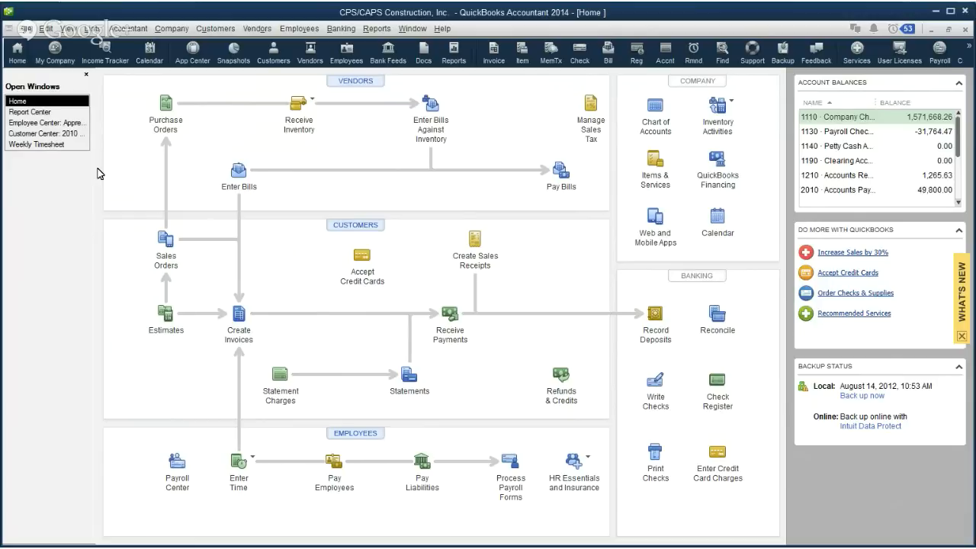
mouse_move(65, 188)
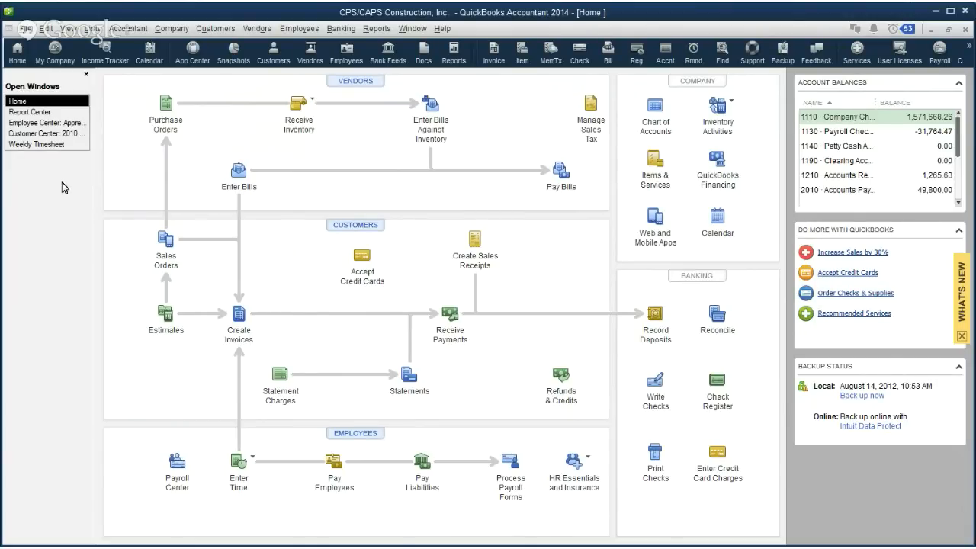
mouse_move(27, 78)
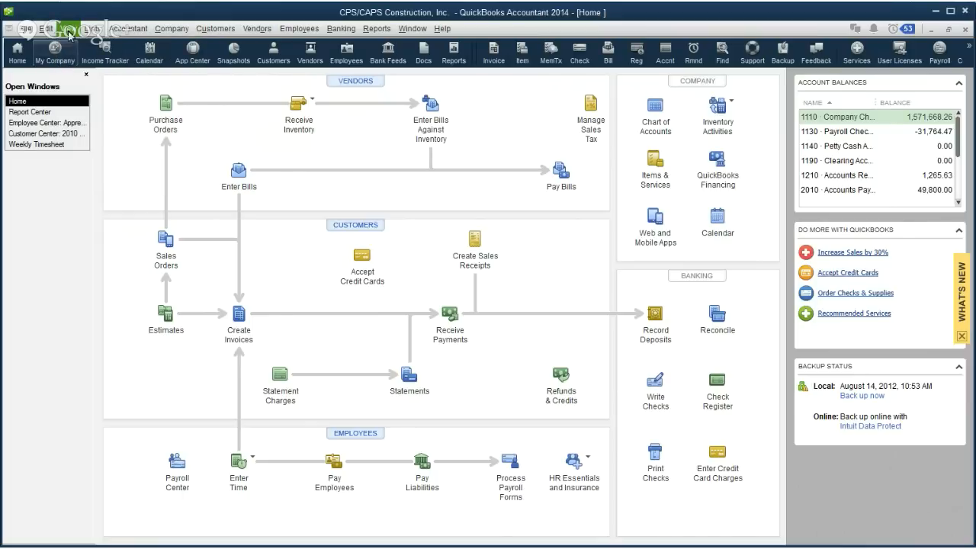
Choose View > Left Icon Bar to dock the icon bar left
click(91, 28)
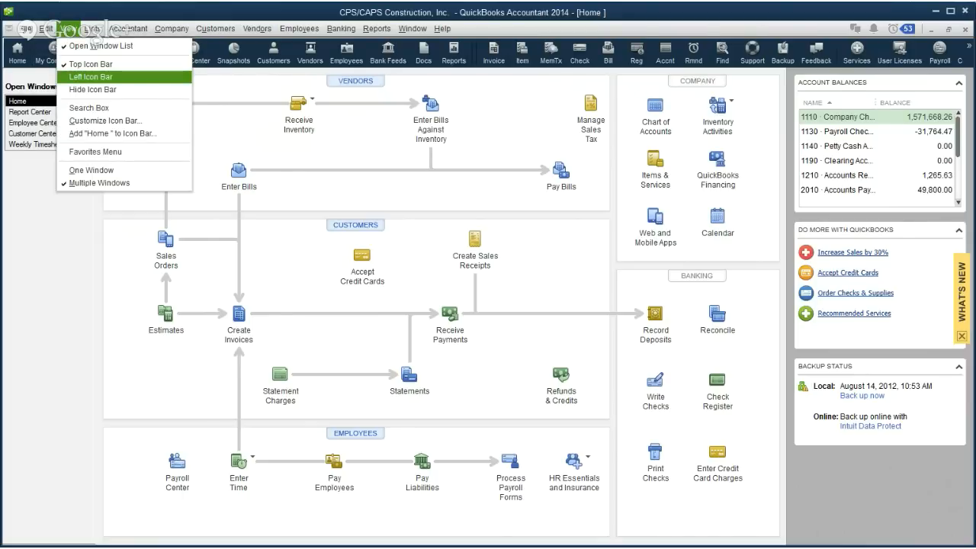
click(91, 77)
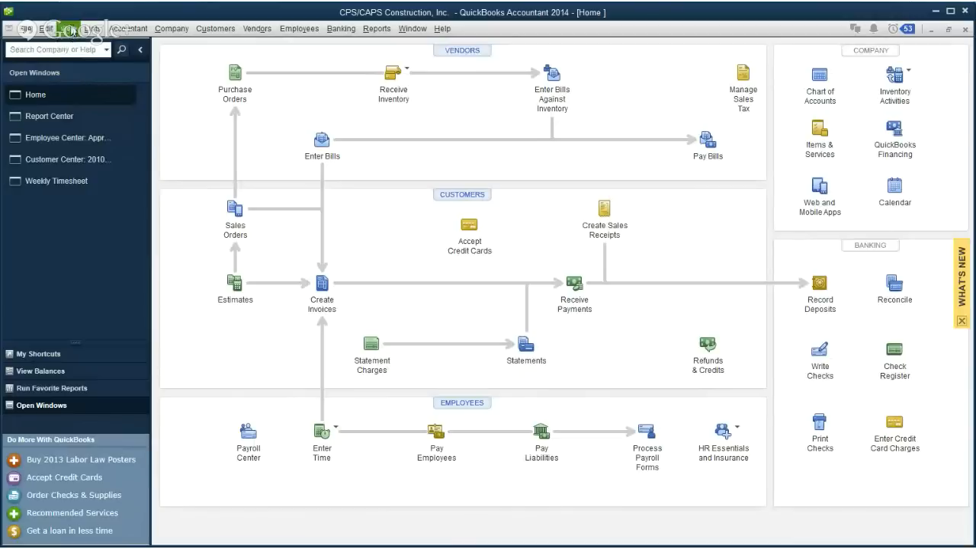
Restore the Top Icon Bar and redisplay the Open Window List from View
click(93, 28)
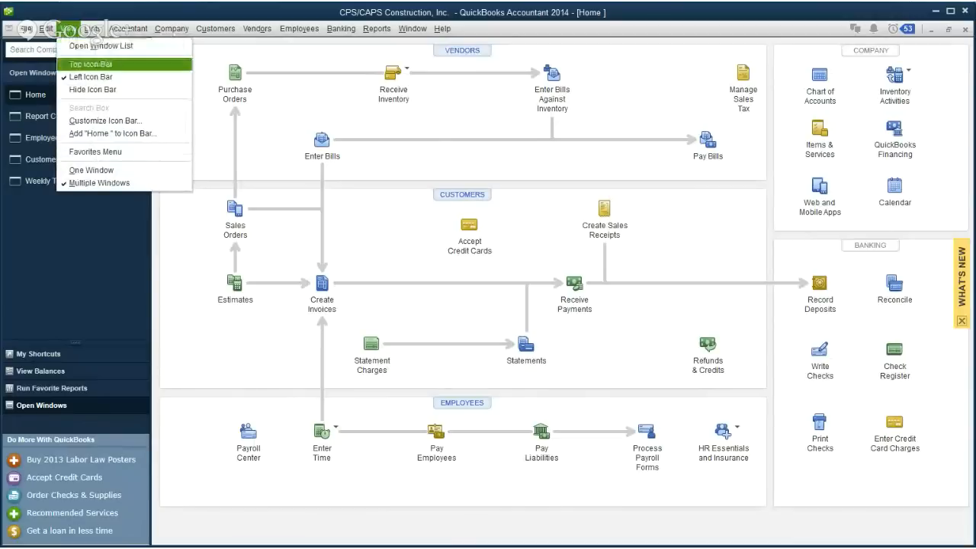
click(91, 64)
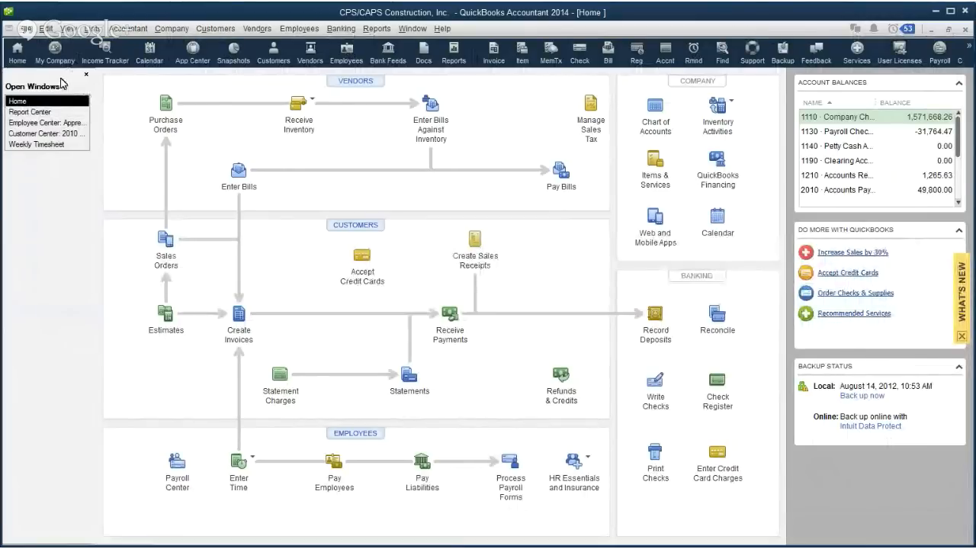
mouse_move(58, 238)
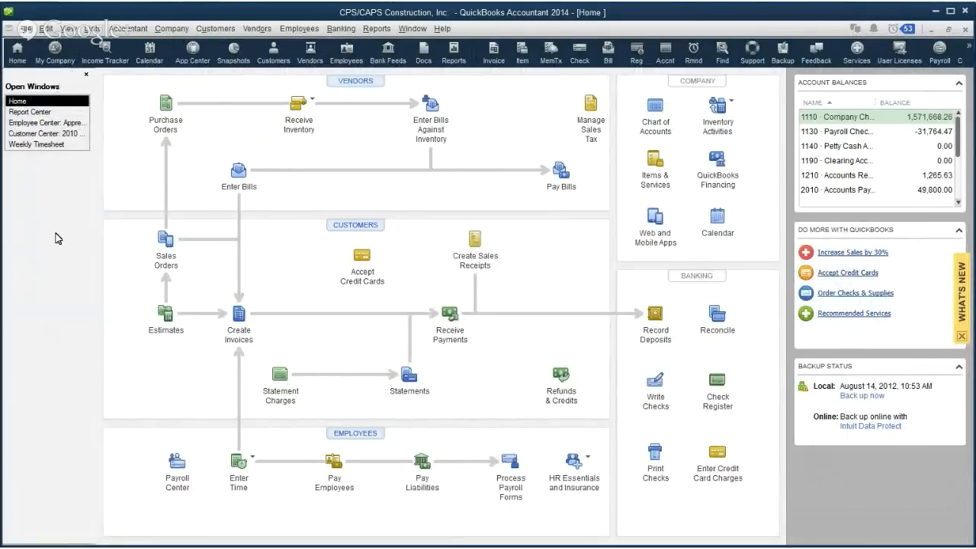
mouse_move(43, 253)
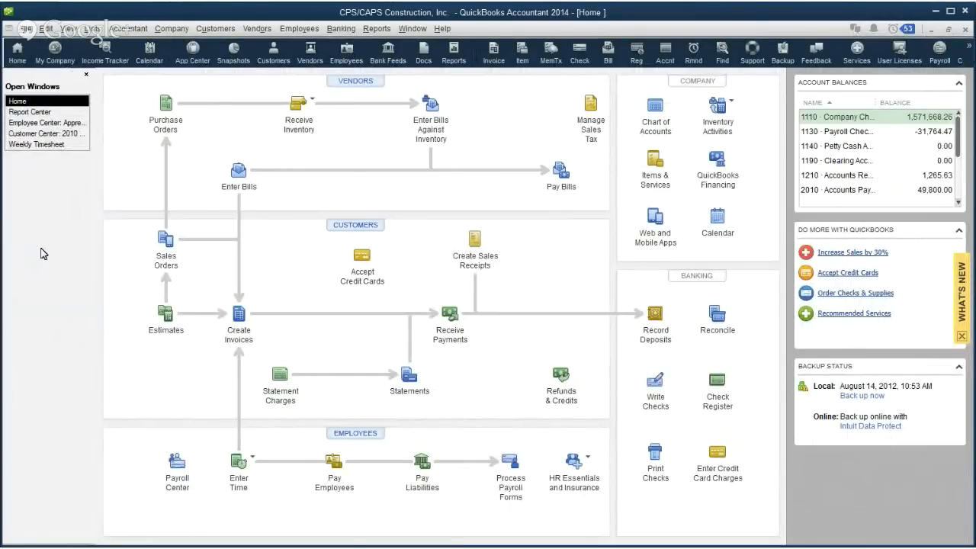
mouse_move(28, 278)
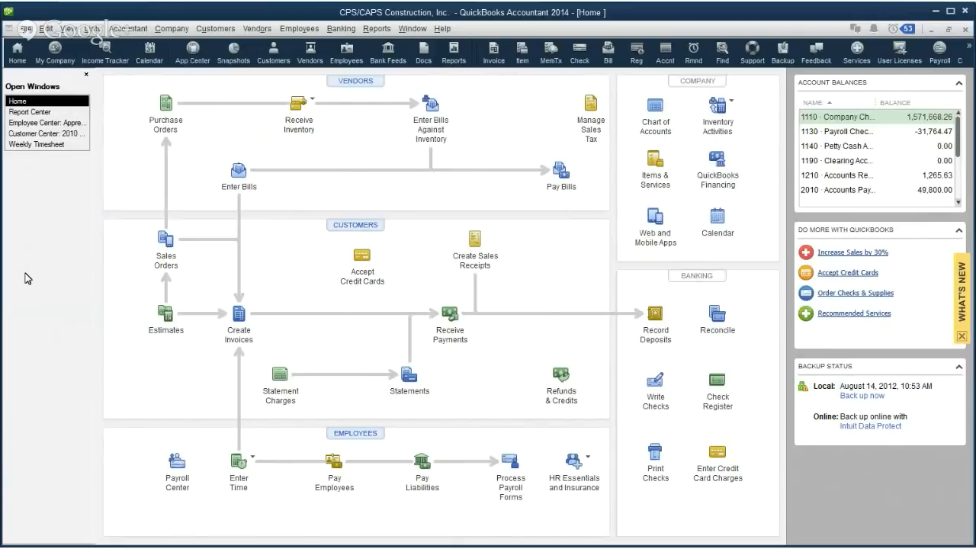
mouse_move(44, 255)
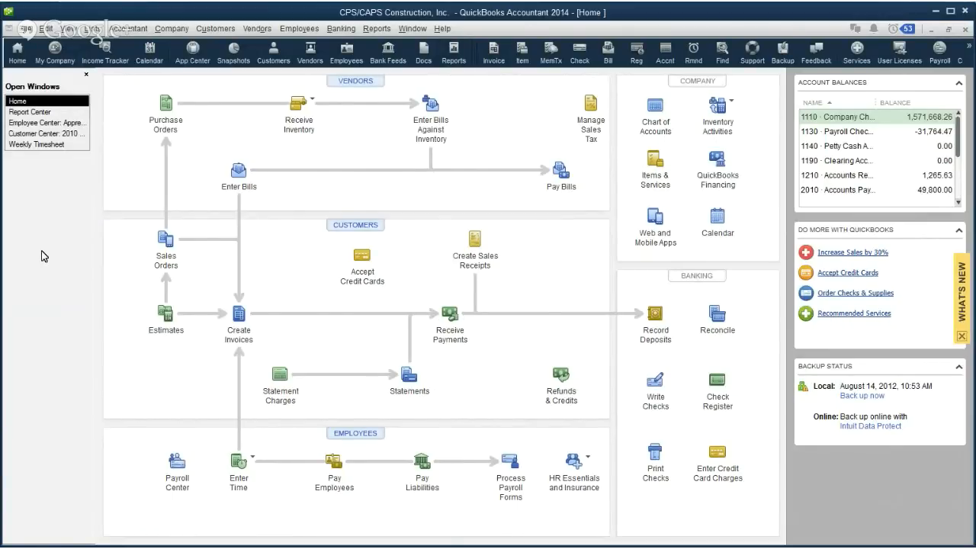
mouse_move(76, 213)
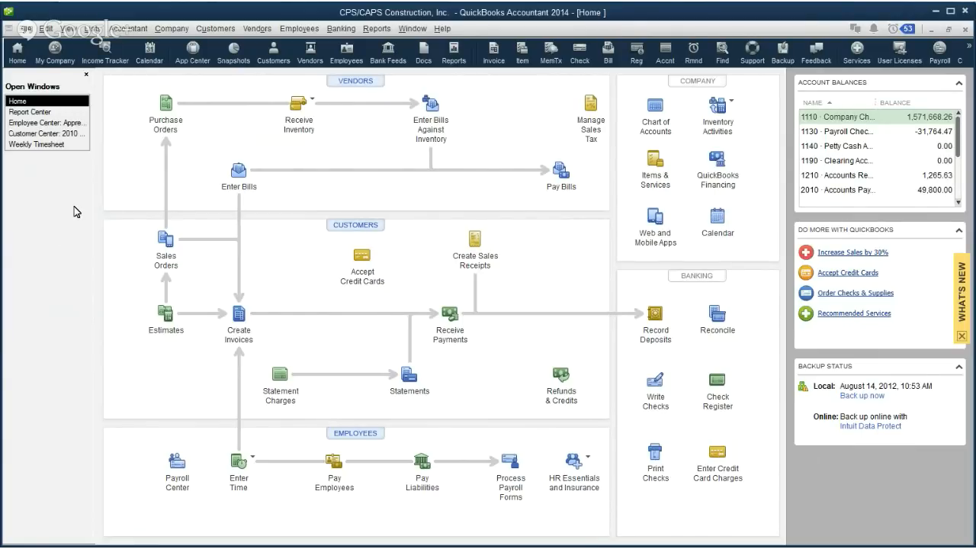
mouse_move(86, 80)
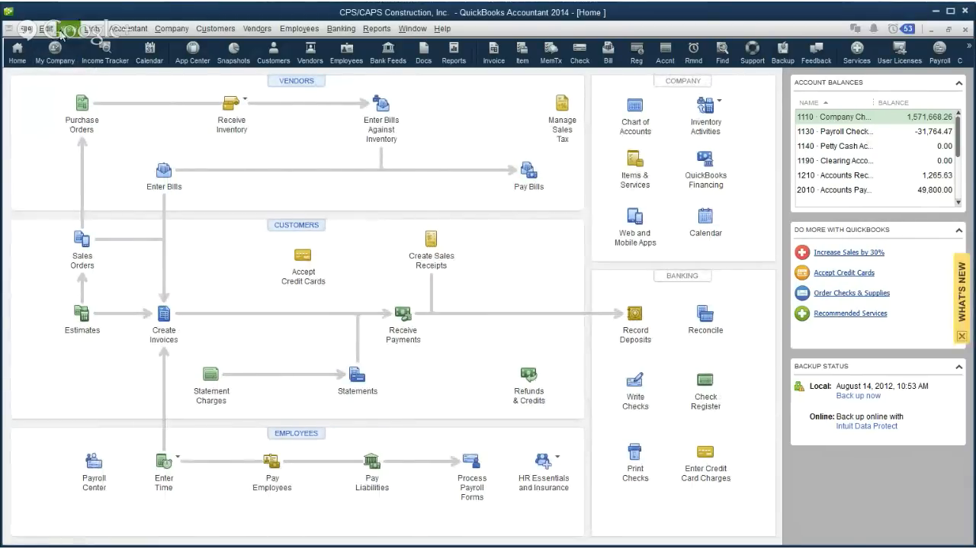
click(93, 28)
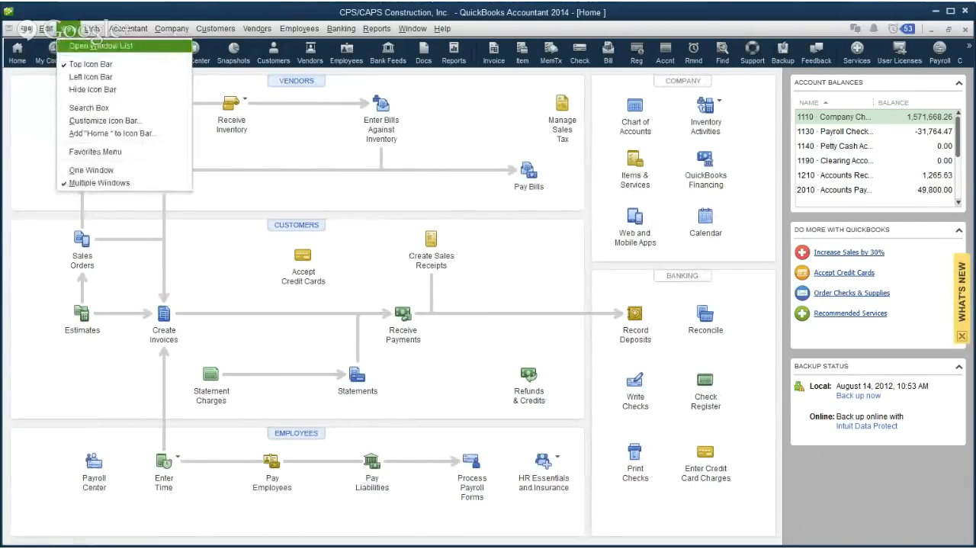
click(100, 46)
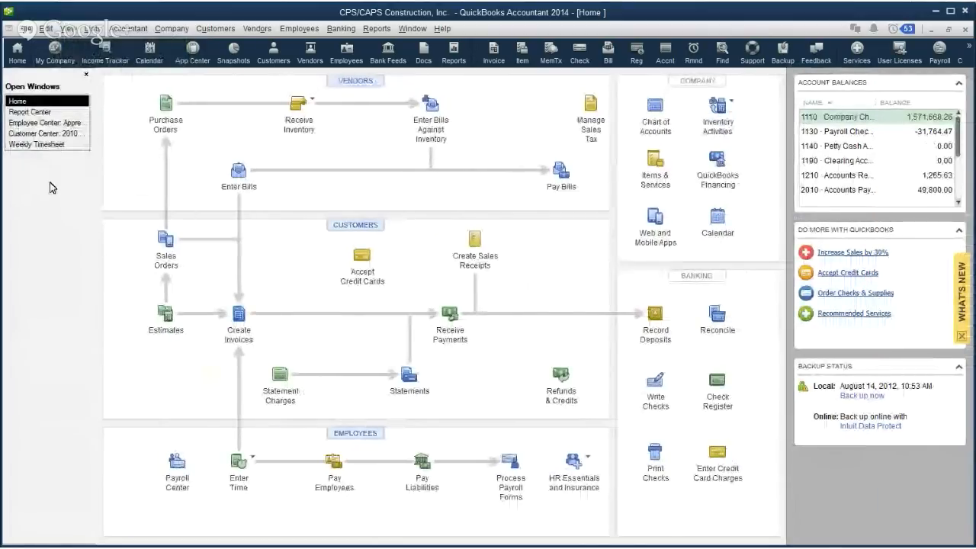
mouse_move(69, 179)
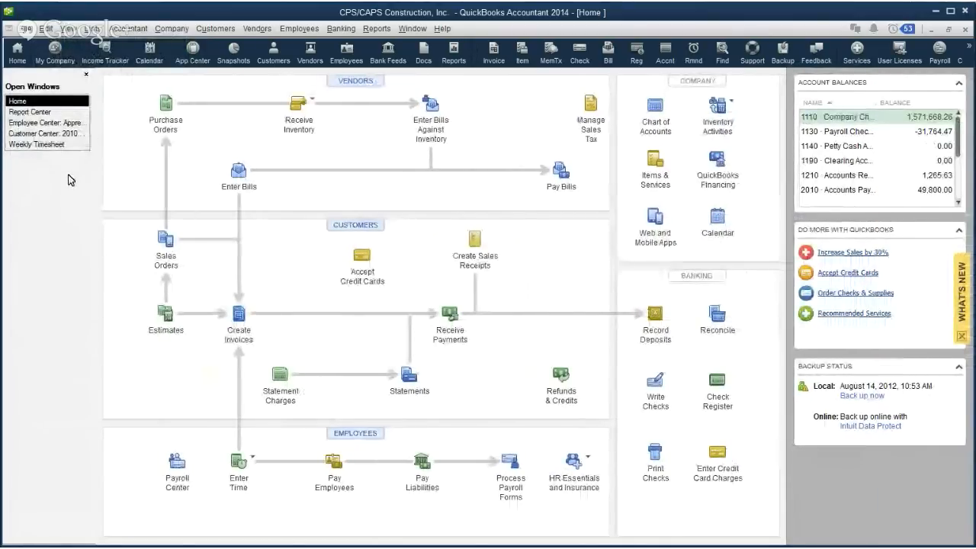
mouse_move(65, 187)
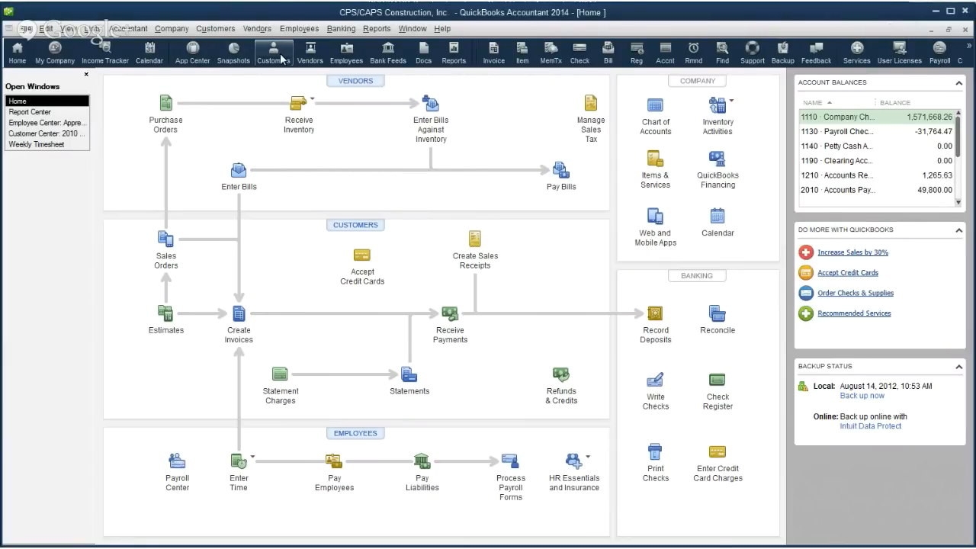
Open the Customer Center on the QuickBooks 2010 Test customer's transactions
click(273, 52)
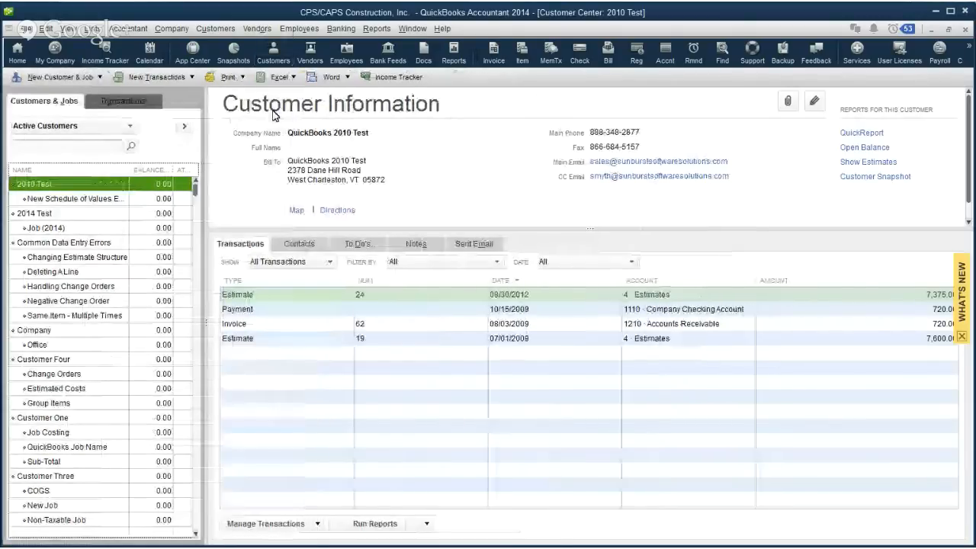
click(70, 28)
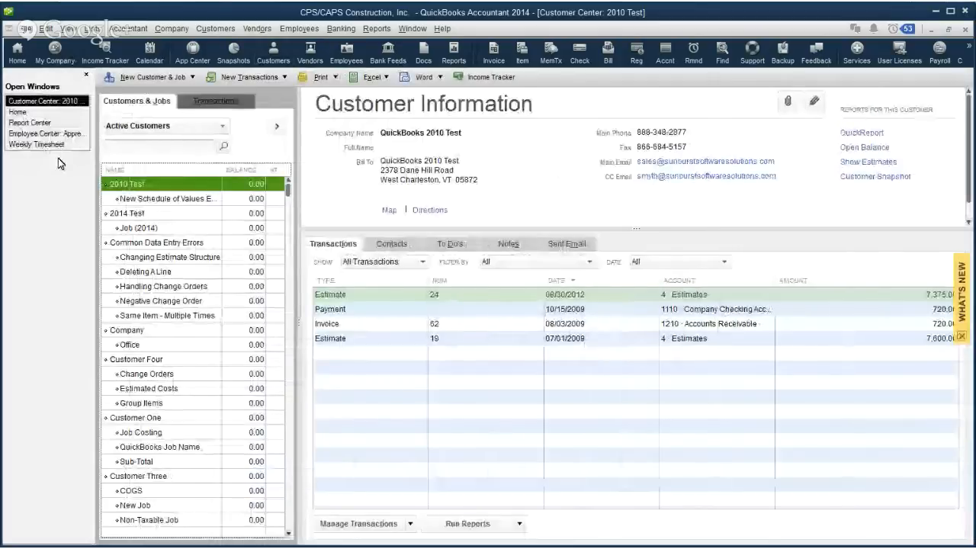
mouse_move(39, 166)
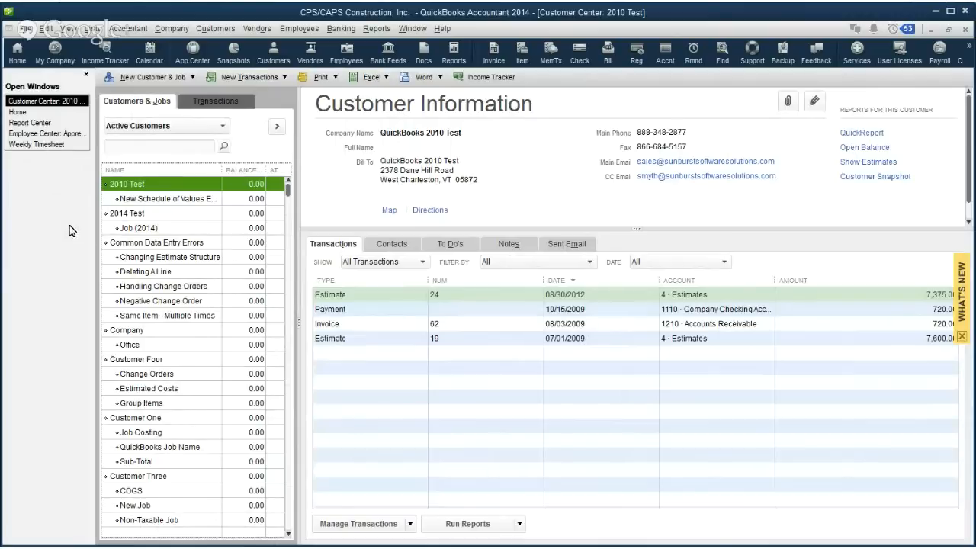
mouse_move(91, 188)
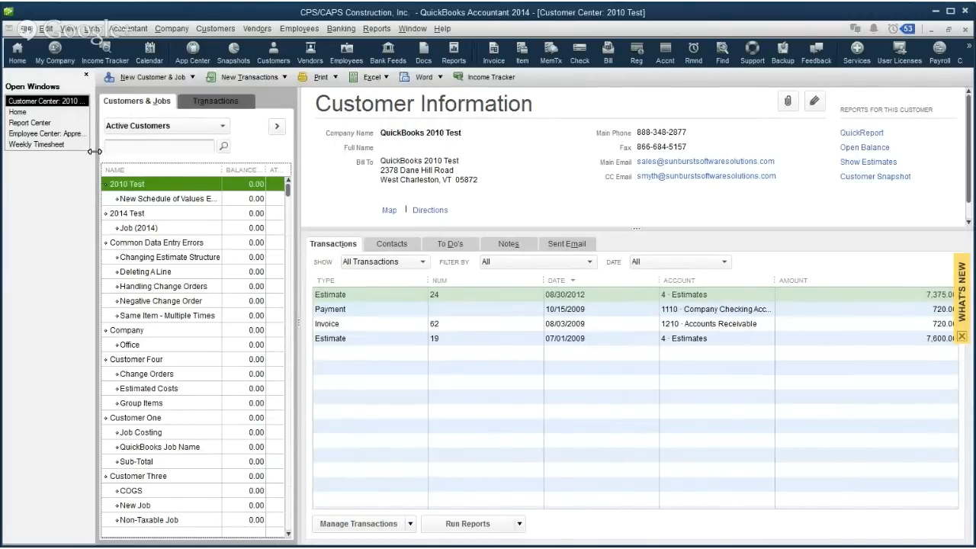
mouse_move(85, 169)
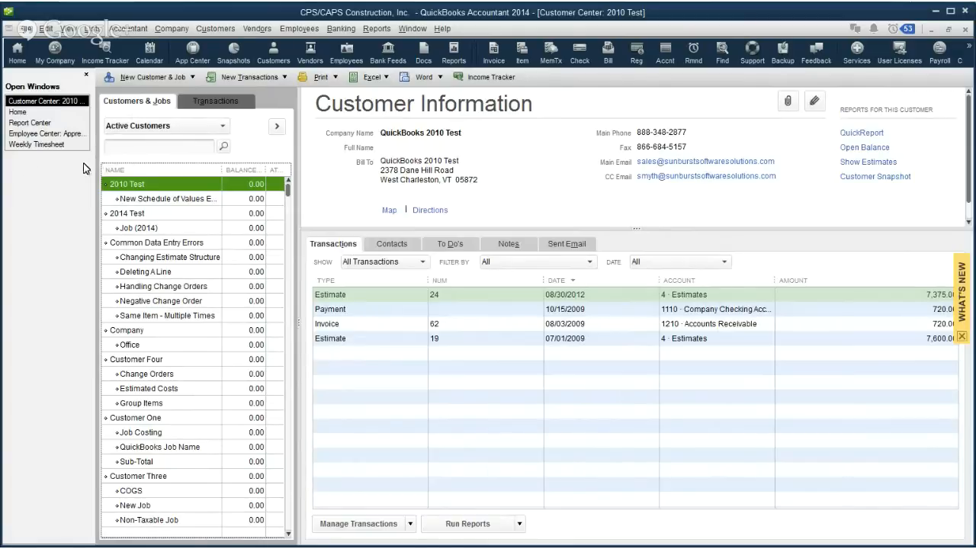
mouse_move(53, 226)
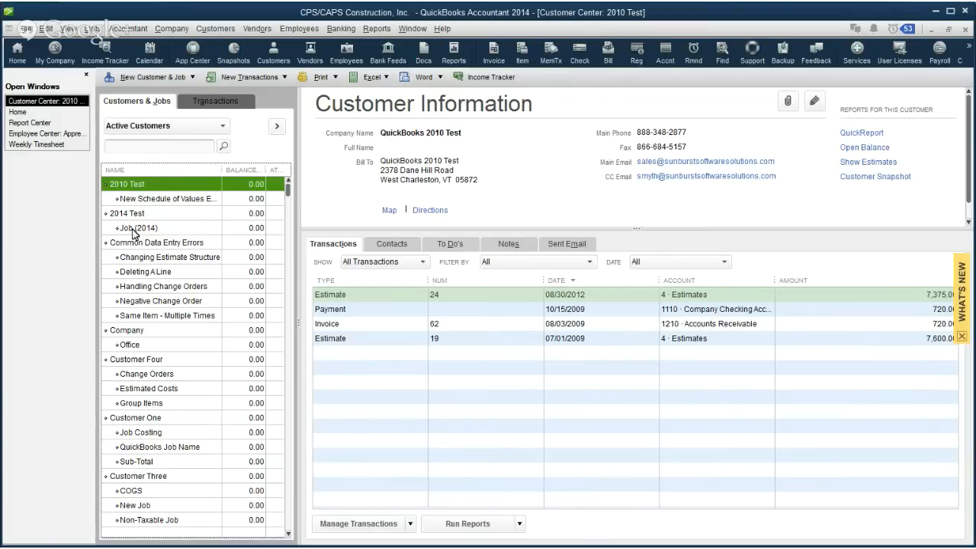
mouse_move(99, 271)
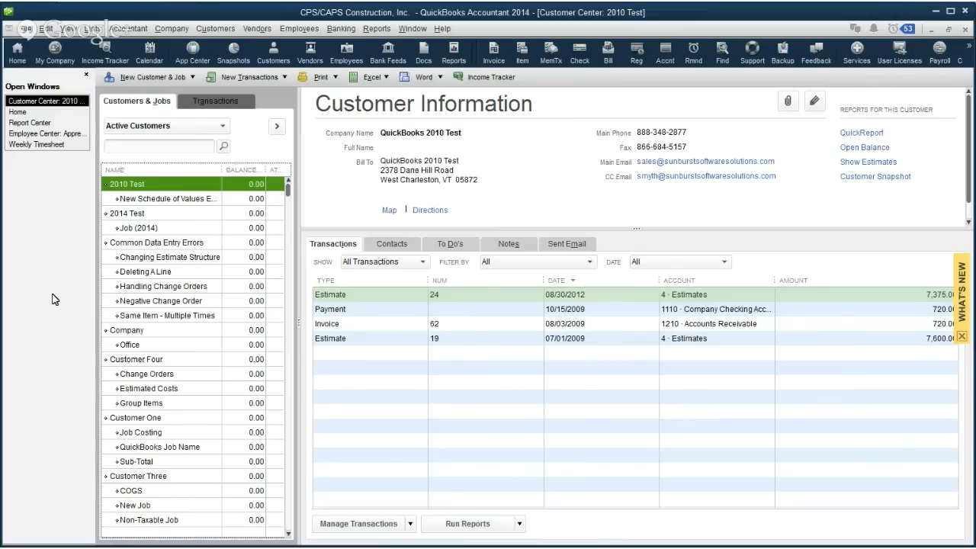
mouse_move(62, 254)
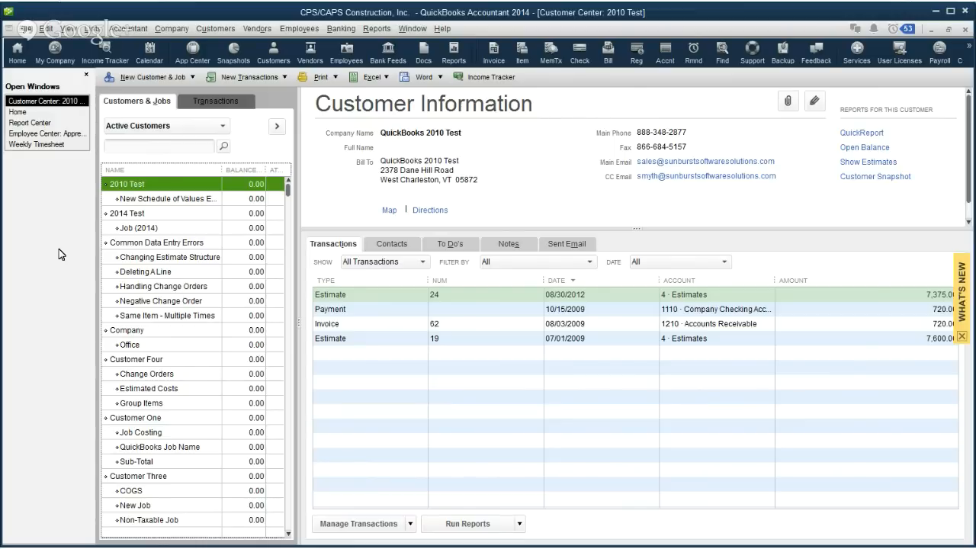
mouse_move(17, 50)
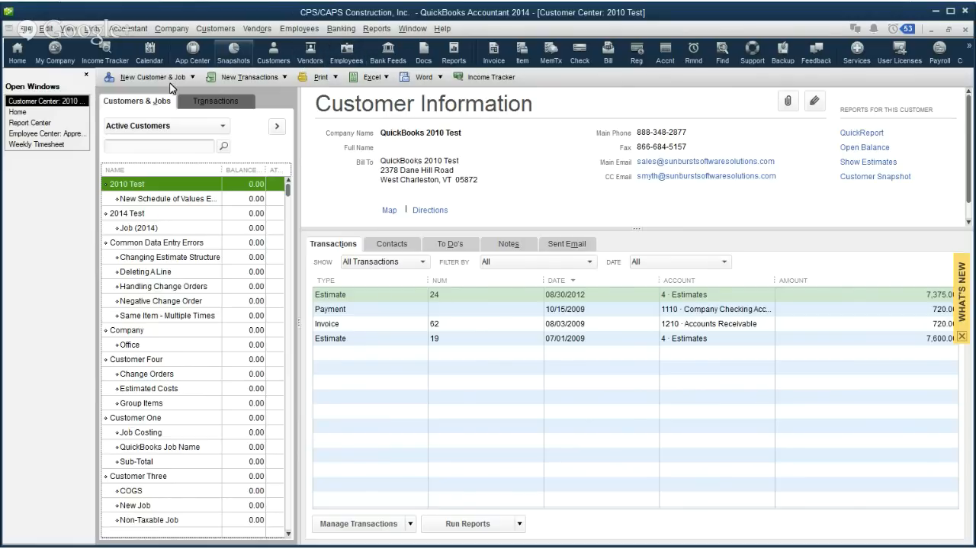
mouse_move(32, 253)
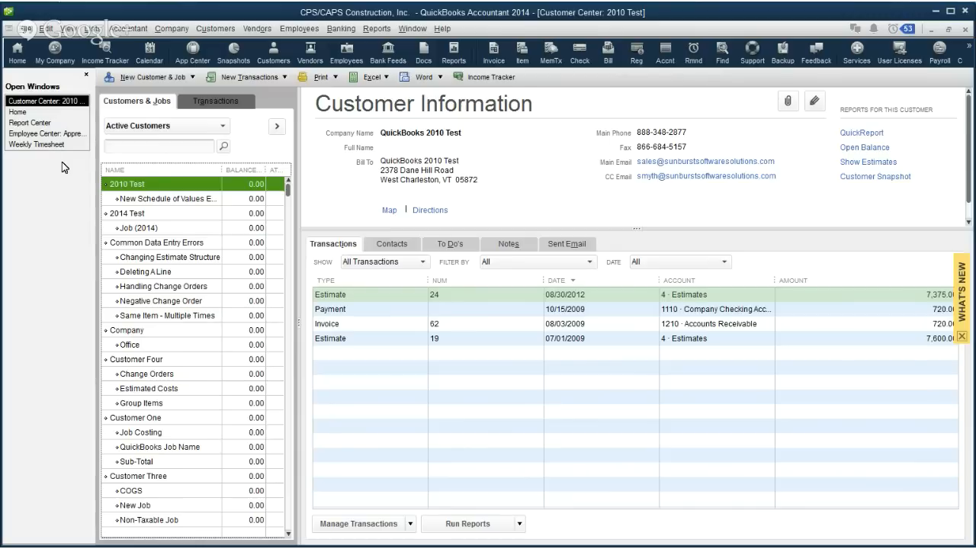
mouse_move(61, 185)
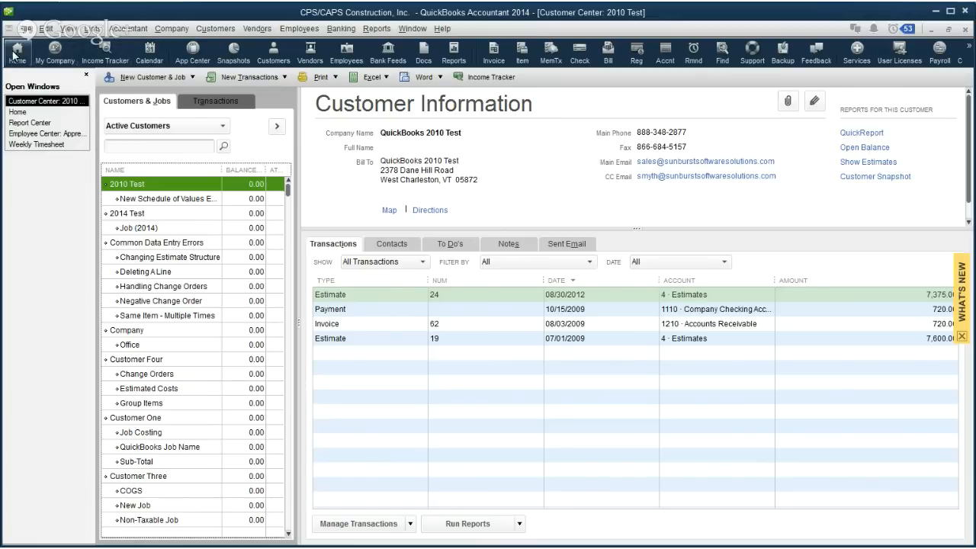
Return Home, adjust Desktop View preferences, and save them with OK
click(17, 49)
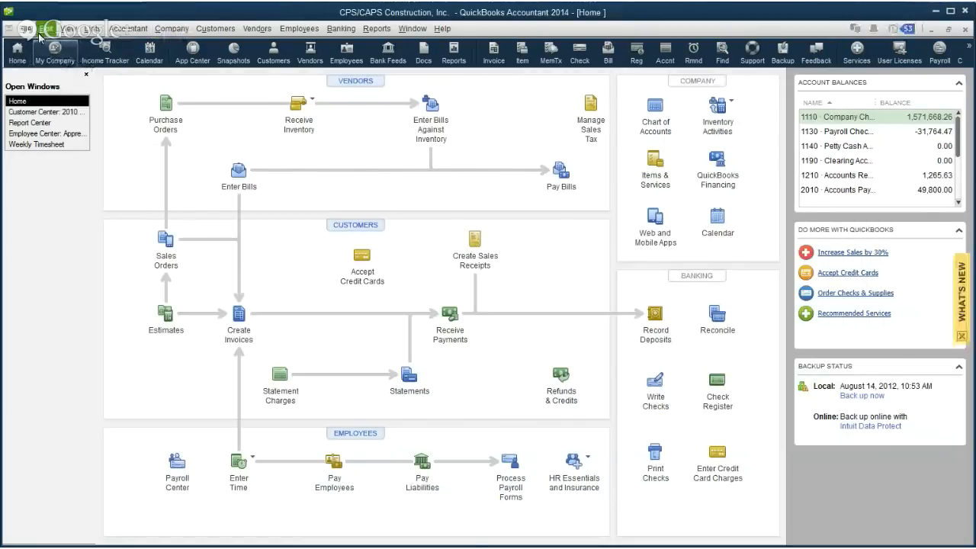
click(47, 28)
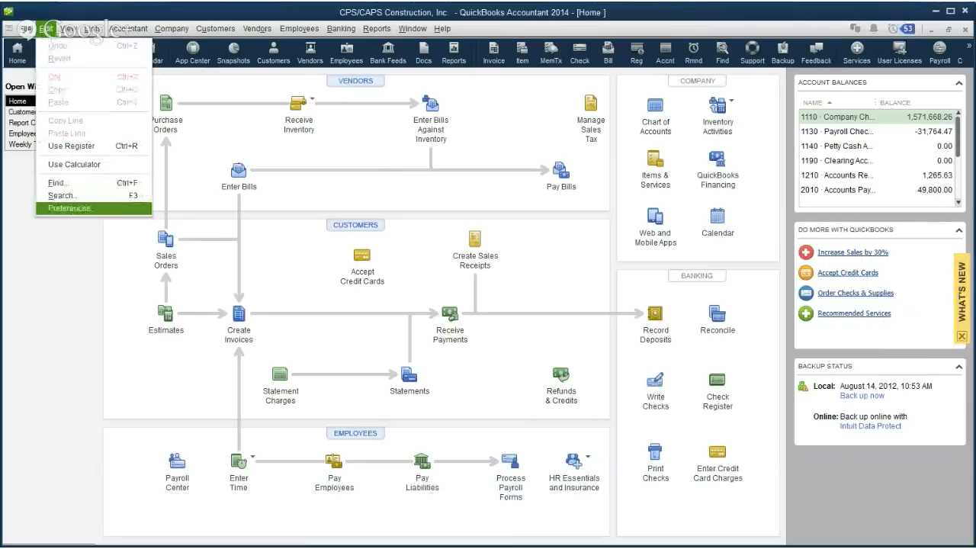
click(68, 207)
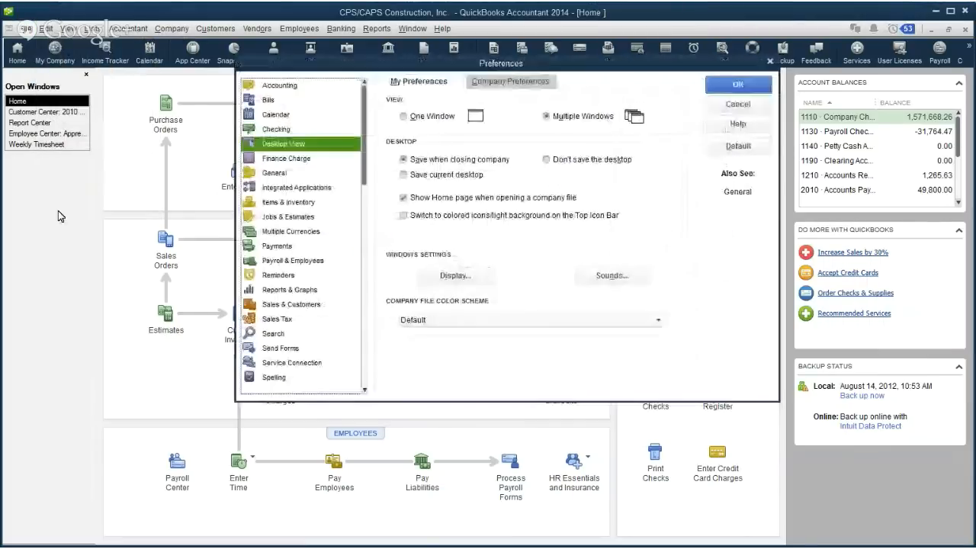
click(402, 159)
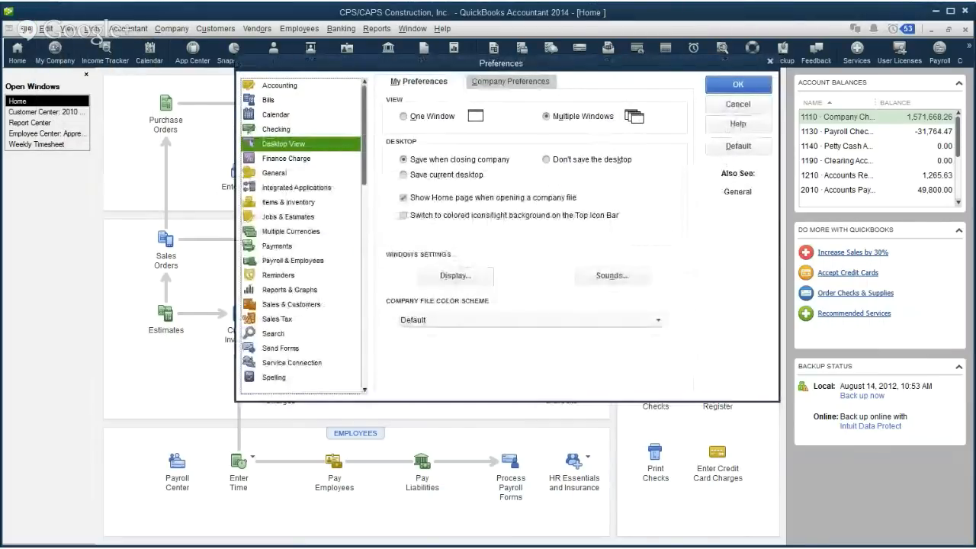
click(403, 215)
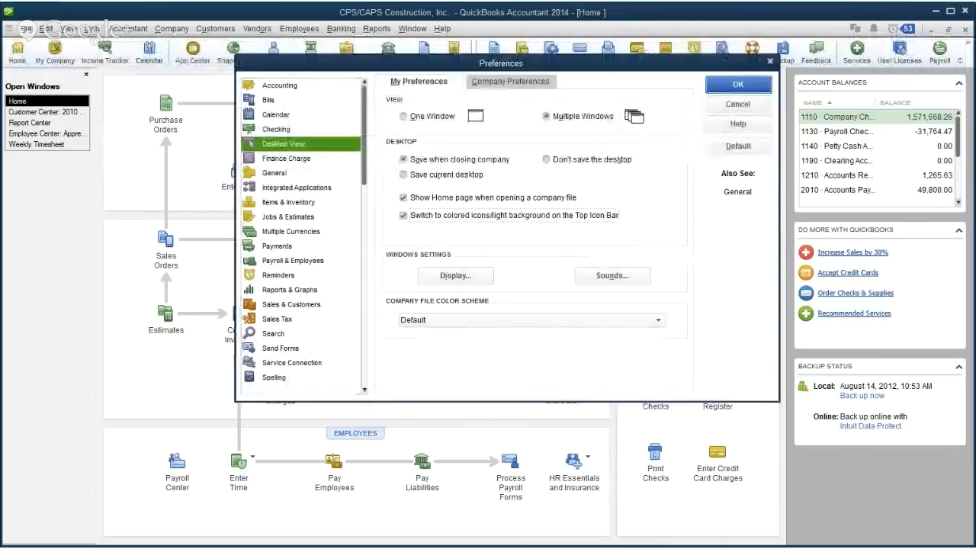
click(736, 84)
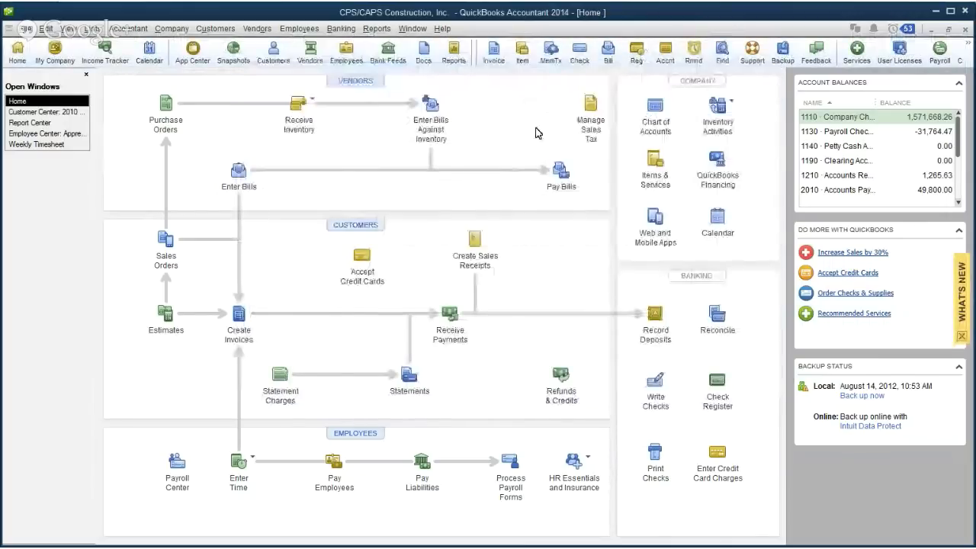
mouse_move(243, 107)
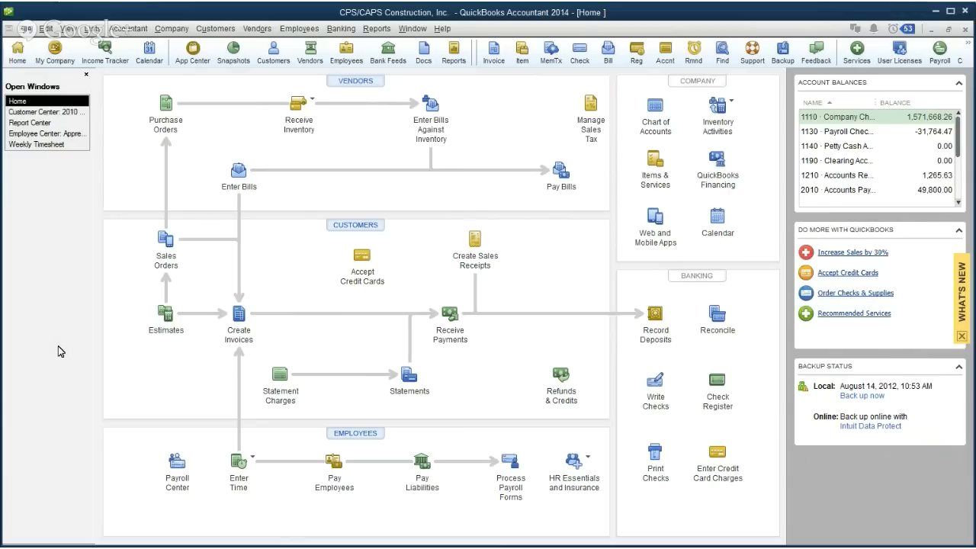
mouse_move(54, 273)
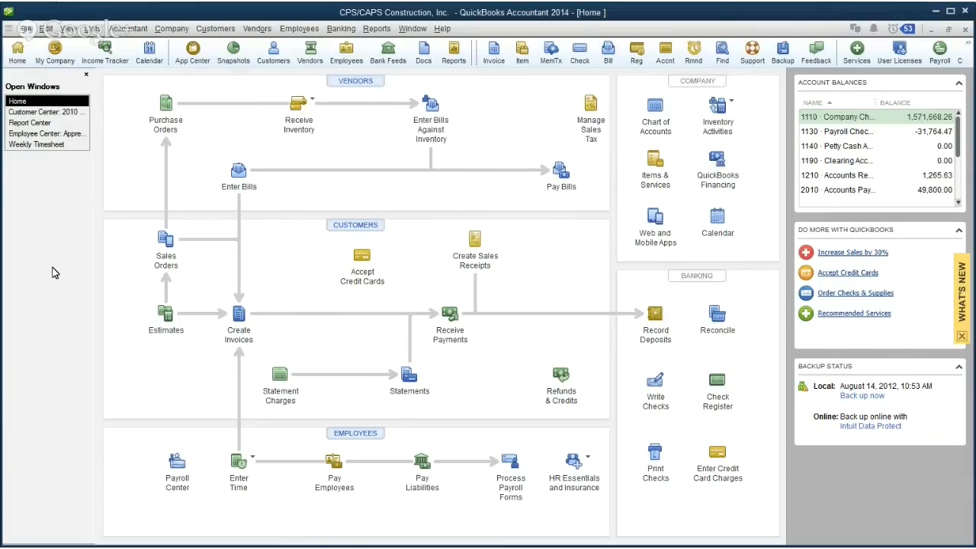
mouse_move(59, 315)
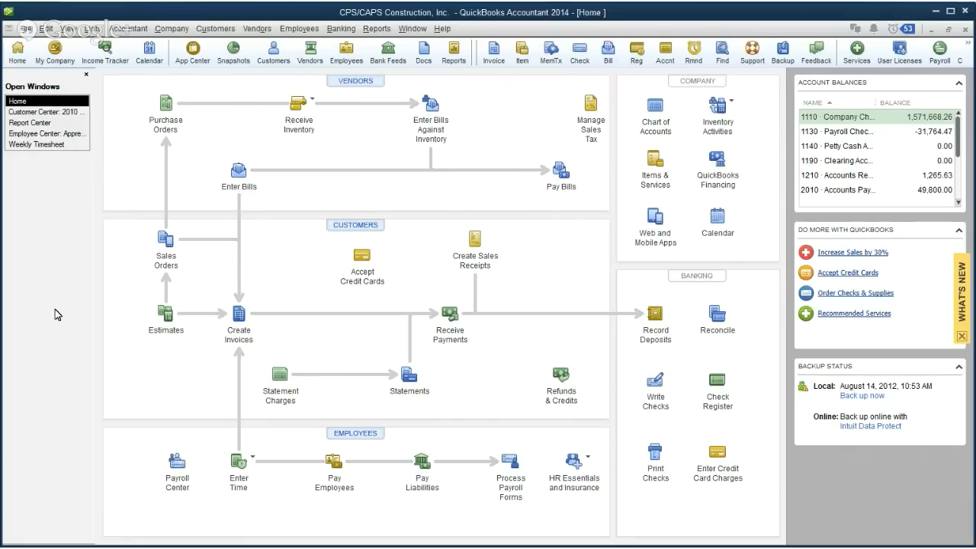
mouse_move(114, 405)
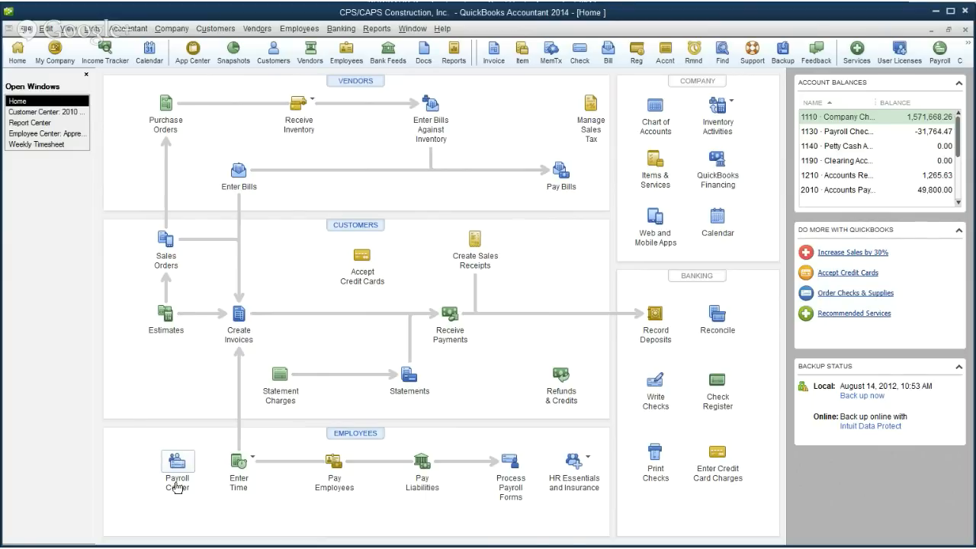
Open the Payroll Center from the Home page's Employees section
click(177, 461)
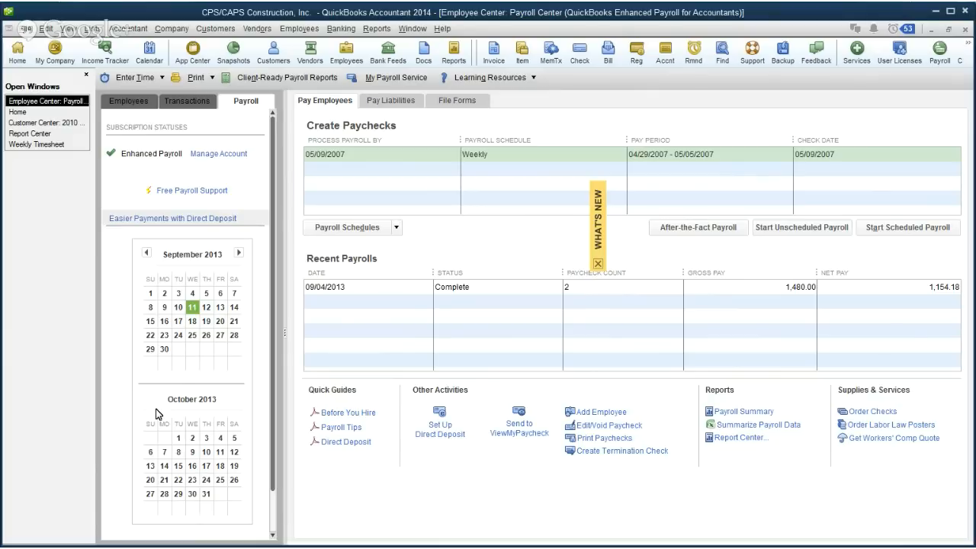
mouse_move(504, 107)
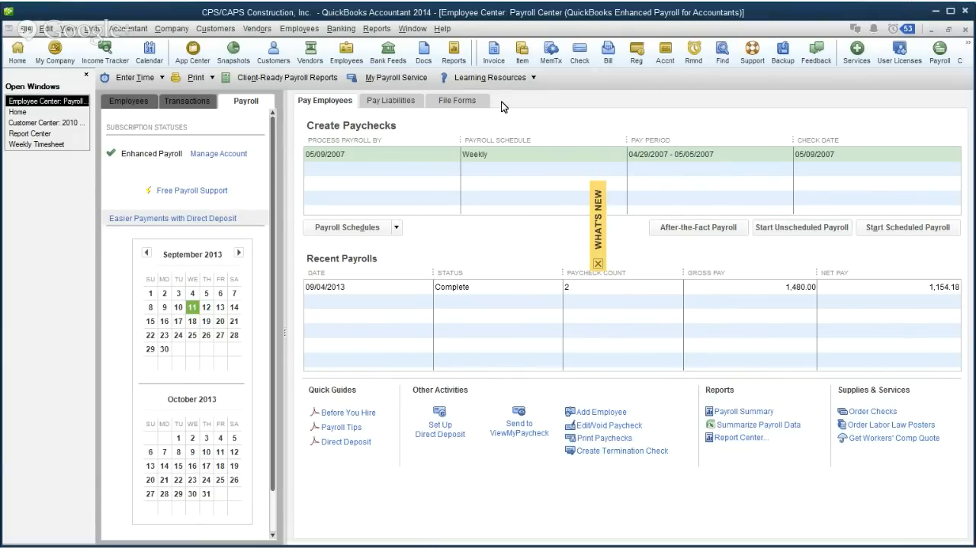
mouse_move(489, 99)
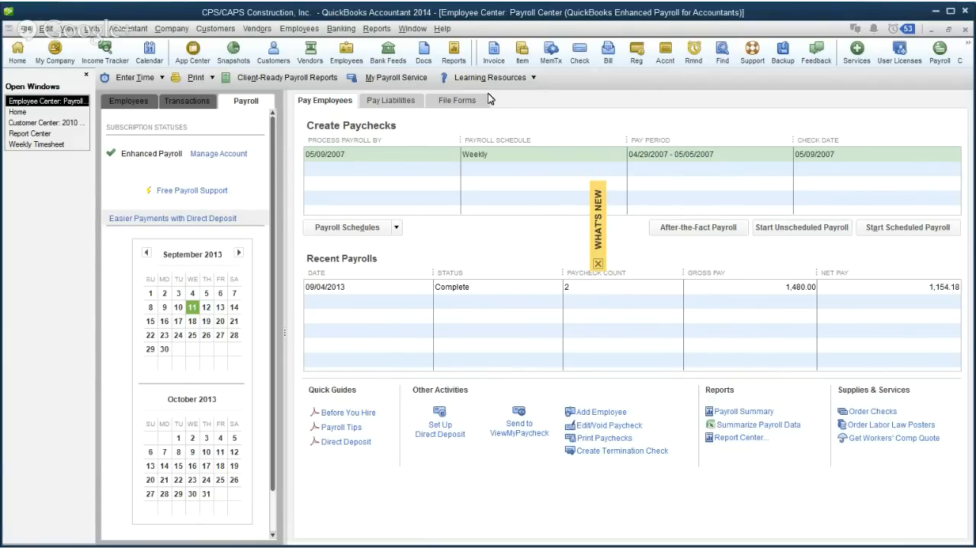
mouse_move(329, 112)
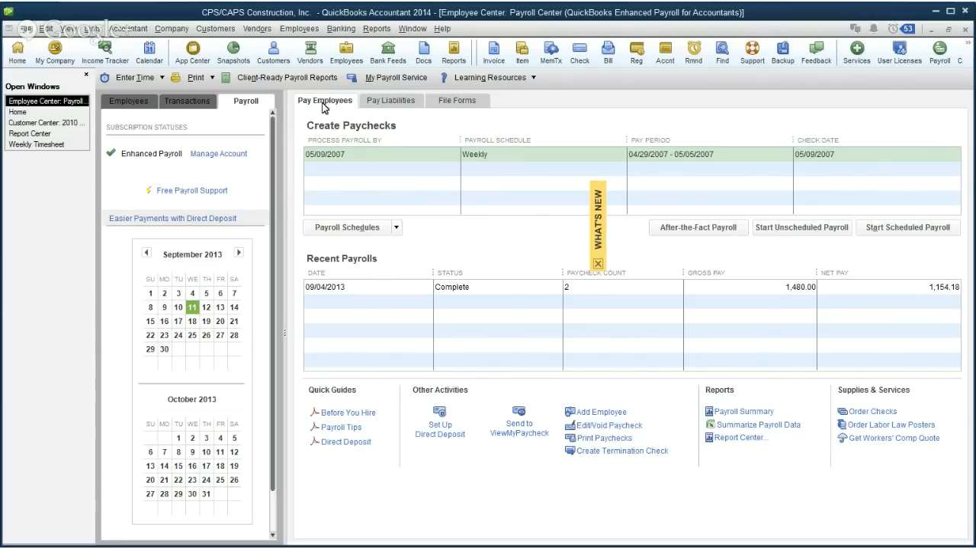
mouse_move(389, 293)
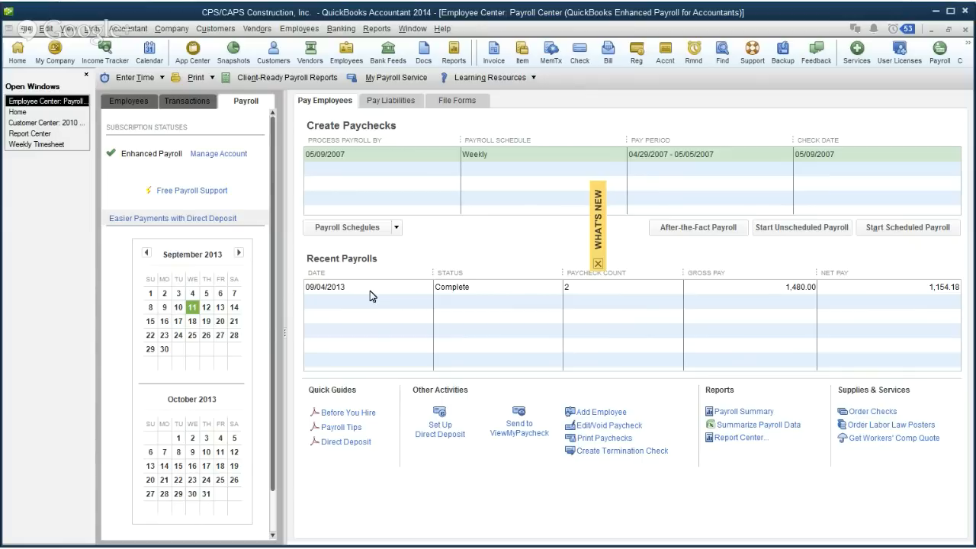
mouse_move(361, 314)
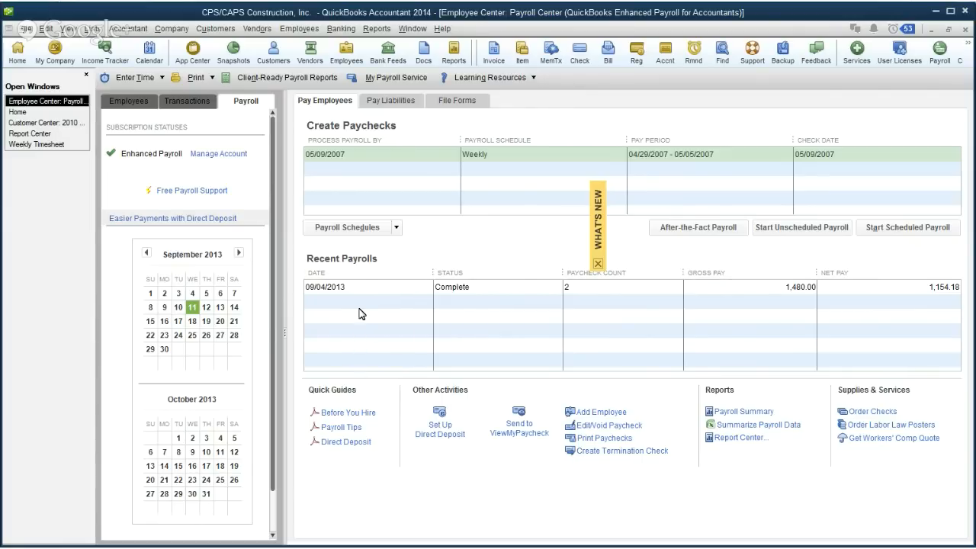
mouse_move(357, 292)
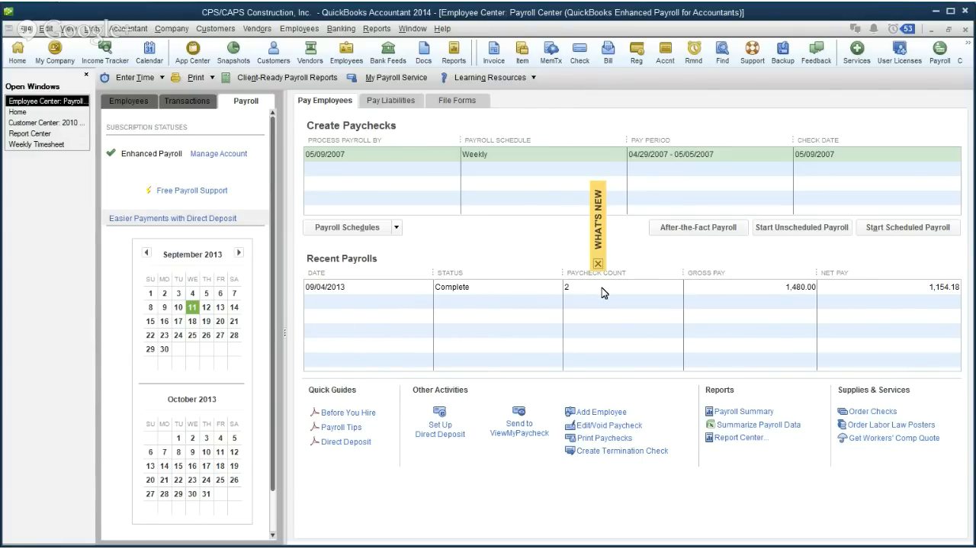
mouse_move(753, 288)
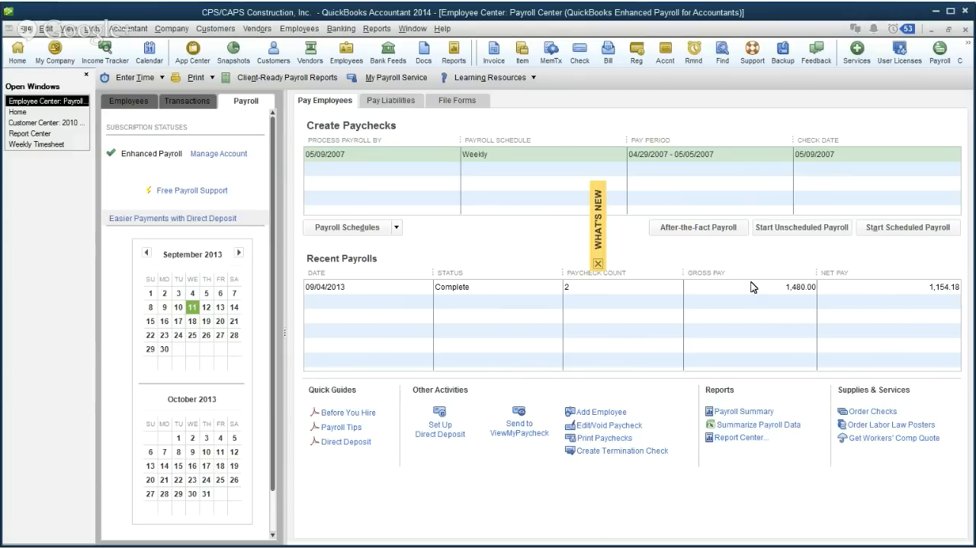
mouse_move(901, 296)
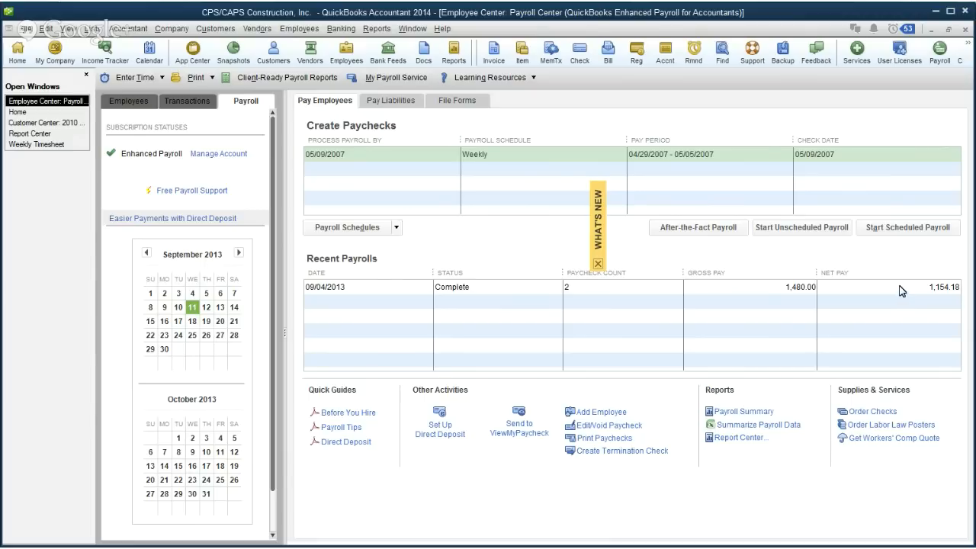
mouse_move(596, 308)
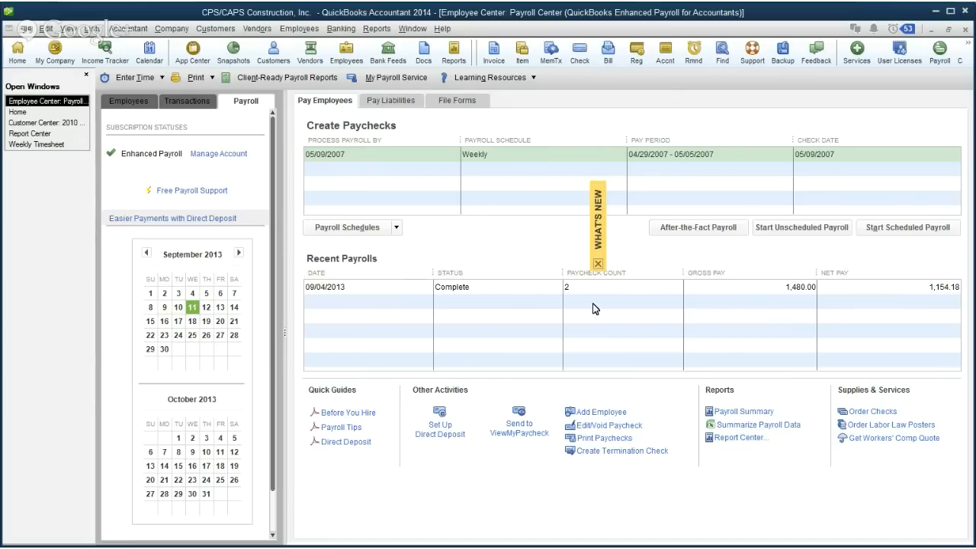
mouse_move(853, 259)
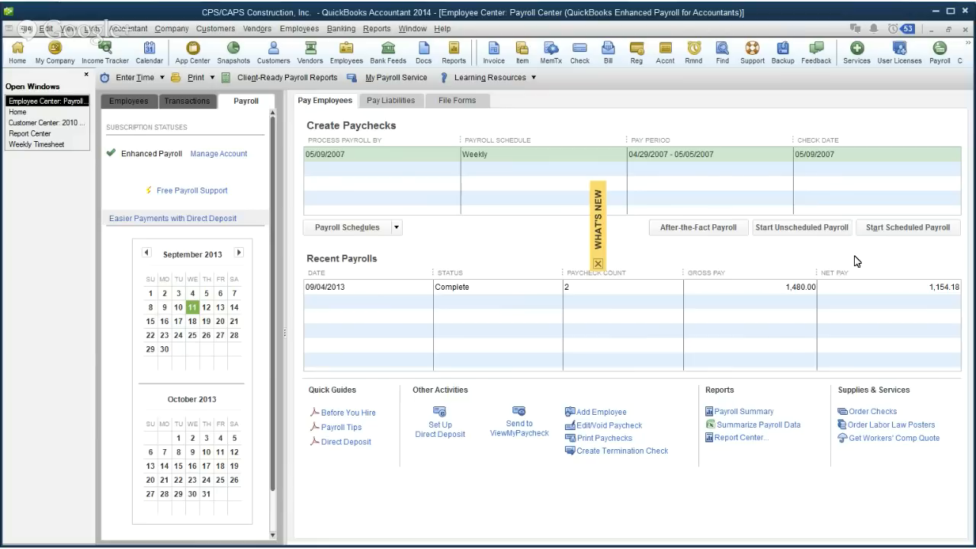
mouse_move(837, 268)
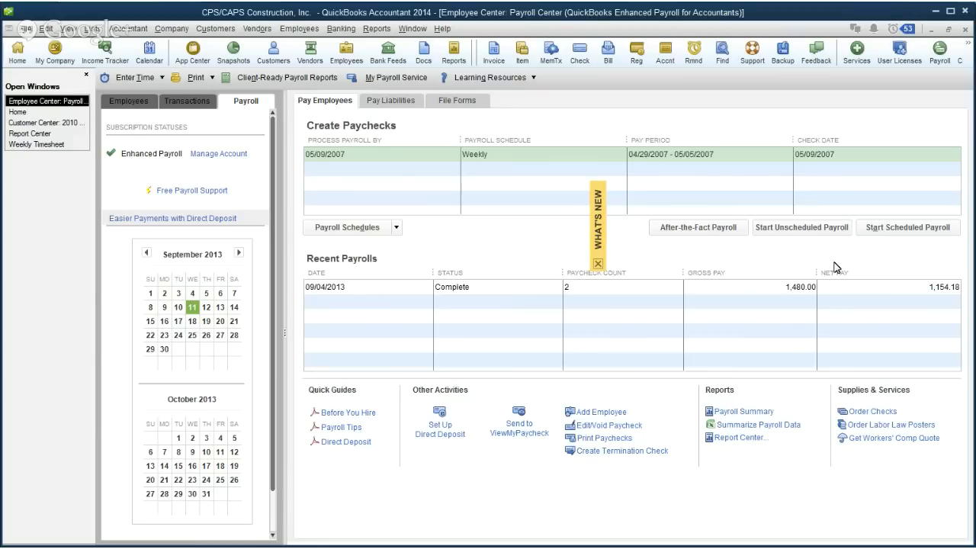
mouse_move(465, 259)
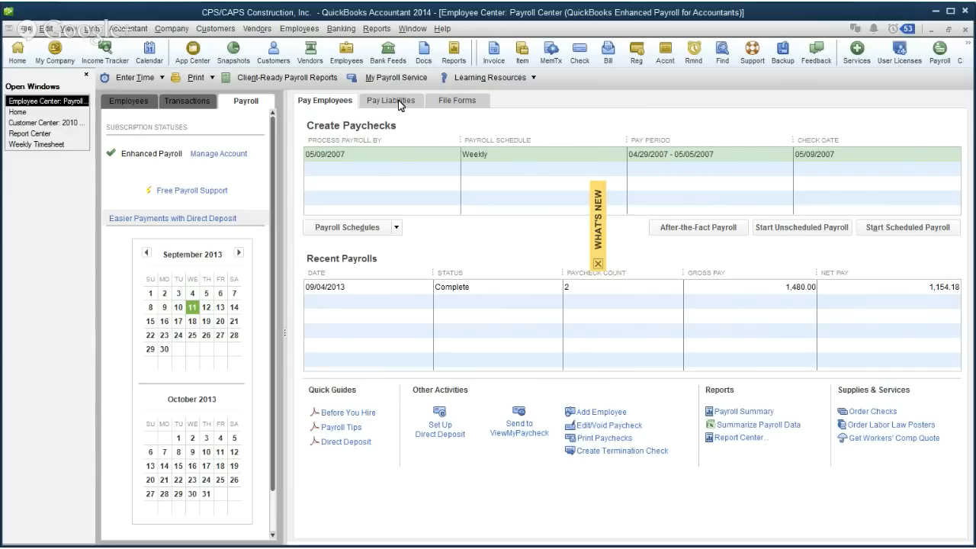
Switch to the Pay Liabilities tab listing upcoming tax and benefit payments
click(391, 99)
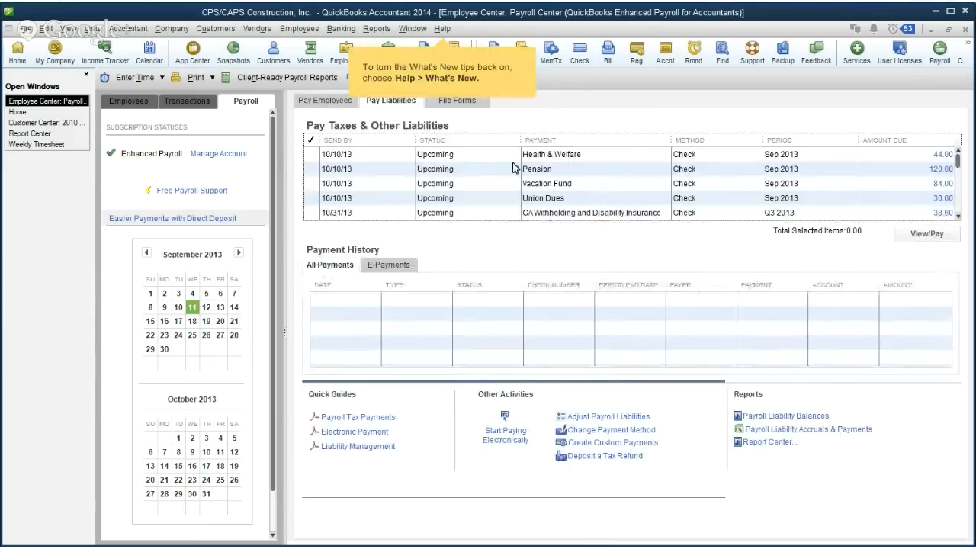
mouse_move(818, 279)
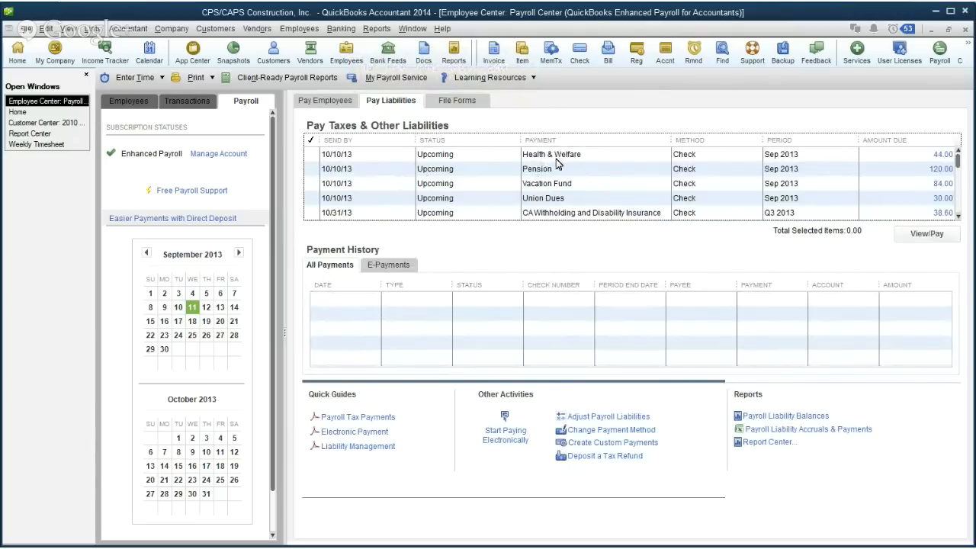
mouse_move(481, 251)
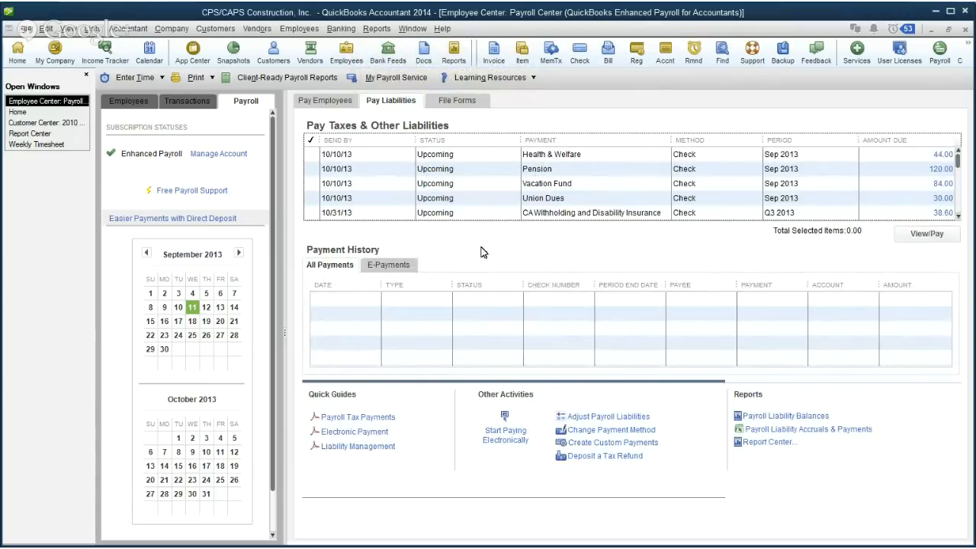
mouse_move(471, 239)
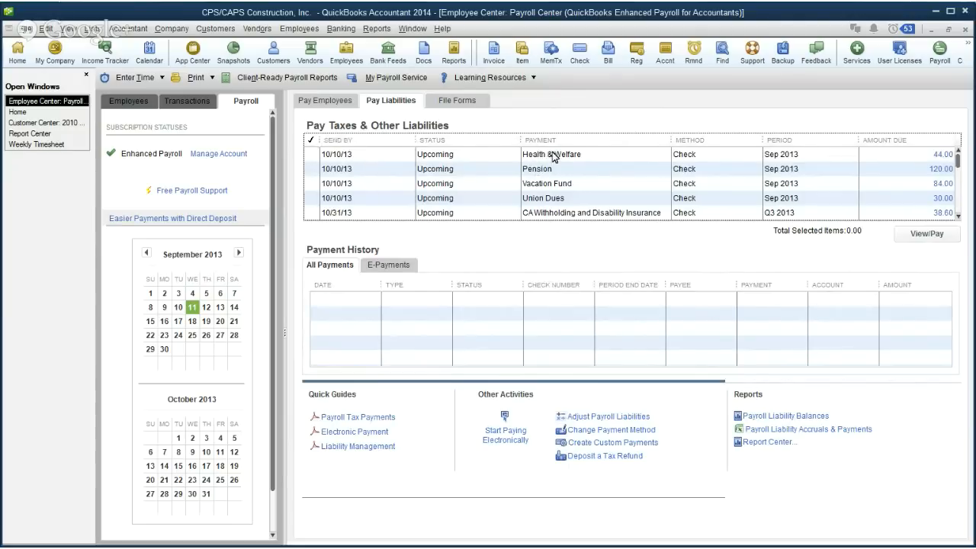
mouse_move(366, 305)
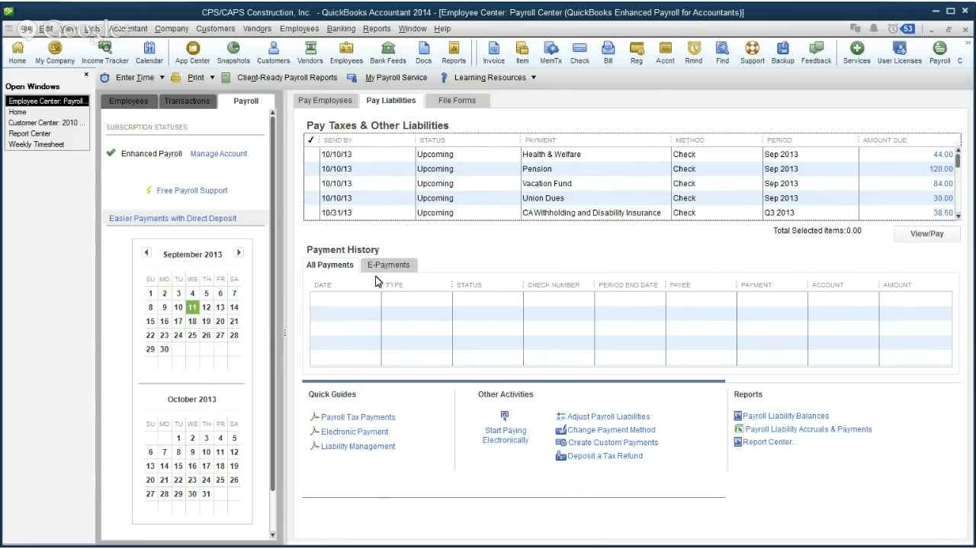
mouse_move(962, 276)
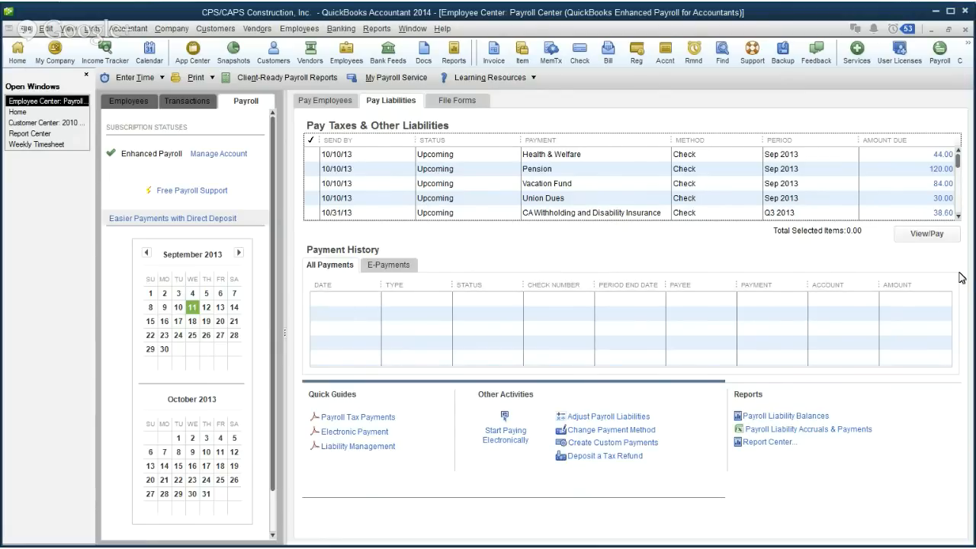
mouse_move(747, 353)
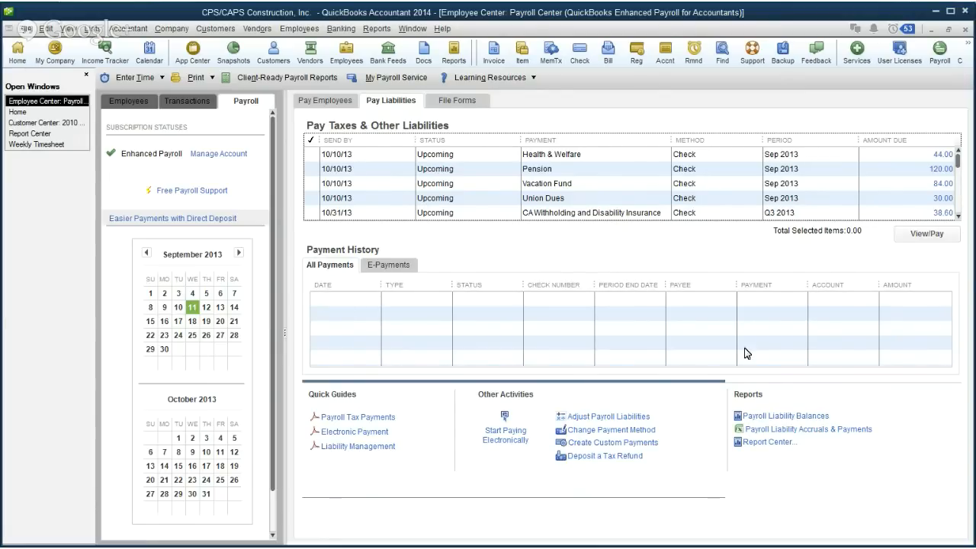
mouse_move(368, 328)
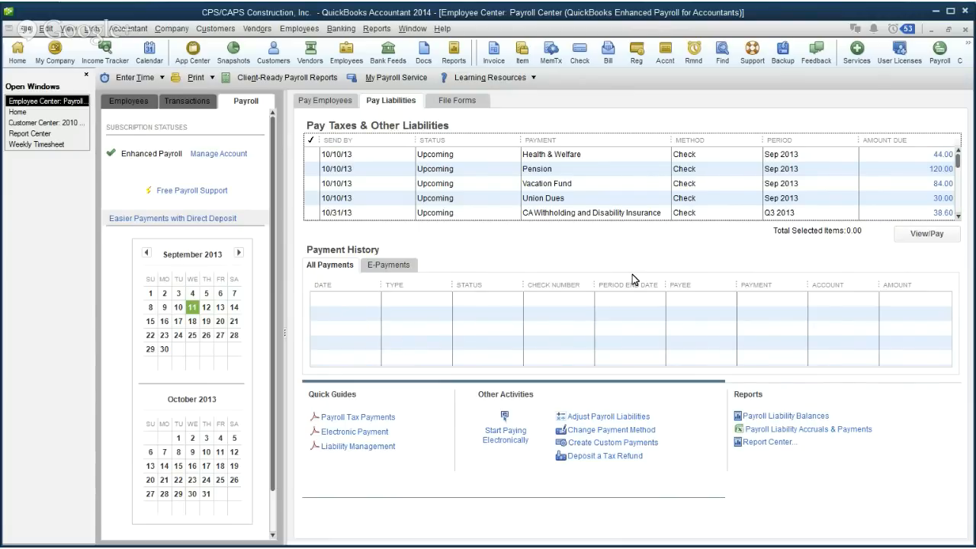
mouse_move(449, 265)
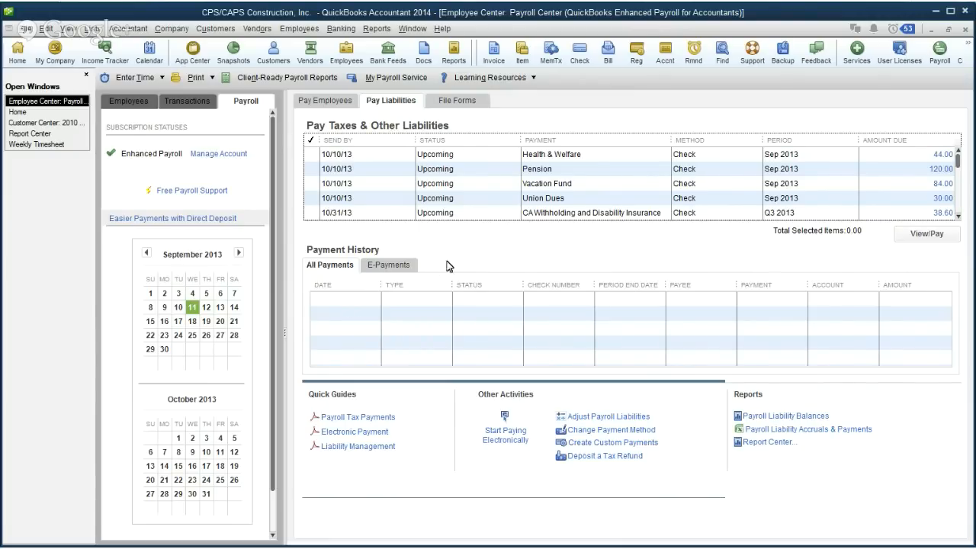
mouse_move(482, 250)
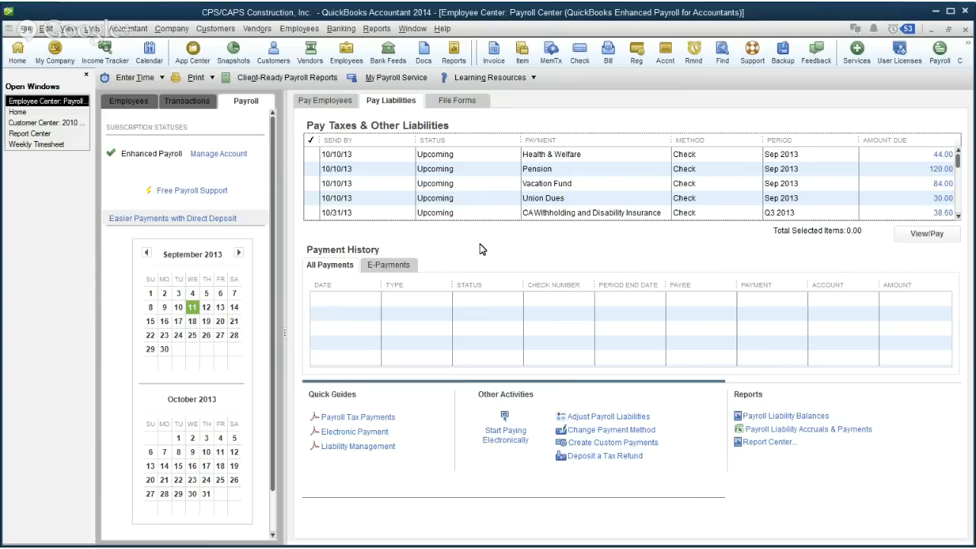
mouse_move(469, 252)
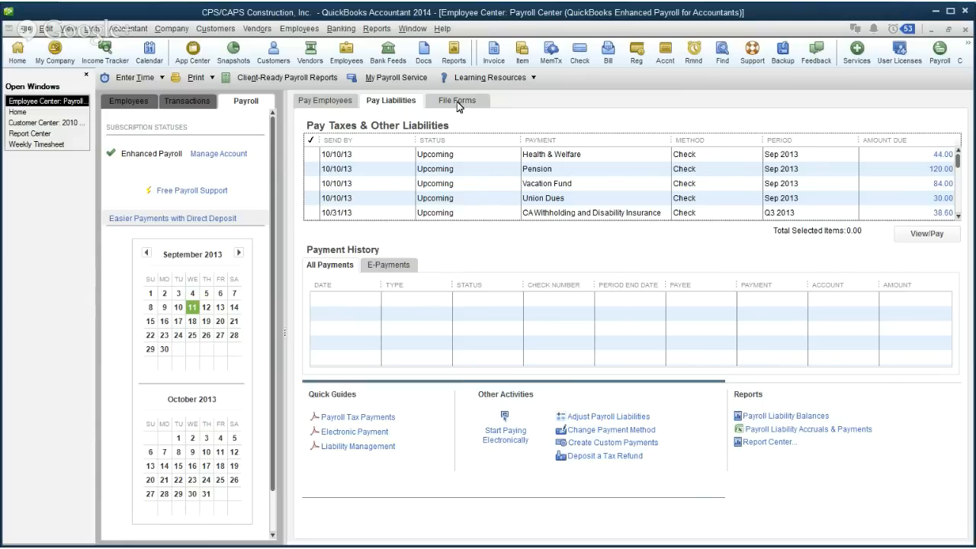
Show the Payroll Center's File Forms list of quarterly and annual federal tax forms
click(456, 100)
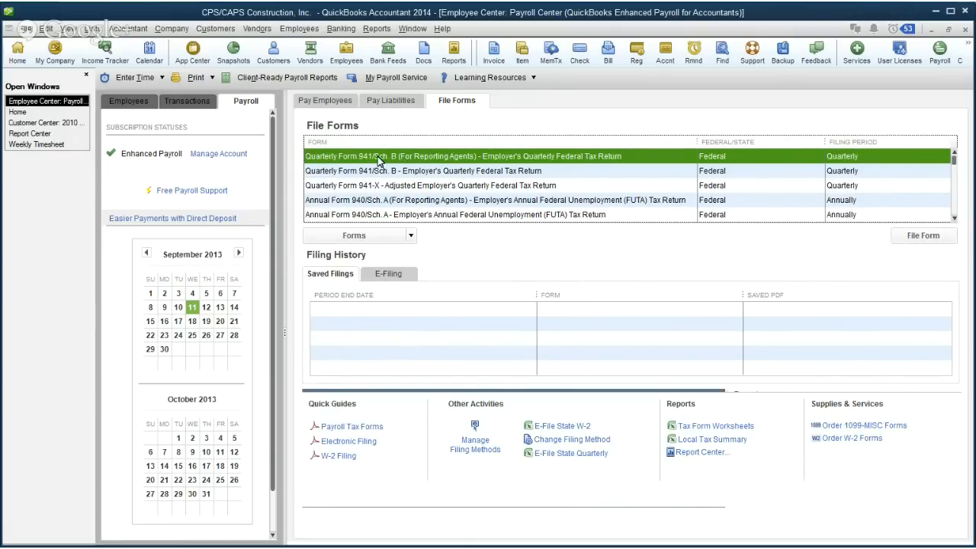
mouse_move(515, 114)
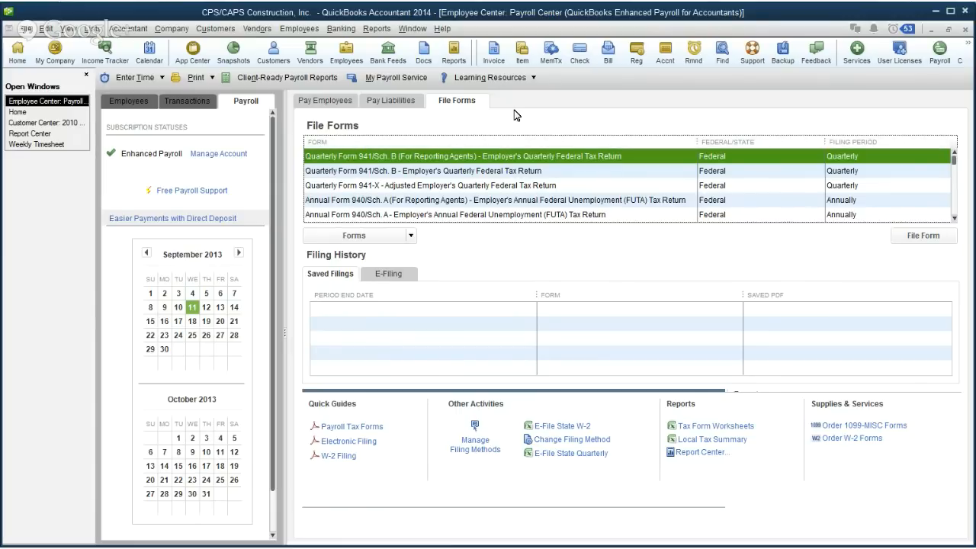
mouse_move(562, 157)
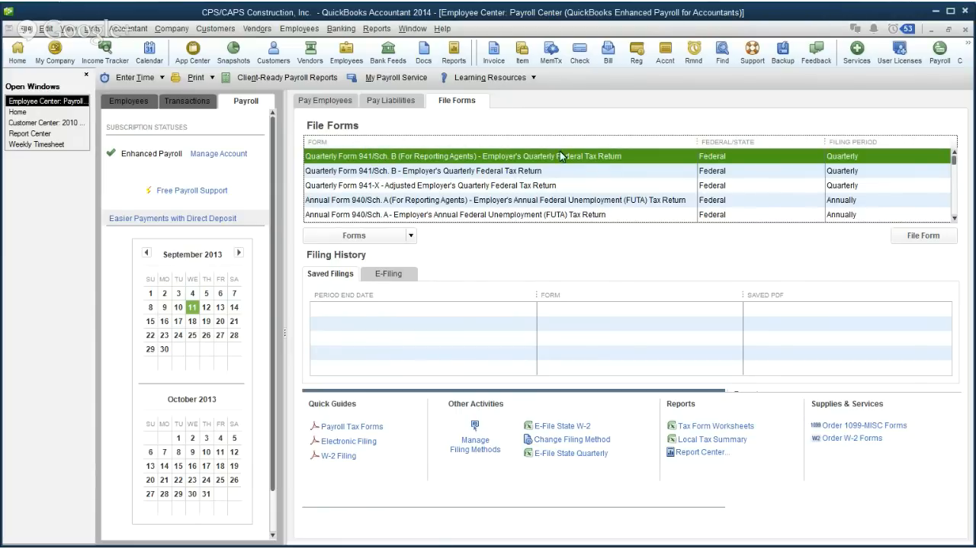
mouse_move(387, 185)
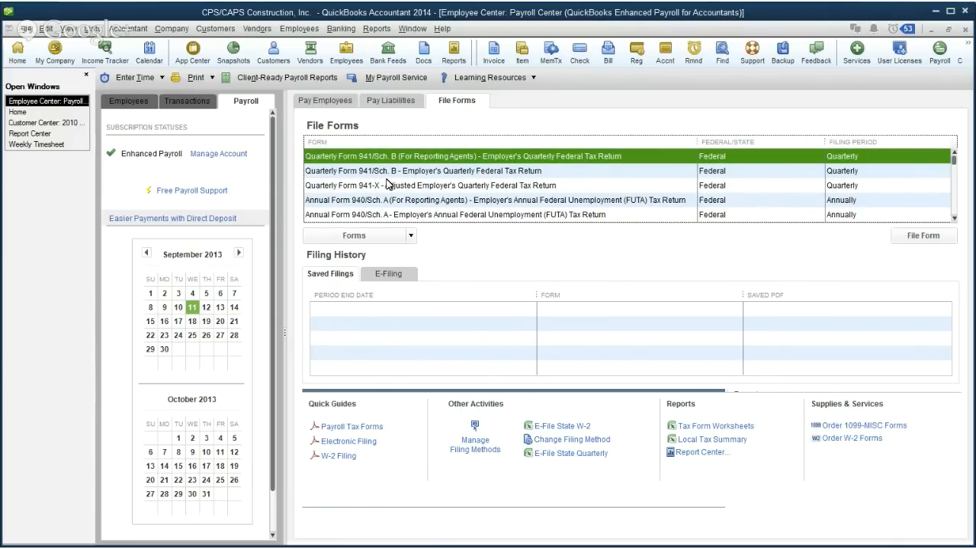
mouse_move(507, 159)
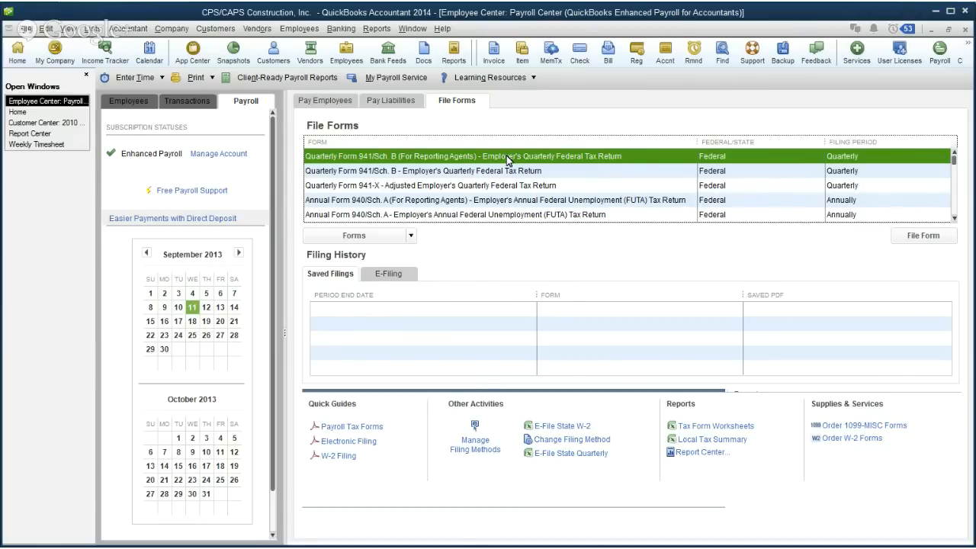
mouse_move(439, 166)
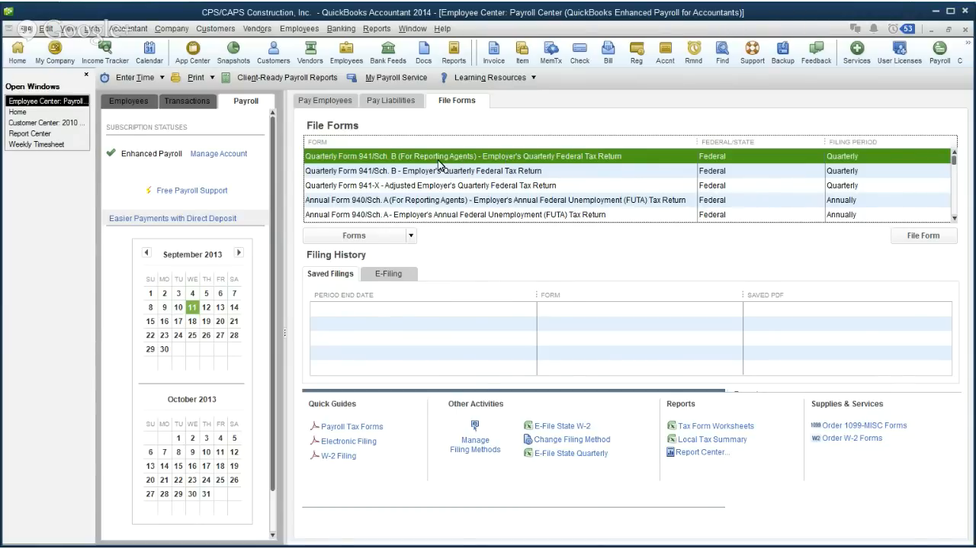
mouse_move(426, 165)
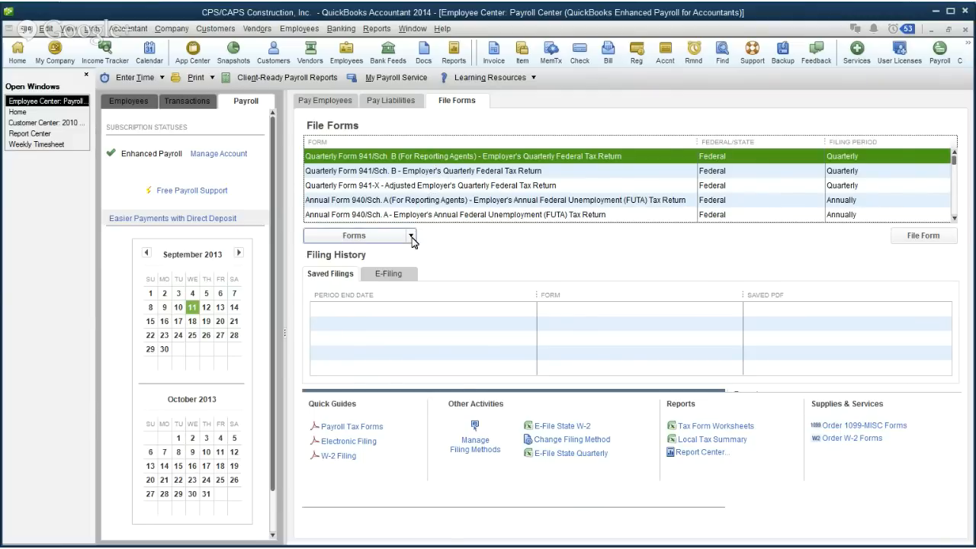
Make Quarterly Form 941/Sch. B (For Reporting Agents) inactive, then select the reporting-agents Form 940 row
click(410, 235)
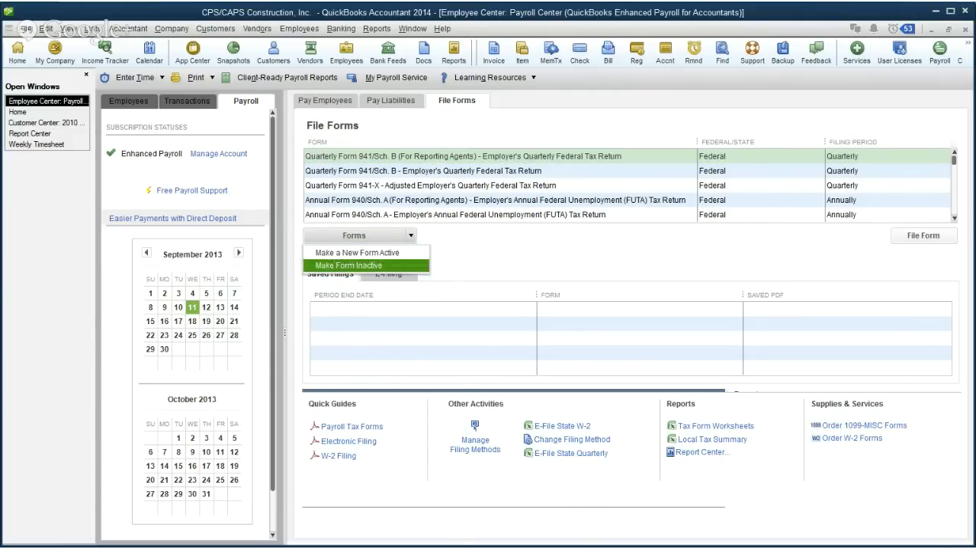
click(348, 265)
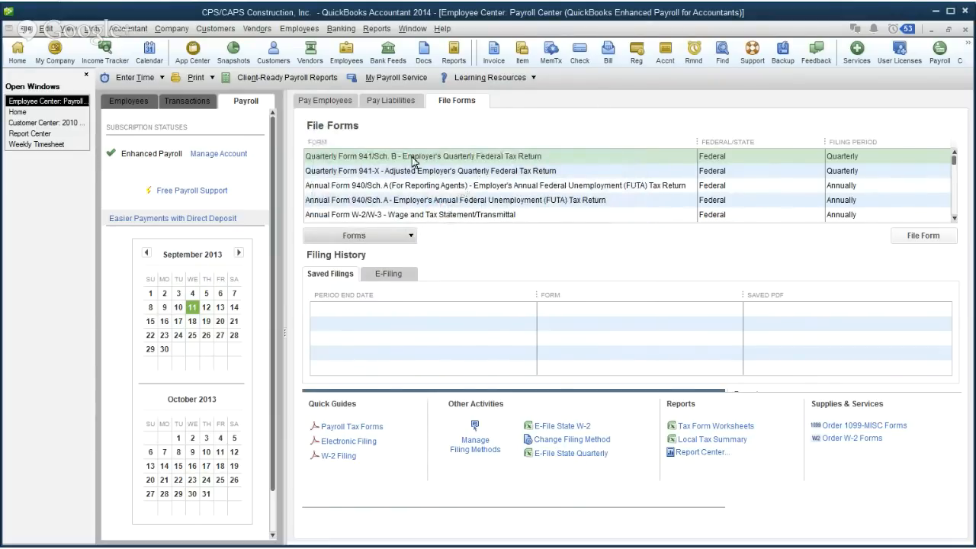
mouse_move(471, 165)
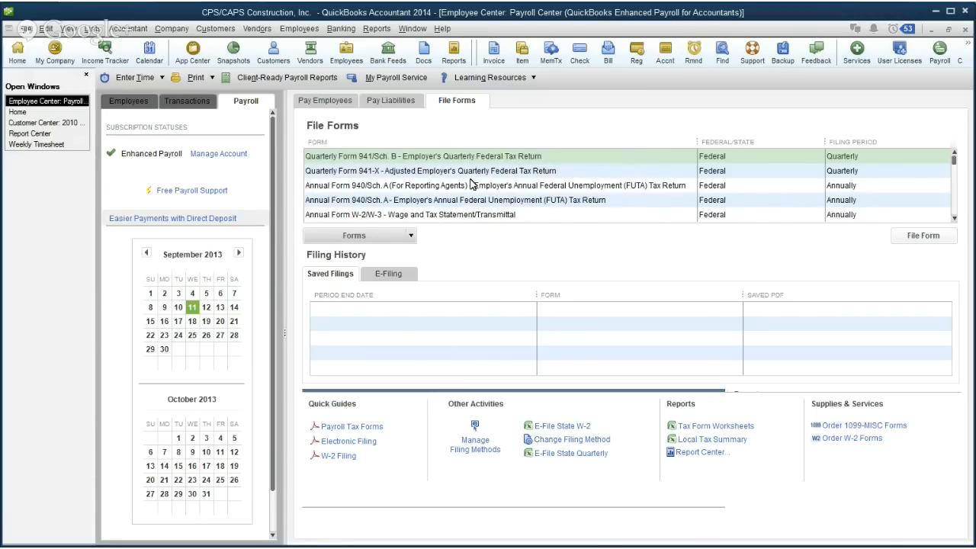
click(492, 185)
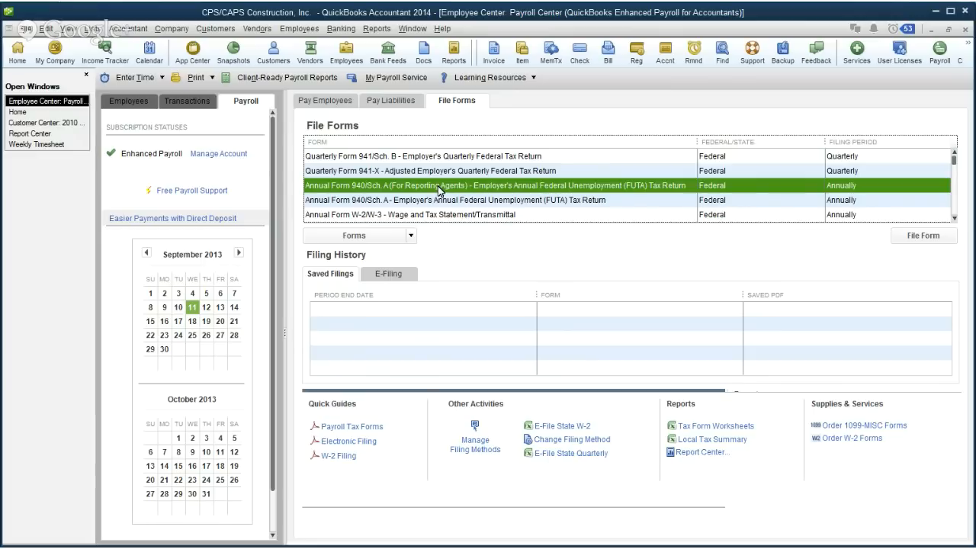
mouse_move(439, 165)
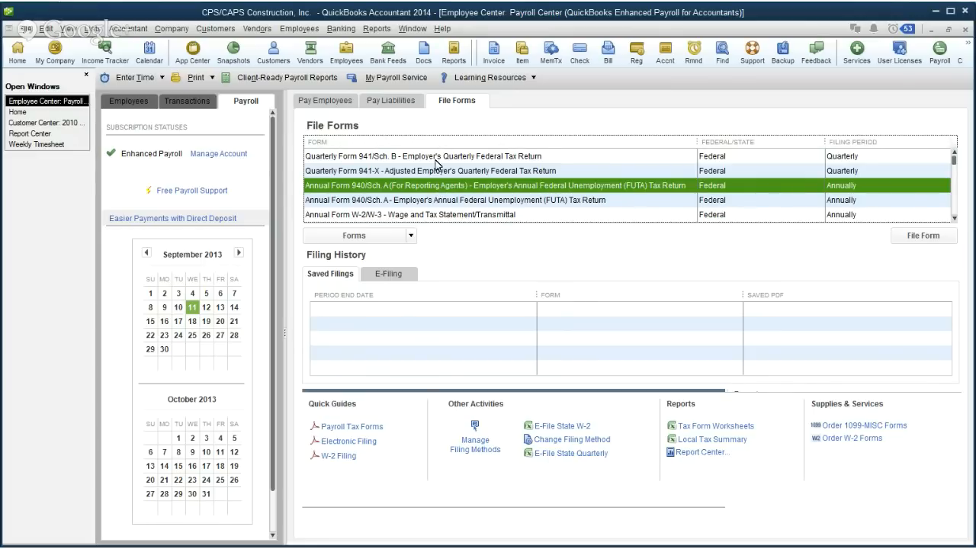
mouse_move(436, 161)
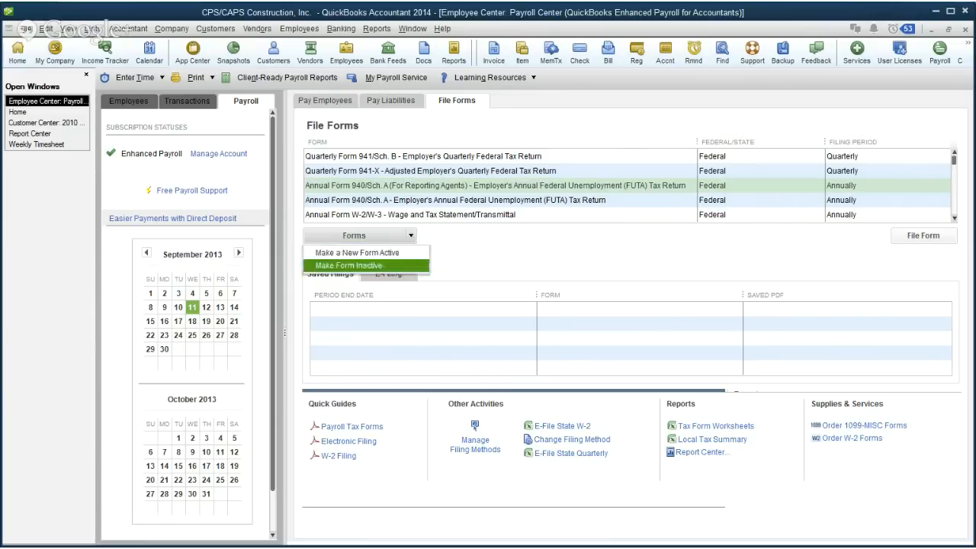
Inactivate the reporting-agents Annual Form 940/Sch. A and confirm with OK
click(348, 265)
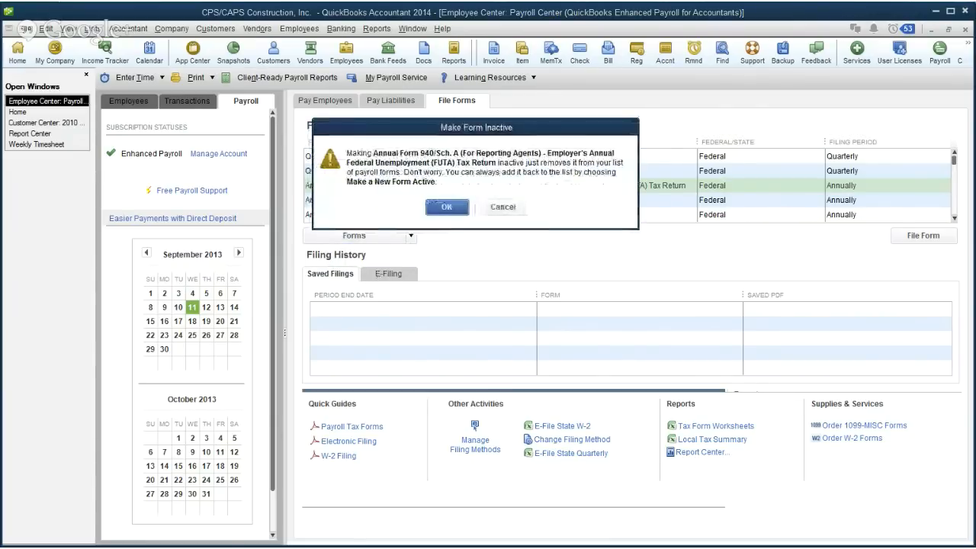
click(446, 207)
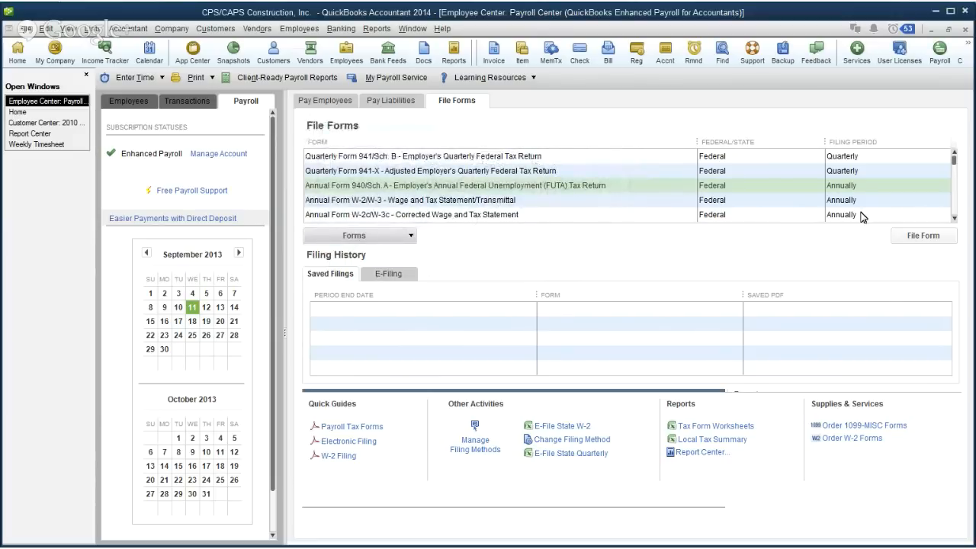
mouse_move(958, 222)
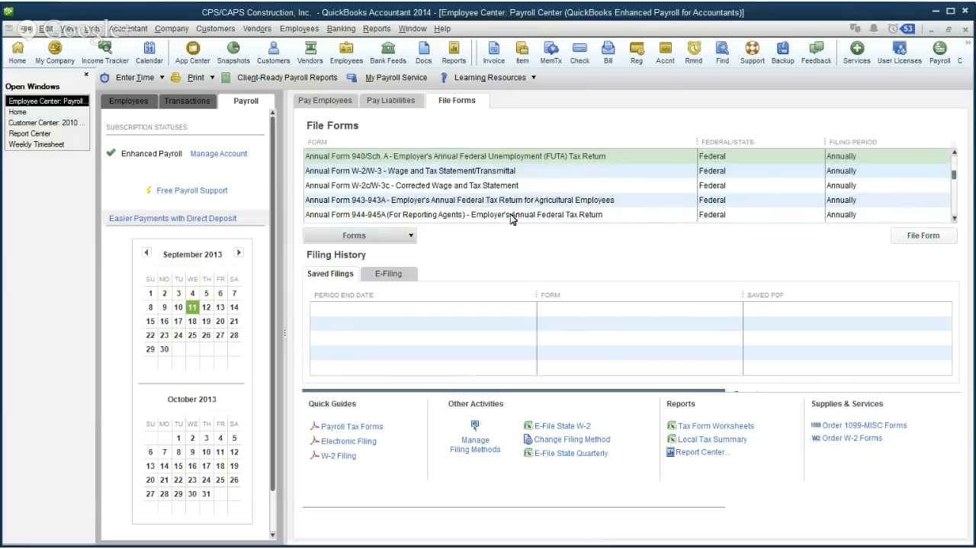
Inactivate reporting-agents Form 944/945A and agricultural Form 943/943A, confirming with OK
click(359, 235)
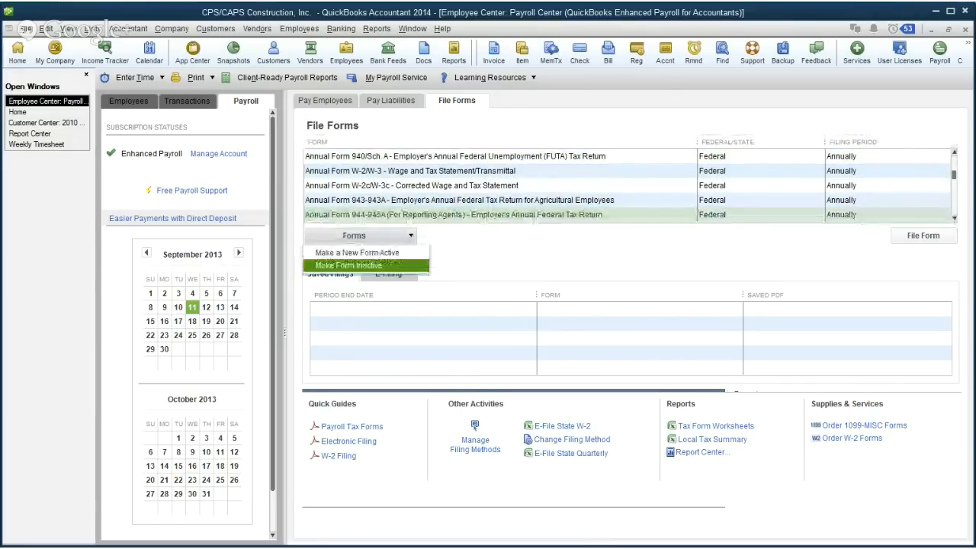
click(349, 264)
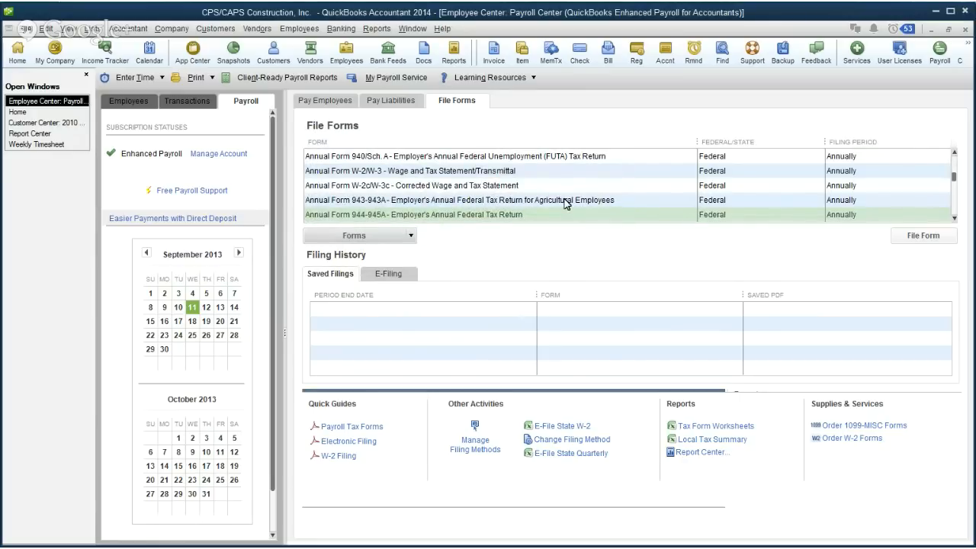
mouse_move(495, 200)
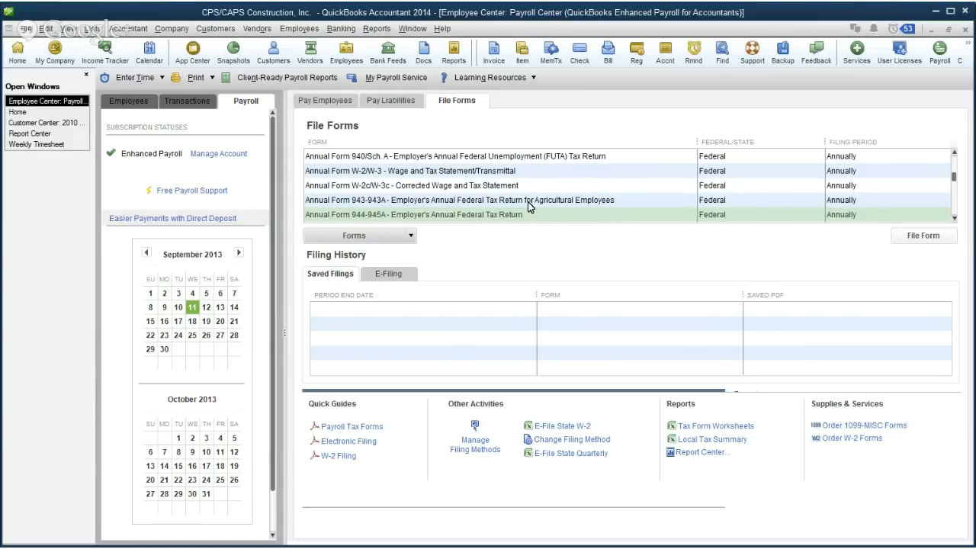
mouse_move(564, 206)
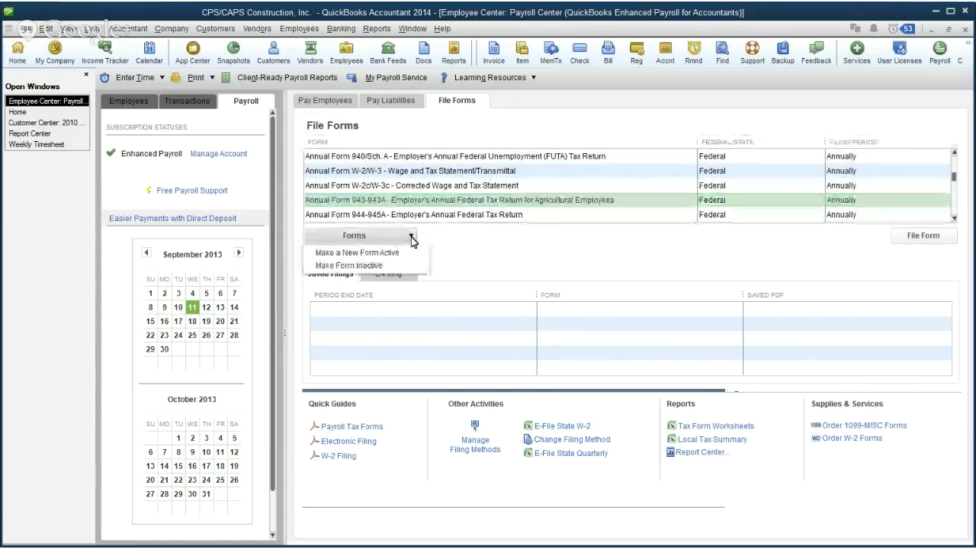
click(349, 265)
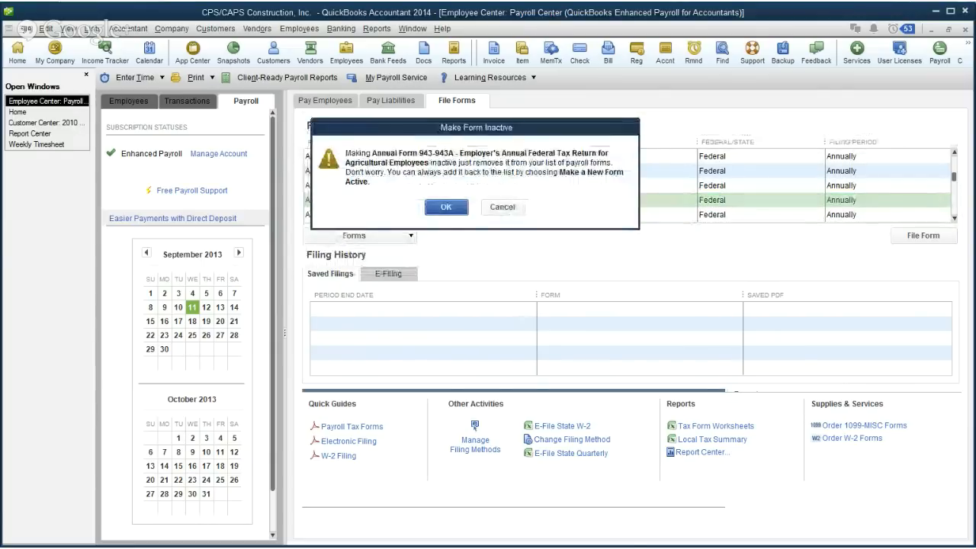
click(446, 206)
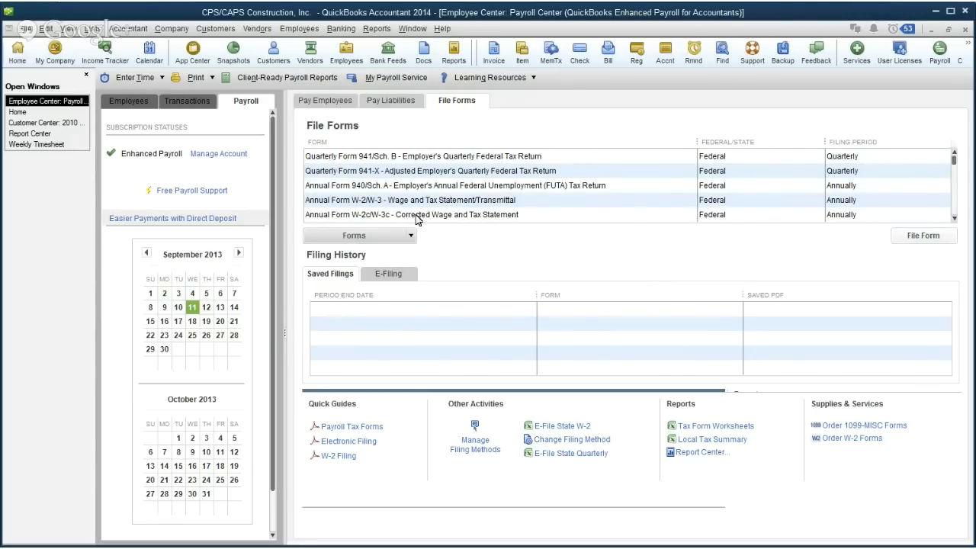
mouse_move(416, 321)
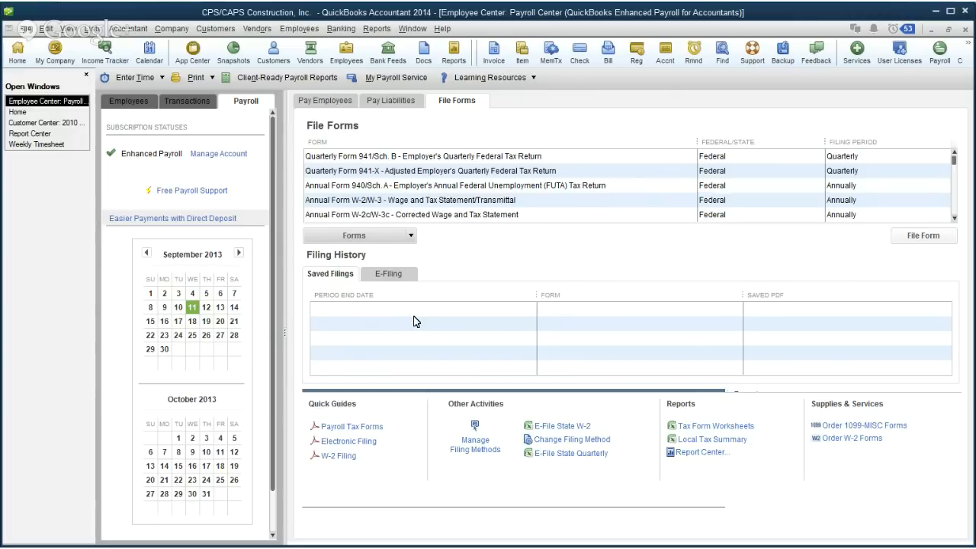
mouse_move(646, 319)
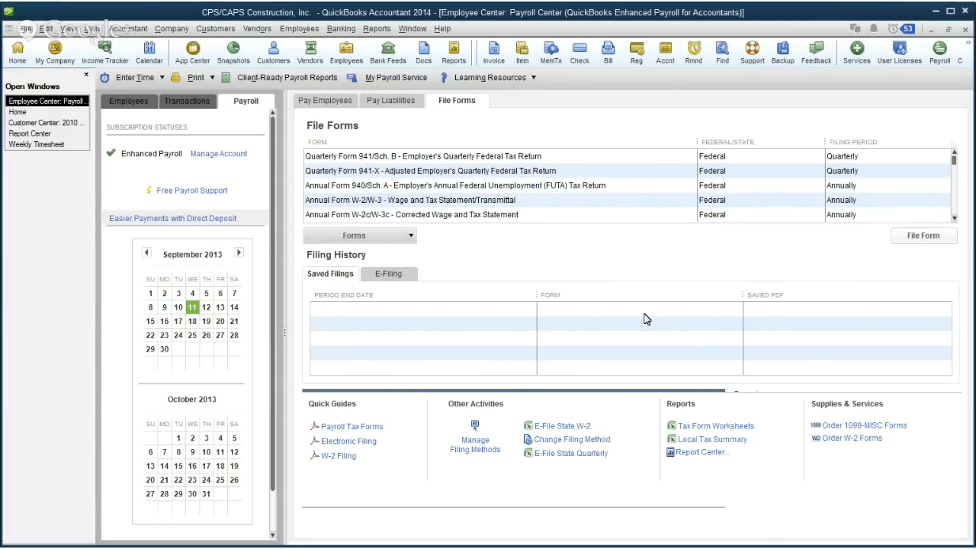
mouse_move(800, 316)
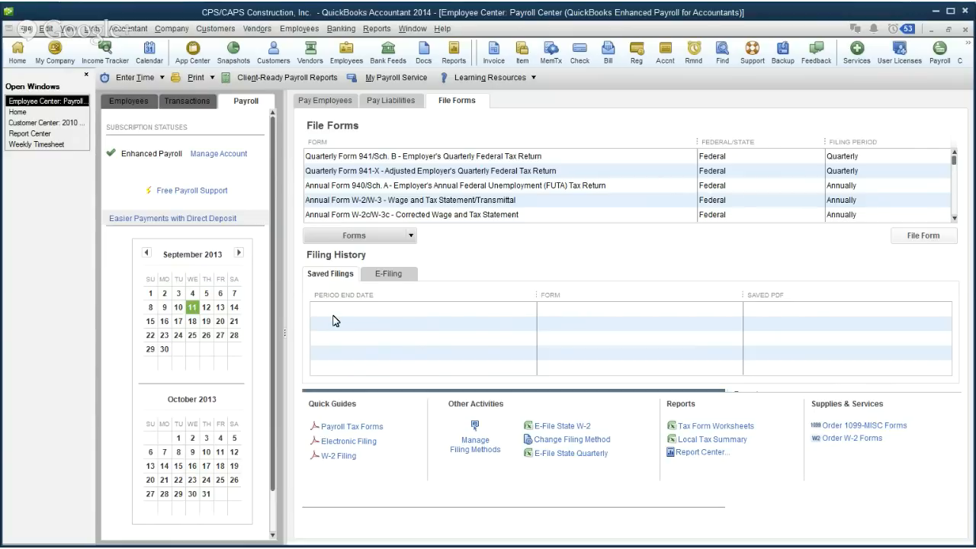
mouse_move(343, 319)
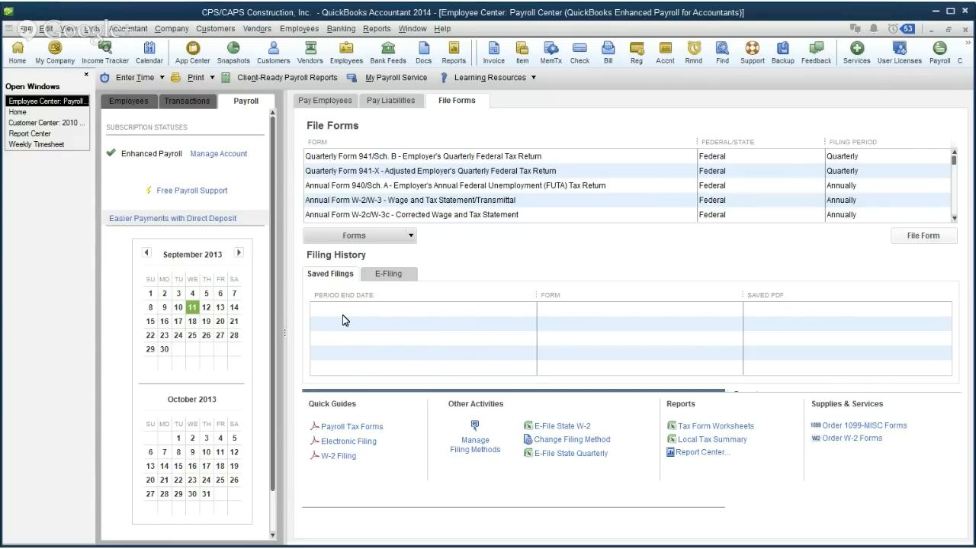
mouse_move(408, 319)
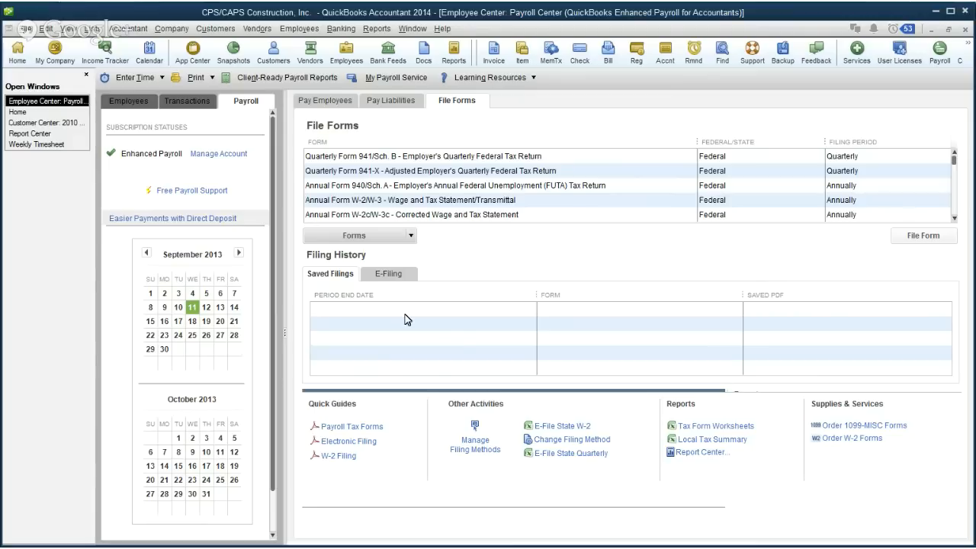
mouse_move(552, 319)
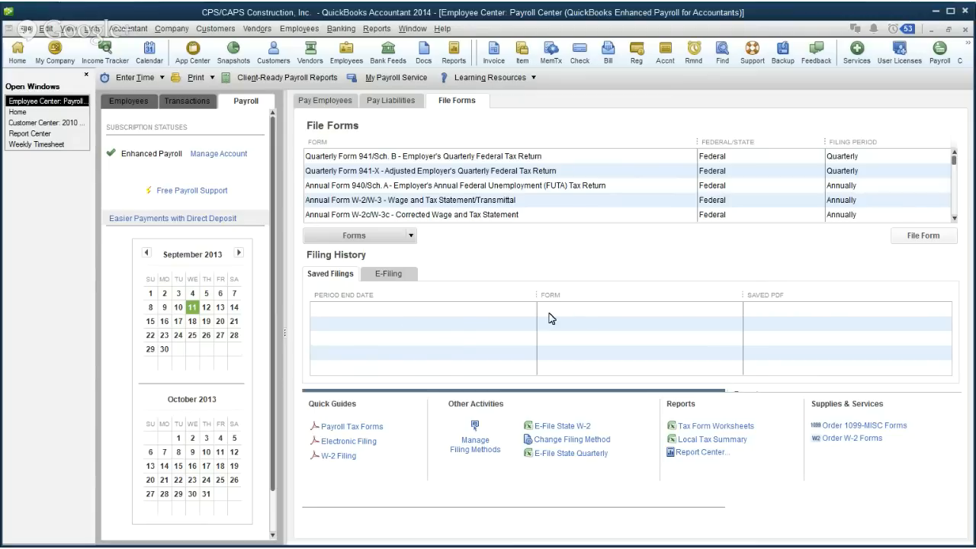
mouse_move(767, 315)
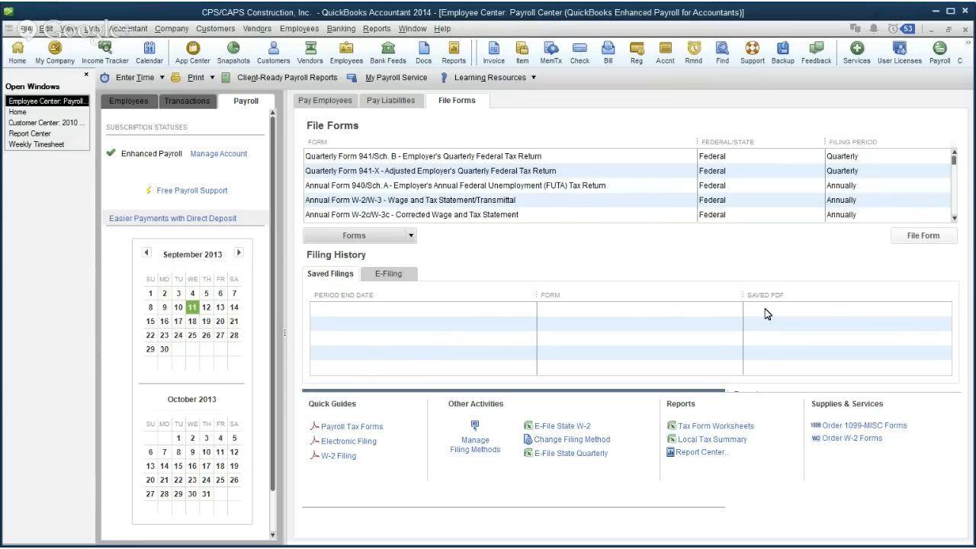
mouse_move(793, 309)
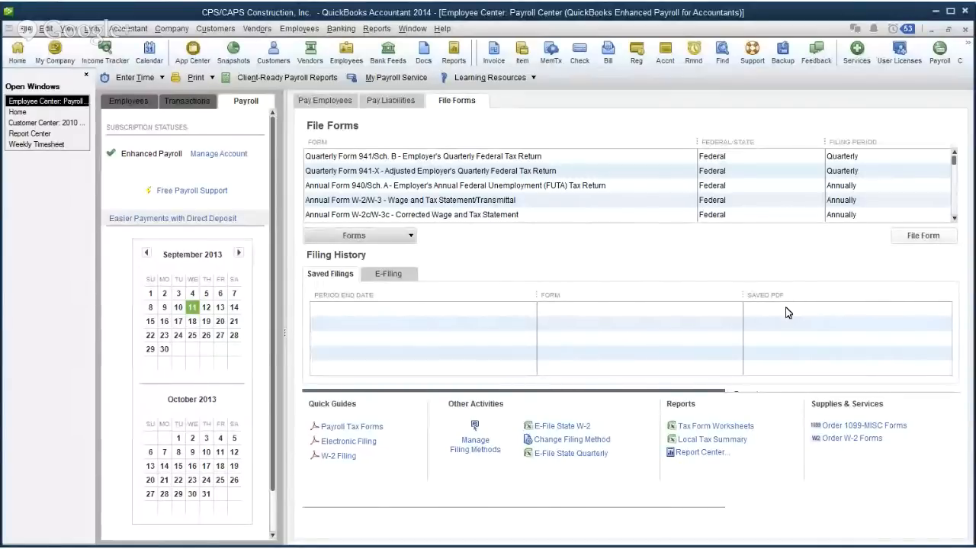
mouse_move(447, 339)
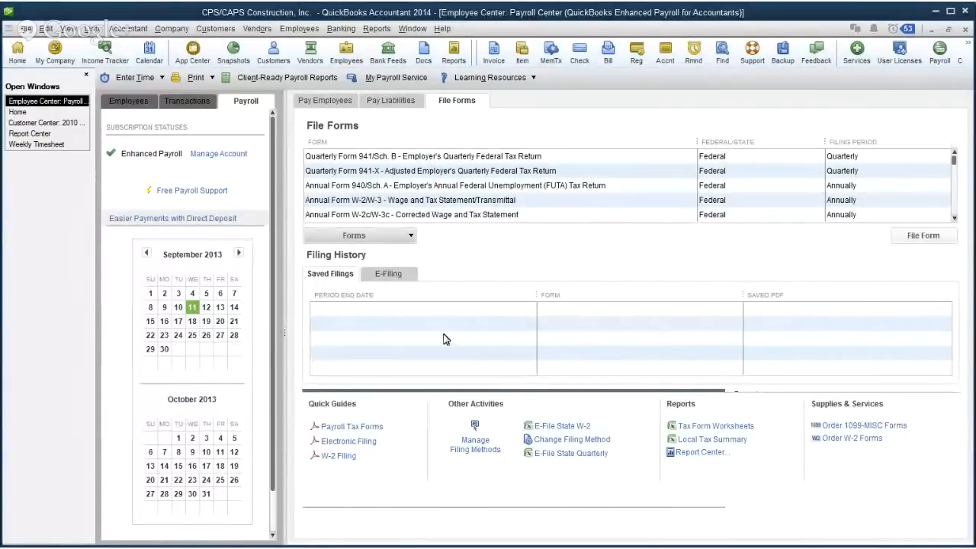
mouse_move(567, 259)
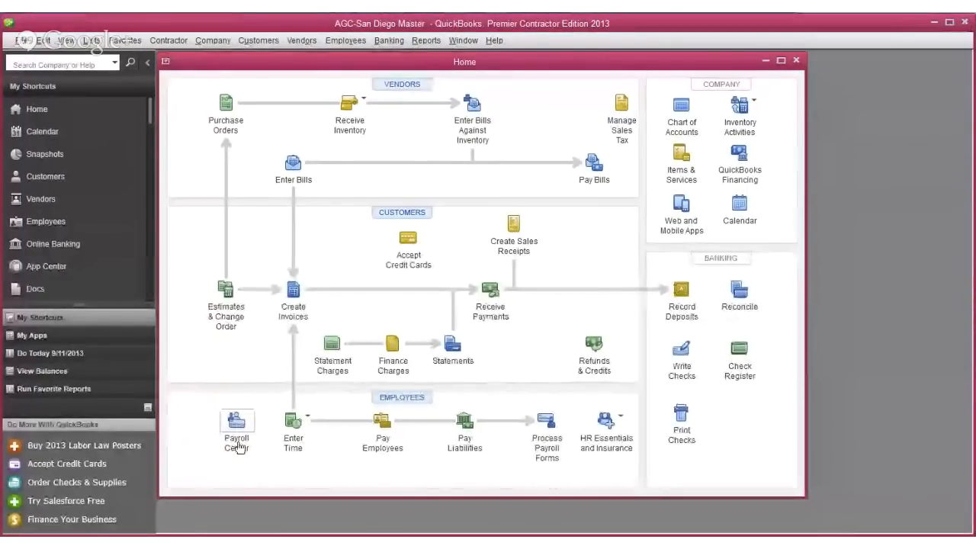
Open the 2013 edition's Payroll Center from the Home page and maximize it
click(237, 427)
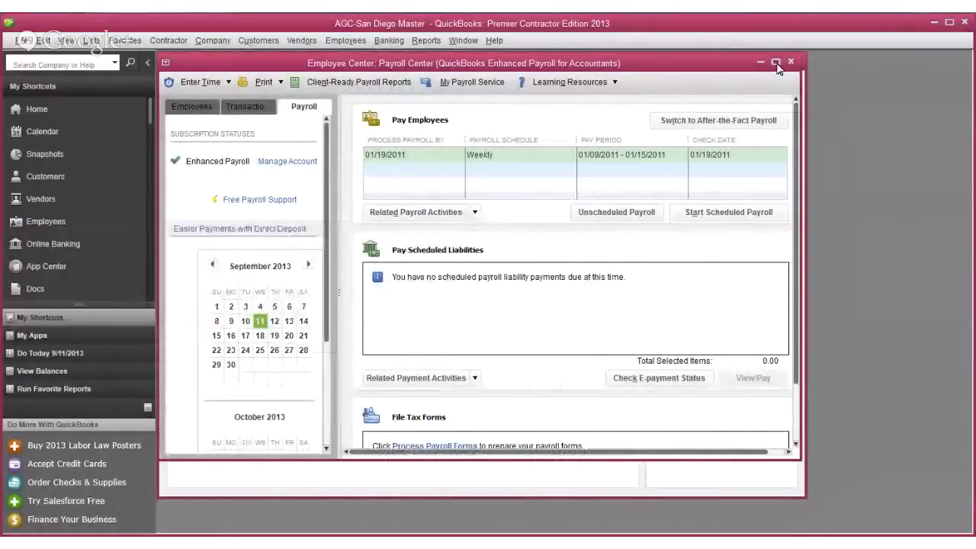
click(776, 61)
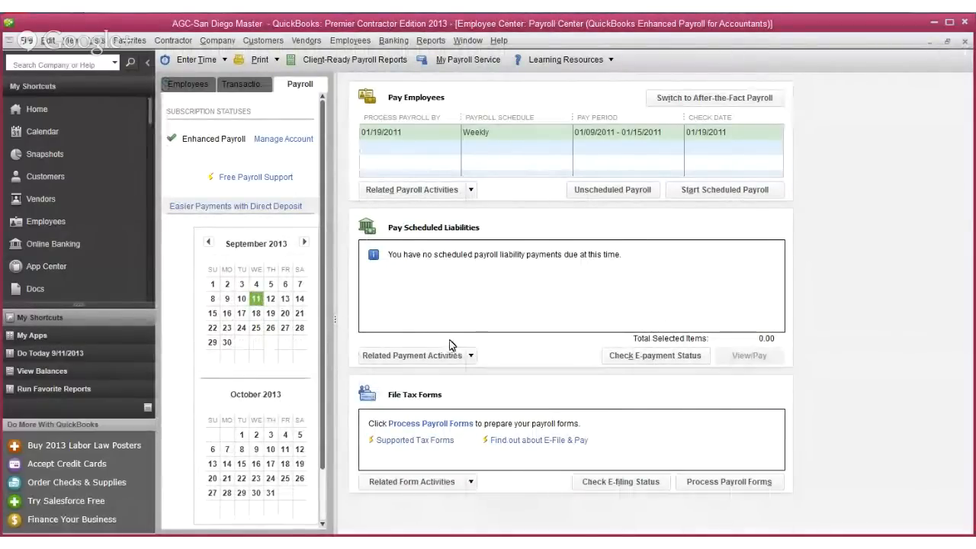
mouse_move(526, 100)
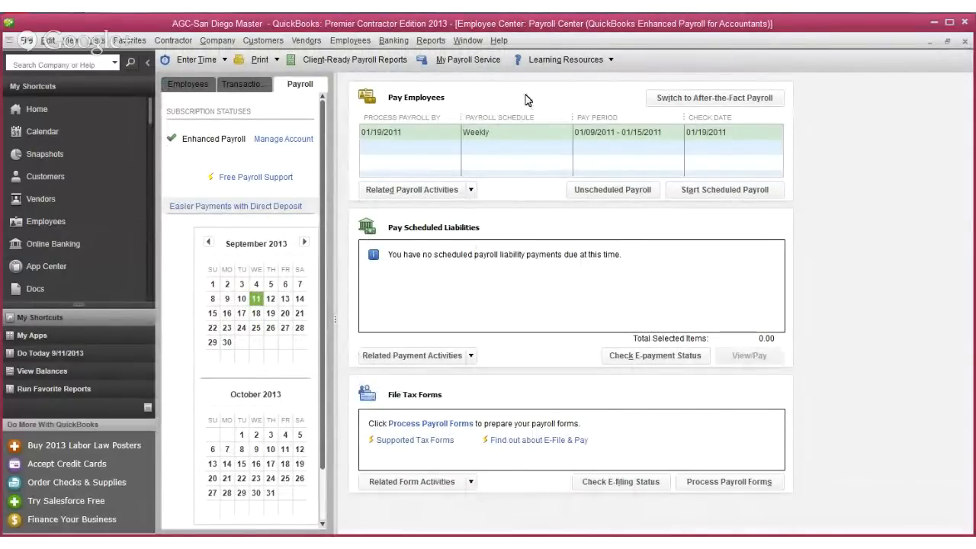
mouse_move(410, 241)
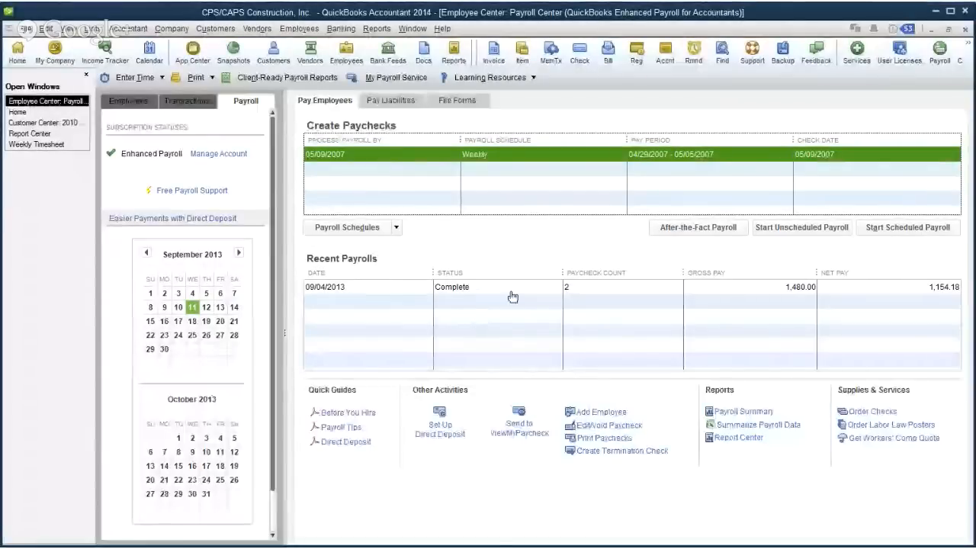
mouse_move(606, 216)
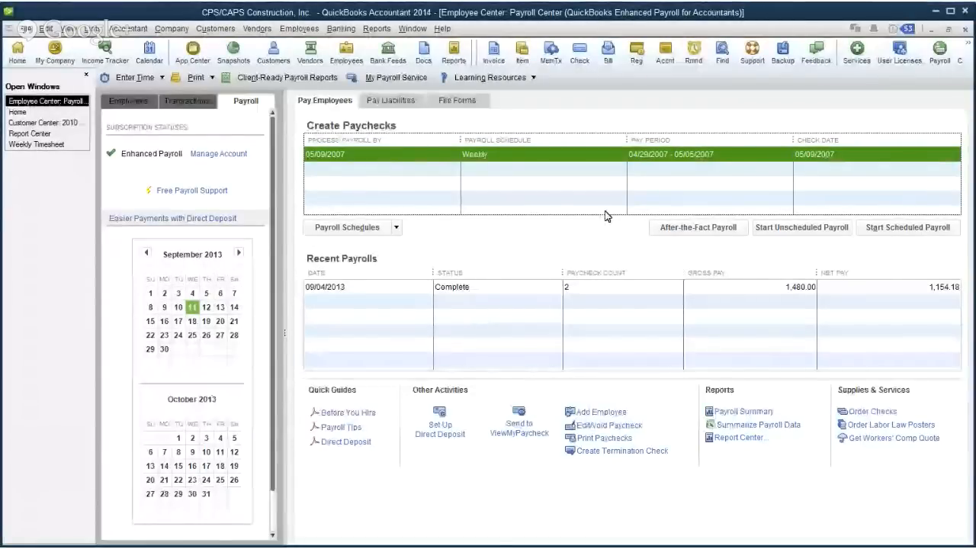
mouse_move(600, 240)
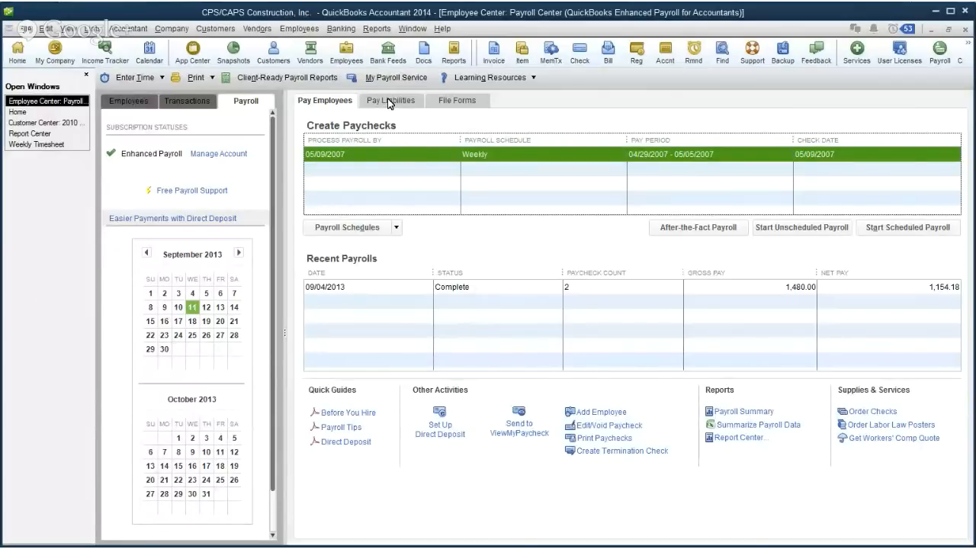
Show upcoming health, pension, union and tax liabilities on the Pay Liabilities tab
click(391, 100)
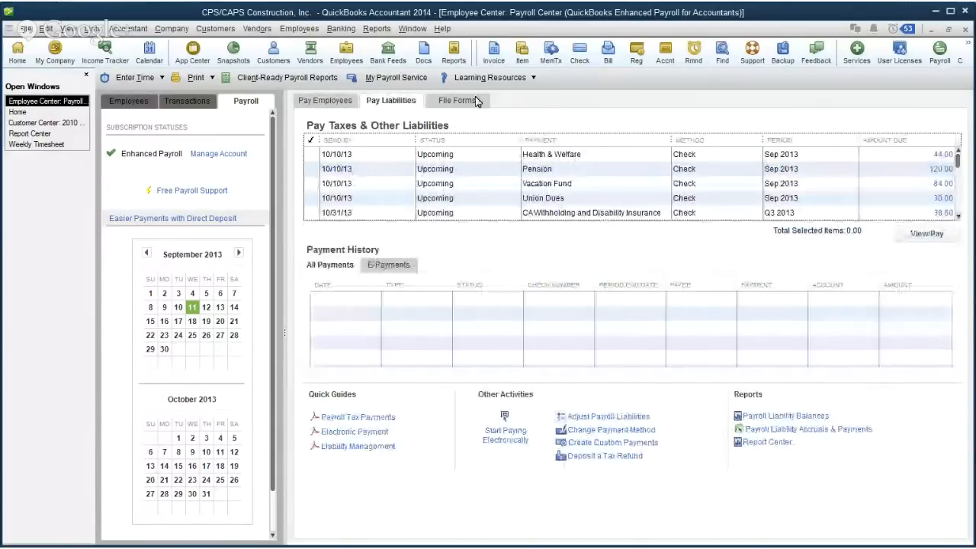
mouse_move(547, 101)
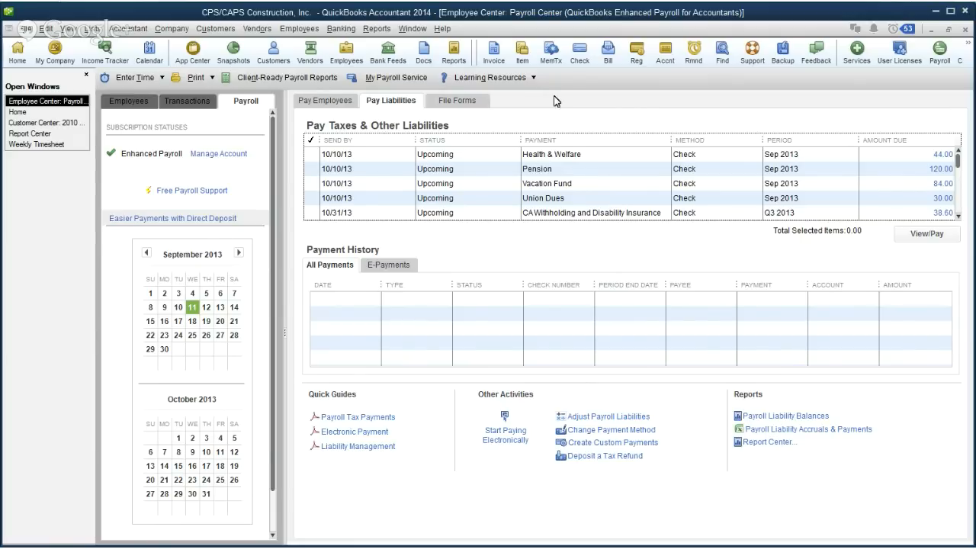
mouse_move(610, 87)
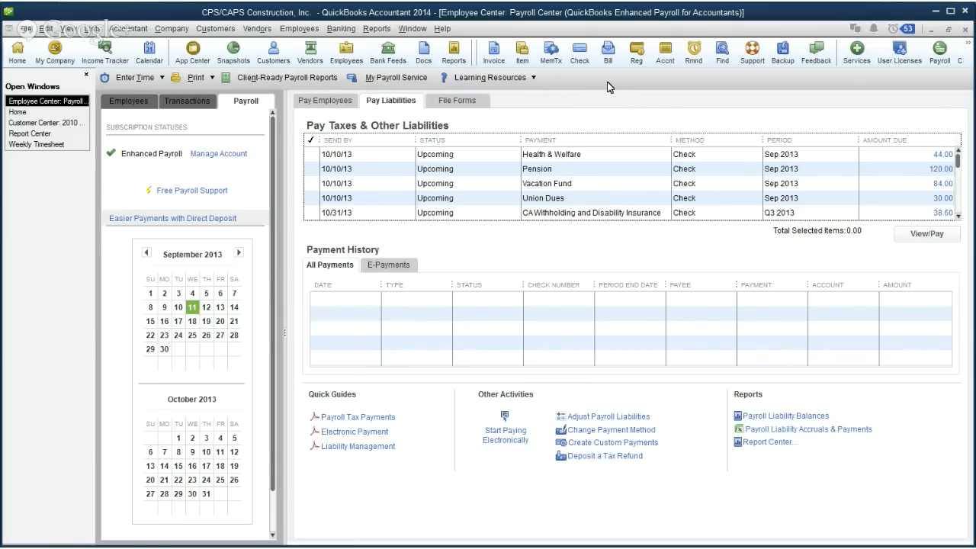
mouse_move(962, 34)
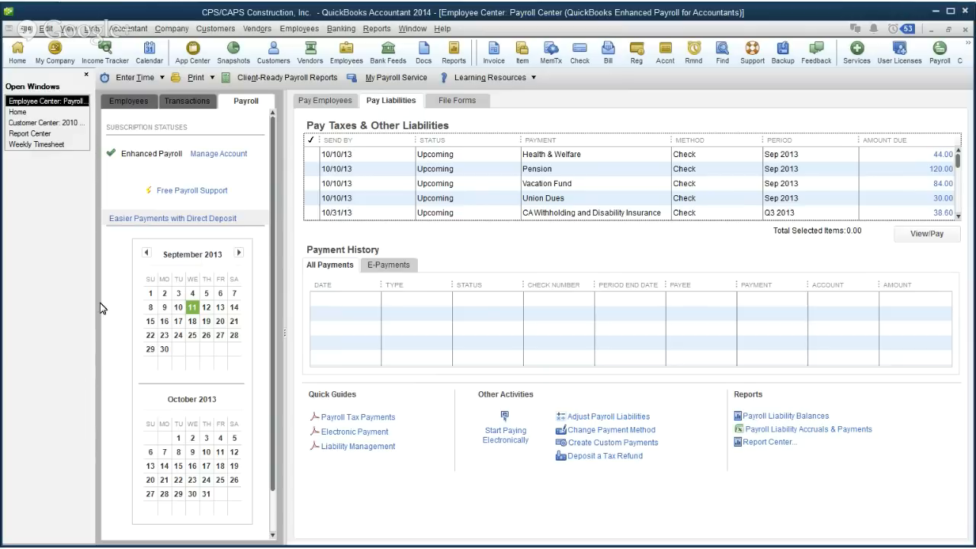
mouse_move(616, 101)
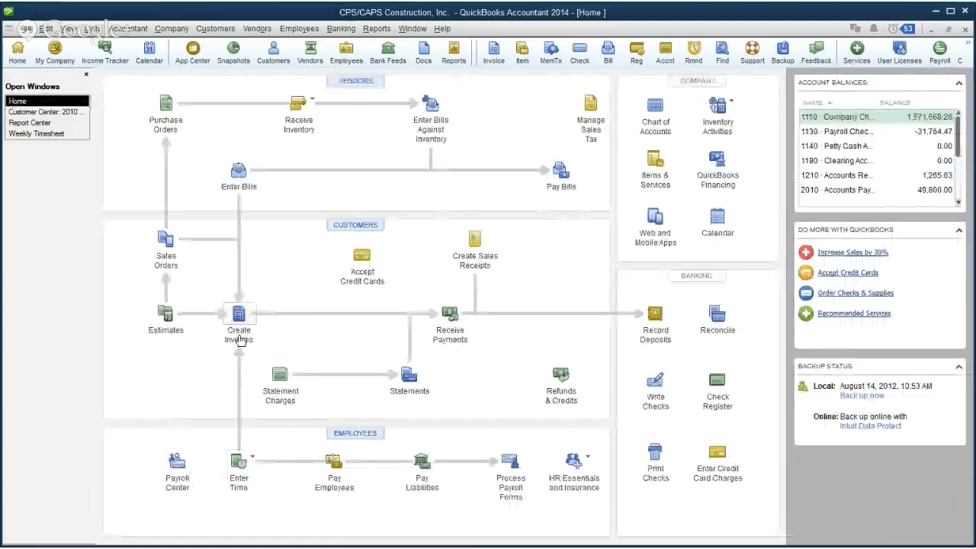
mouse_move(628, 316)
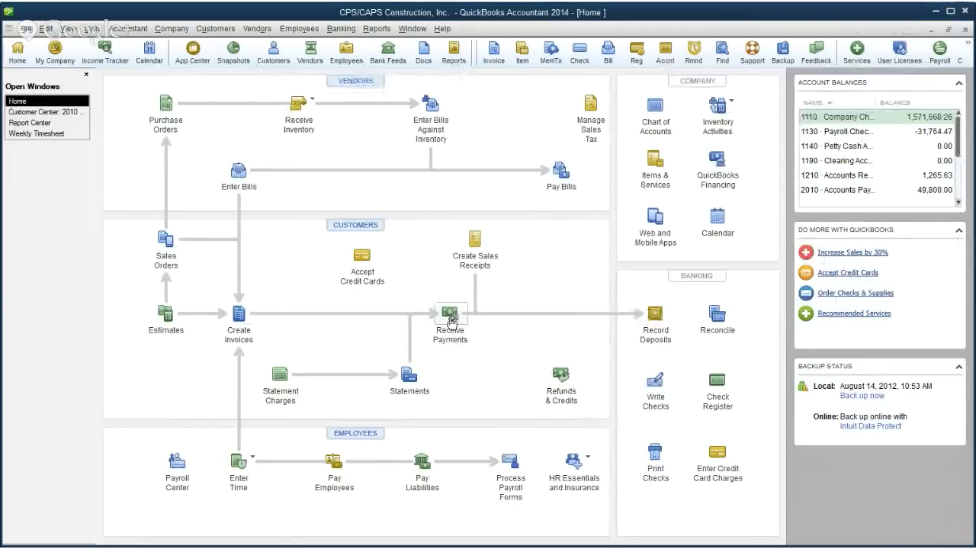
Start a customer payment from Receive Payments on the Home page
click(450, 317)
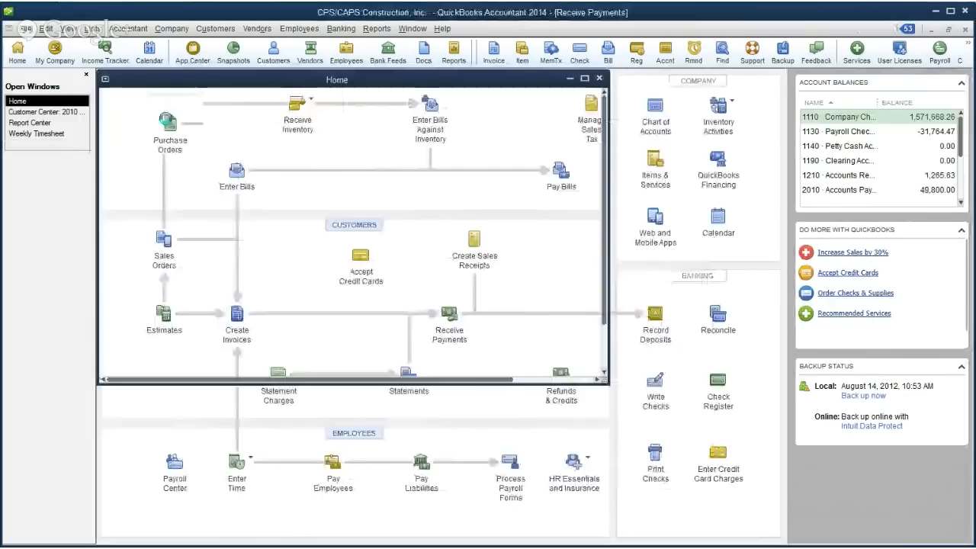
Bring up the saved $1,000 payment on invoice 69 and request Record Bounced Check
click(449, 316)
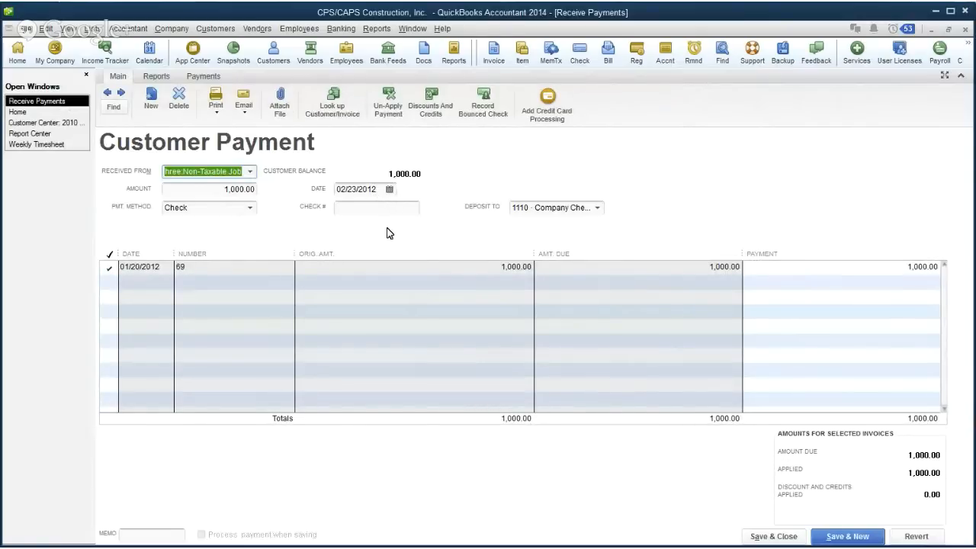
mouse_move(480, 200)
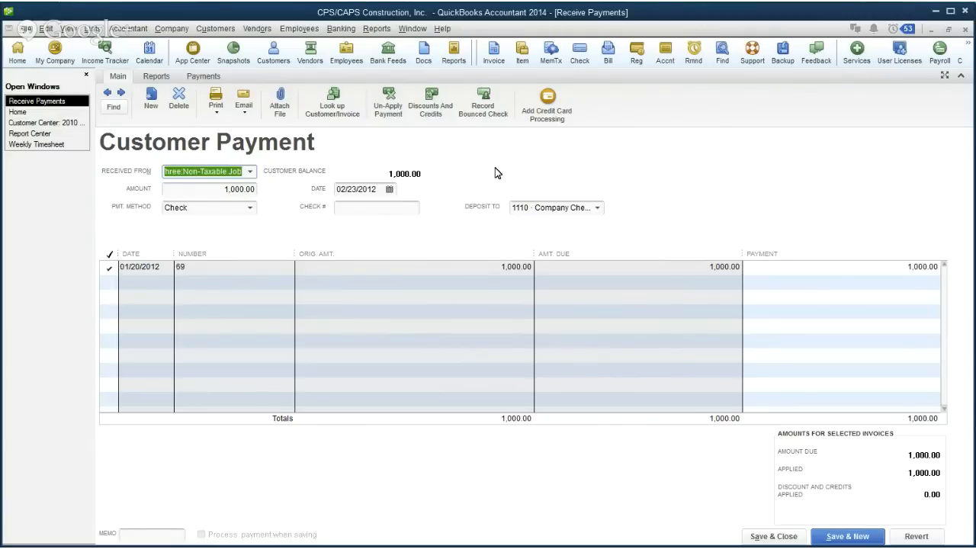
mouse_move(490, 144)
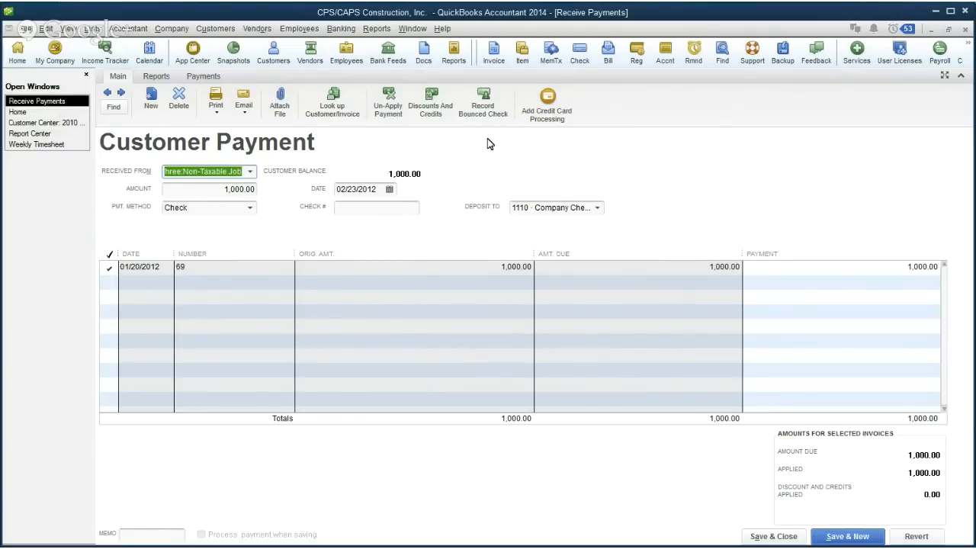
mouse_move(286, 154)
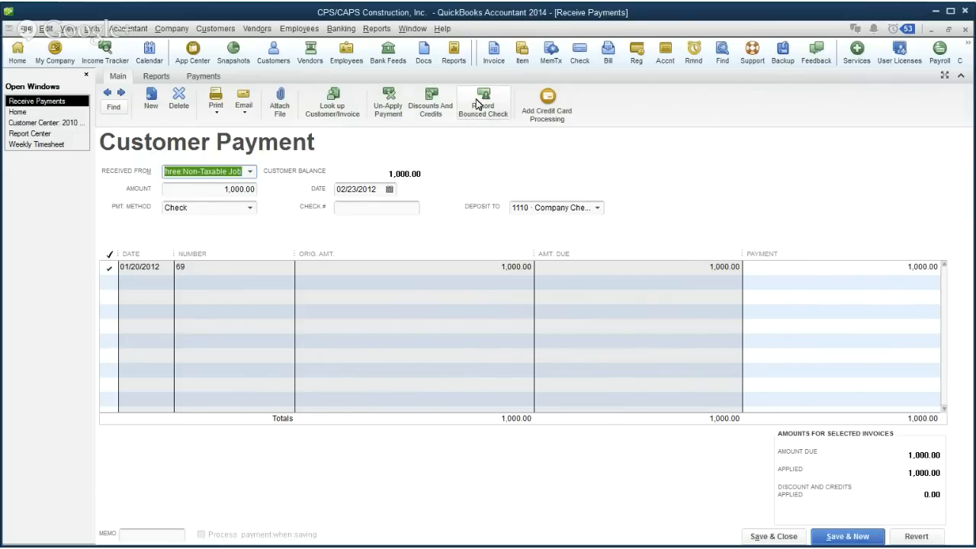
mouse_move(483, 103)
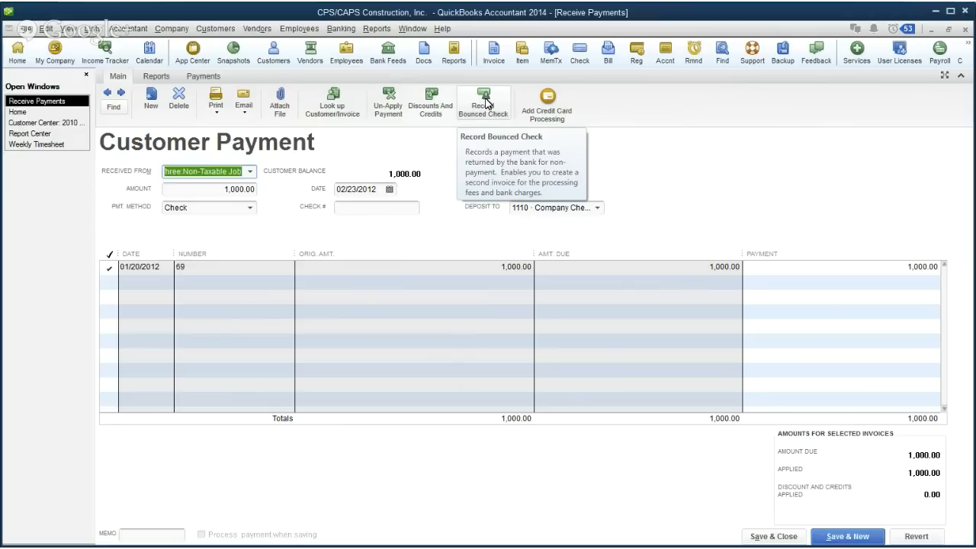
click(483, 102)
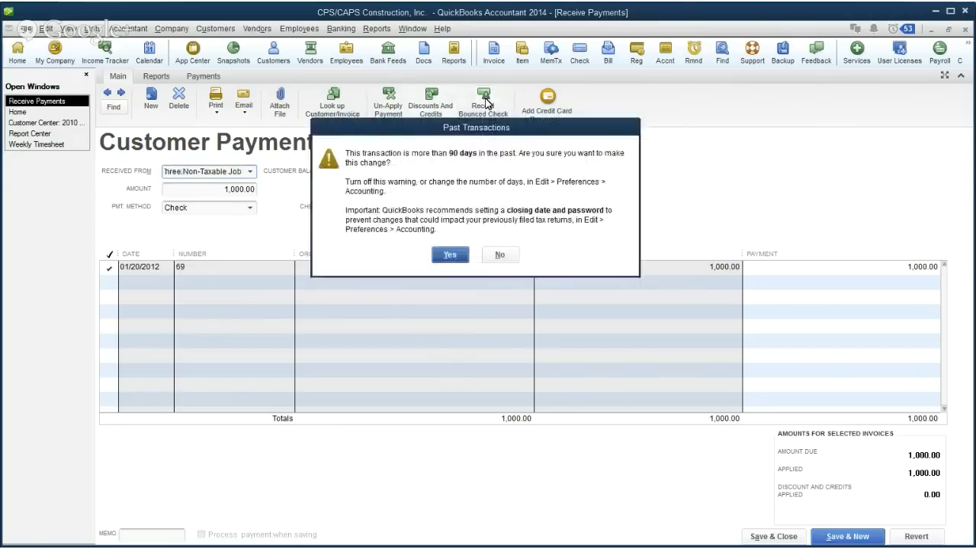
Accept the old-transaction warning, enter bank fee 25.00, date 03/01, and customer fee 35.00
click(451, 254)
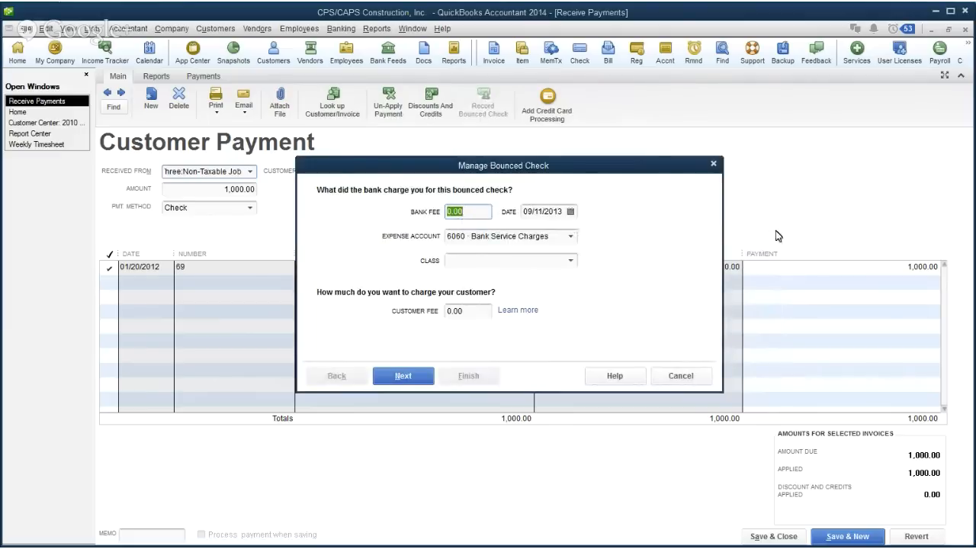
mouse_move(784, 235)
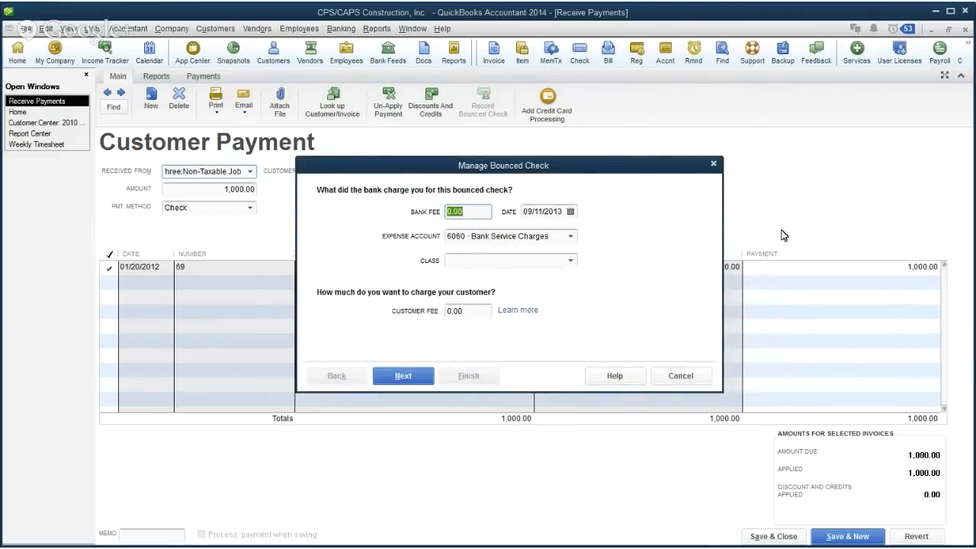
text(25.00)
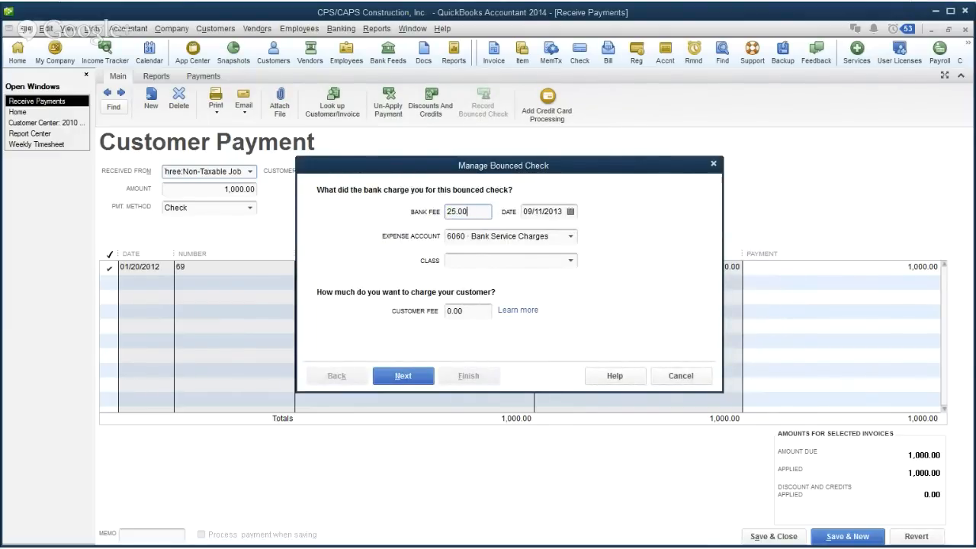
mouse_move(760, 205)
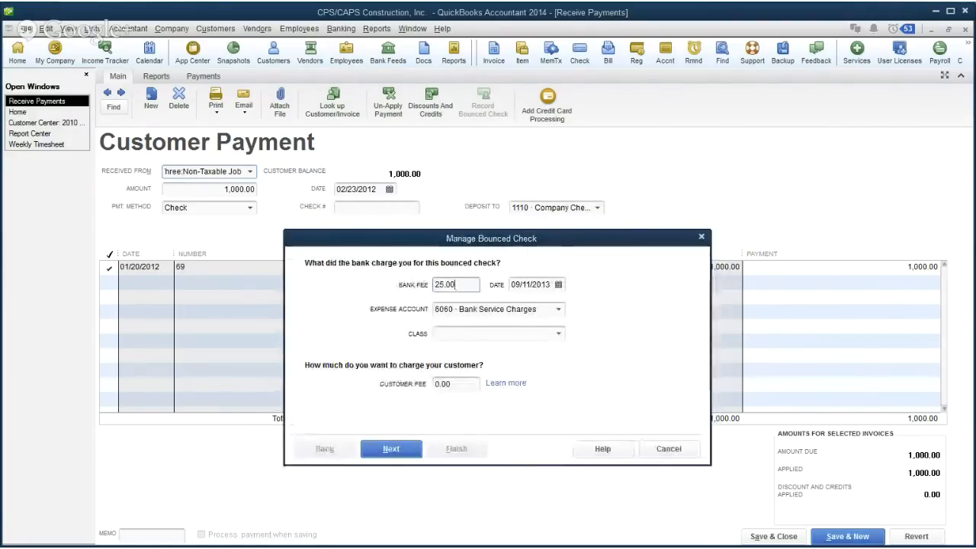
click(532, 285)
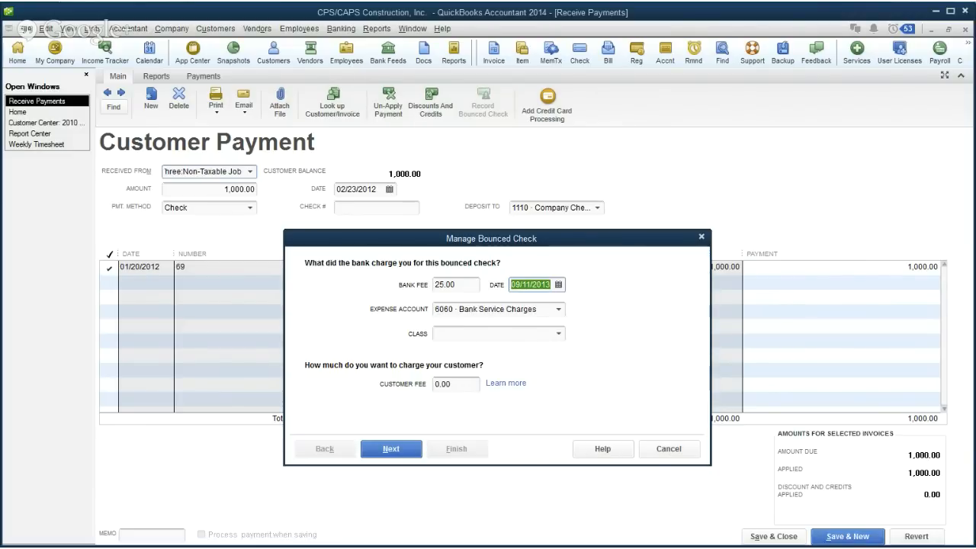
text(0301)
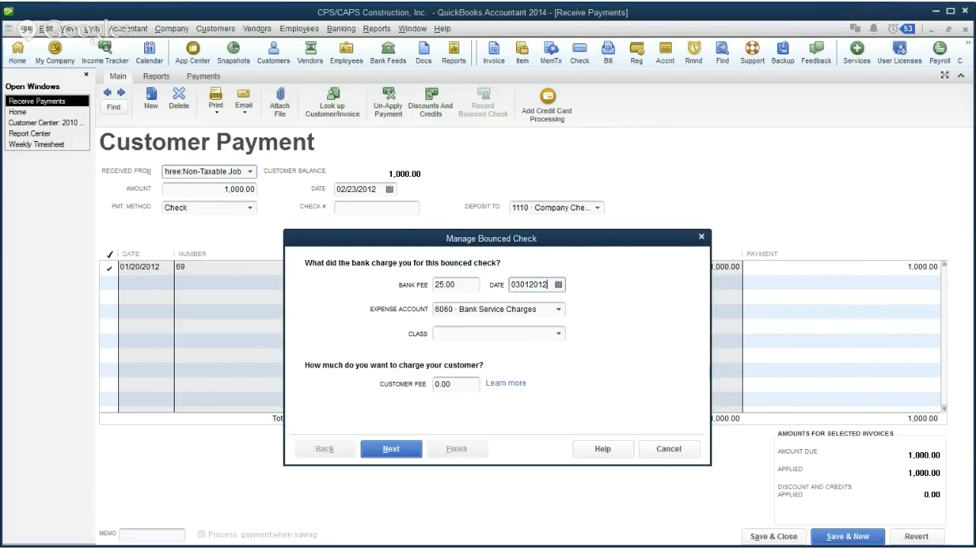
click(494, 333)
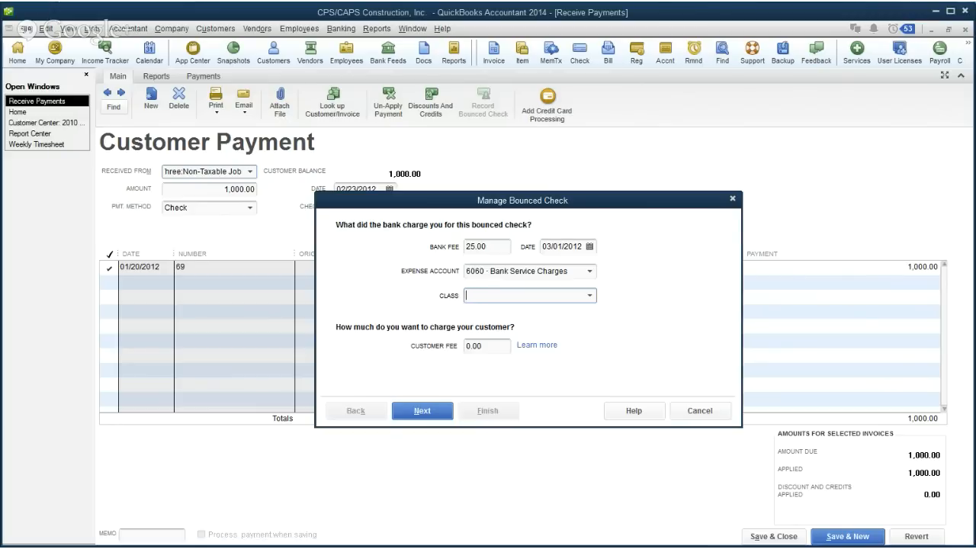
click(487, 345)
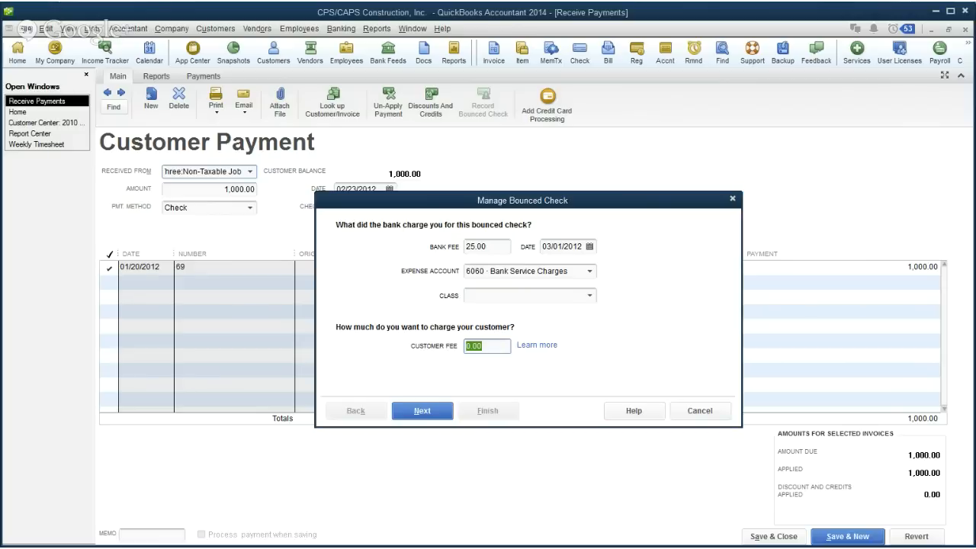
text(35.0)
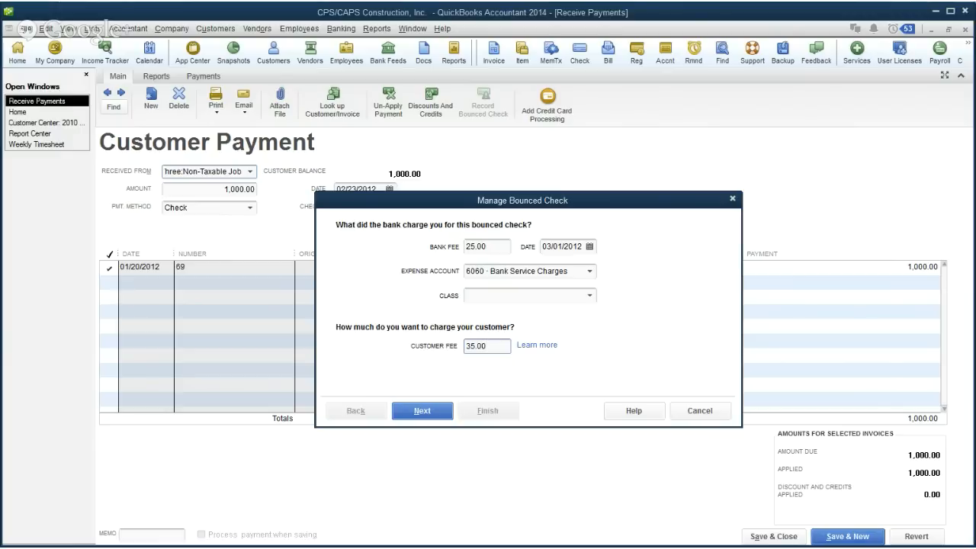
click(487, 346)
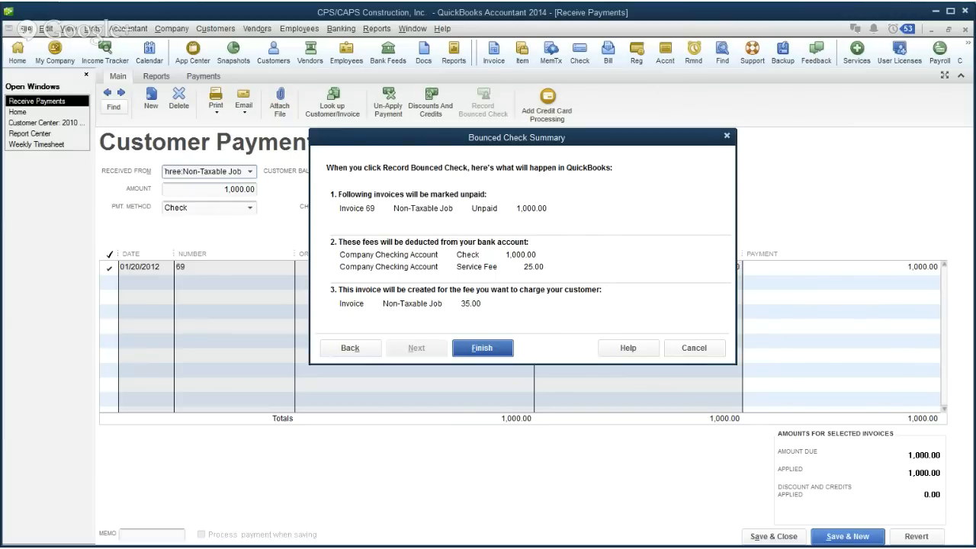
Finish the bounced check summary, leaving invoice 69 unpaid and a $1,035 balance
click(482, 348)
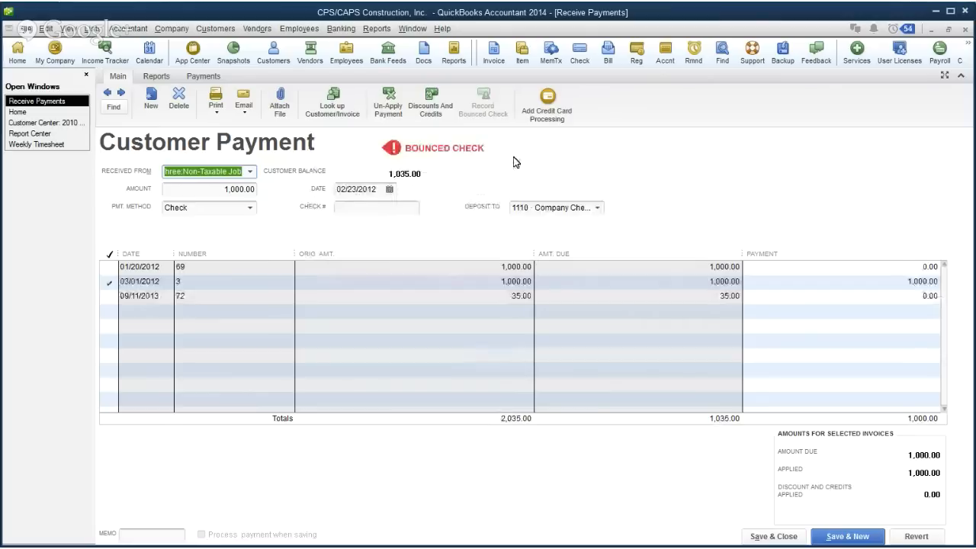
mouse_move(749, 176)
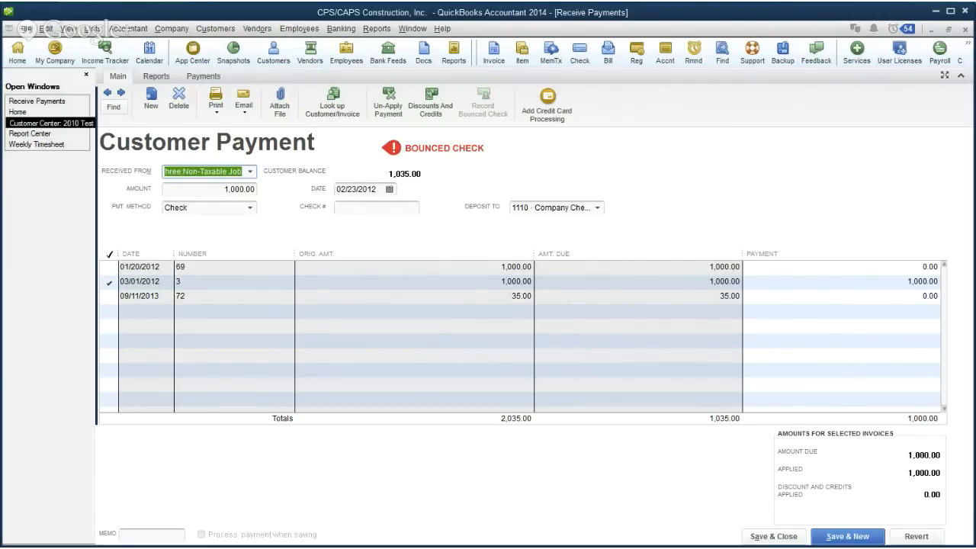
Switch to the already open Customer Center from the Open Windows list
click(48, 123)
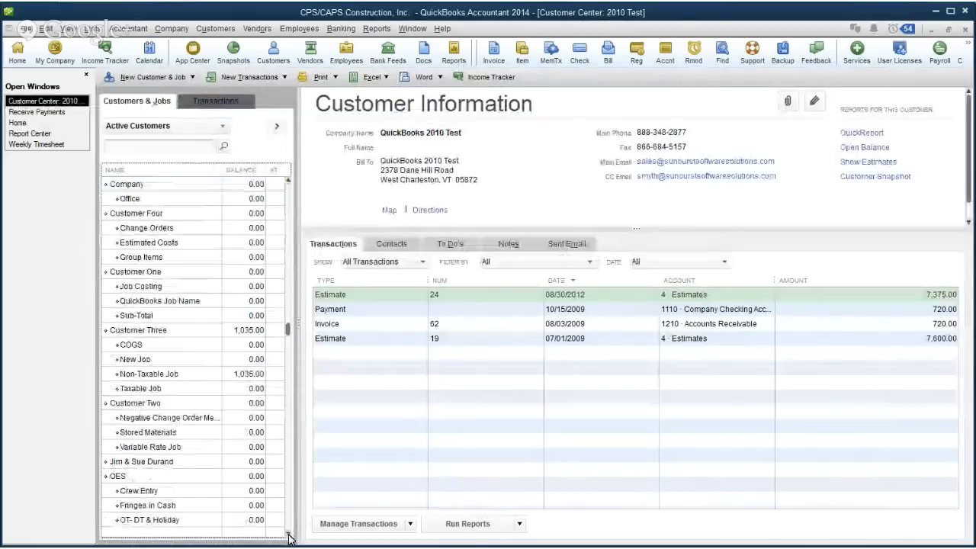
Select Customer Three's Non-Taxable Job to list its invoices, journal entry, payment and estimate
scroll(down, 3)
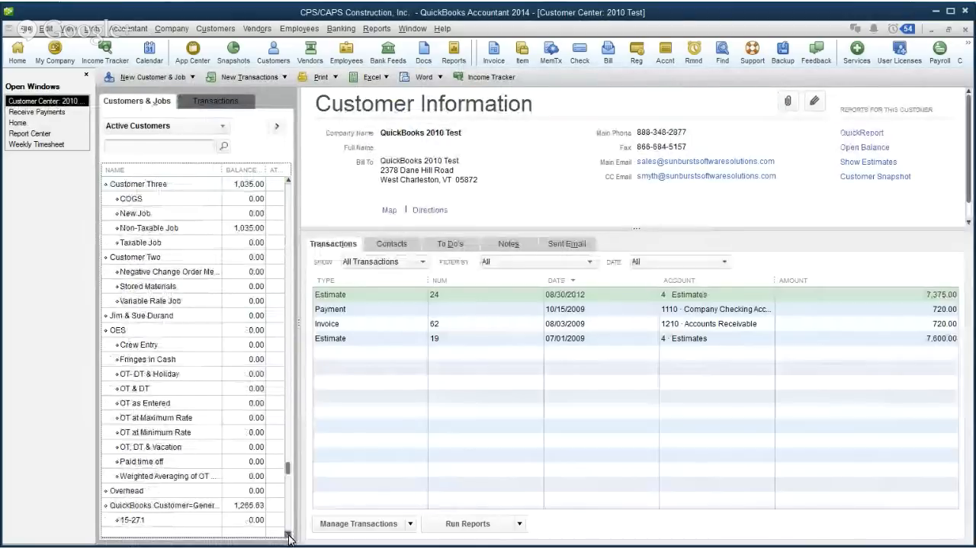
scroll(down, 3)
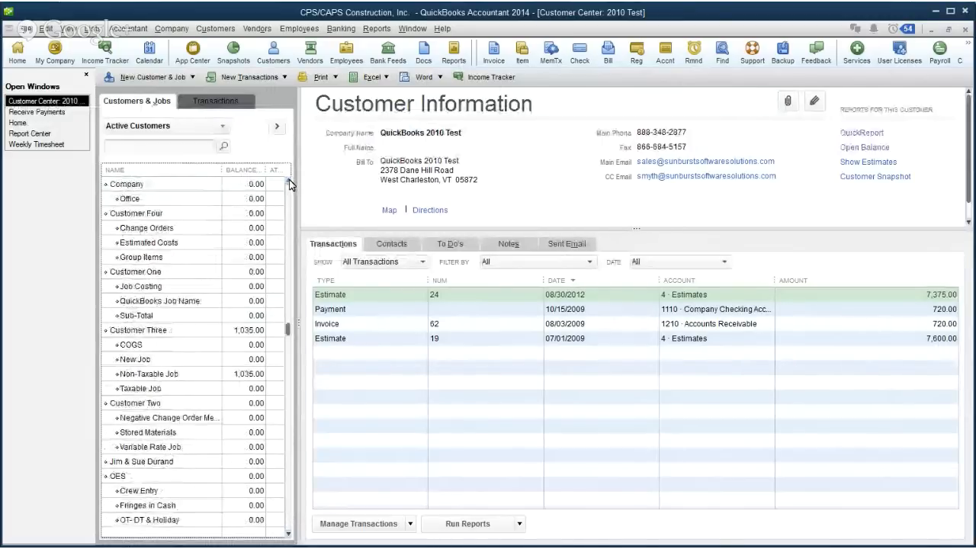
scroll(up, 3)
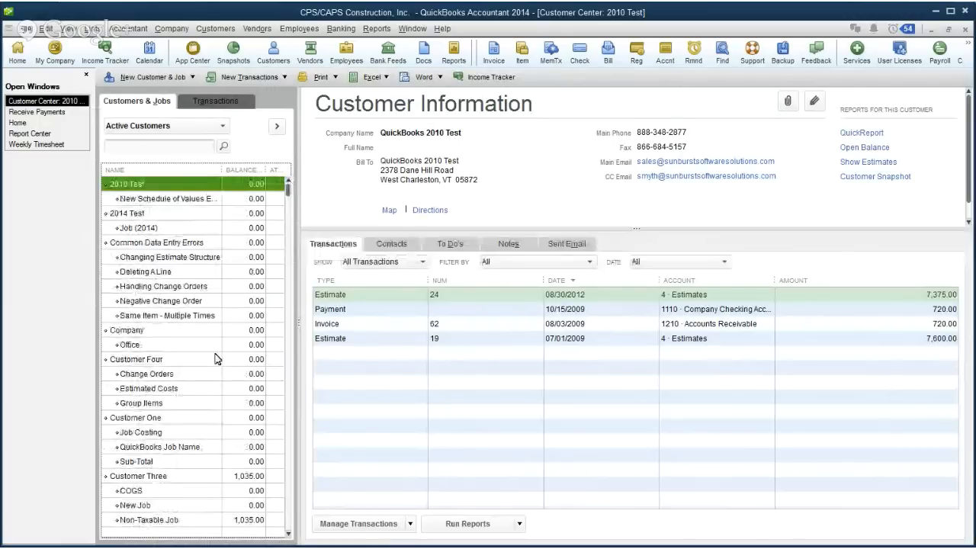
mouse_move(225, 499)
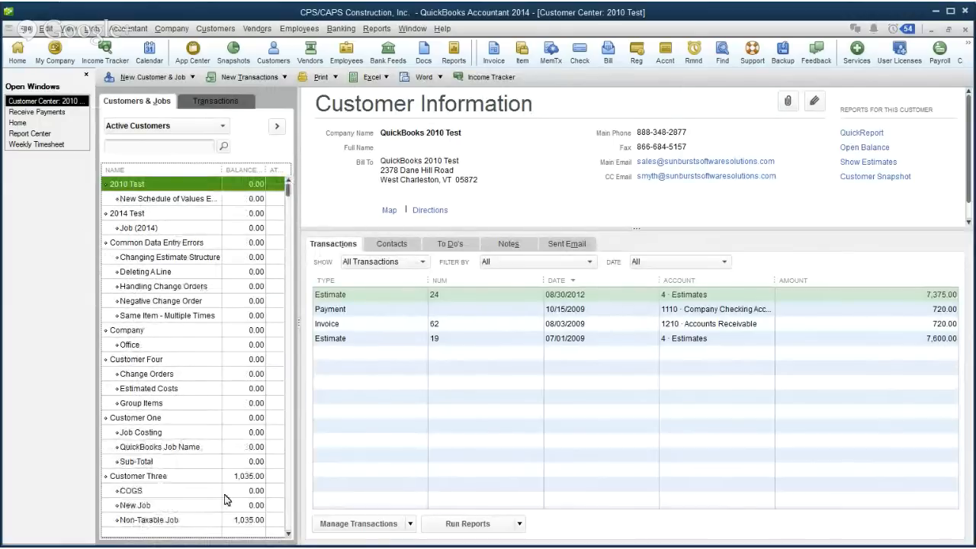
mouse_move(152, 488)
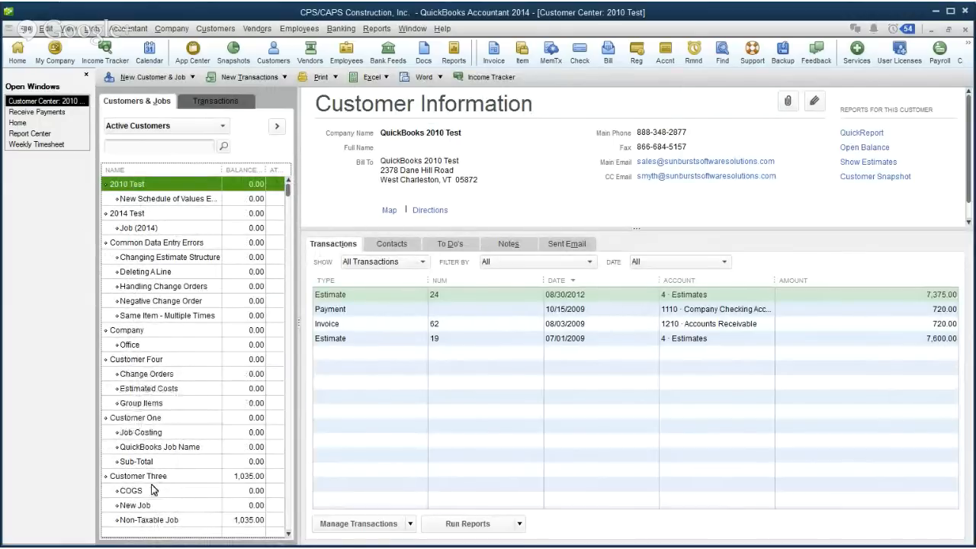
click(149, 520)
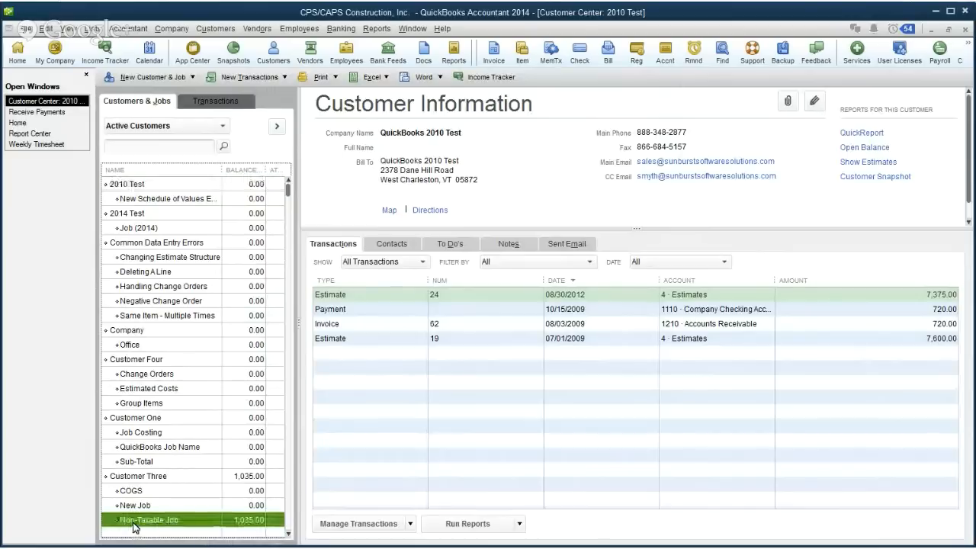
click(149, 520)
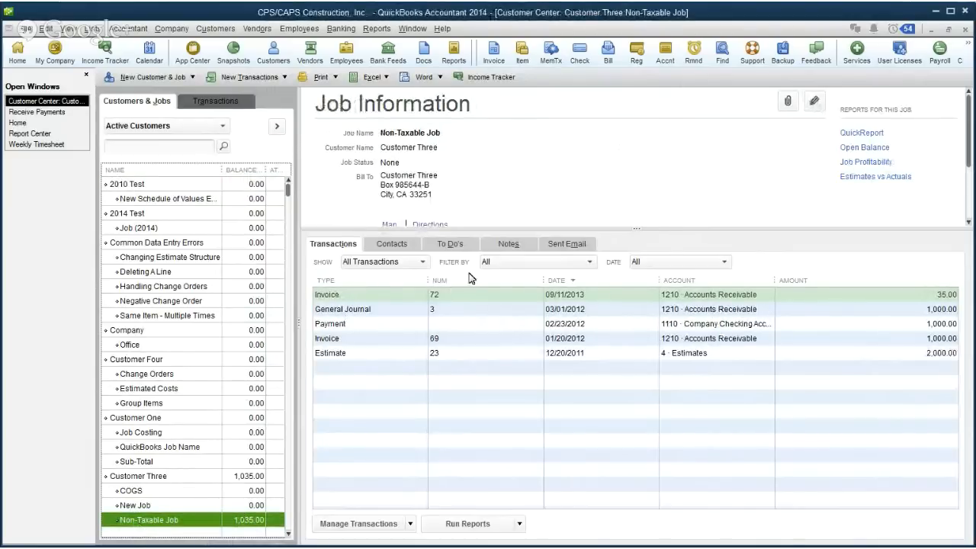
mouse_move(552, 302)
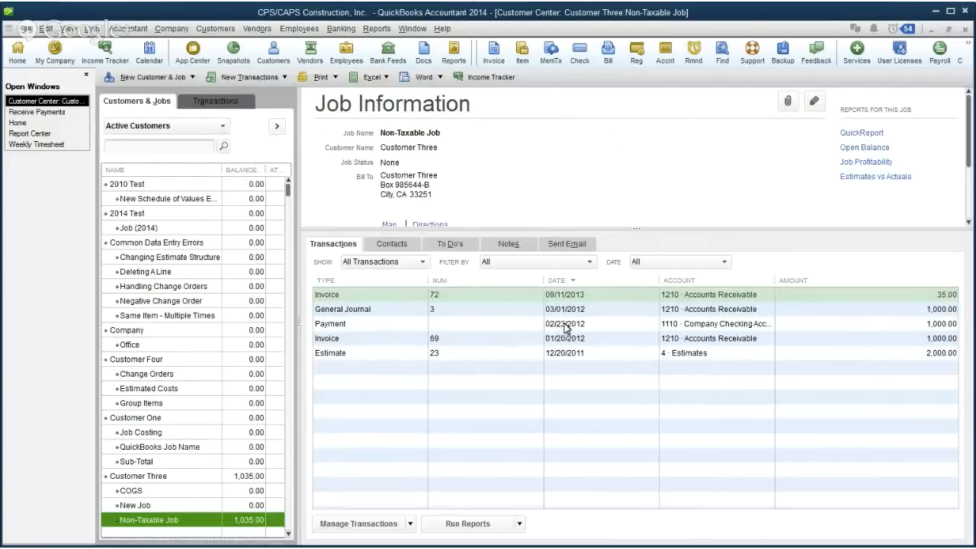
mouse_move(568, 328)
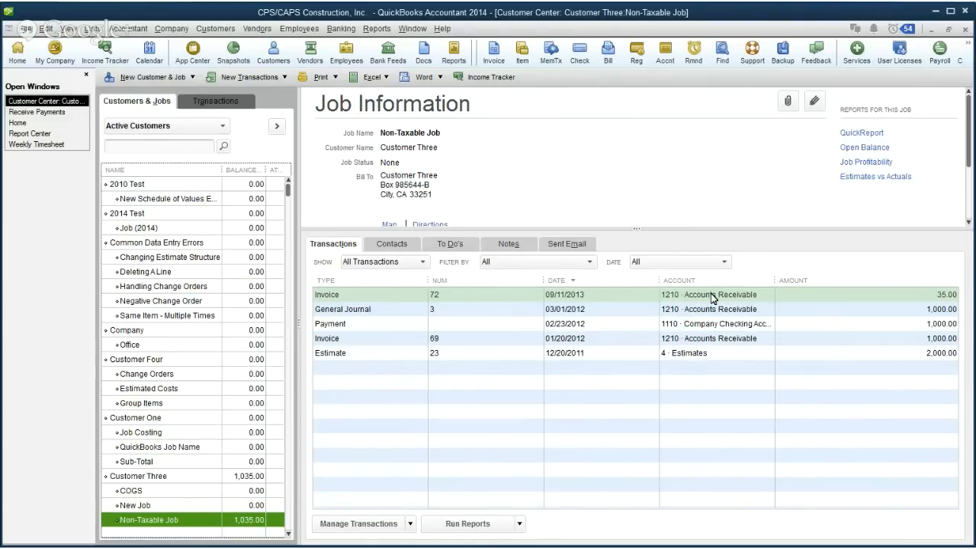
mouse_move(711, 300)
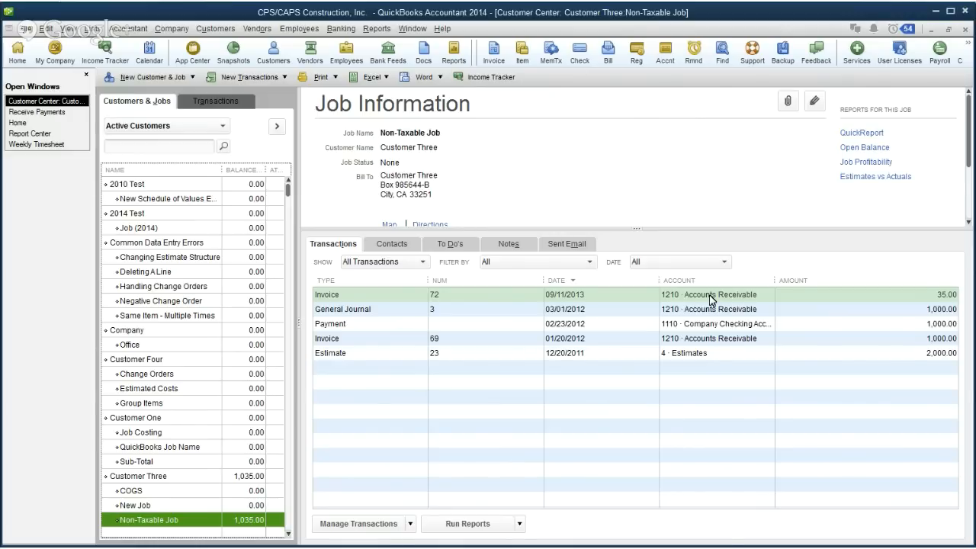
Review the job's transactions, including the $35 invoice, then show its empty Notes
scroll(down, 3)
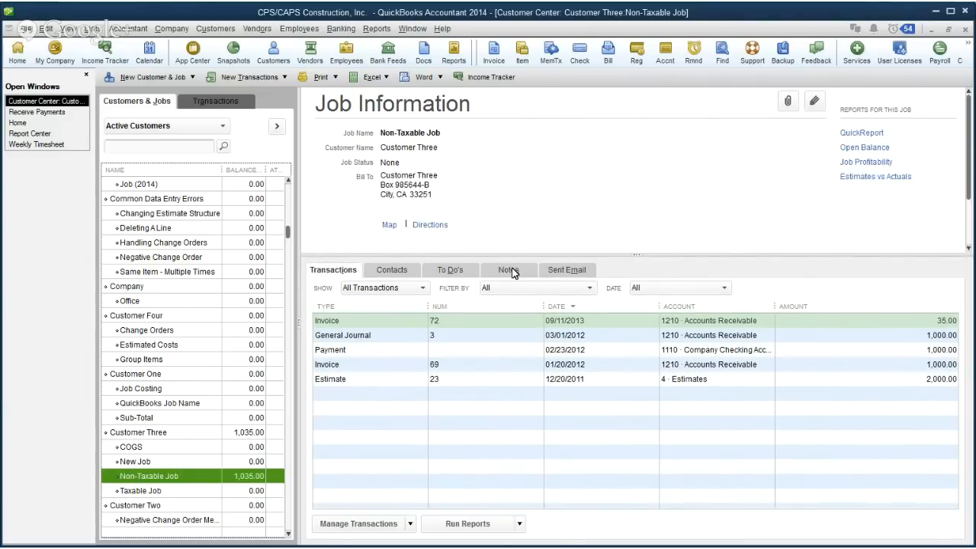
click(507, 269)
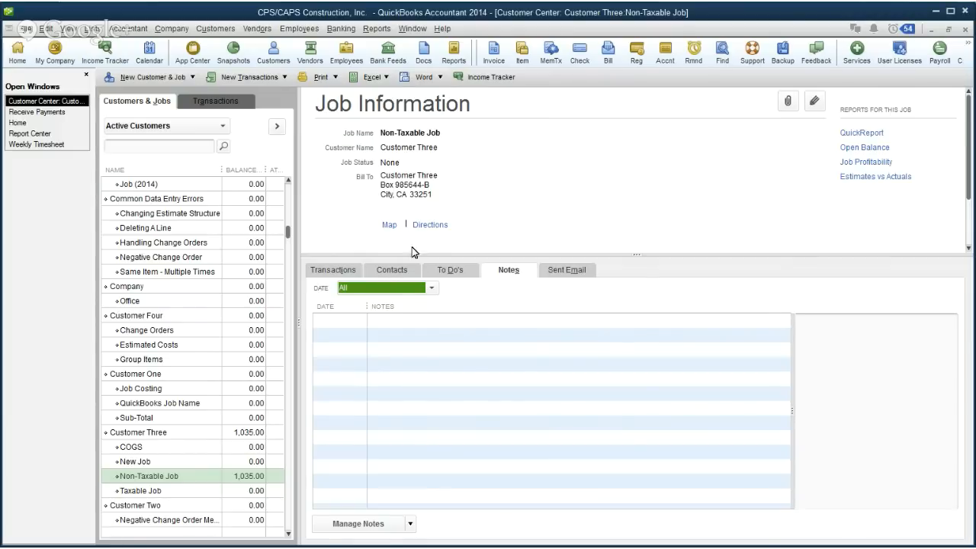
mouse_move(481, 195)
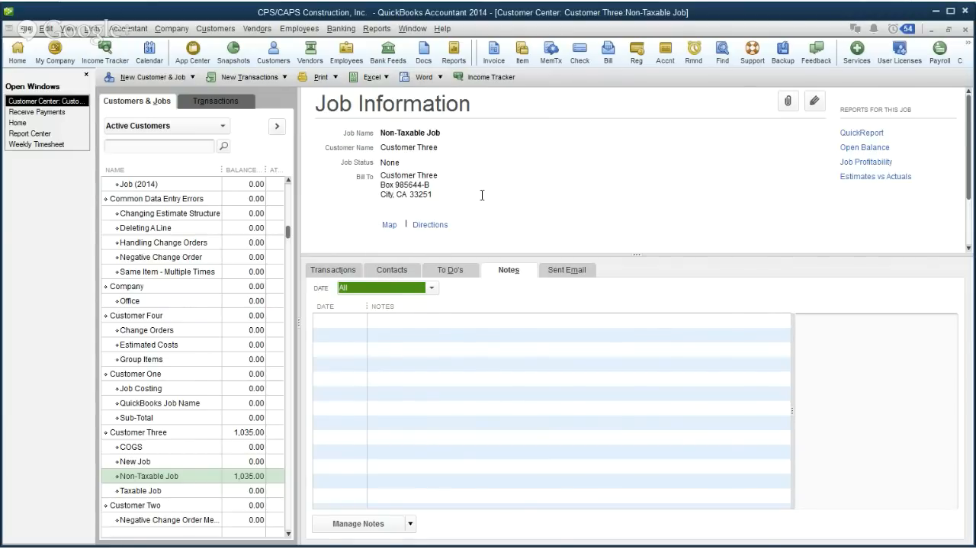
mouse_move(379, 222)
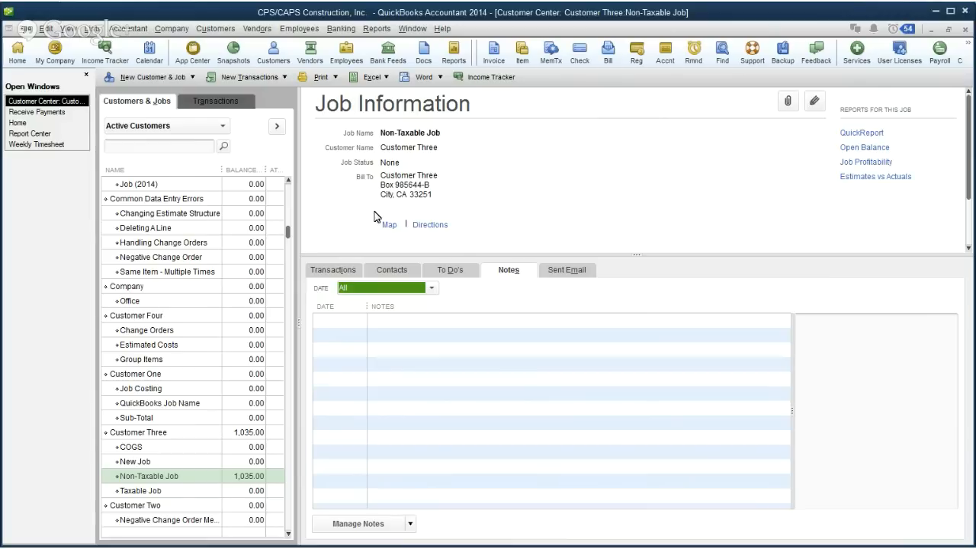
mouse_move(457, 210)
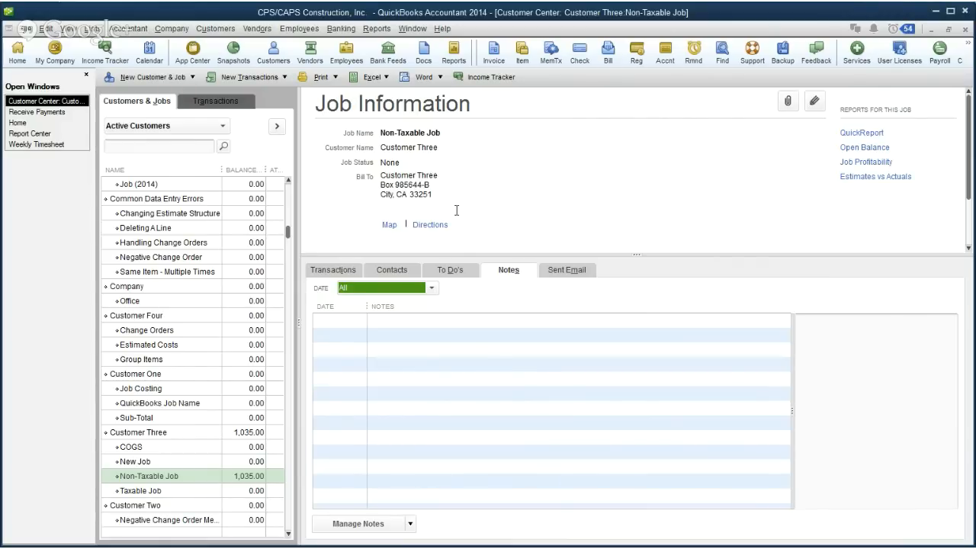
mouse_move(509, 215)
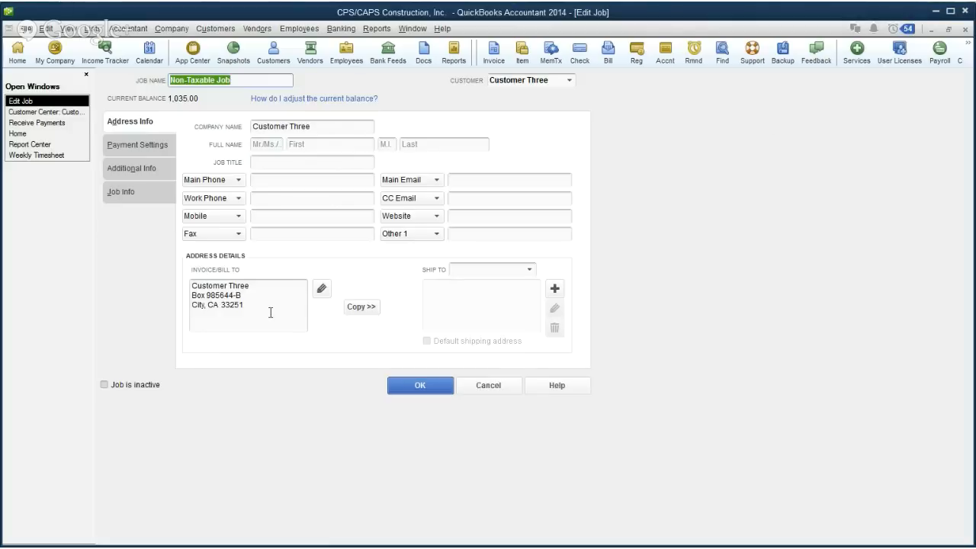
mouse_move(216, 270)
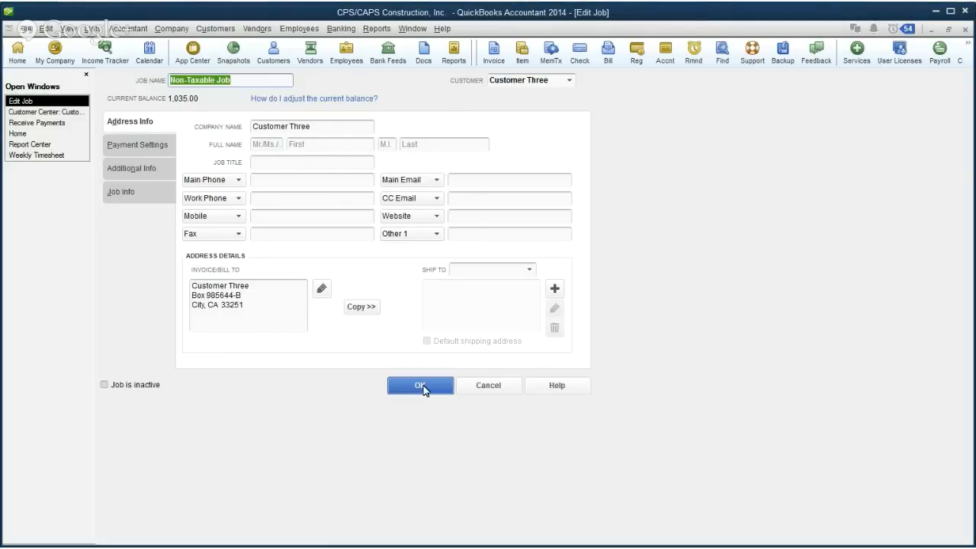
Accept the Edit Job window with OK, leaving the Non-Taxable Job unchanged
click(420, 385)
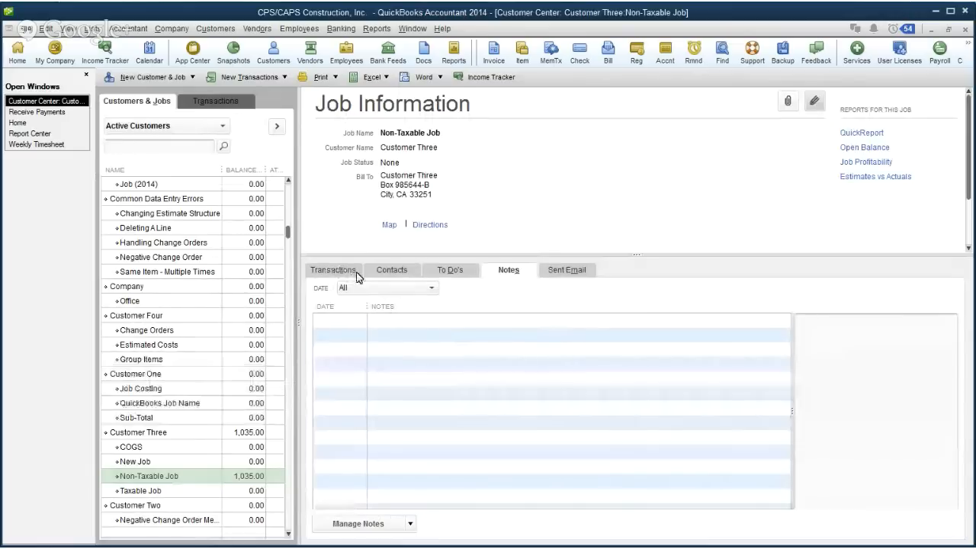
mouse_move(584, 273)
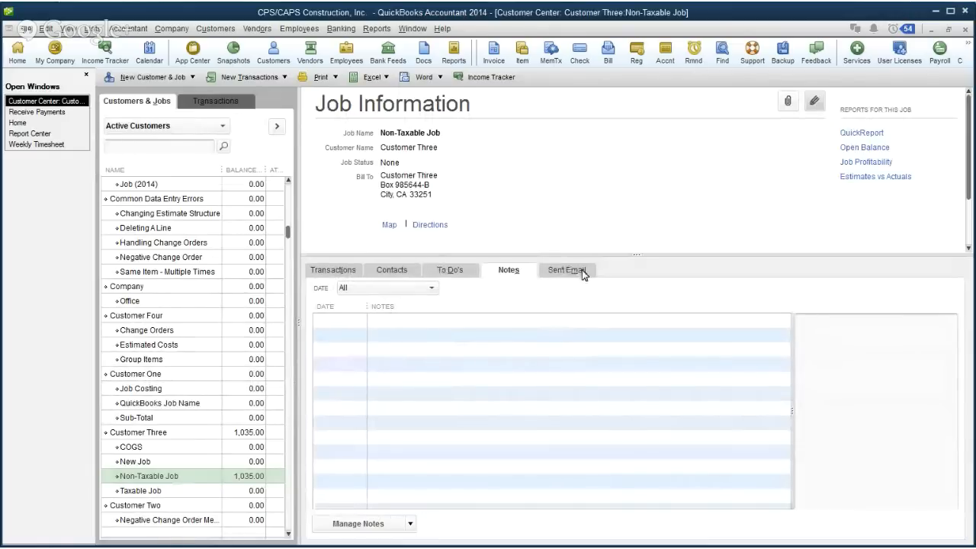
mouse_move(447, 114)
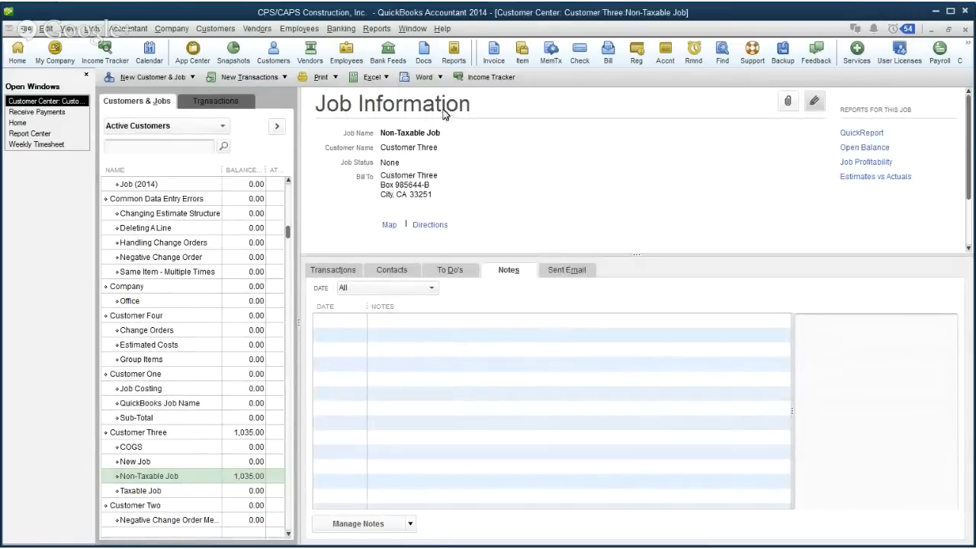
mouse_move(404, 90)
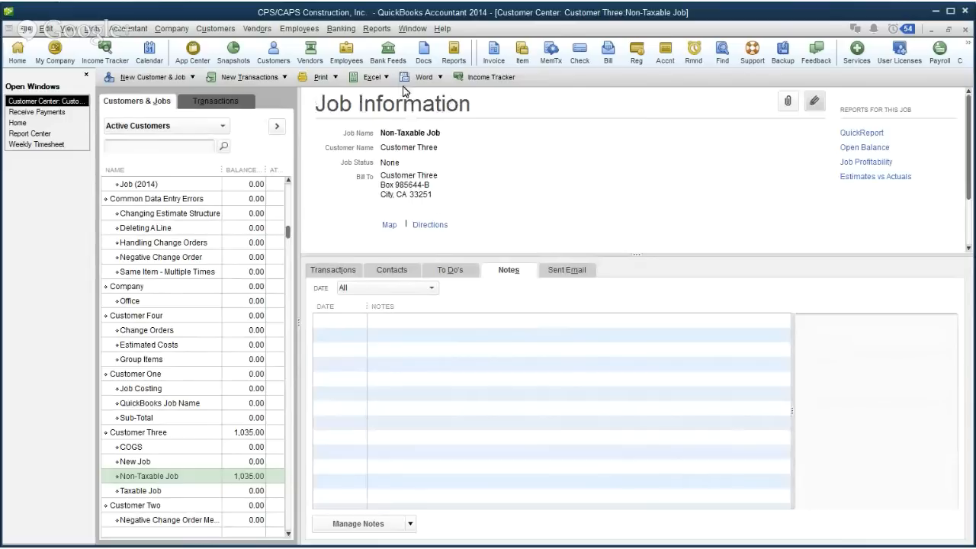
mouse_move(480, 107)
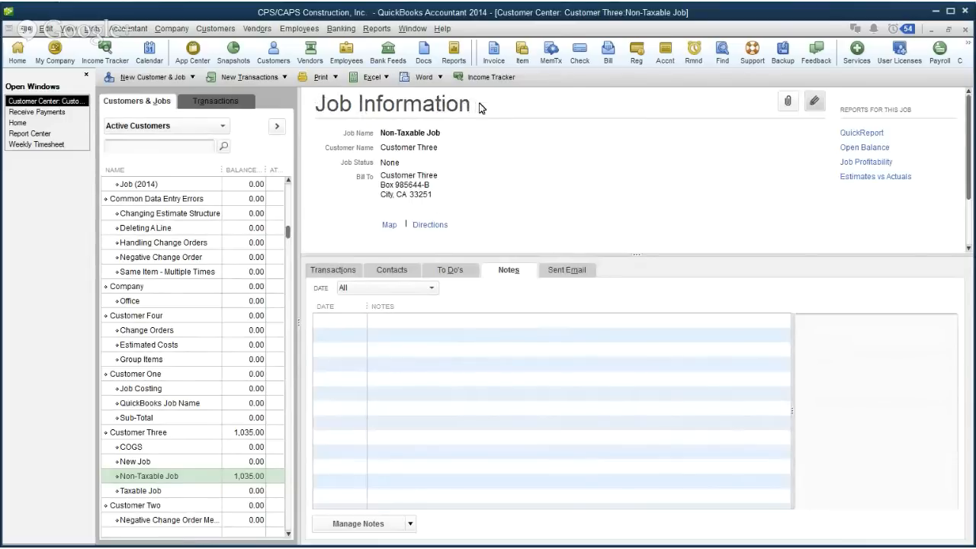
mouse_move(482, 110)
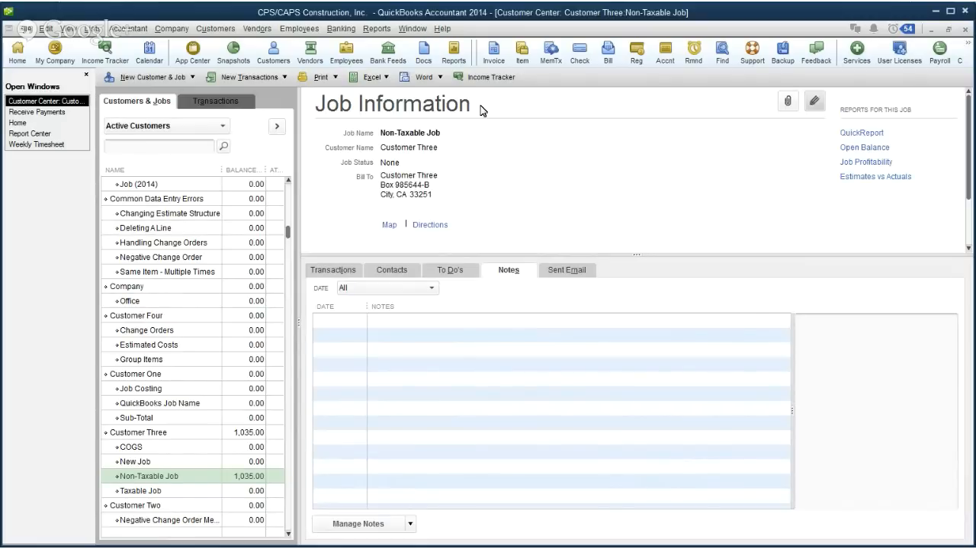
Open the Edit Job window for the Non-Taxable Job with its $1,035 balance
scroll(down, 3)
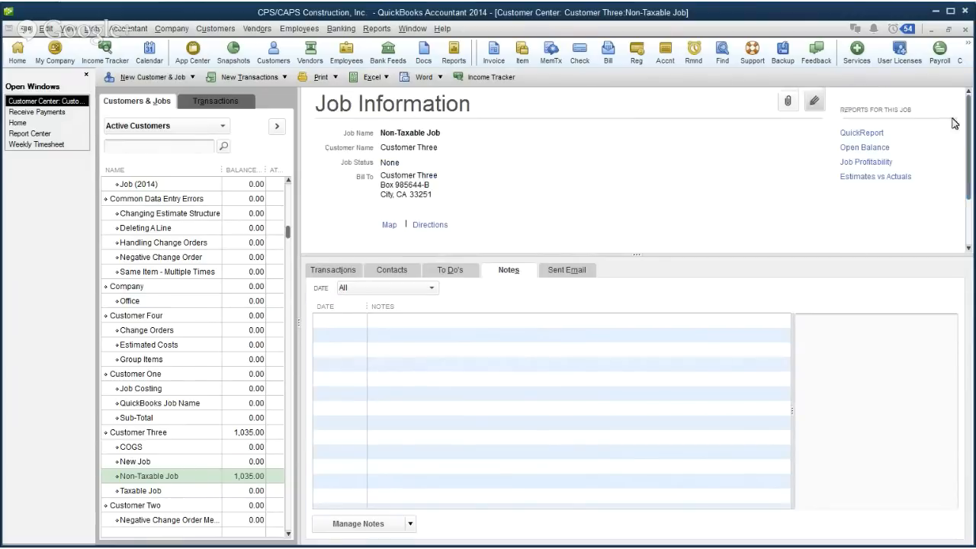
mouse_move(450, 267)
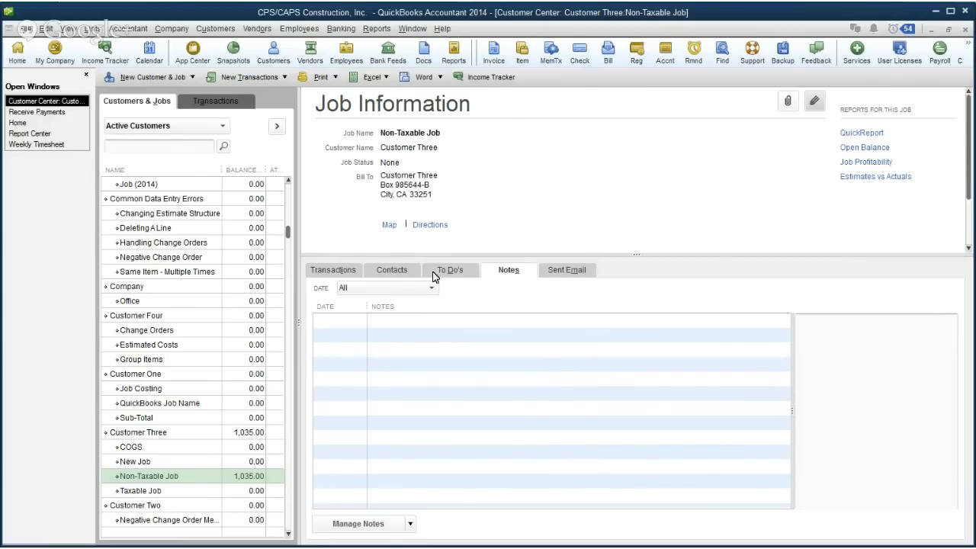
mouse_move(574, 273)
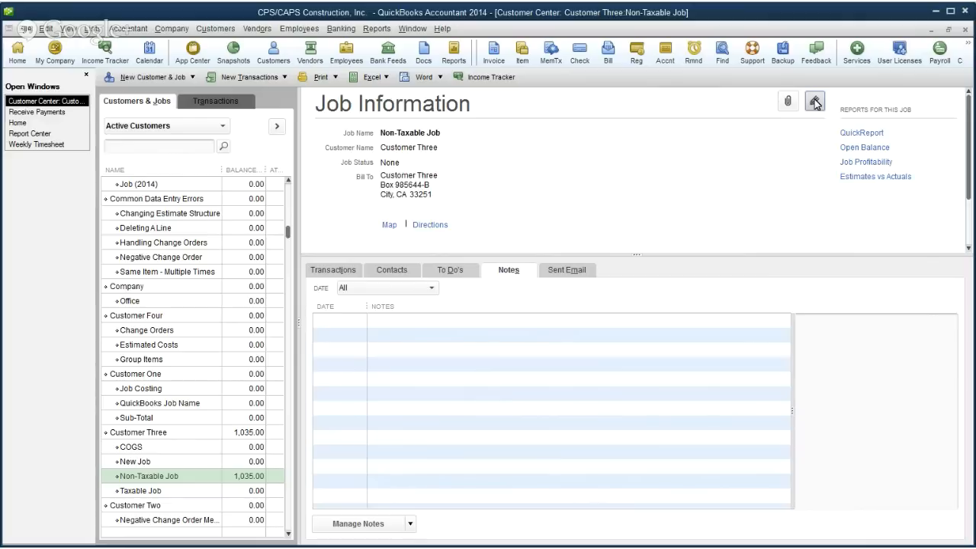
click(815, 101)
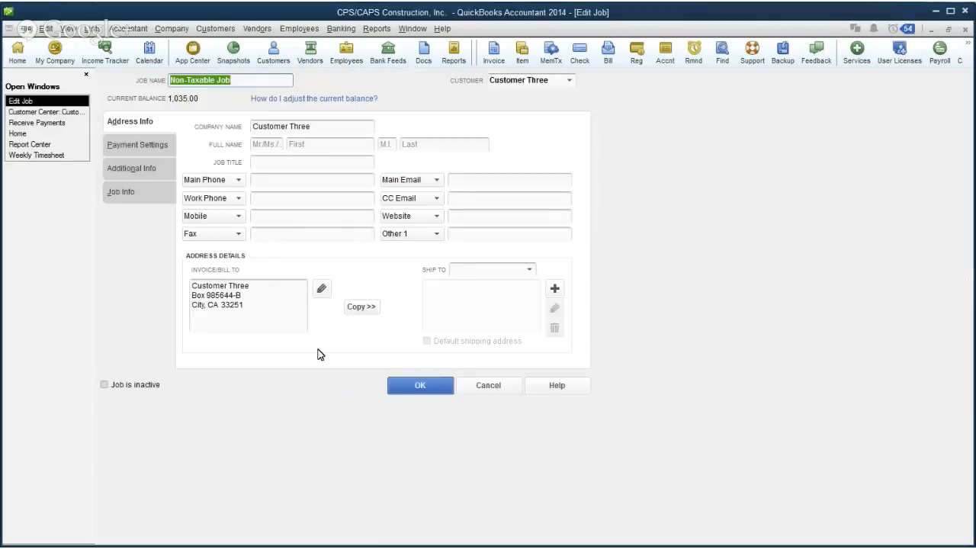
mouse_move(395, 370)
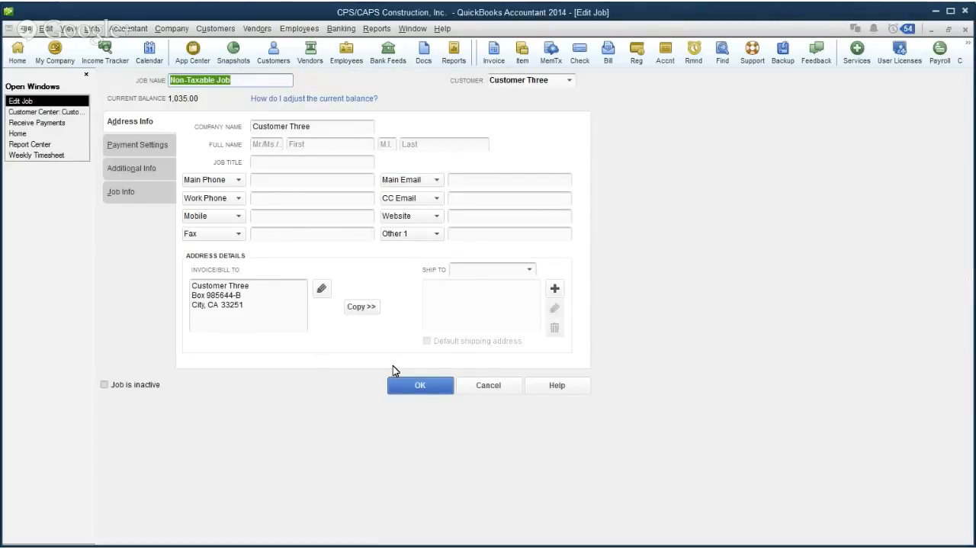
click(420, 384)
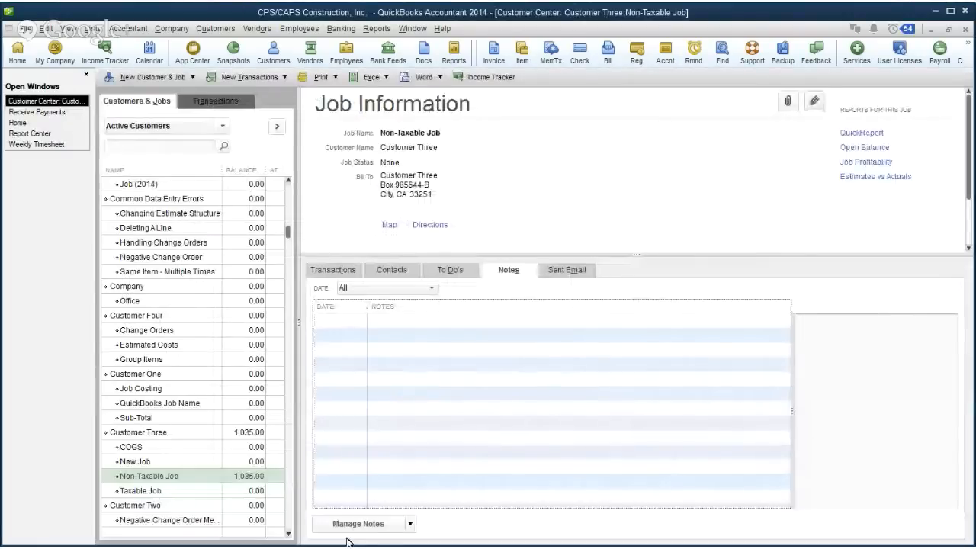
click(358, 524)
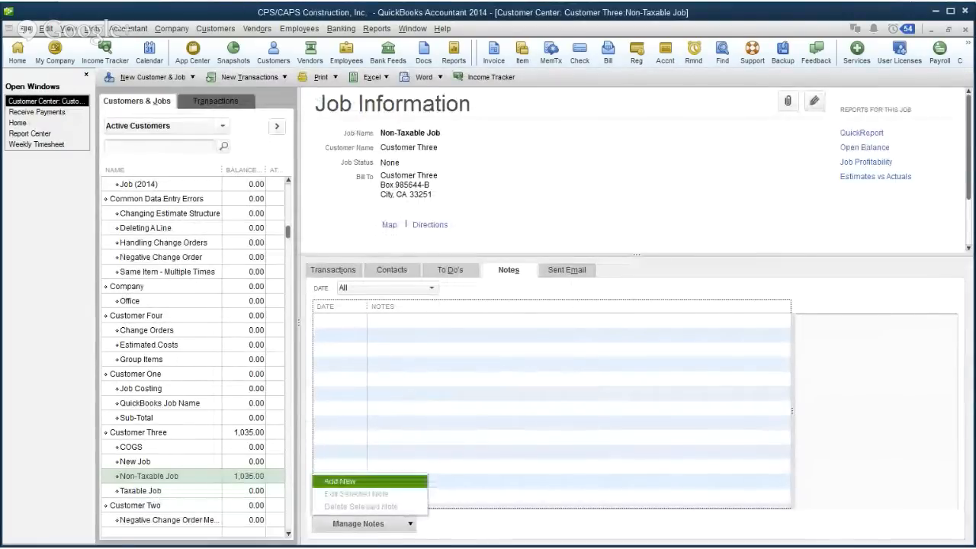
click(340, 480)
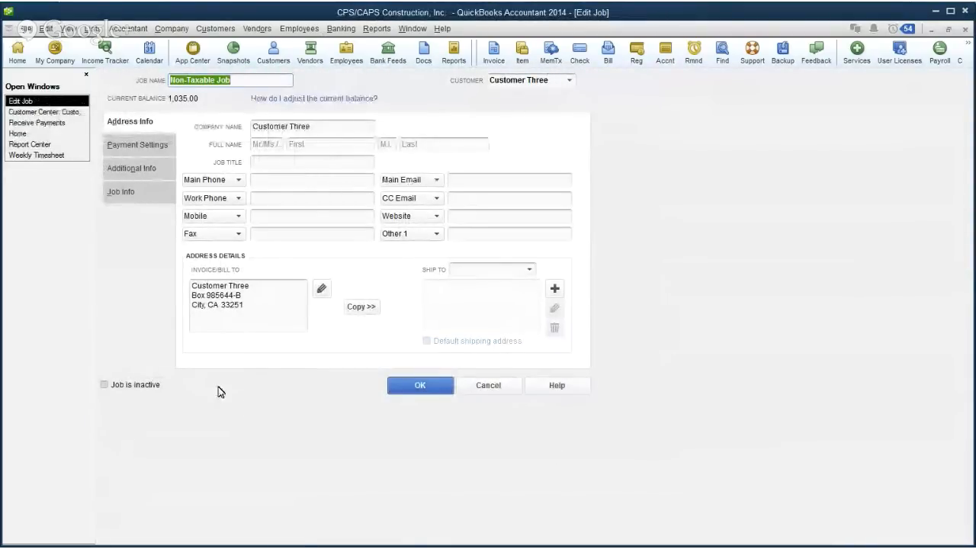
mouse_move(449, 250)
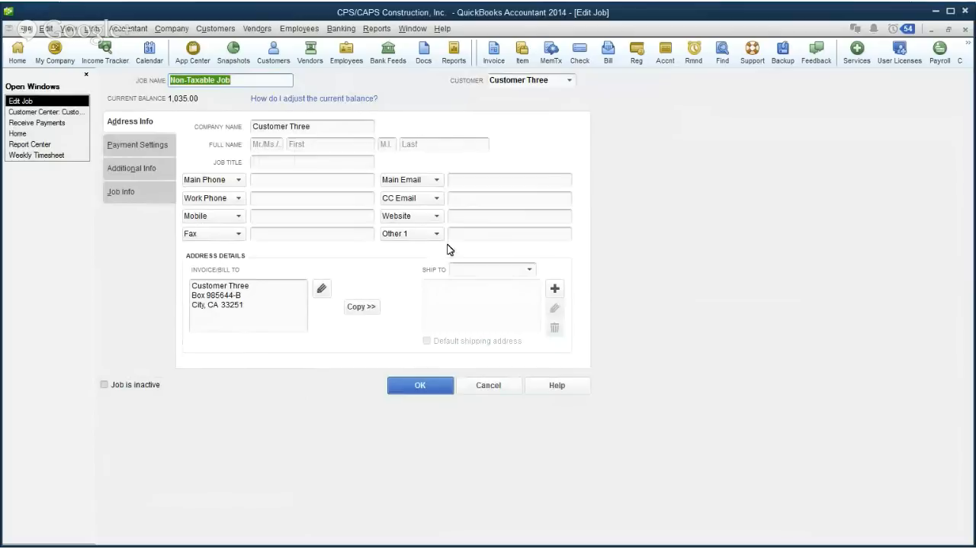
click(510, 233)
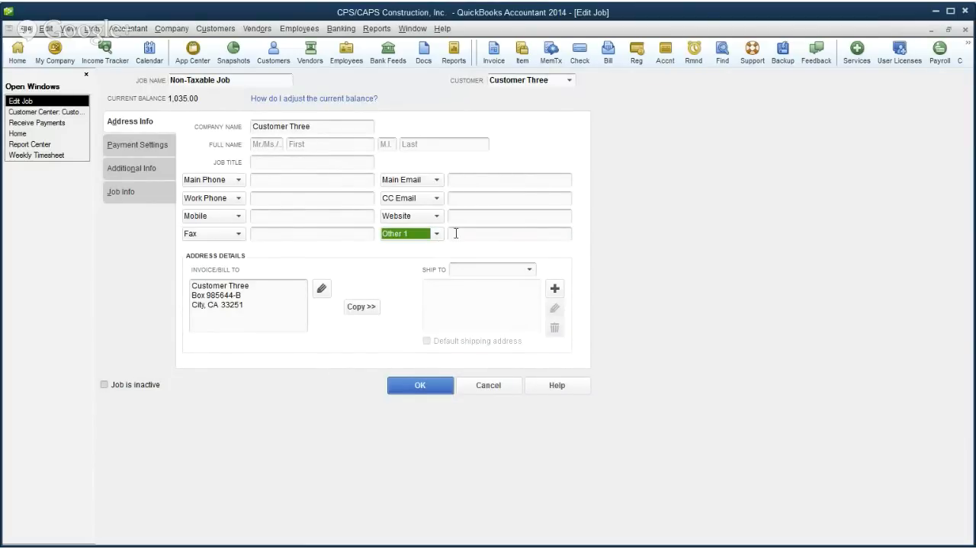
Enter 'IDIOT BOUNCED A CHECK!' in the job's Other 1 field and save
click(510, 233)
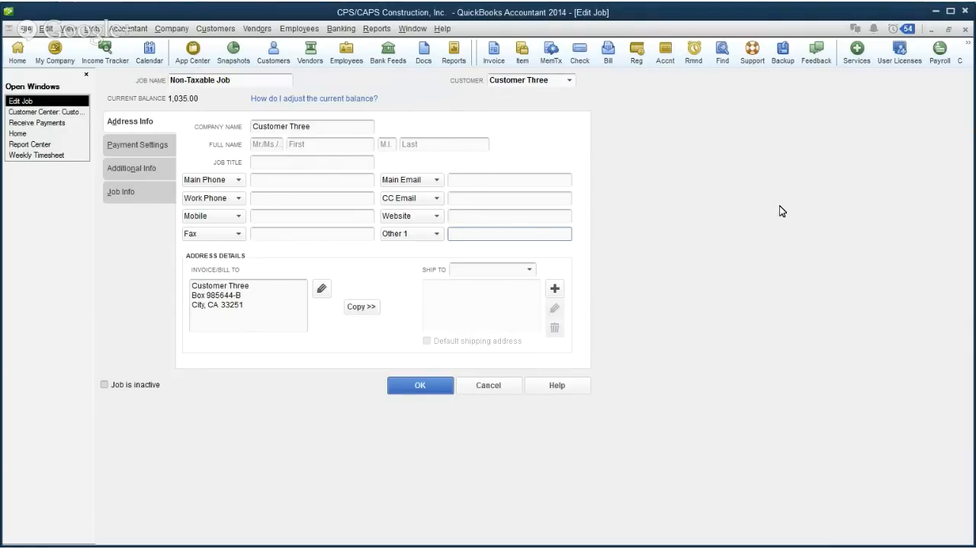
click(509, 233)
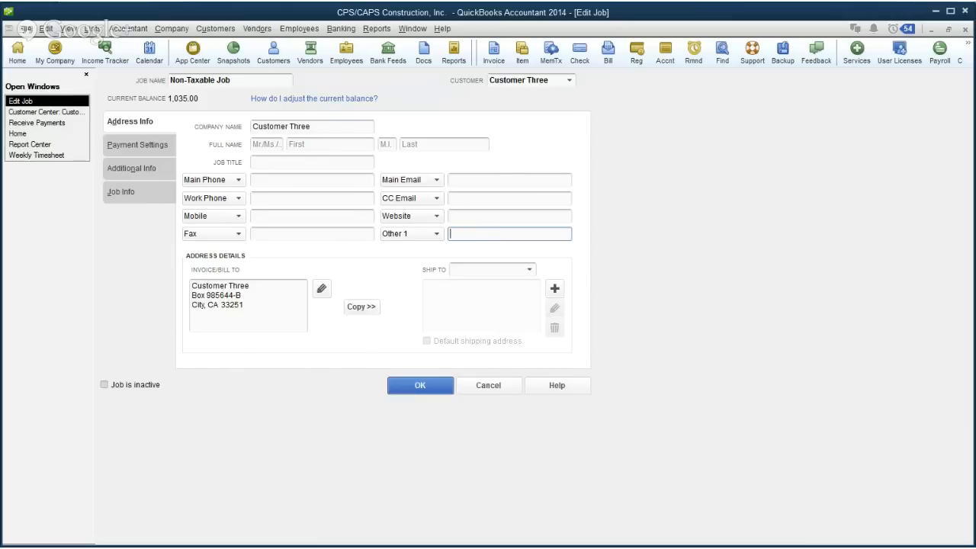
text(IDIOT)
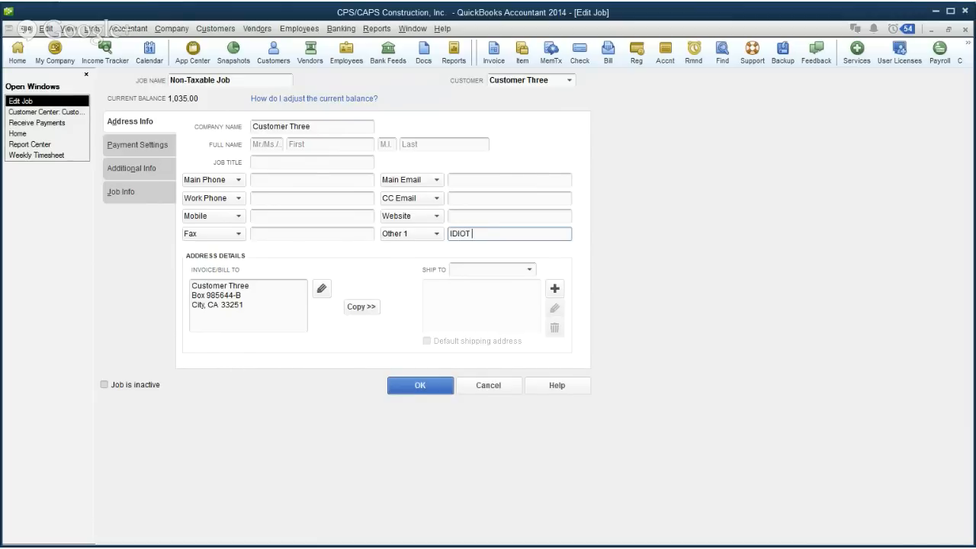
text(BOUNCED)
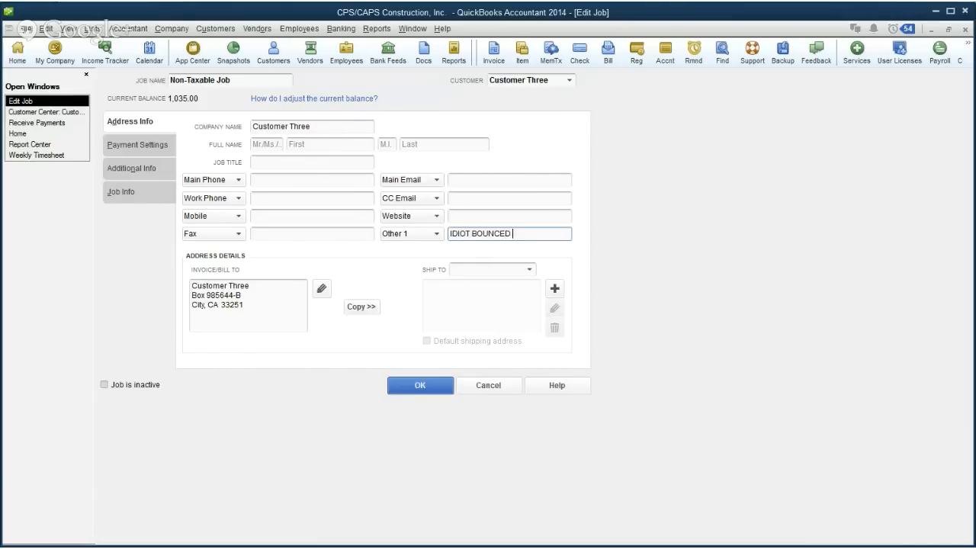
text(A CHECK!)
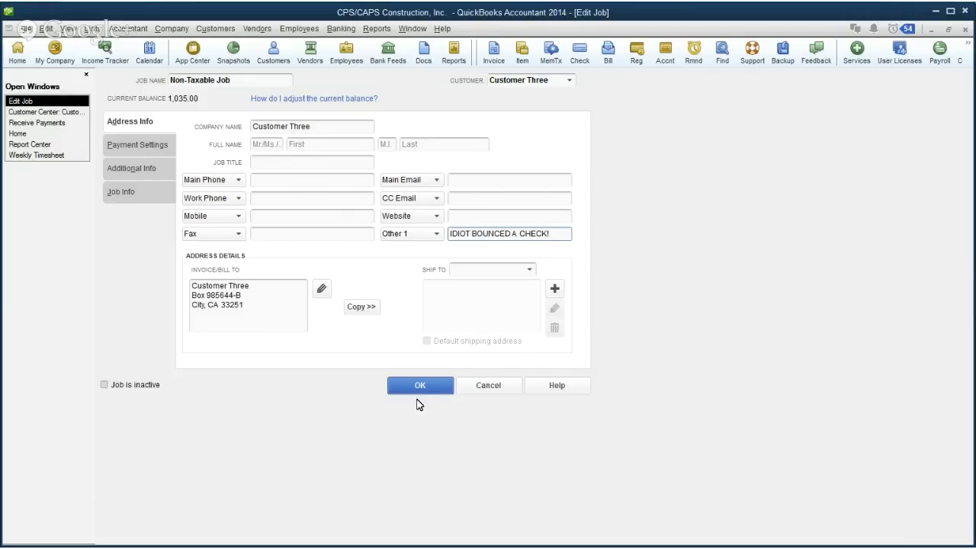
click(420, 385)
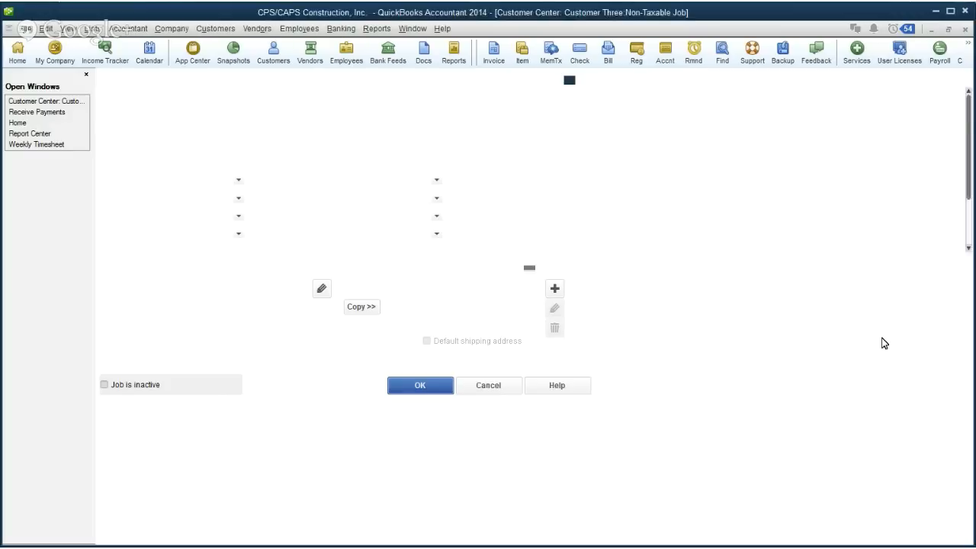
click(420, 385)
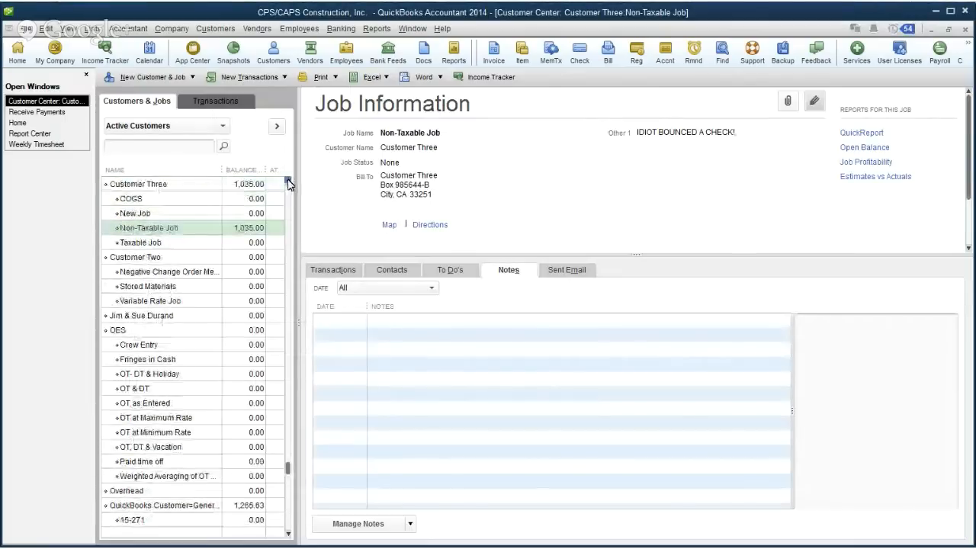
mouse_move(675, 179)
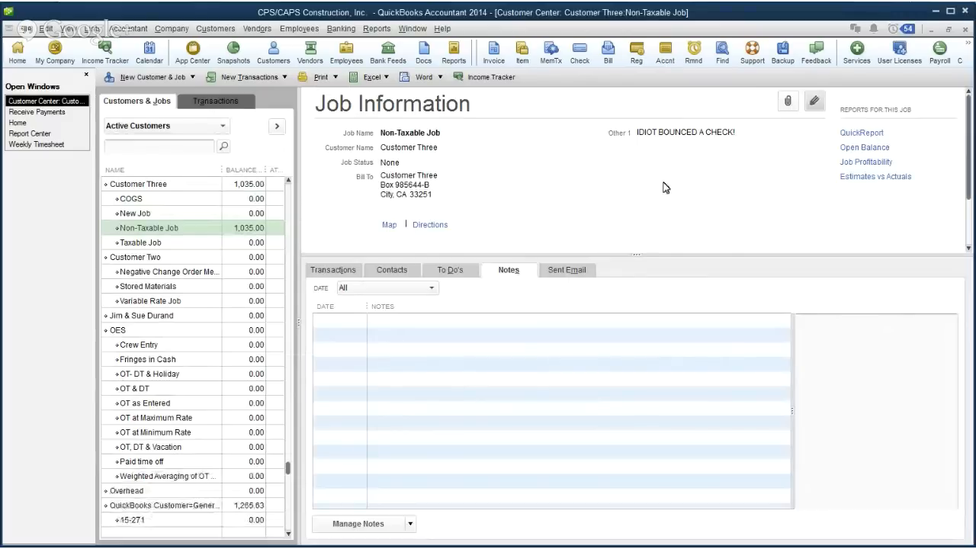
mouse_move(616, 146)
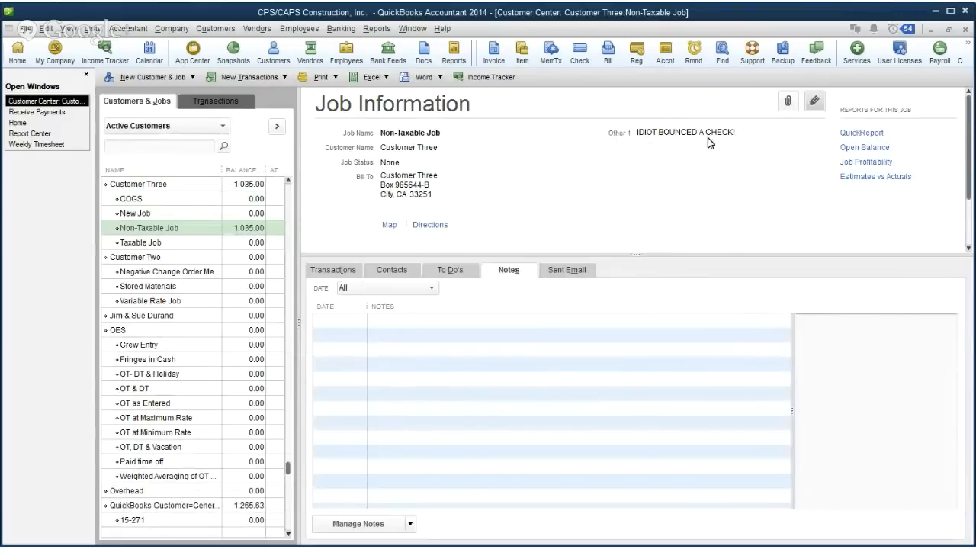
mouse_move(374, 275)
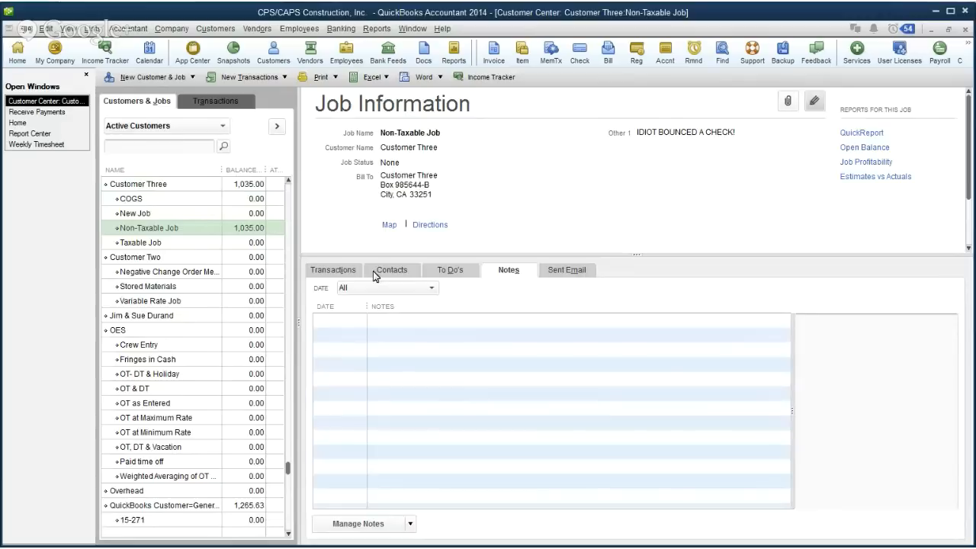
Show the Non-Taxable Job's transactions, then select Job (2014) under 2014 Test
click(333, 270)
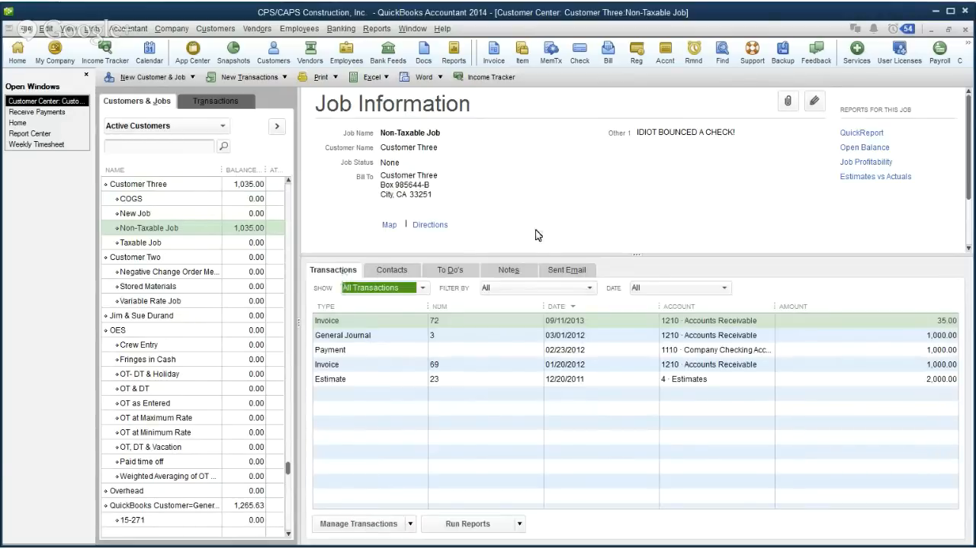
mouse_move(711, 149)
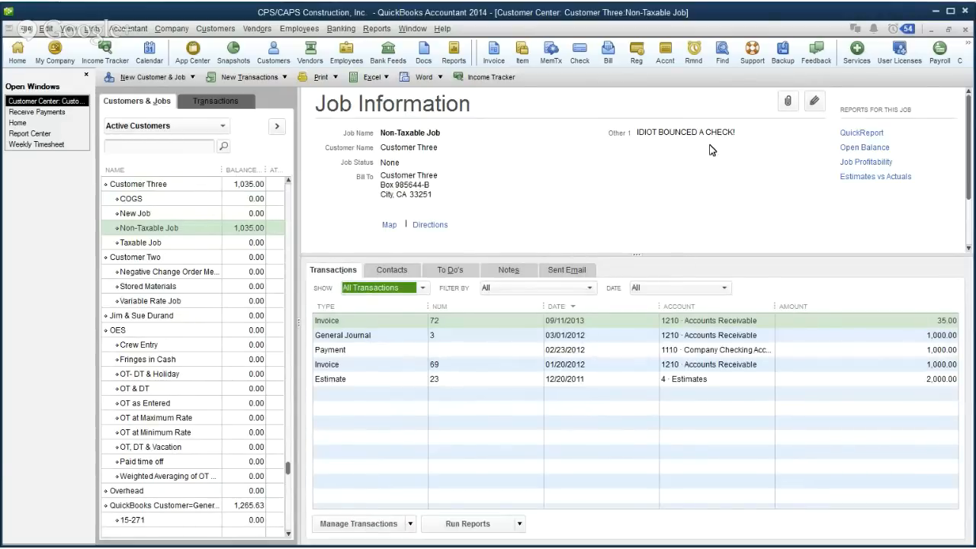
mouse_move(669, 139)
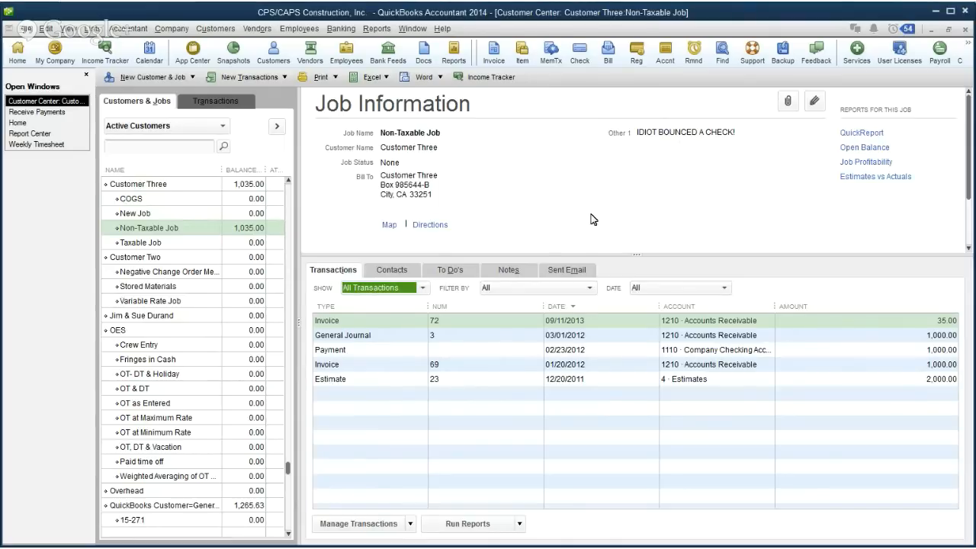
mouse_move(734, 187)
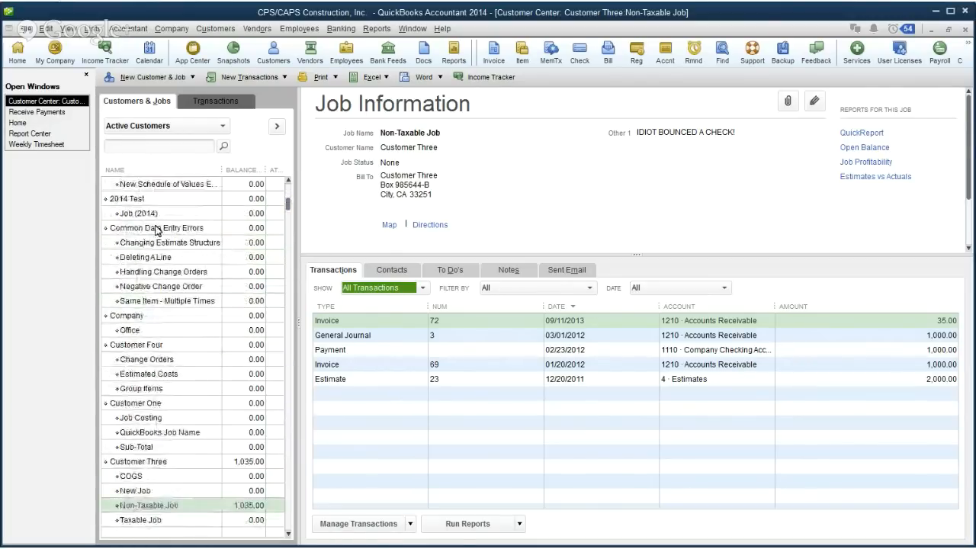
click(139, 213)
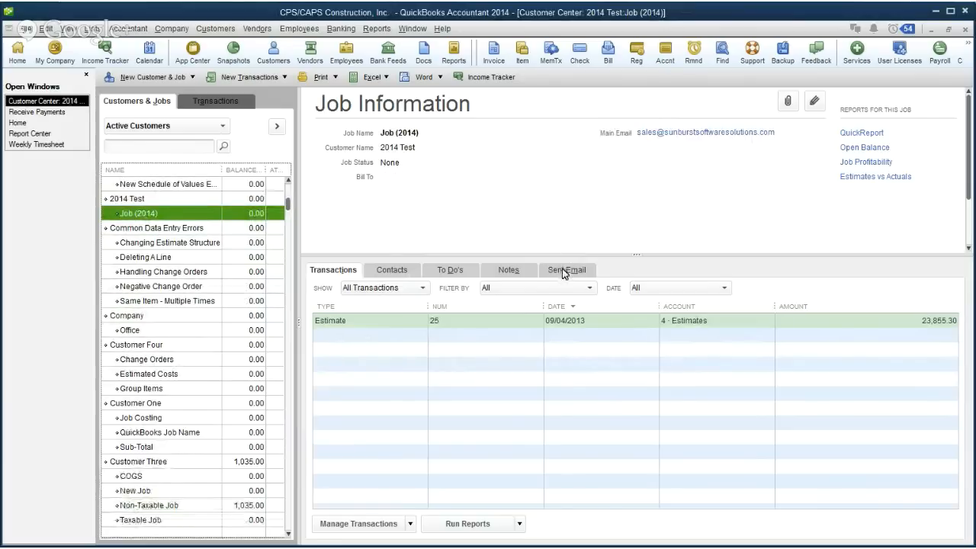
Show Job (2014)'s sent emails, listing Estimate 25 emailed on 09/11/2013
click(568, 270)
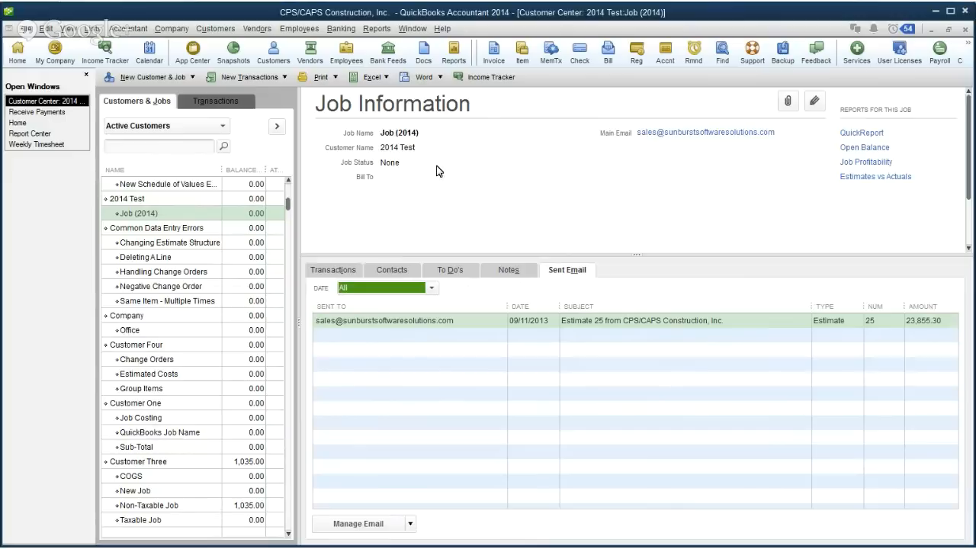
mouse_move(427, 245)
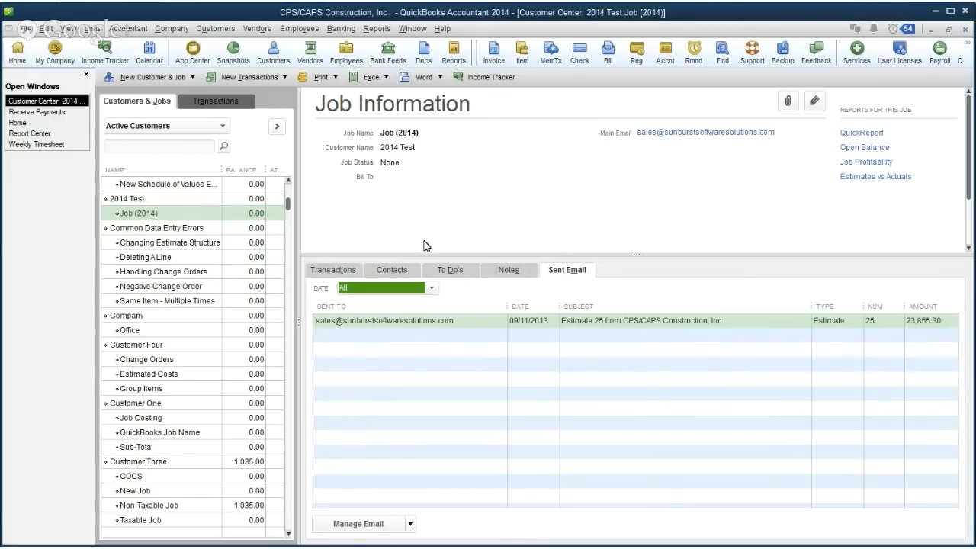
mouse_move(593, 332)
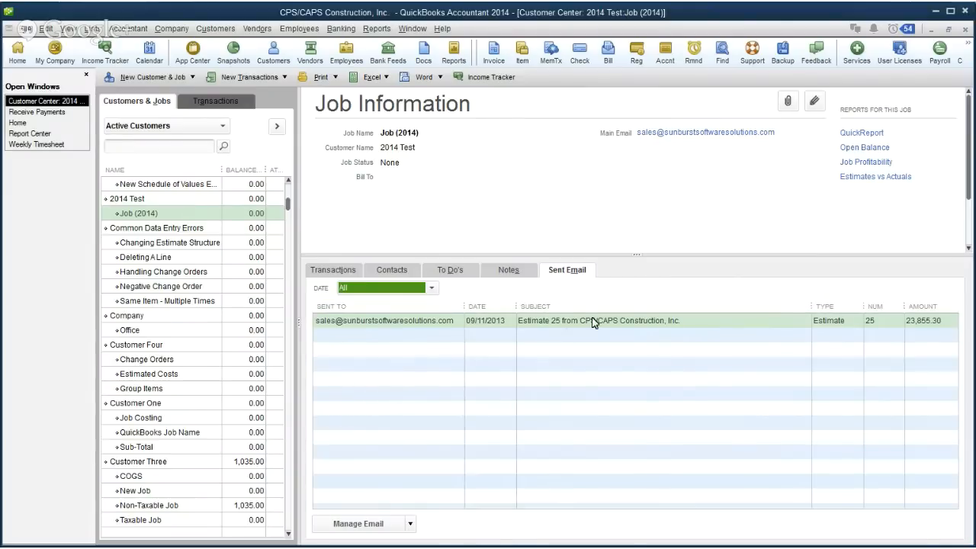
mouse_move(662, 320)
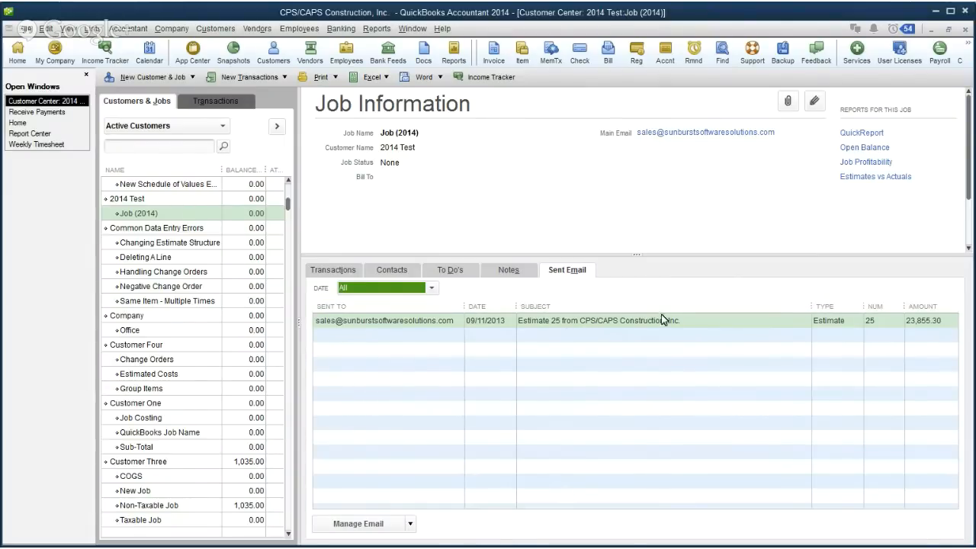
mouse_move(940, 328)
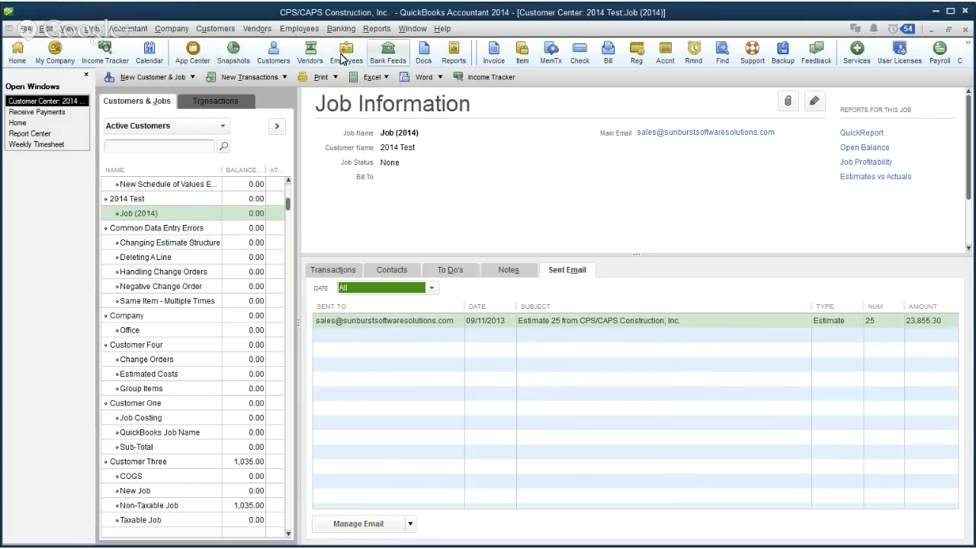
In the Employee Center, view Tammi T Trucker's emailed $669.17 pay stub
click(299, 28)
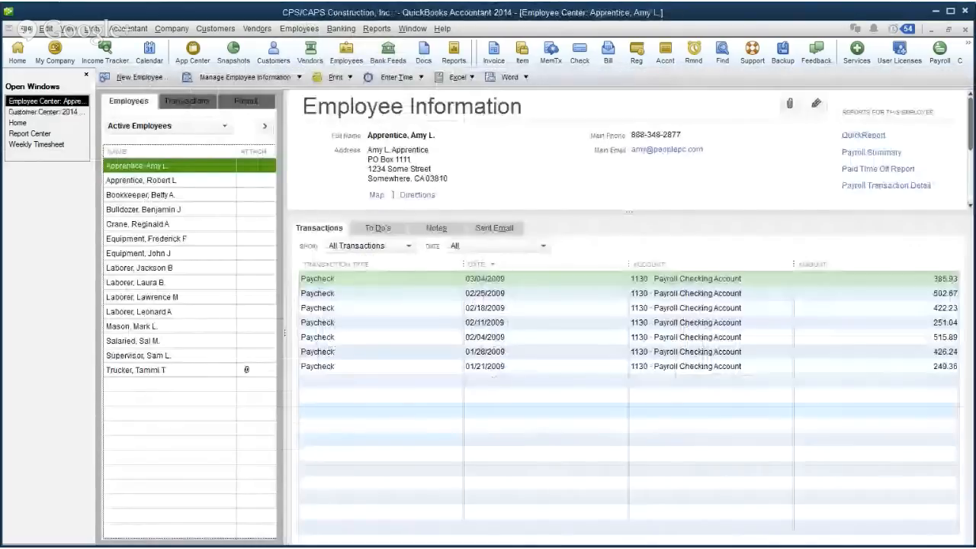
click(137, 370)
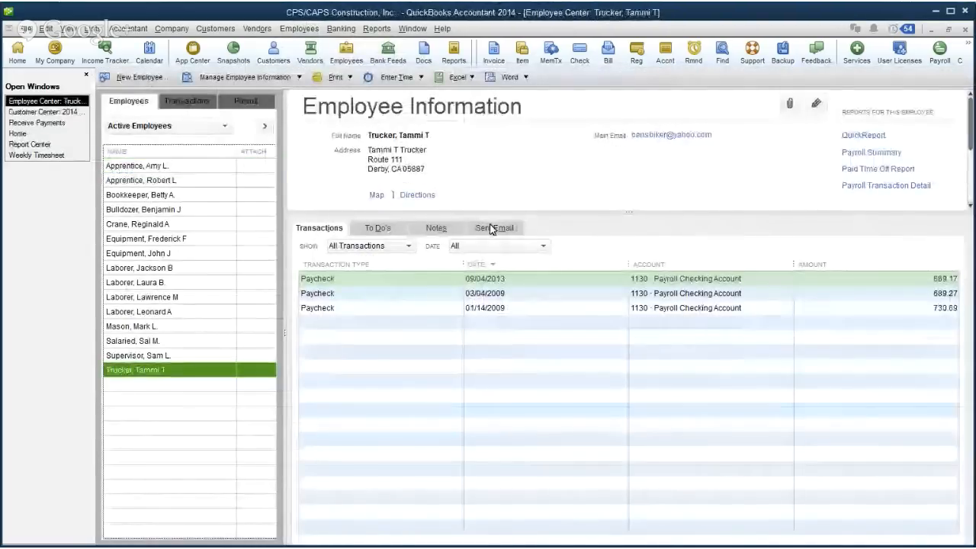
click(494, 227)
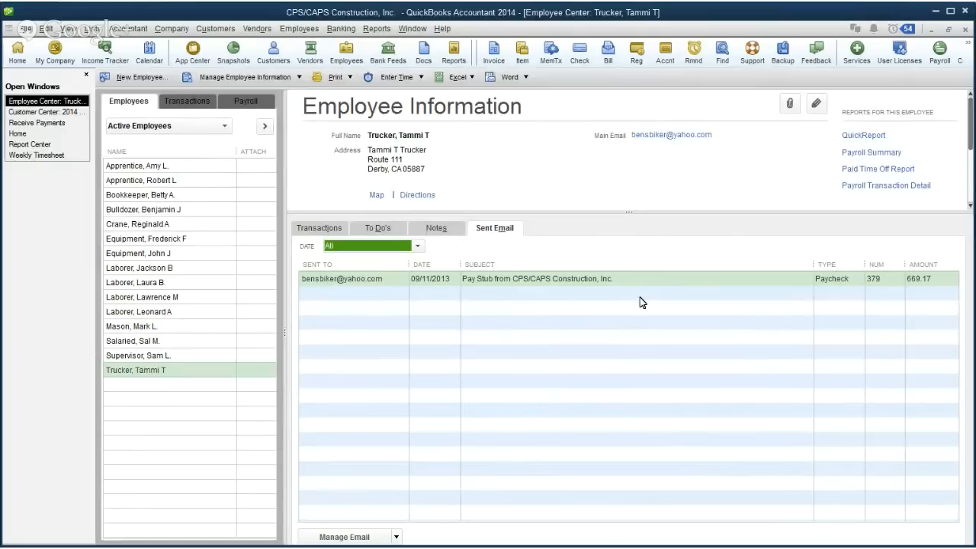
mouse_move(631, 299)
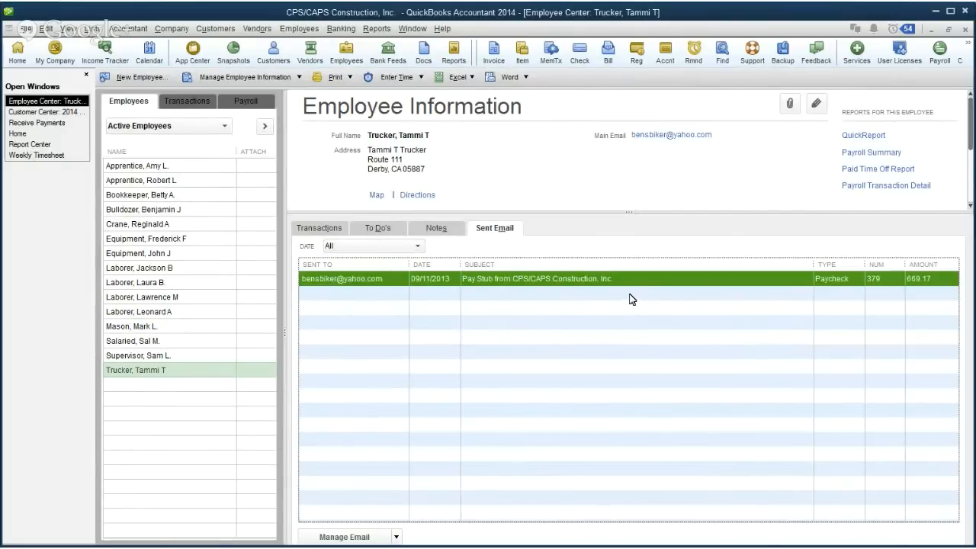
mouse_move(638, 300)
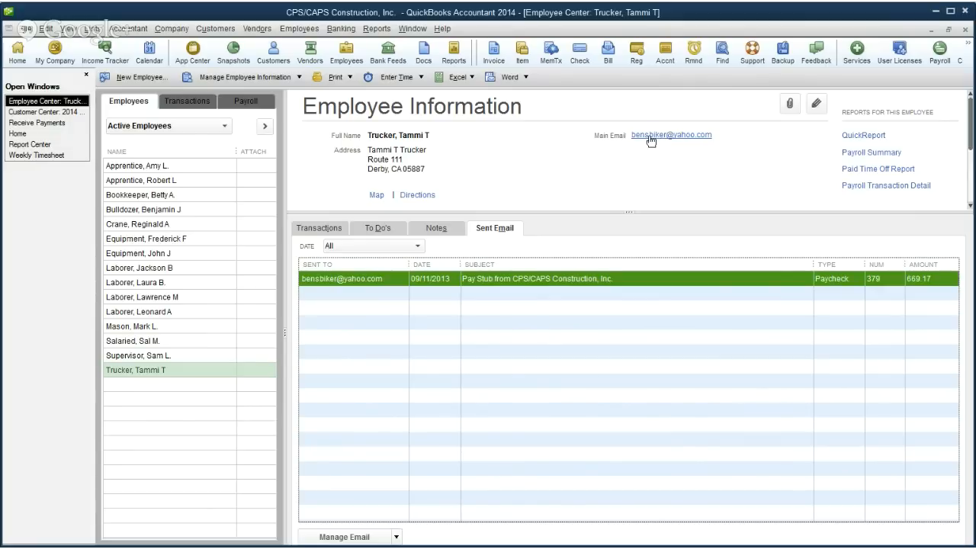
mouse_move(645, 140)
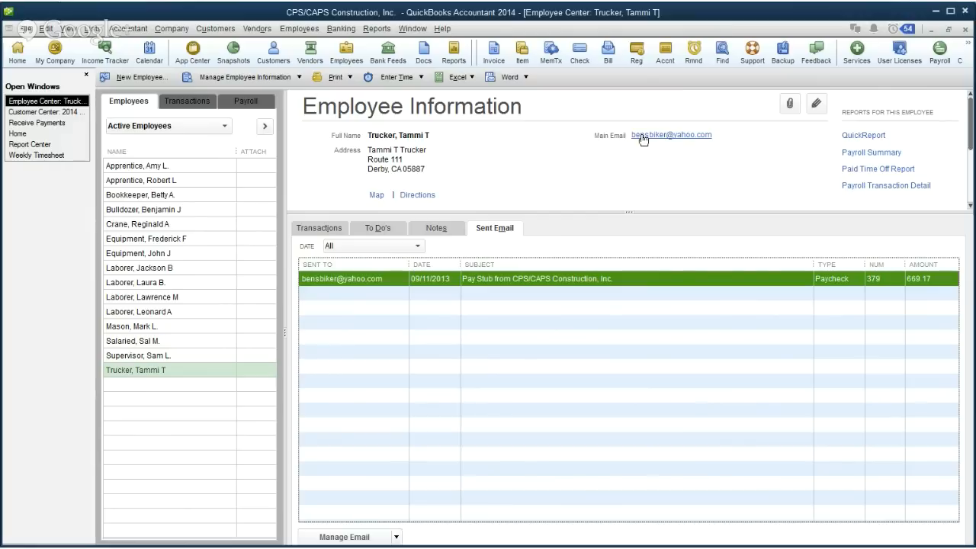
click(670, 135)
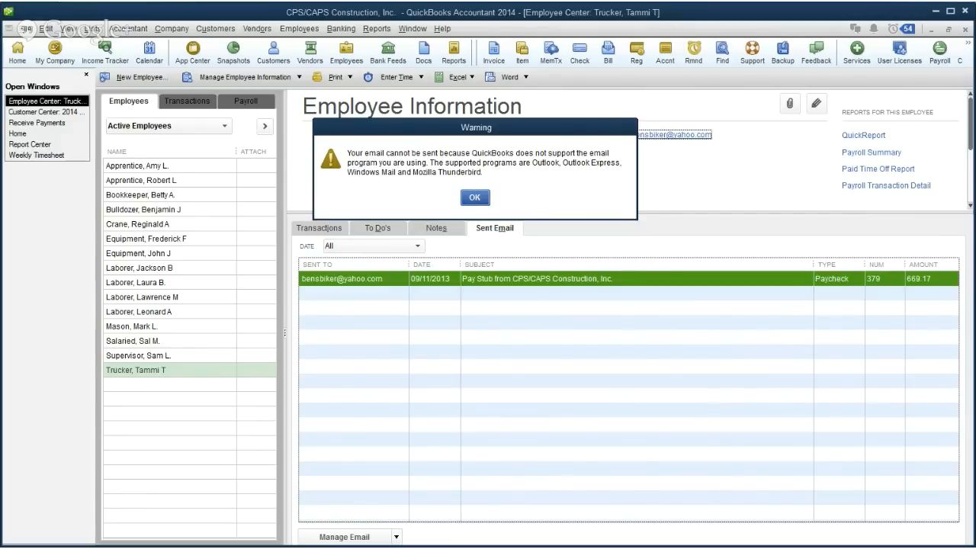
click(474, 197)
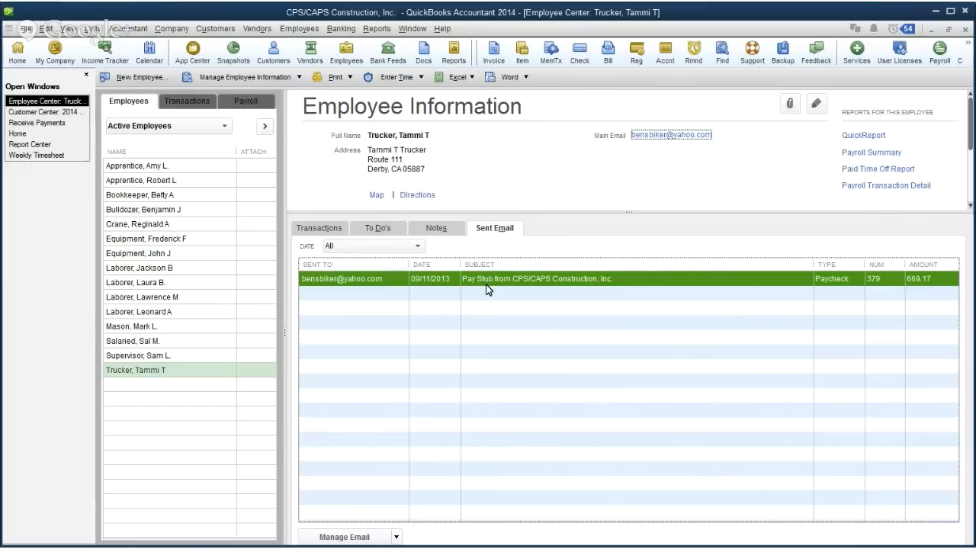
mouse_move(367, 288)
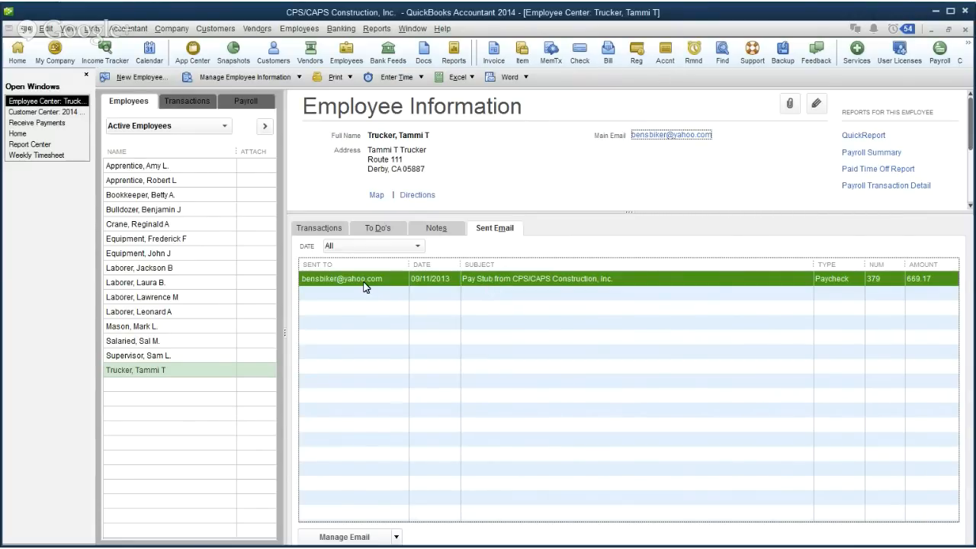
mouse_move(670, 135)
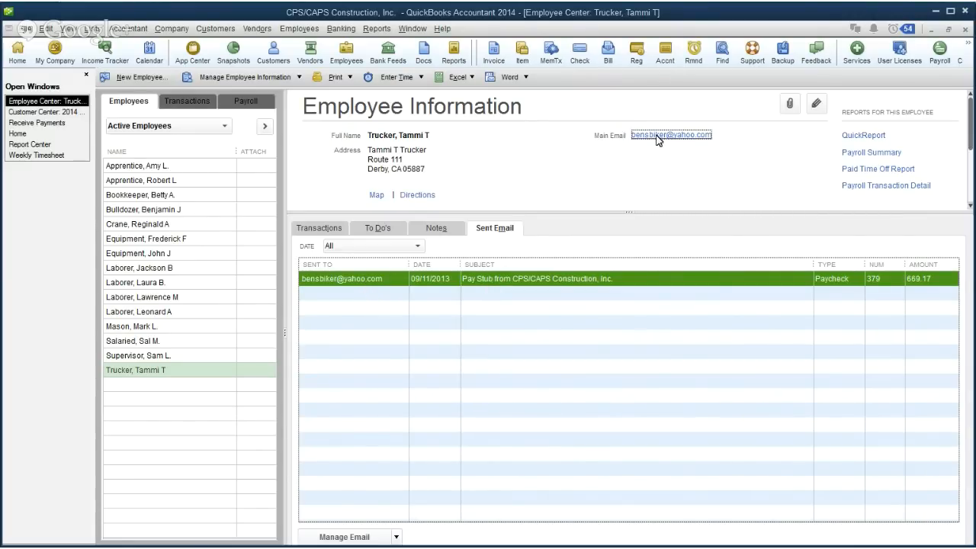
click(671, 135)
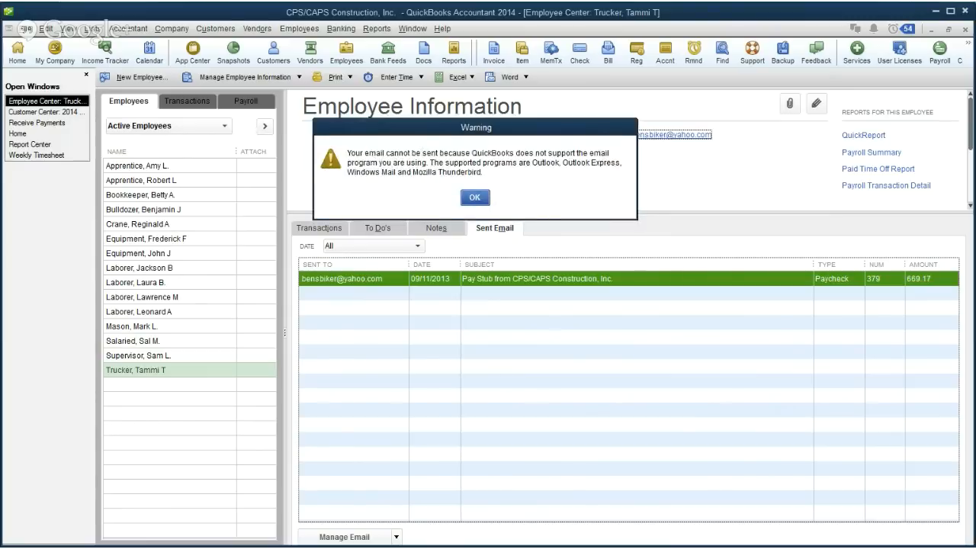
click(474, 197)
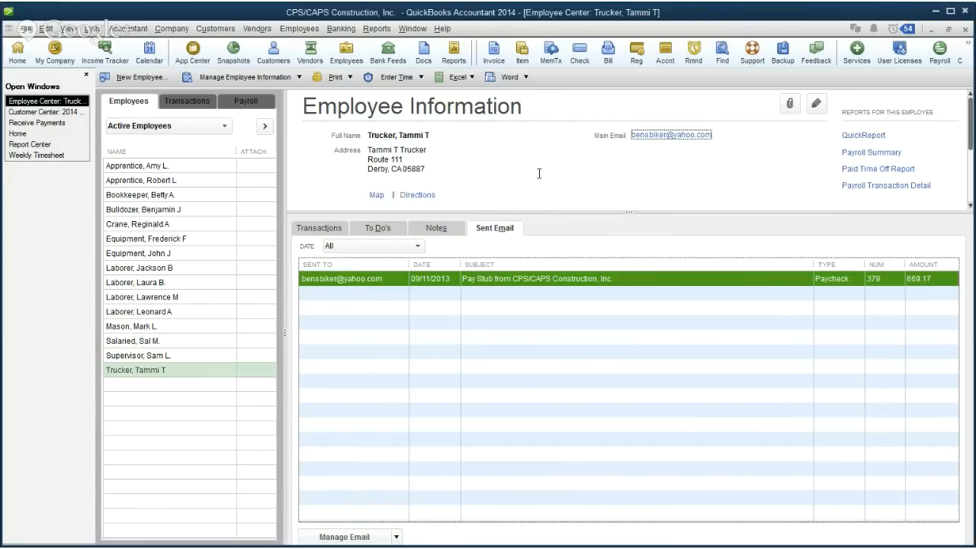
mouse_move(552, 171)
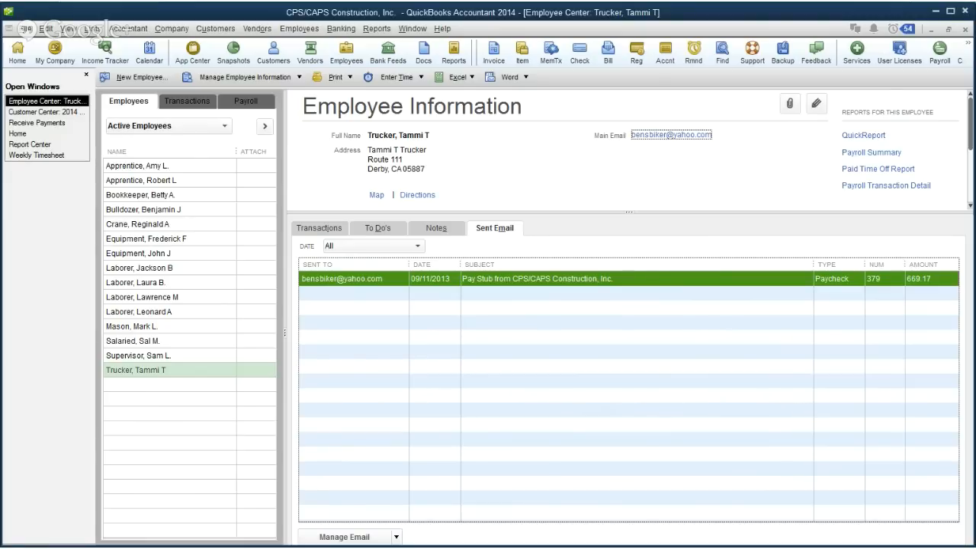
click(507, 77)
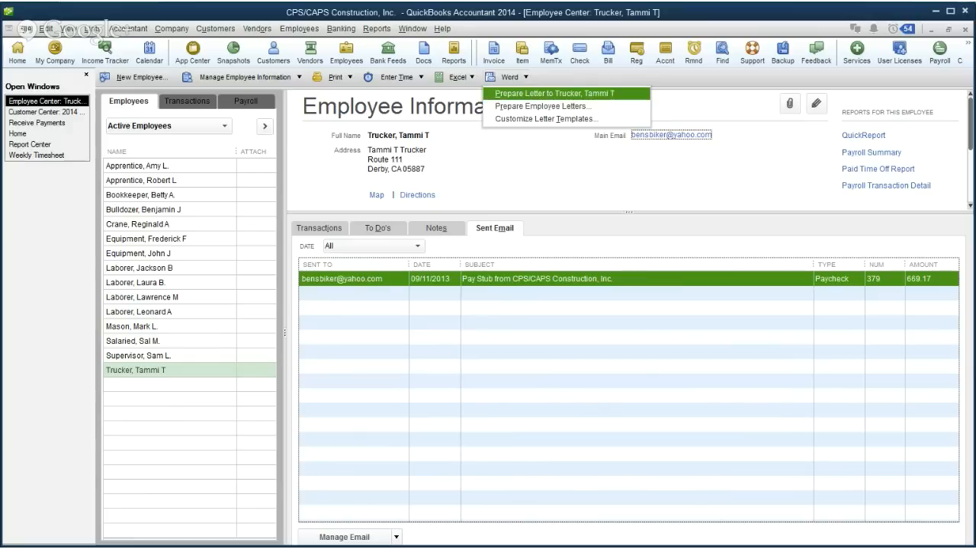
mouse_move(545, 119)
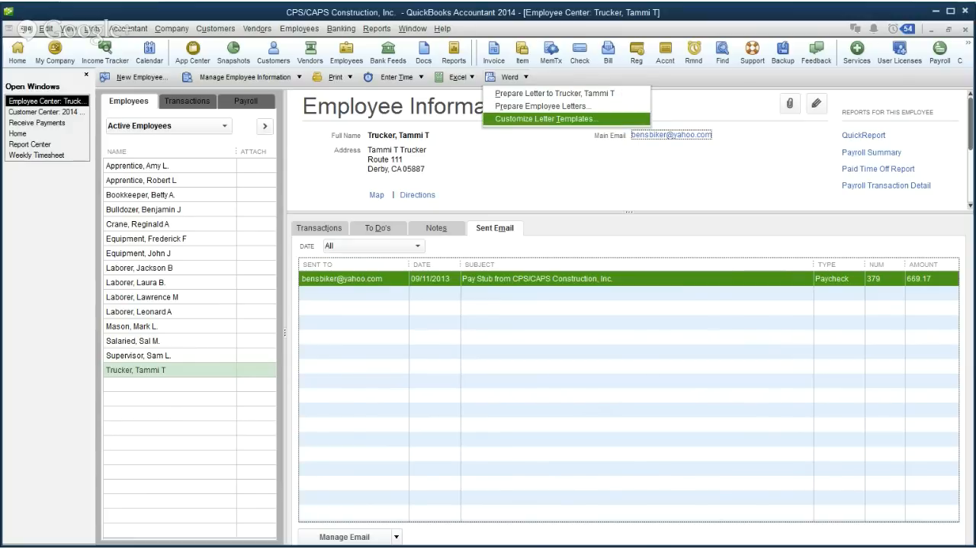
mouse_move(557, 93)
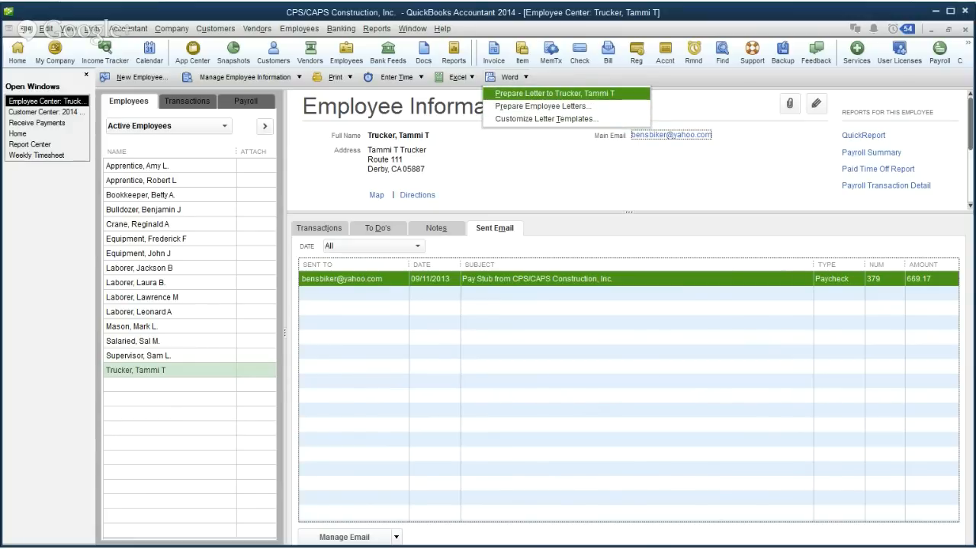
mouse_move(574, 82)
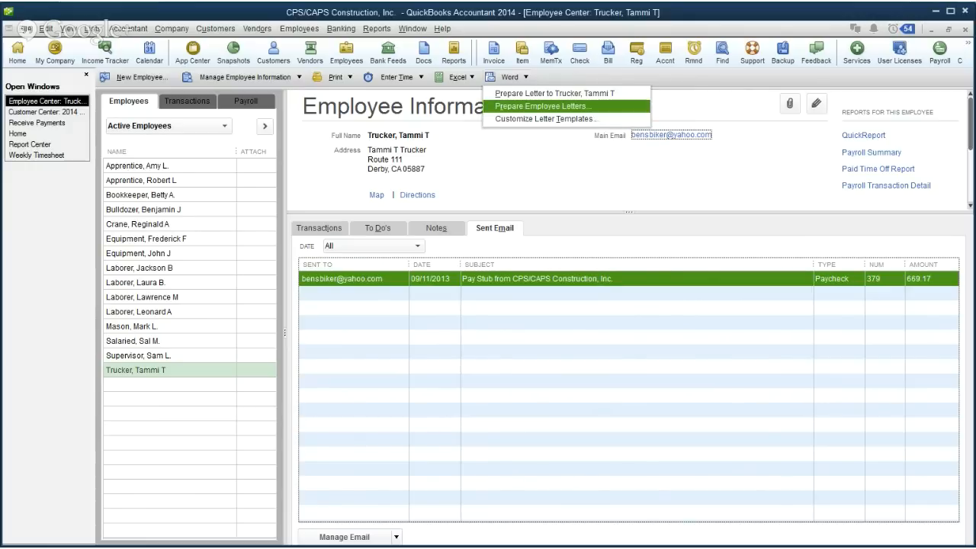
mouse_move(544, 119)
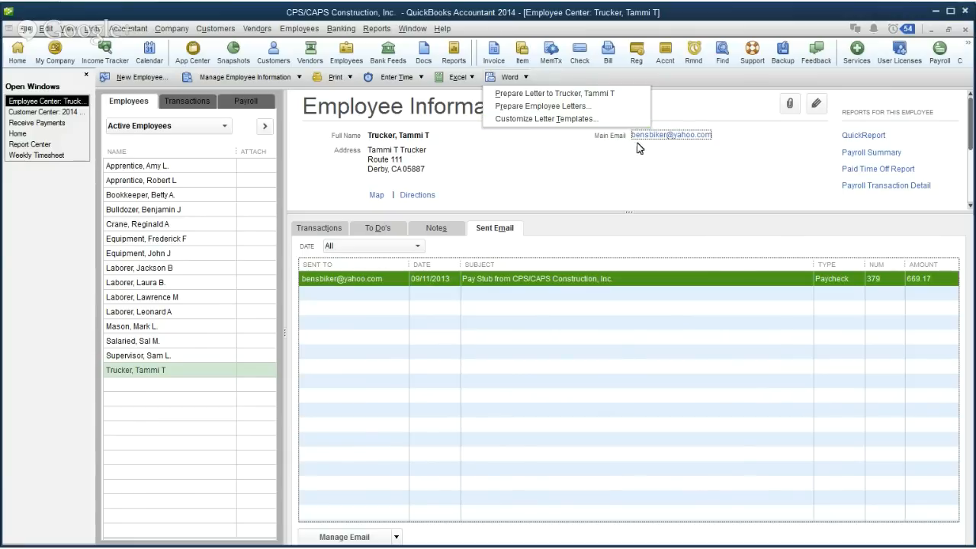
mouse_move(887, 278)
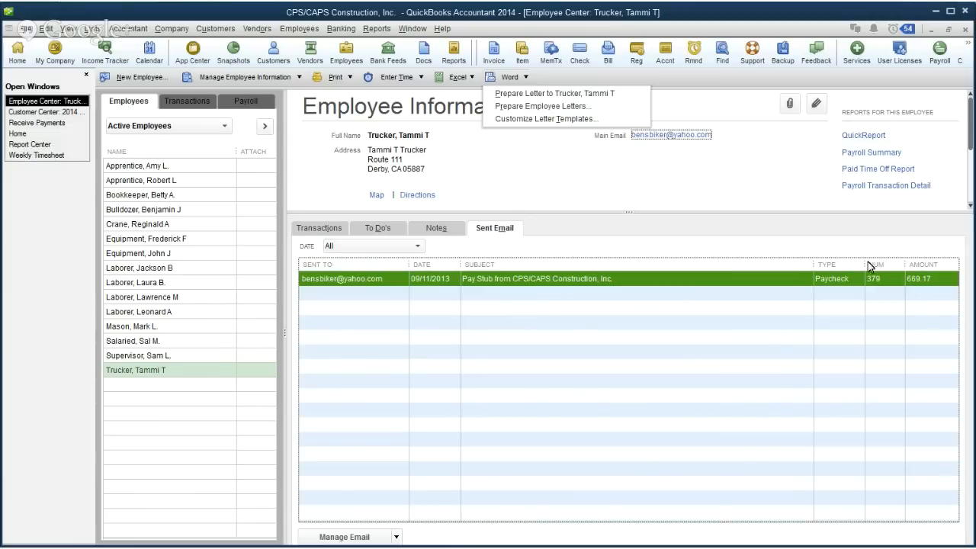
click(765, 174)
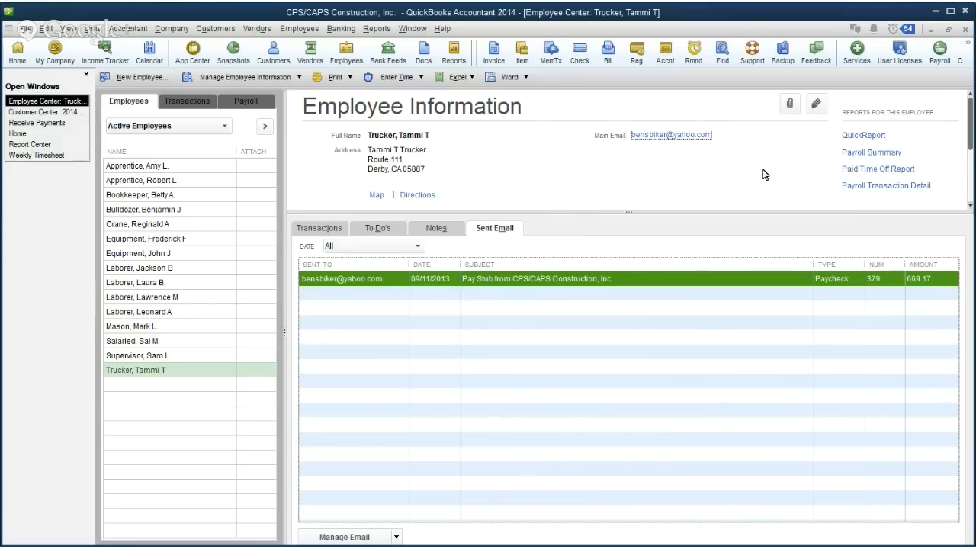
mouse_move(732, 168)
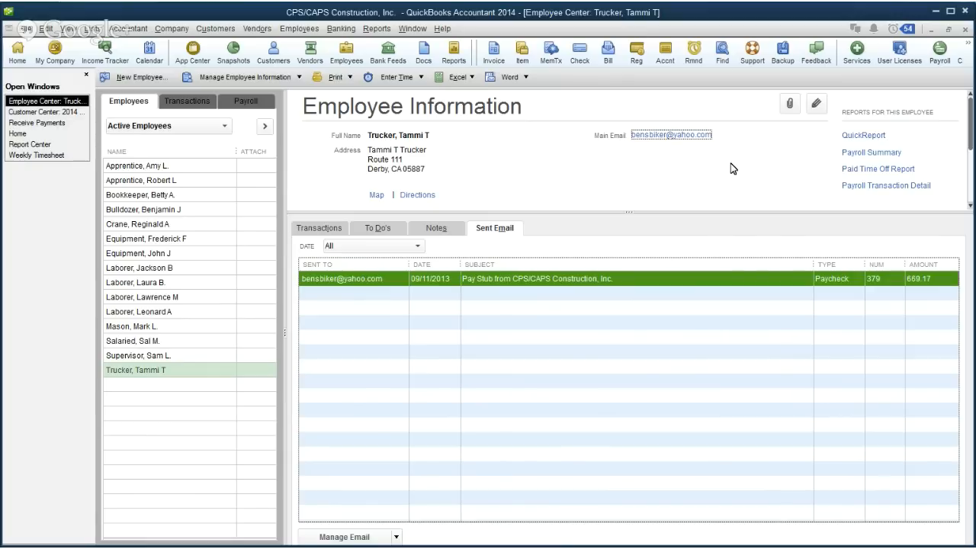
mouse_move(770, 193)
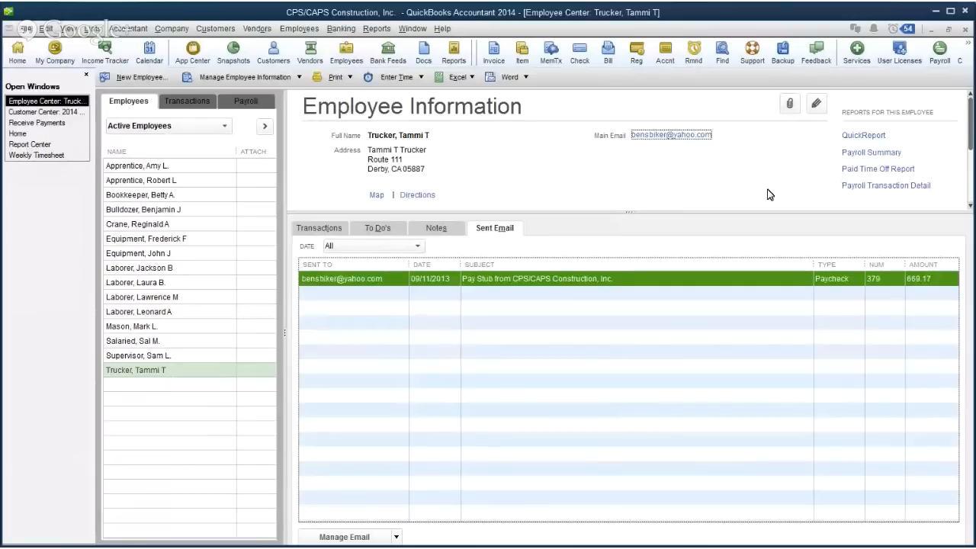
mouse_move(763, 198)
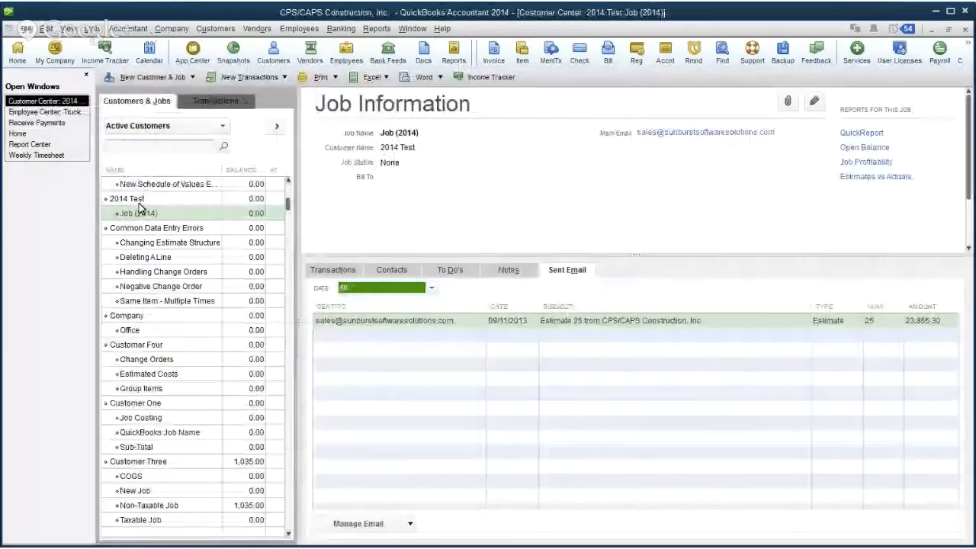
mouse_move(645, 126)
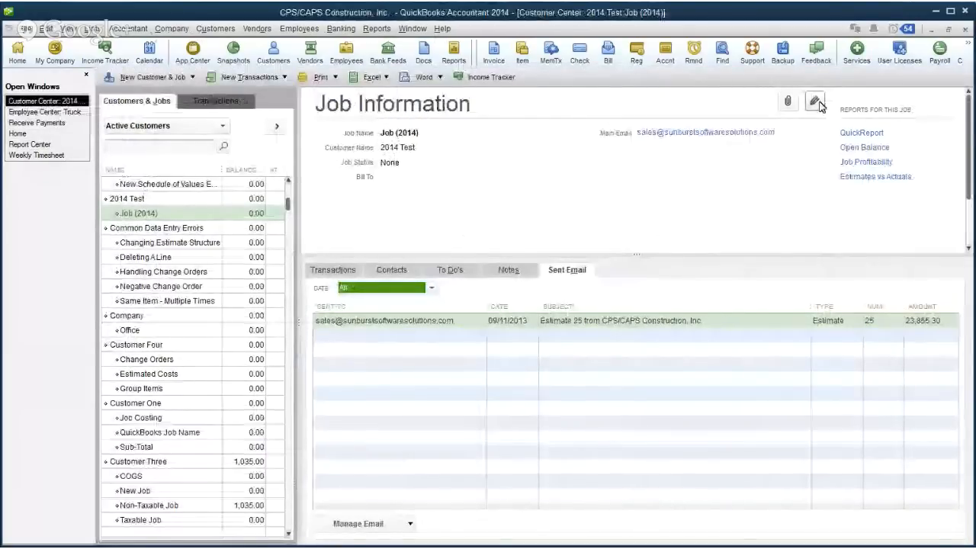
Edit Job (2014), browsing Payment Settings and then Additional Info showing rep DOT
click(814, 100)
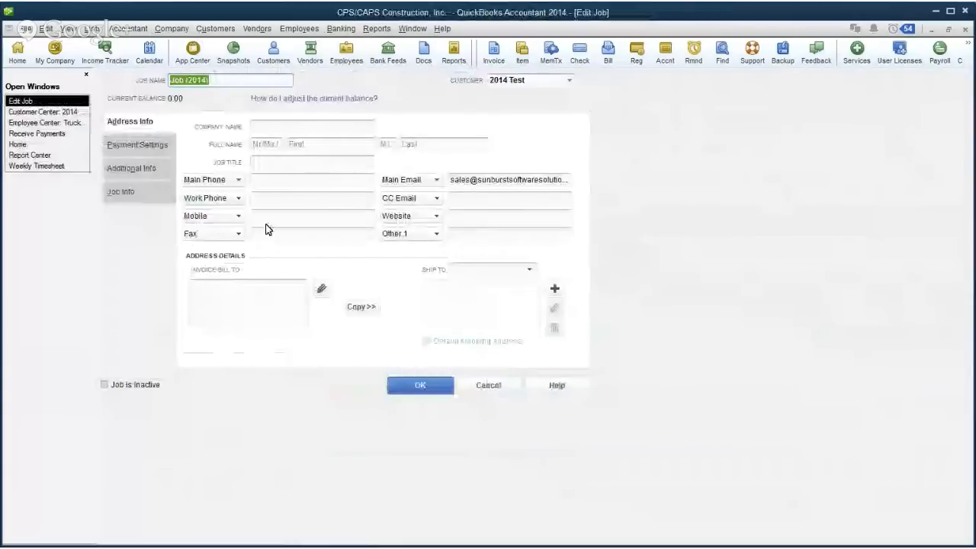
click(138, 144)
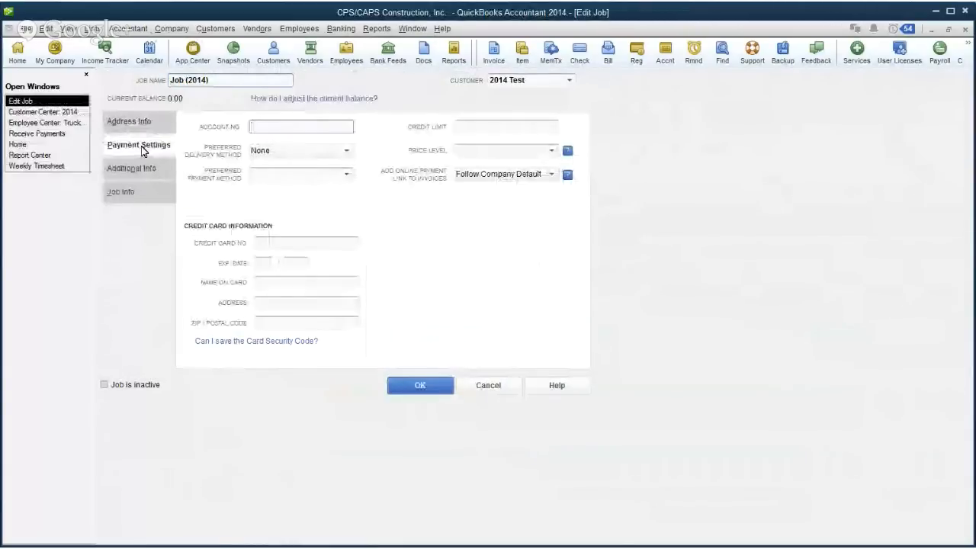
click(131, 168)
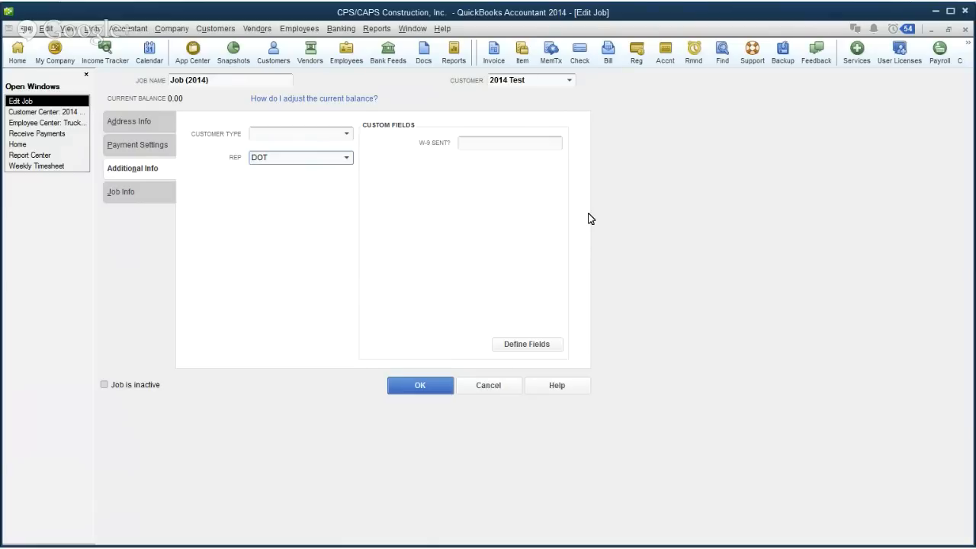
click(297, 157)
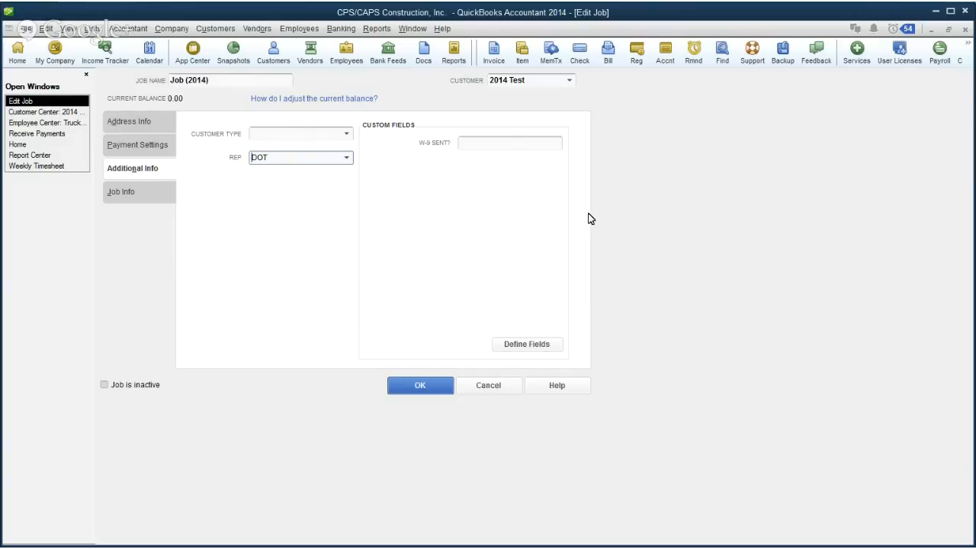
mouse_move(467, 319)
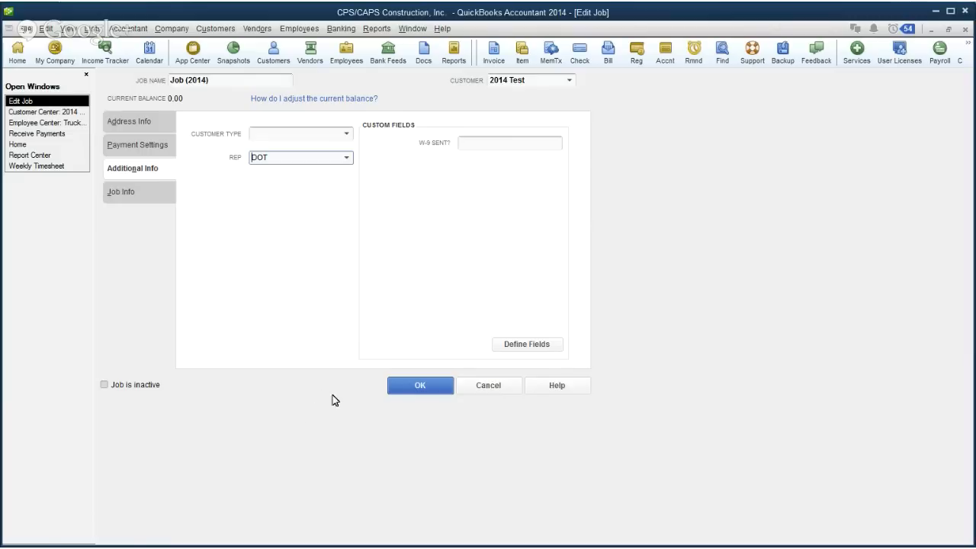
Save the job edits and list Job (2014)'s transactions, showing estimate 25 for $23,855.30
click(420, 385)
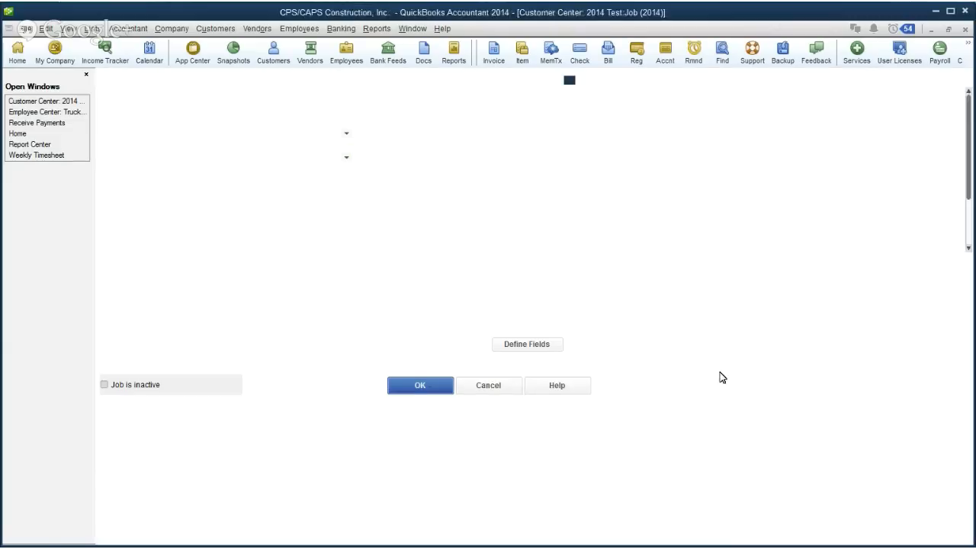
click(419, 385)
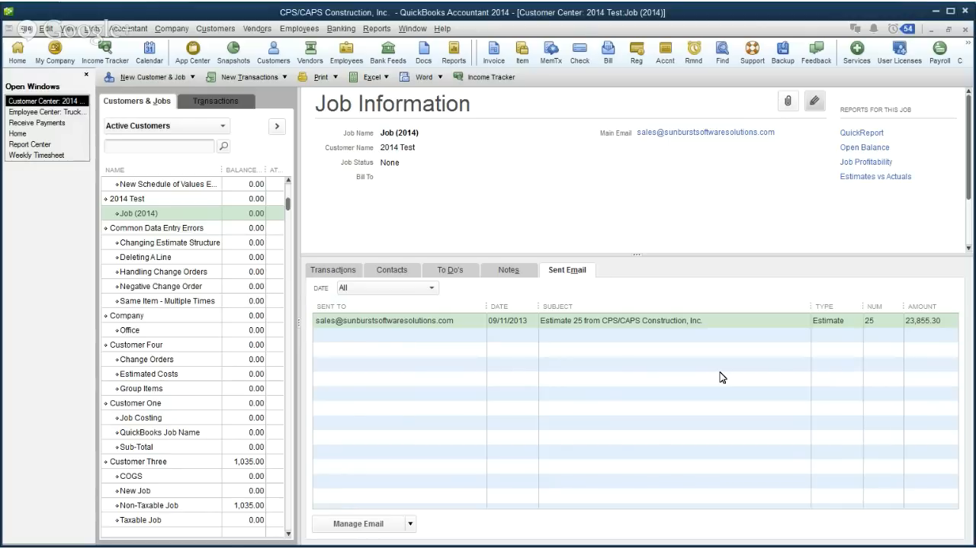
mouse_move(696, 343)
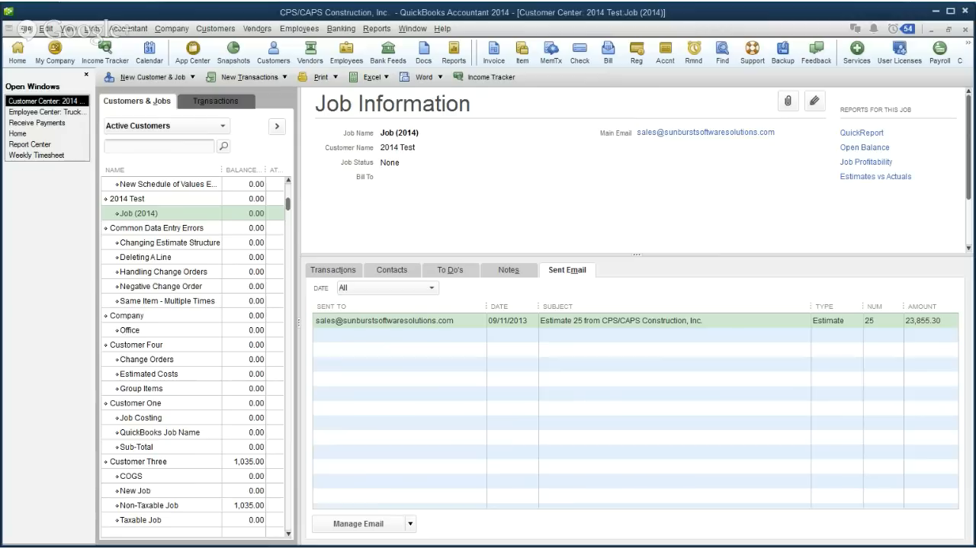
click(359, 306)
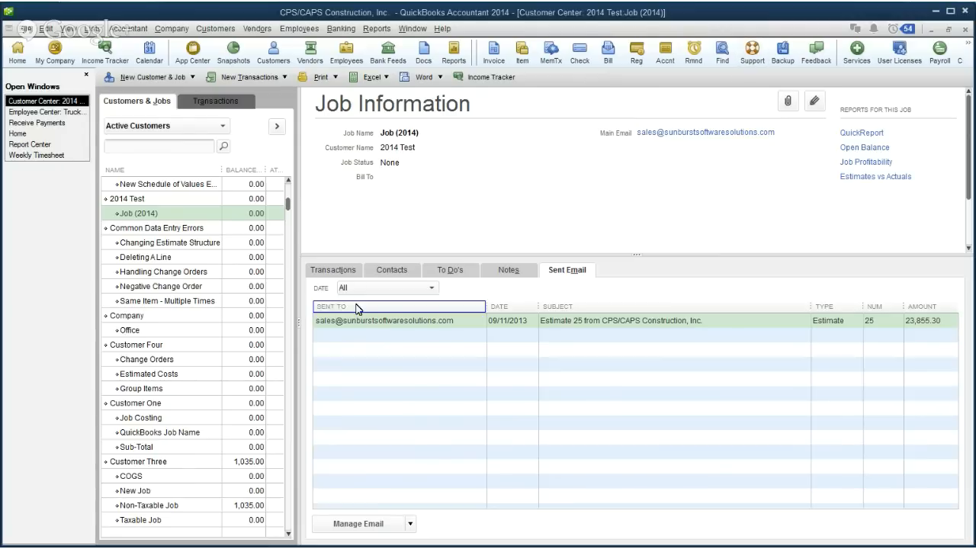
click(334, 269)
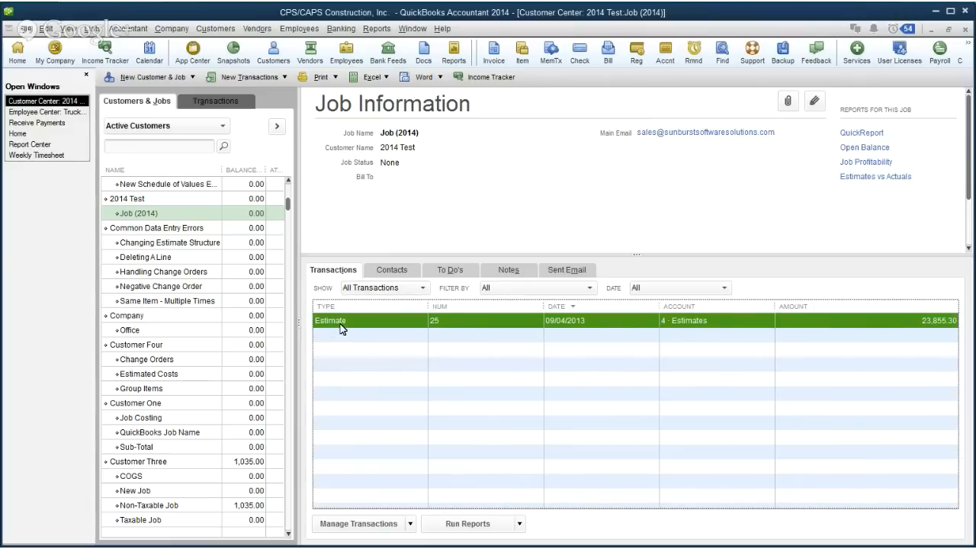
mouse_move(347, 330)
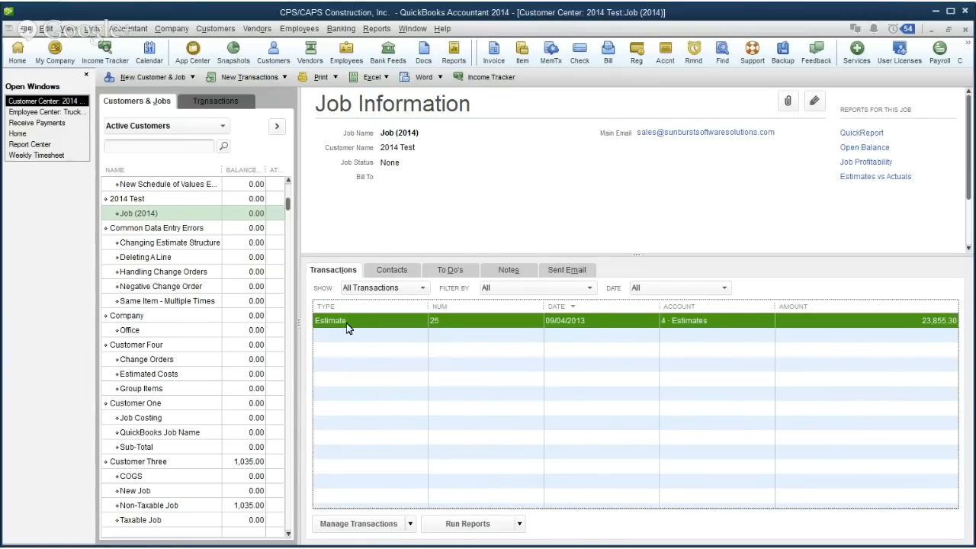
Open estimate 25 for Job (2014), showing Site Work totaling $23,855.30
double_click(331, 321)
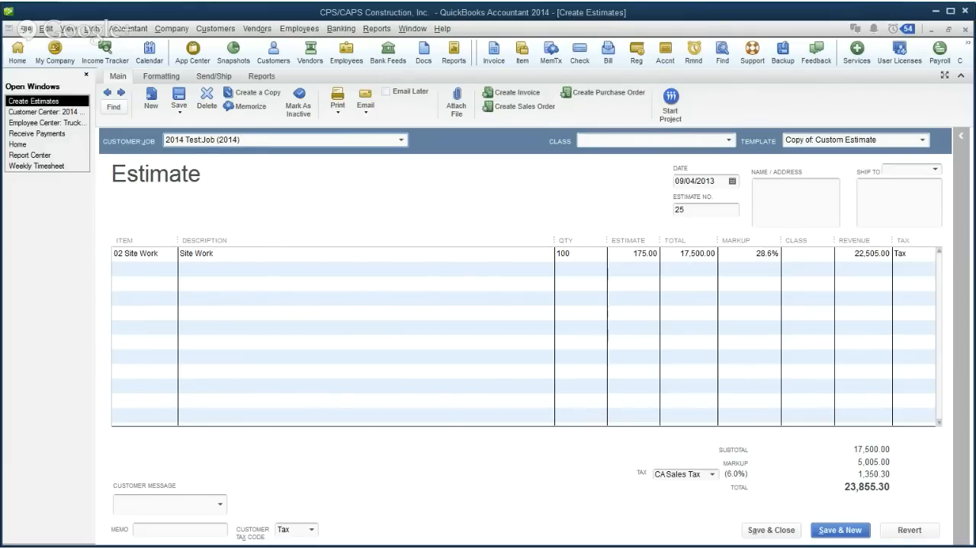
click(229, 140)
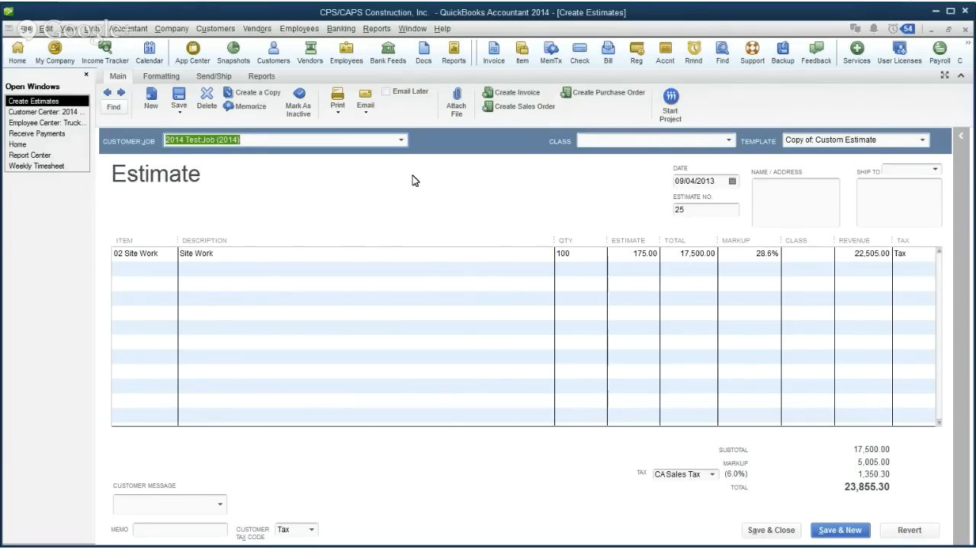
mouse_move(464, 179)
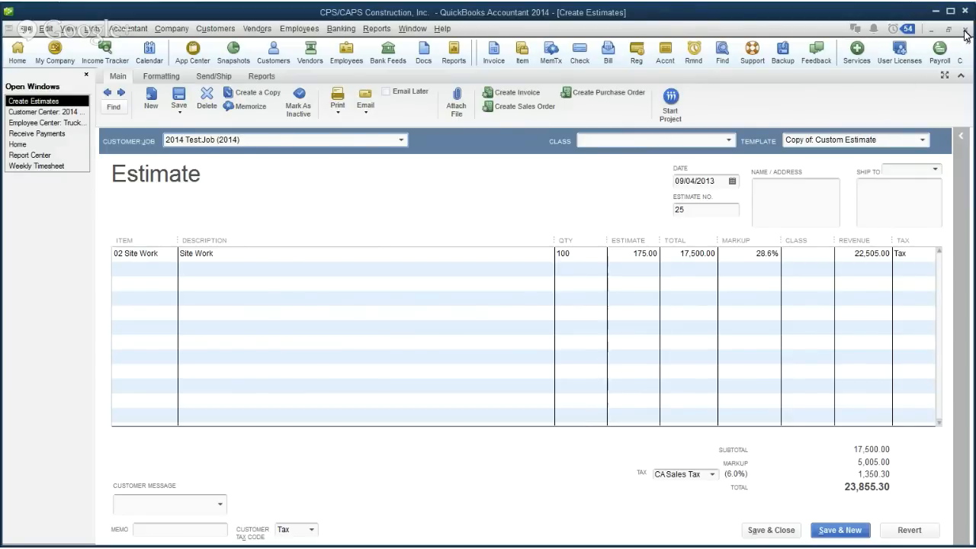
Close estimate 25 and switch back to the Customer Center window
click(150, 100)
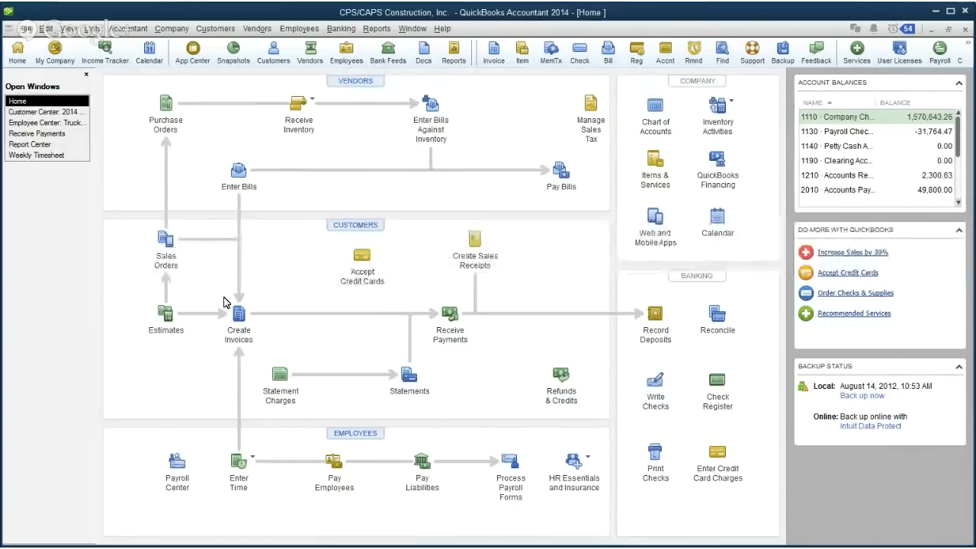
mouse_move(192, 243)
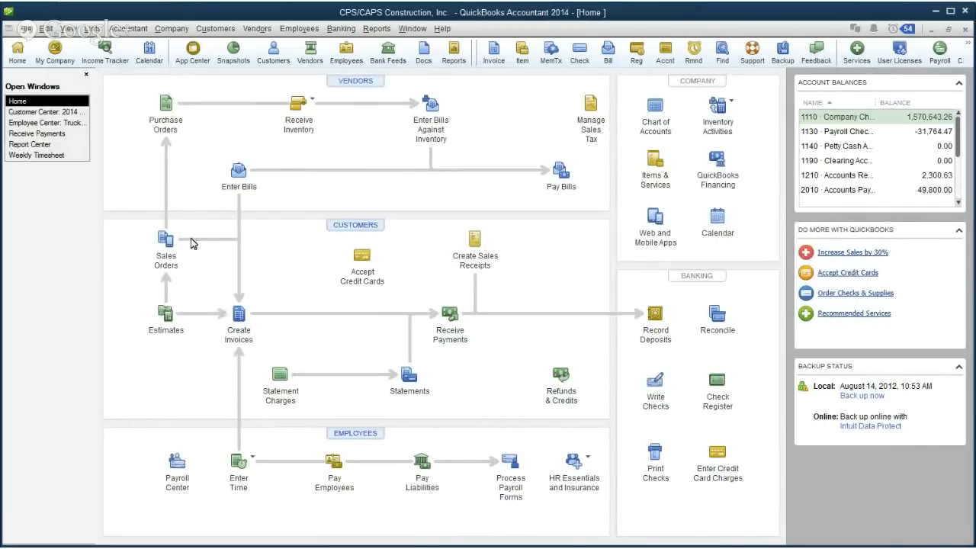
mouse_move(216, 454)
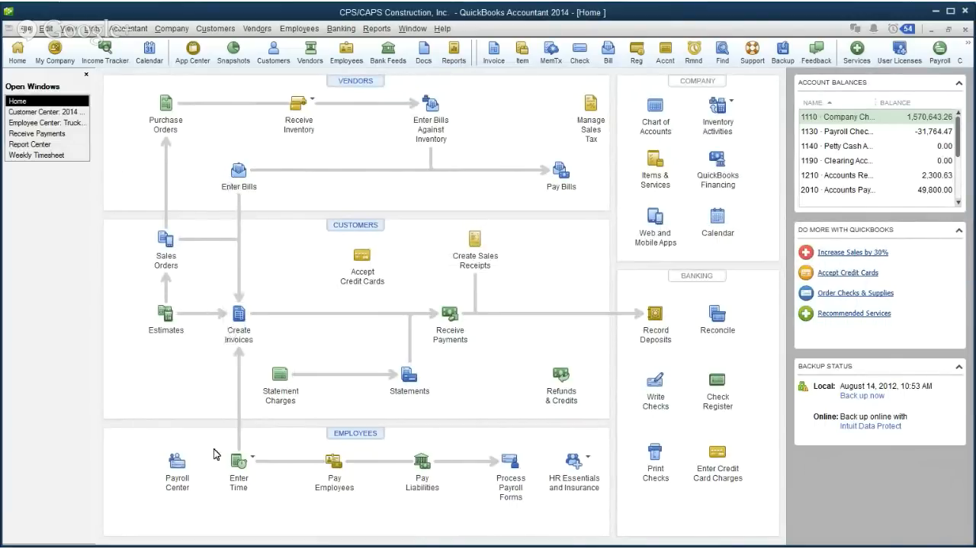
mouse_move(172, 345)
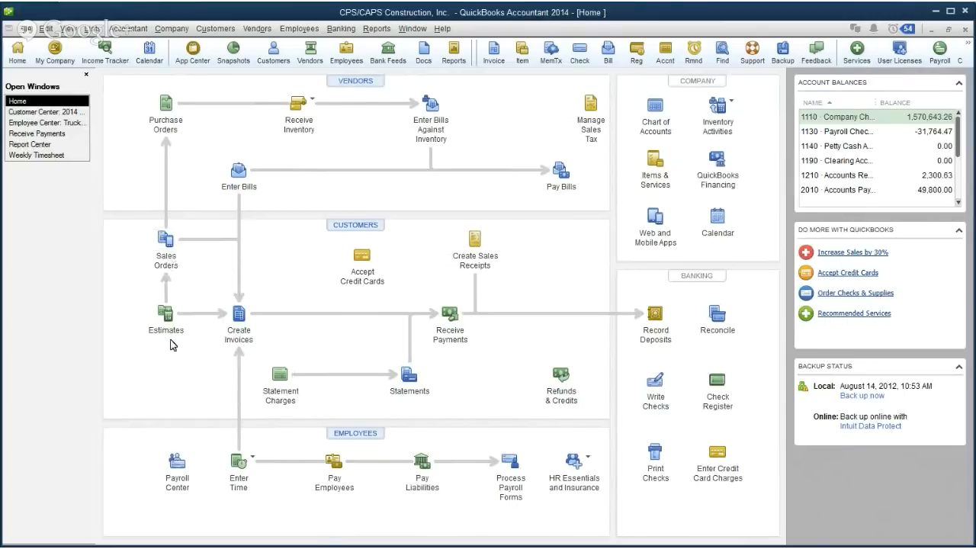
mouse_move(362, 258)
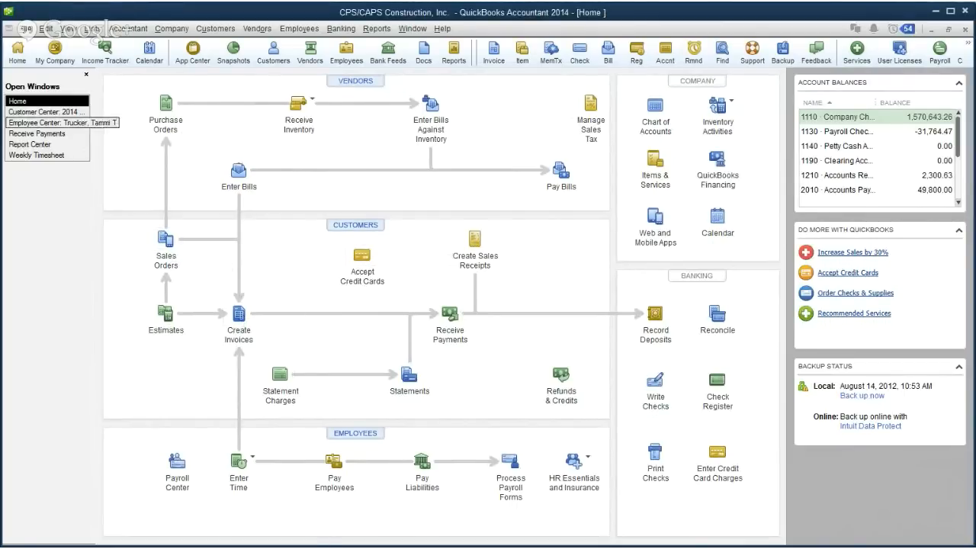
click(46, 111)
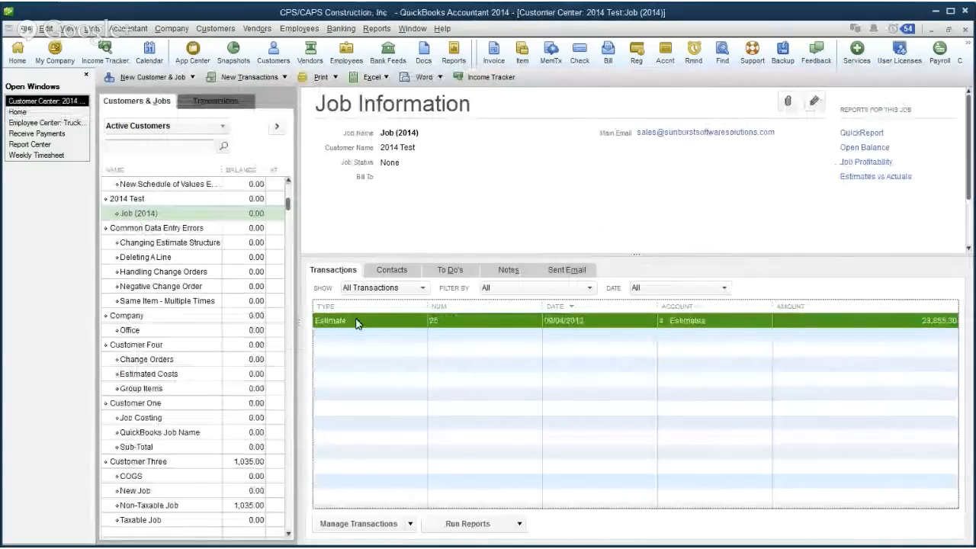
Reopen estimate 25 from Job (2014)'s transaction list to view its reports options
double_click(330, 320)
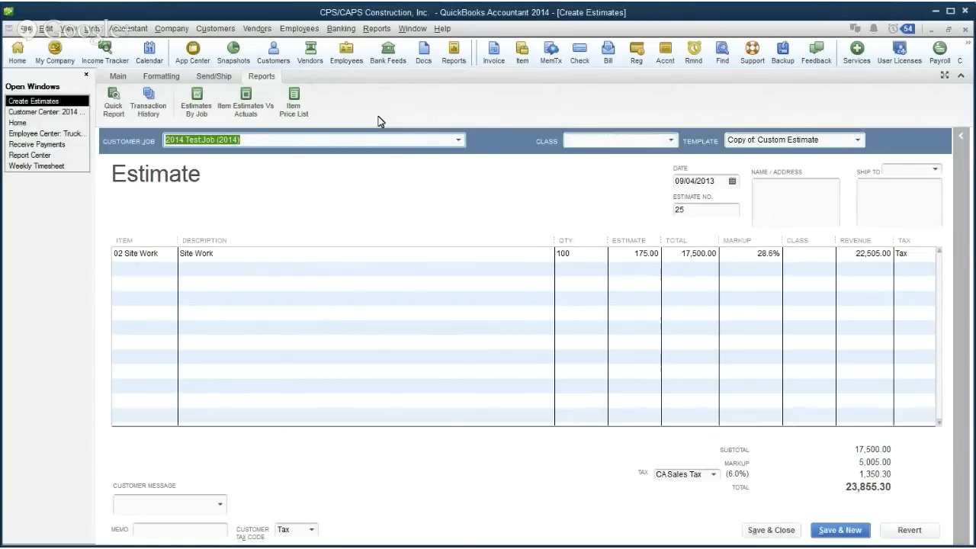
mouse_move(368, 111)
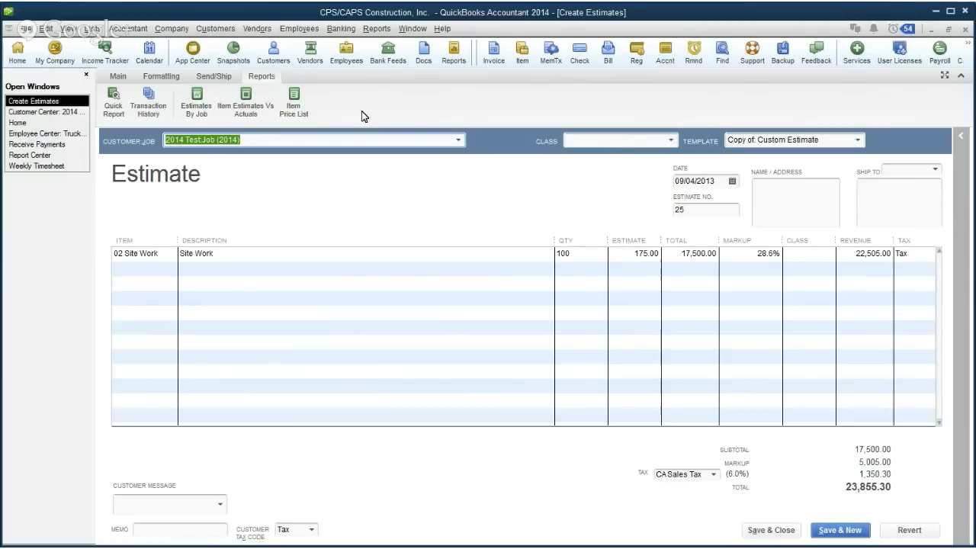
mouse_move(382, 111)
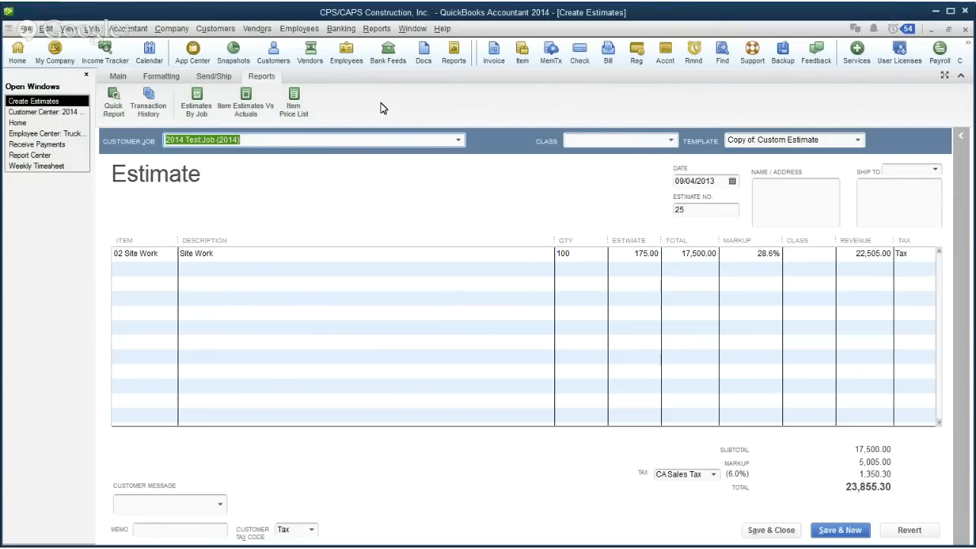
mouse_move(387, 106)
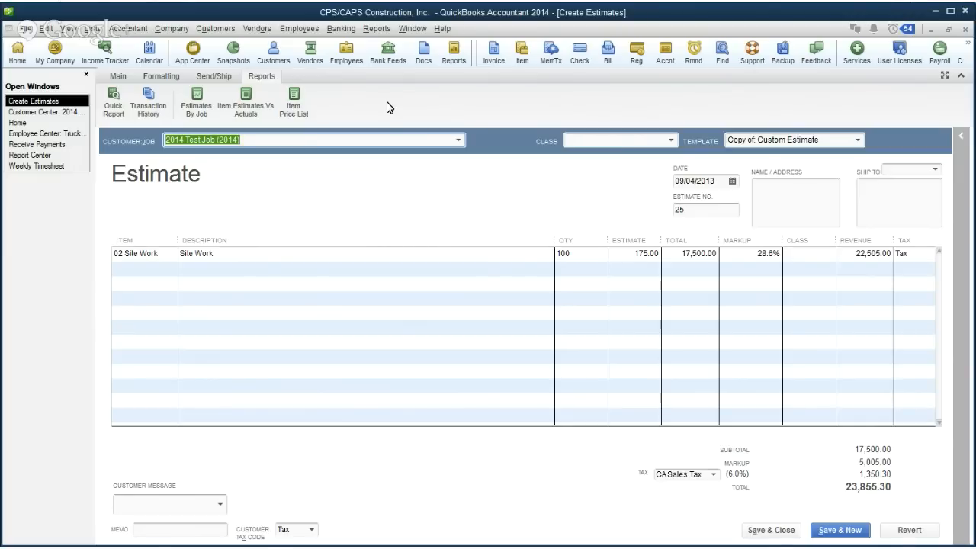
mouse_move(458, 99)
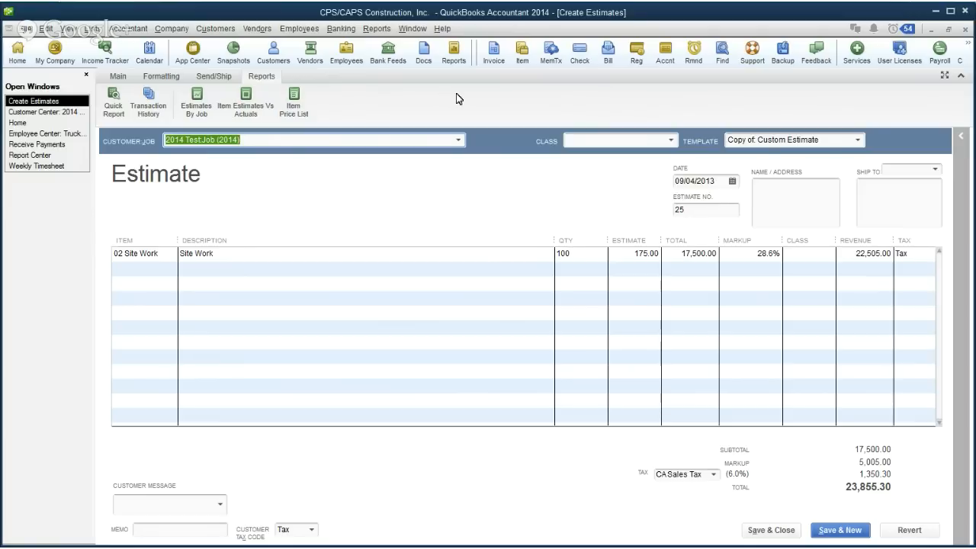
mouse_move(283, 132)
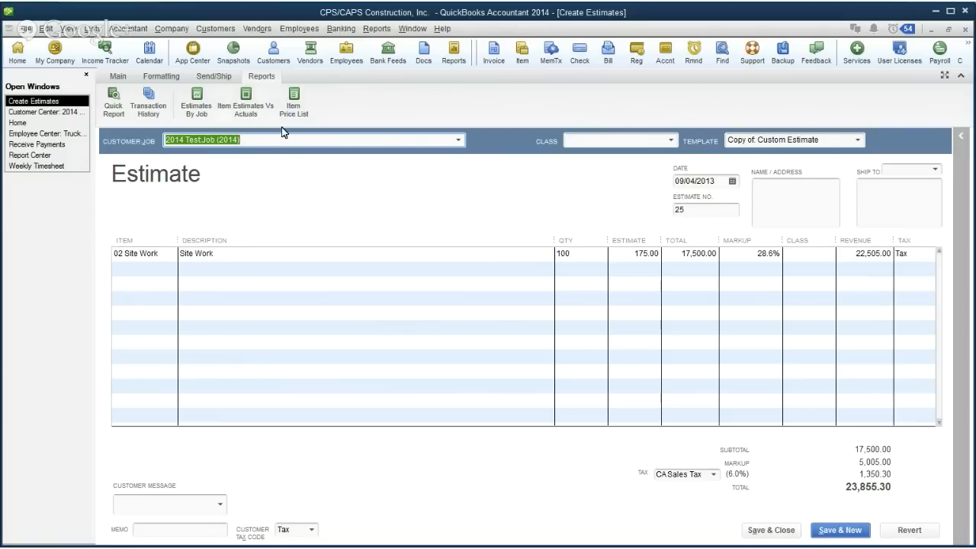
mouse_move(190, 82)
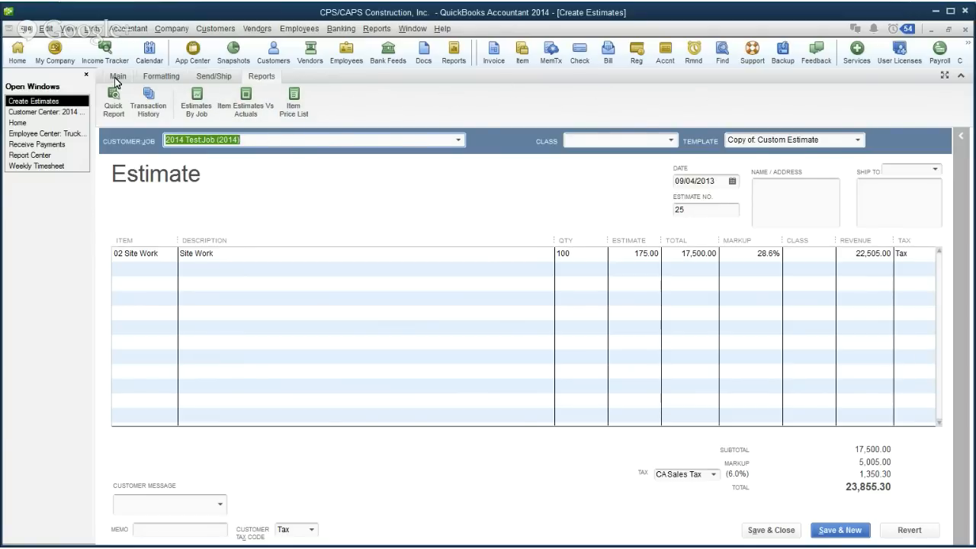
Show estimate 25's Main ribbon with save, print and create-invoice commands
click(118, 75)
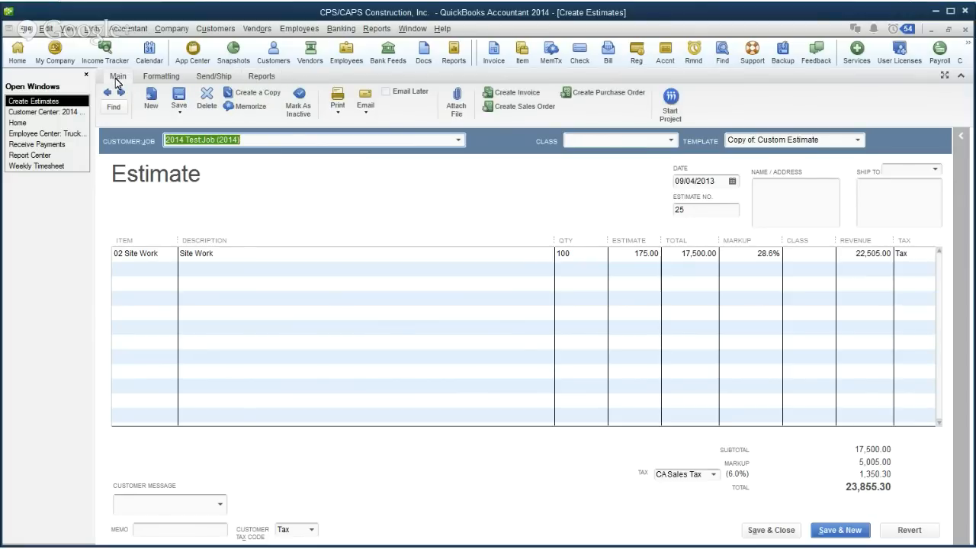
mouse_move(159, 82)
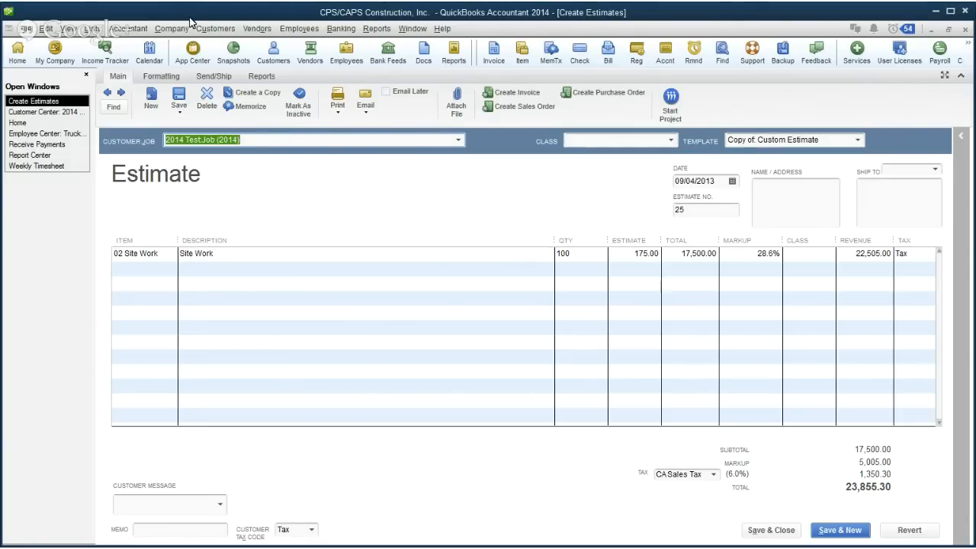
mouse_move(197, 23)
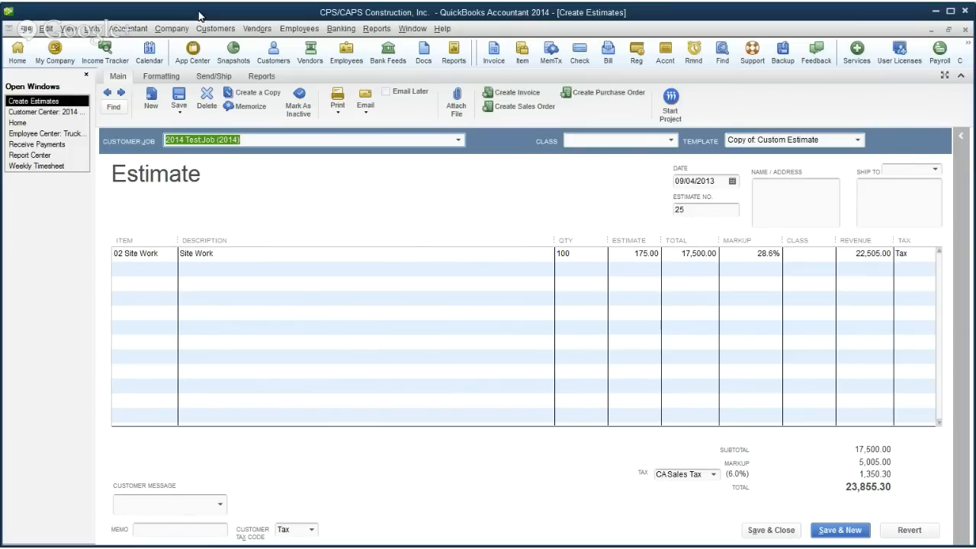
mouse_move(206, 15)
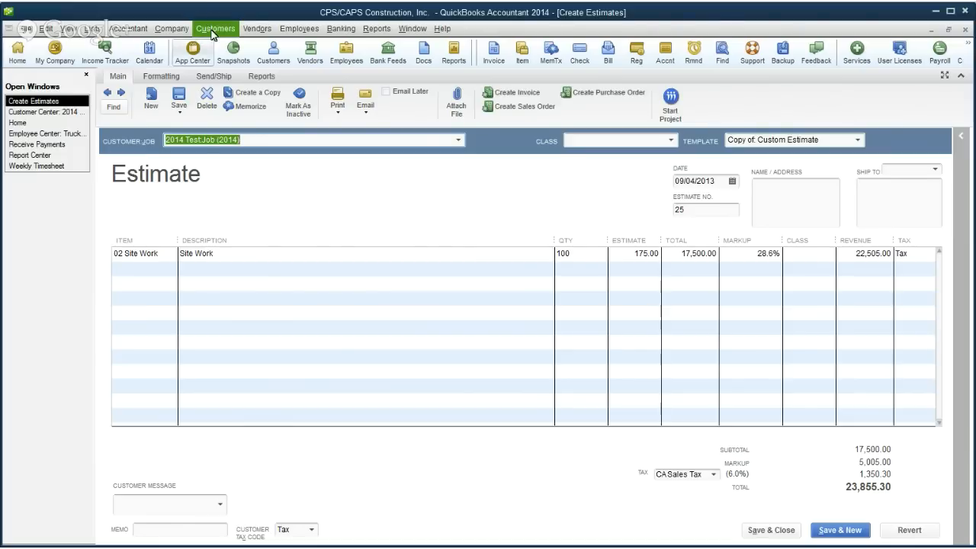
click(261, 76)
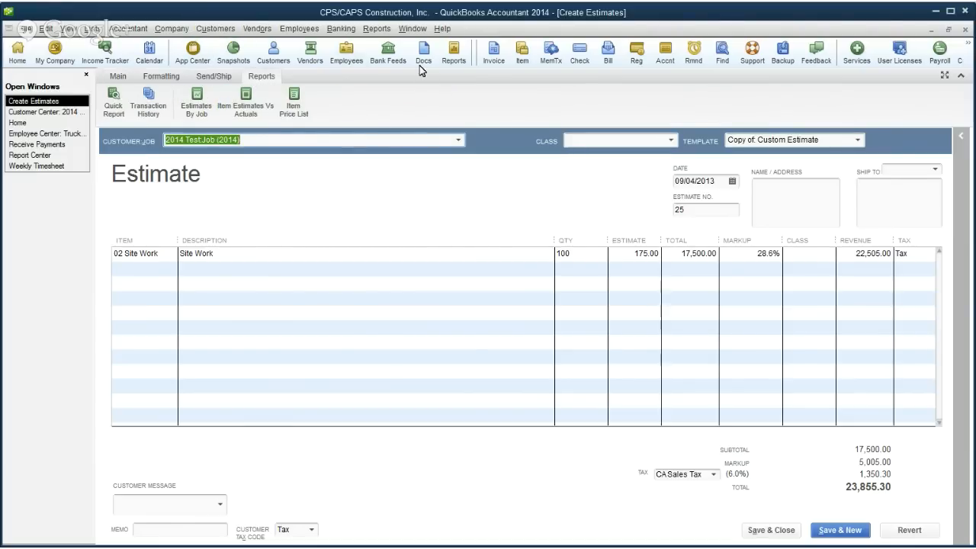
mouse_move(214, 77)
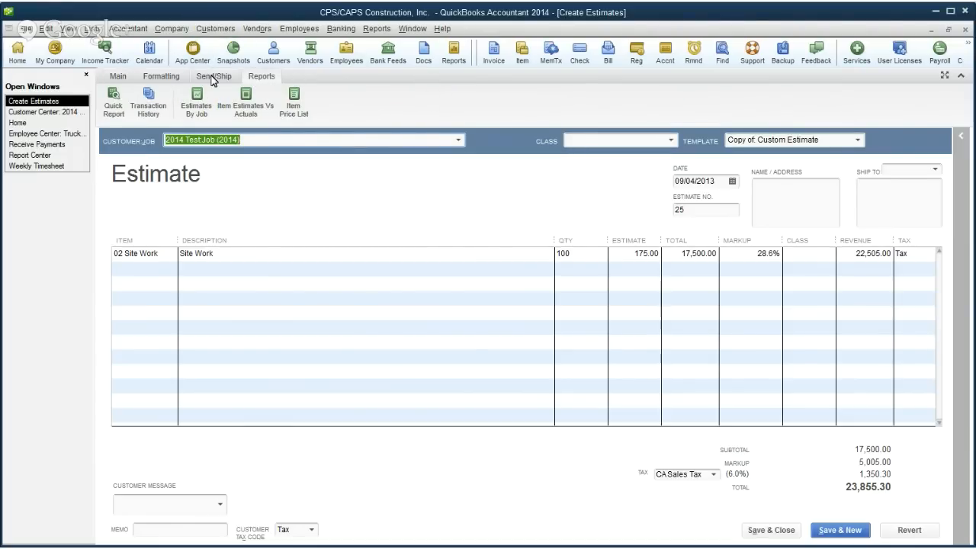
mouse_move(396, 103)
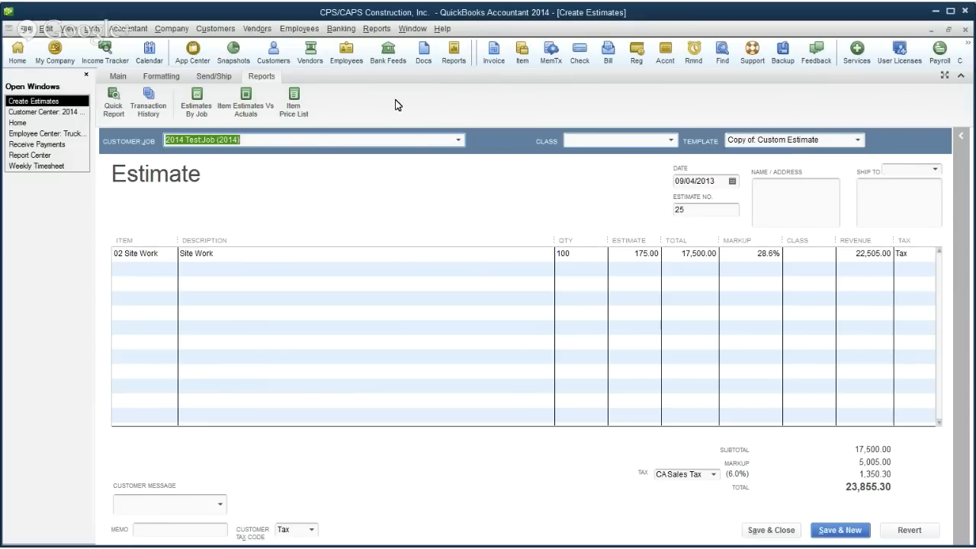
mouse_move(349, 101)
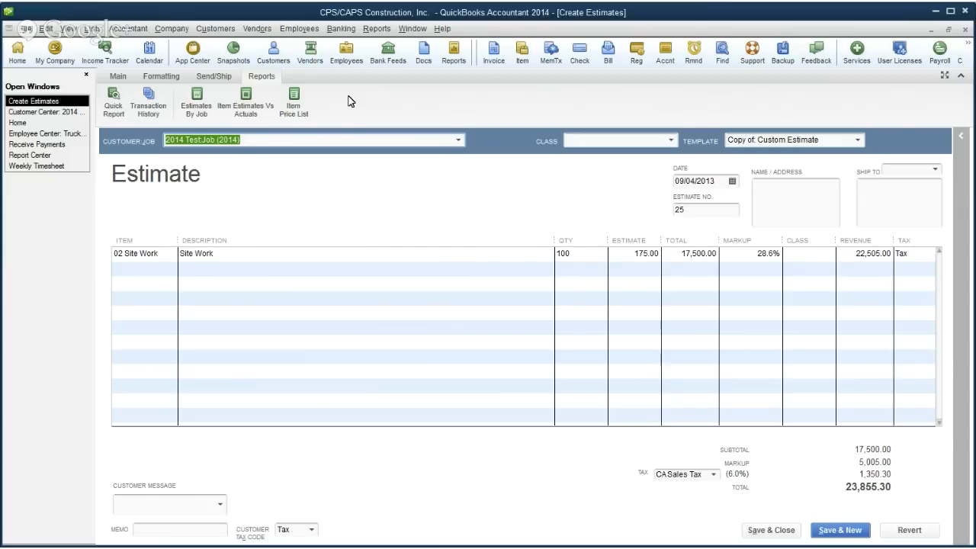
mouse_move(395, 105)
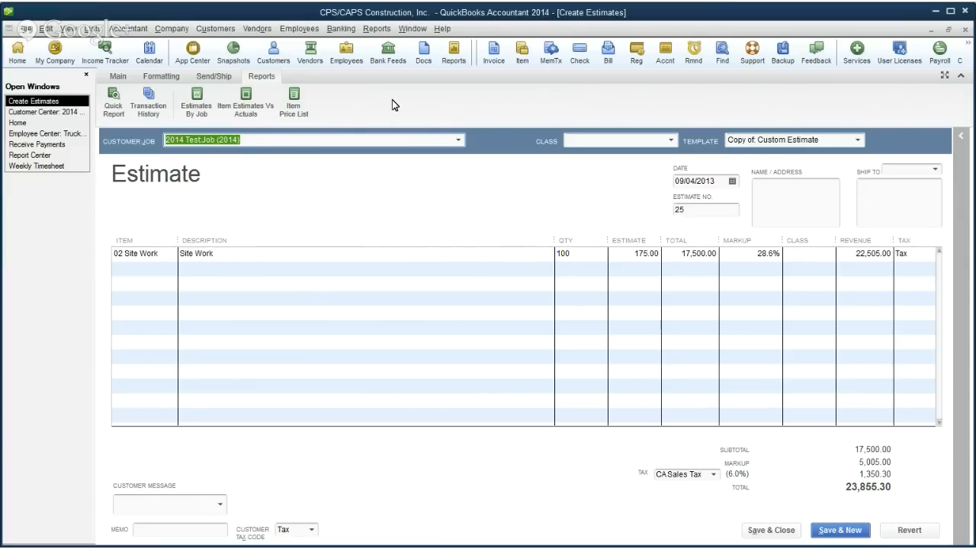
mouse_move(321, 111)
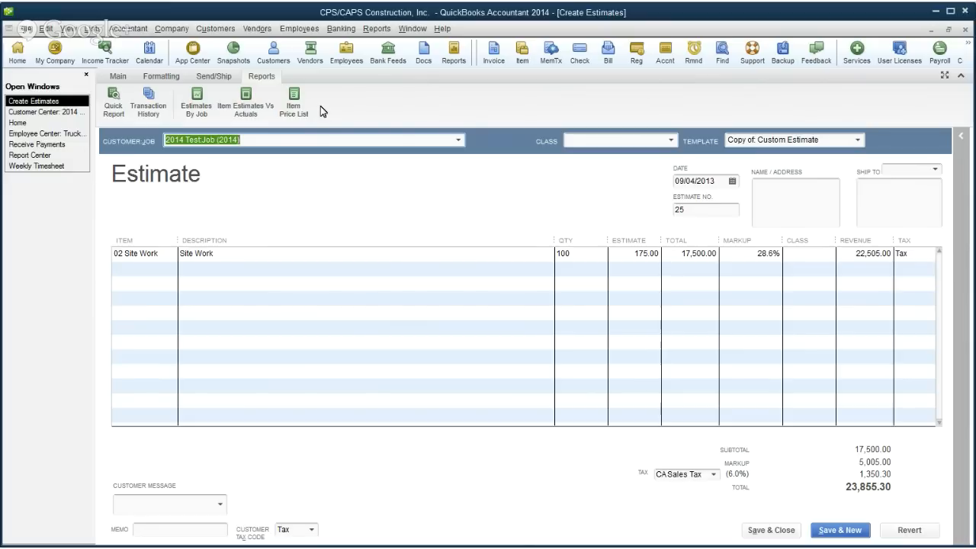
mouse_move(87, 111)
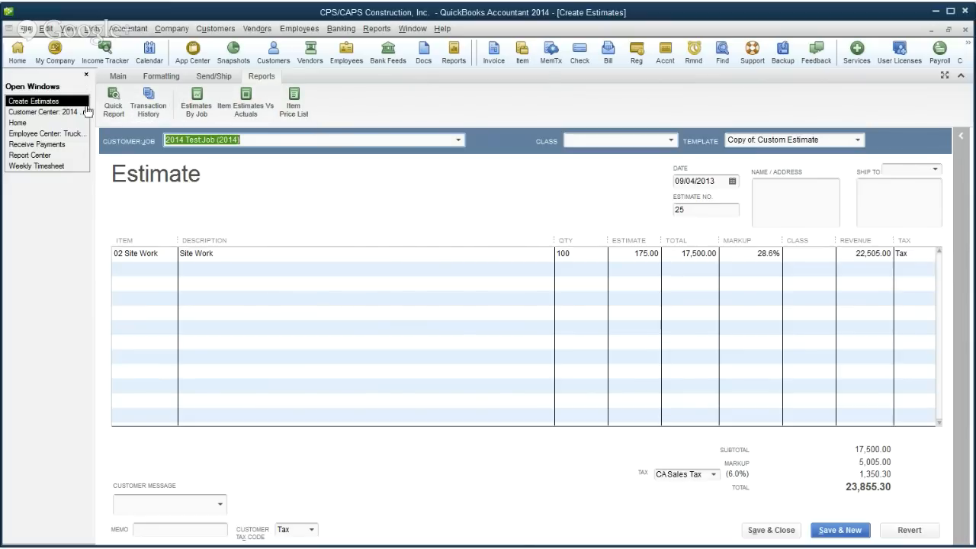
mouse_move(288, 132)
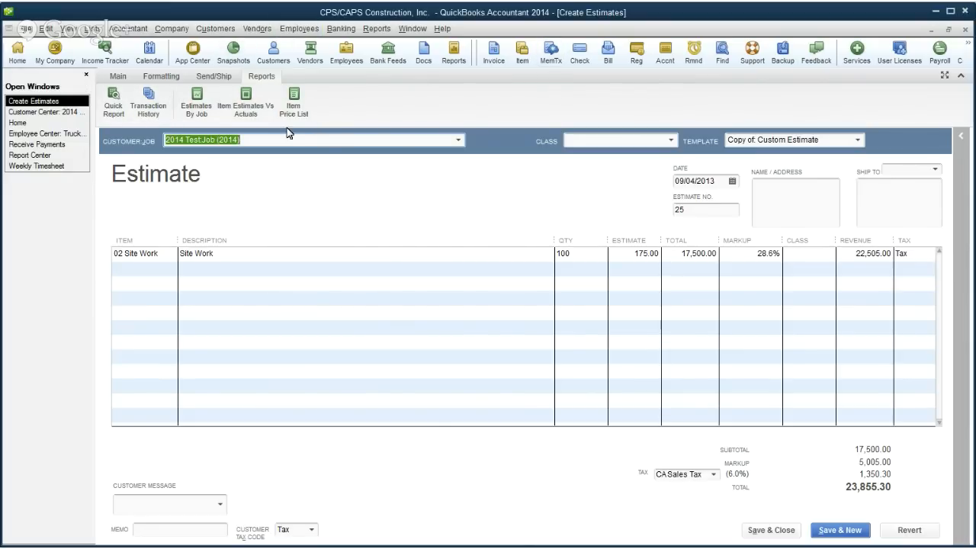
mouse_move(442, 74)
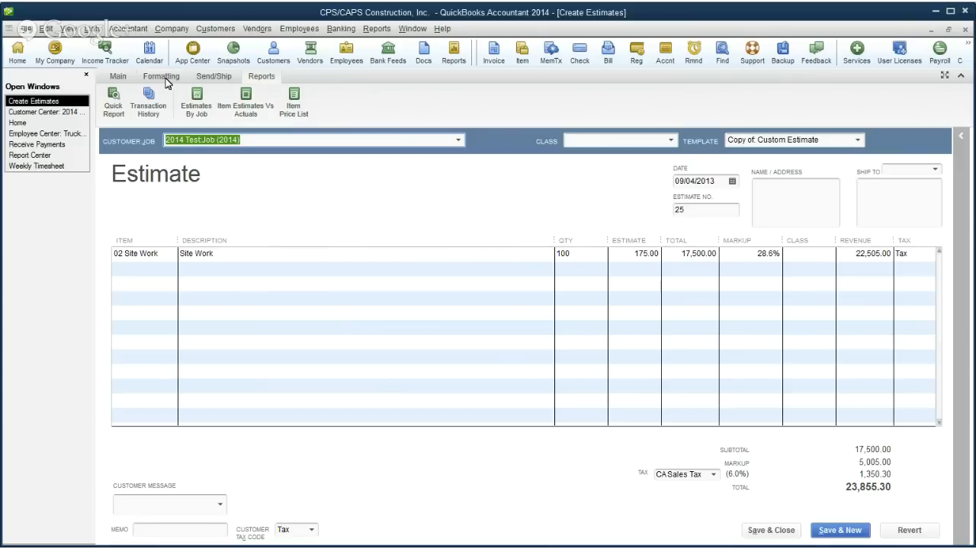
Return estimate 25's ribbon to Main, offering save, print, email and create invoice
click(117, 75)
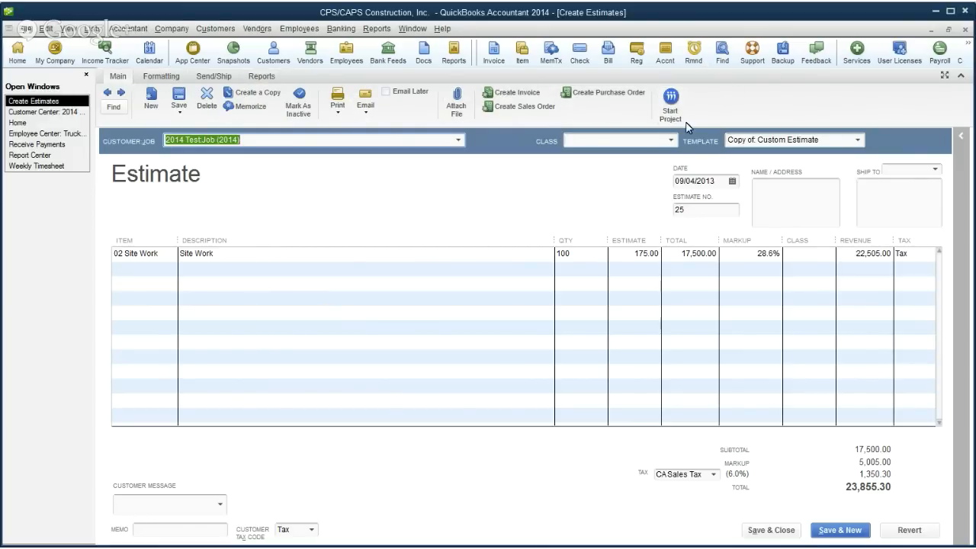
mouse_move(631, 119)
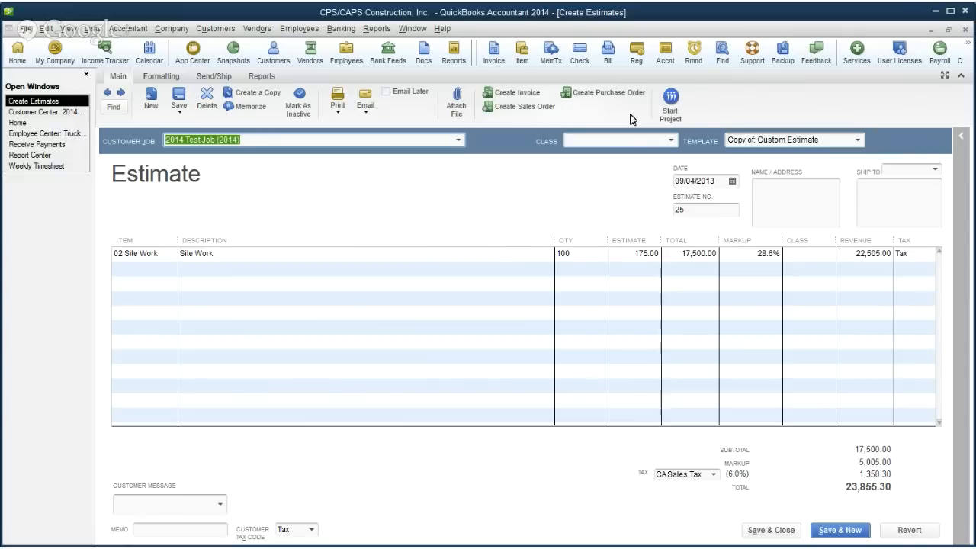
mouse_move(716, 100)
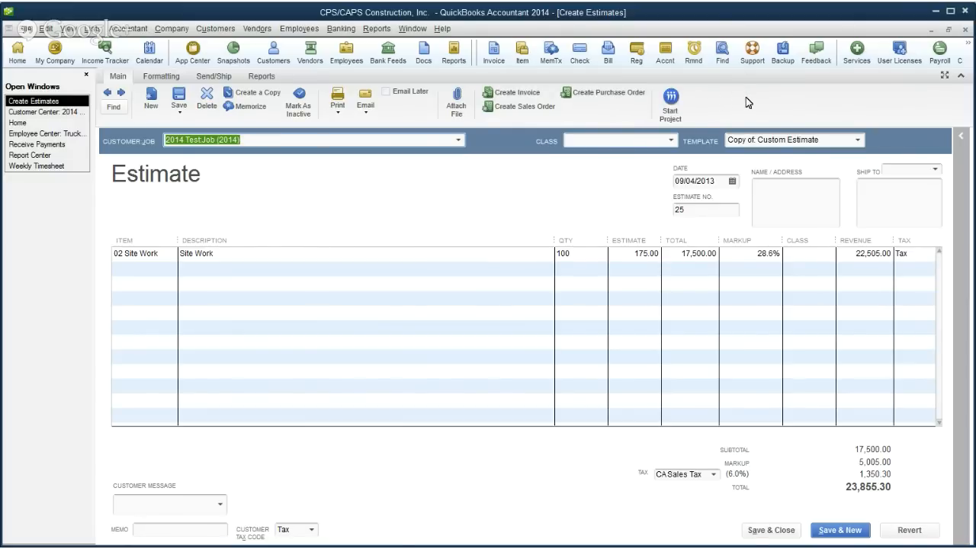
mouse_move(644, 120)
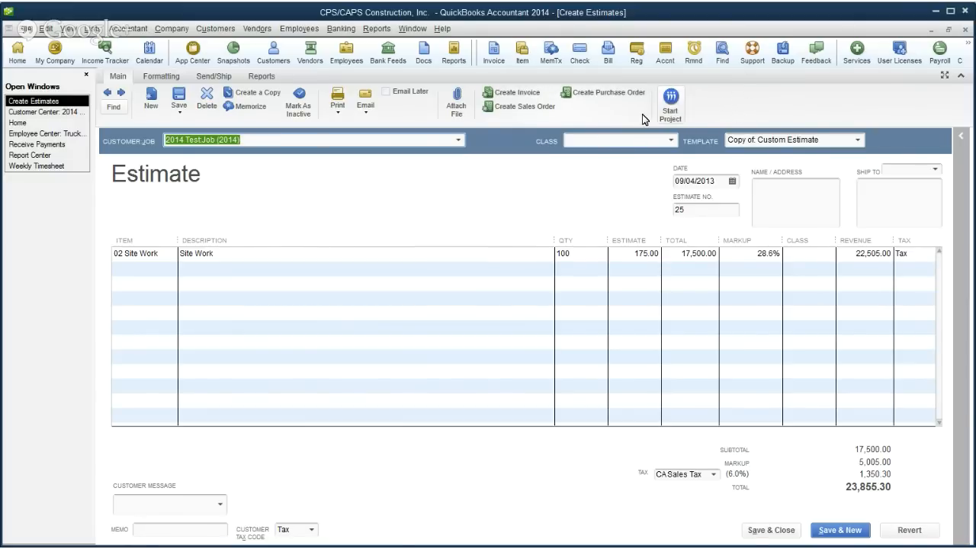
mouse_move(739, 94)
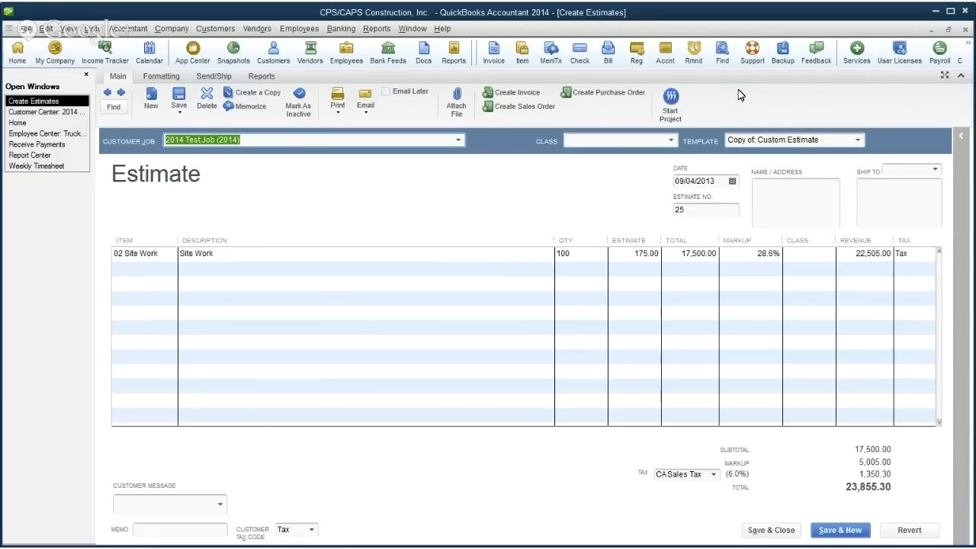
mouse_move(724, 100)
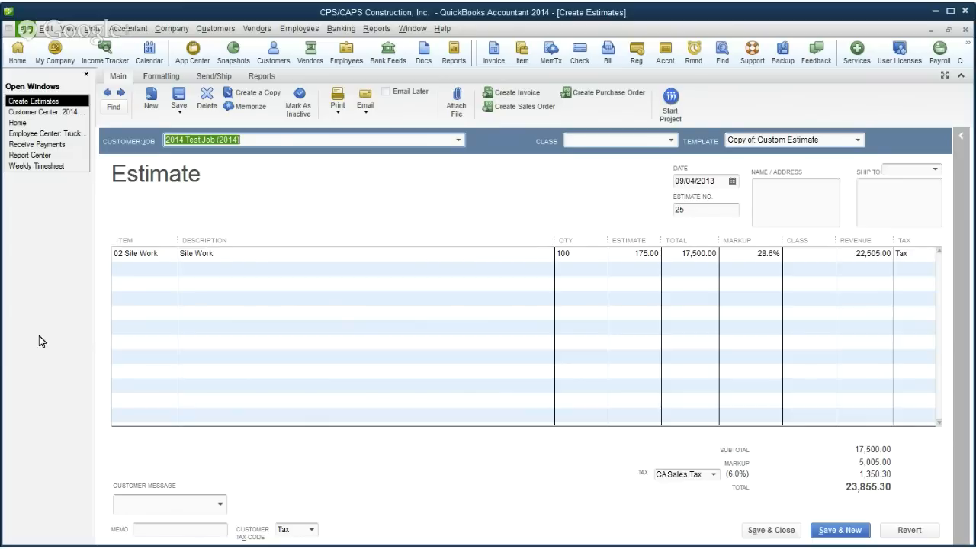
mouse_move(49, 389)
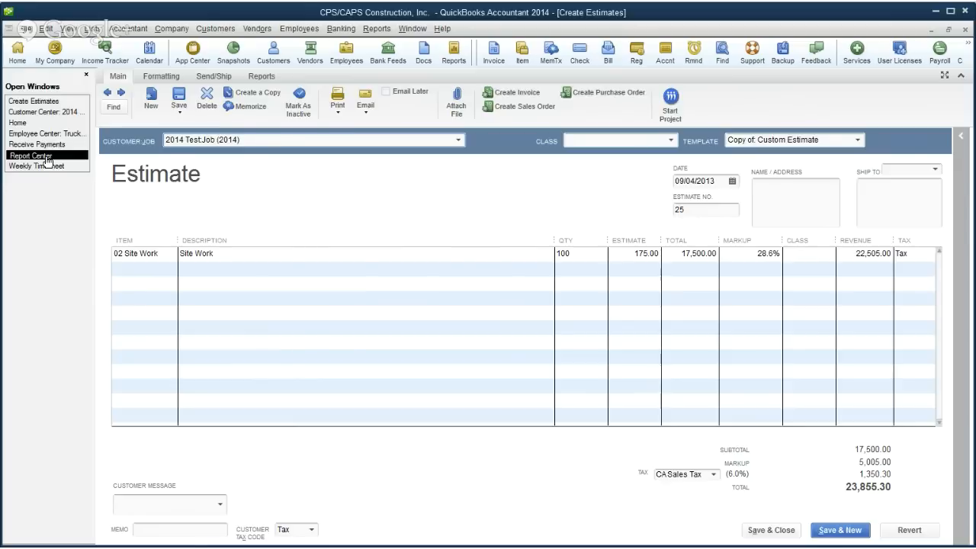
Show the Report Center's Contractor reports and browse job cost and cost-to-complete reports
click(30, 156)
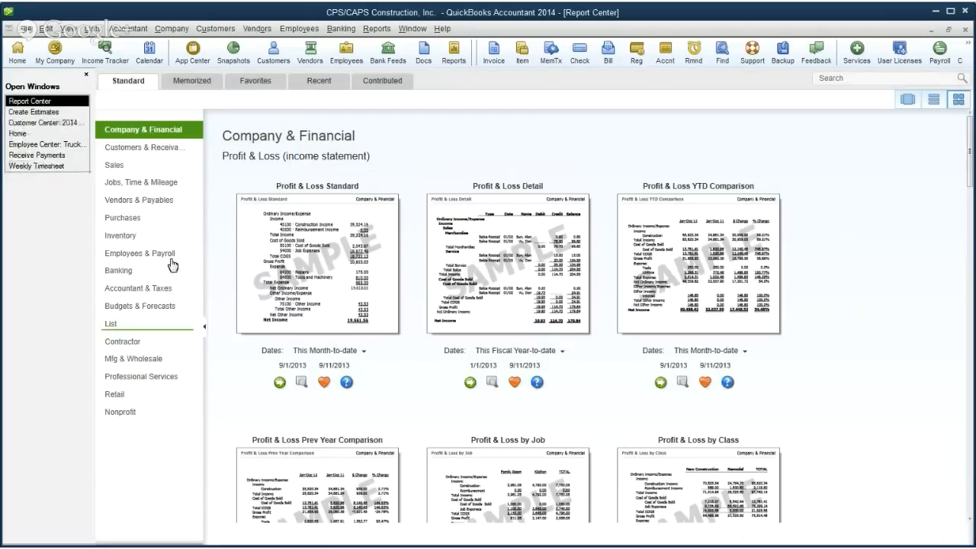
click(123, 341)
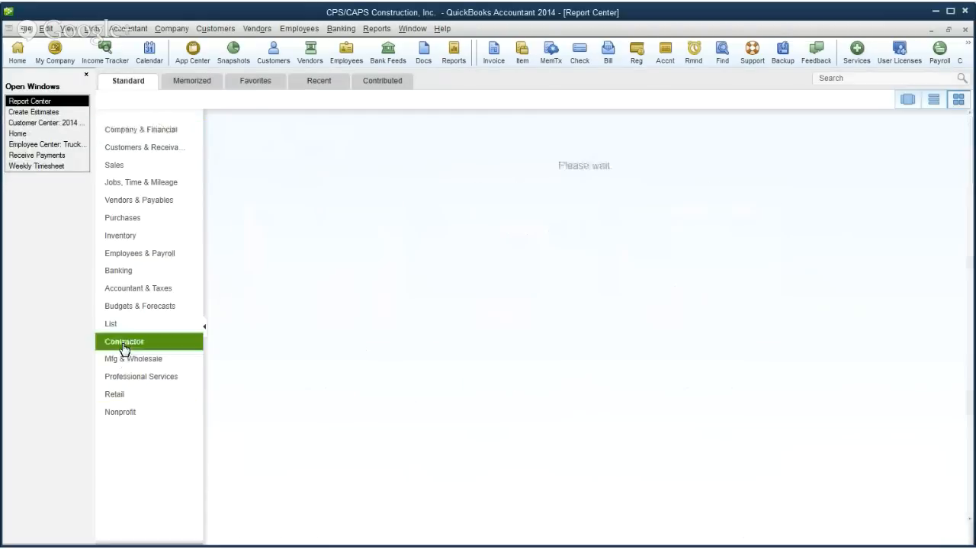
click(124, 341)
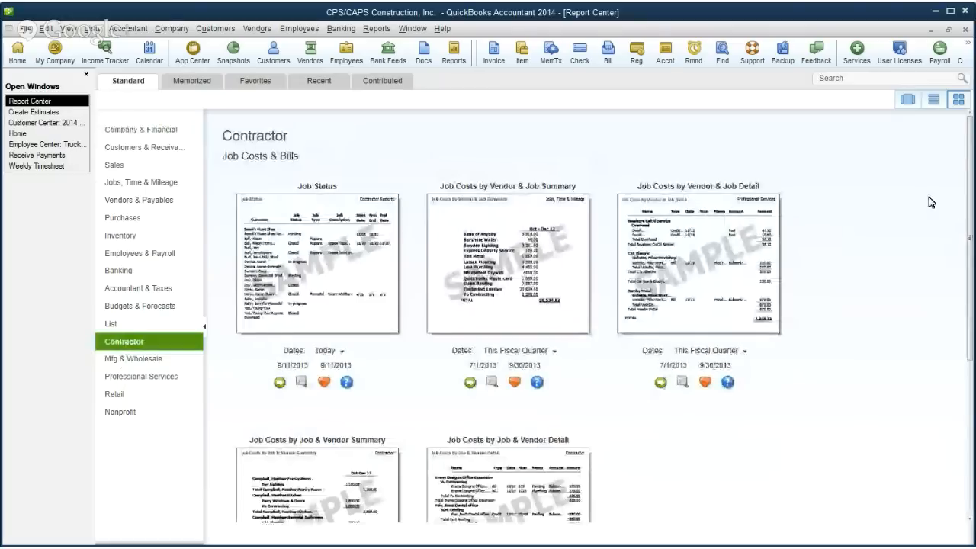
scroll(down, 3)
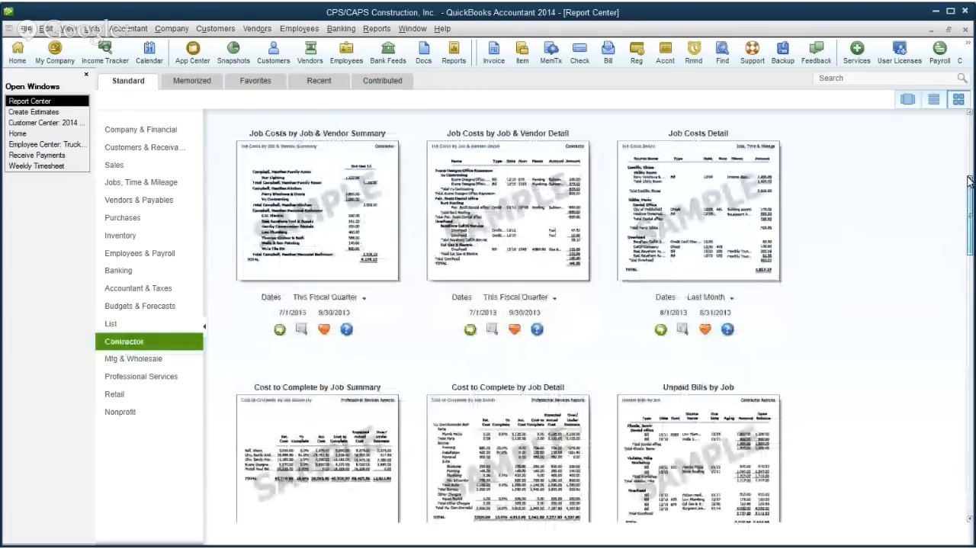
scroll(down, 3)
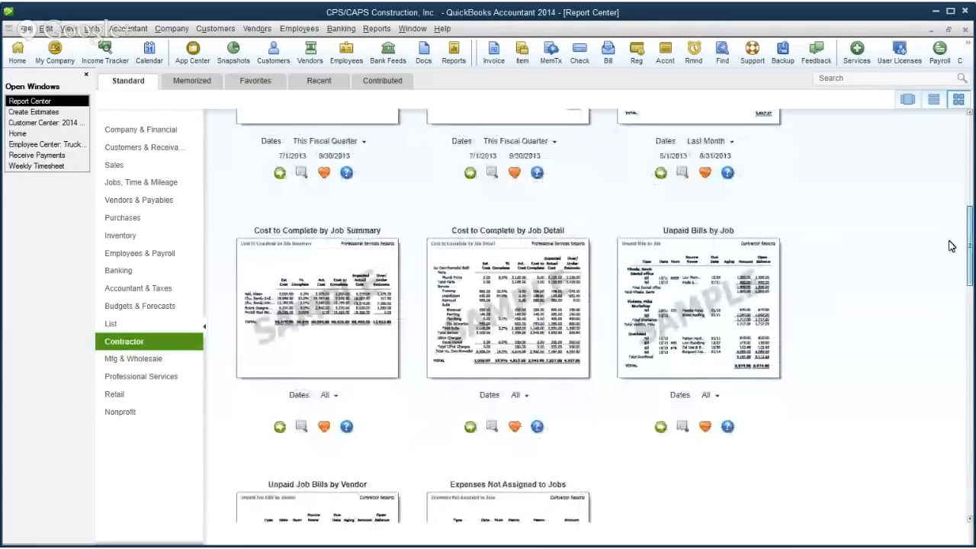
mouse_move(507, 313)
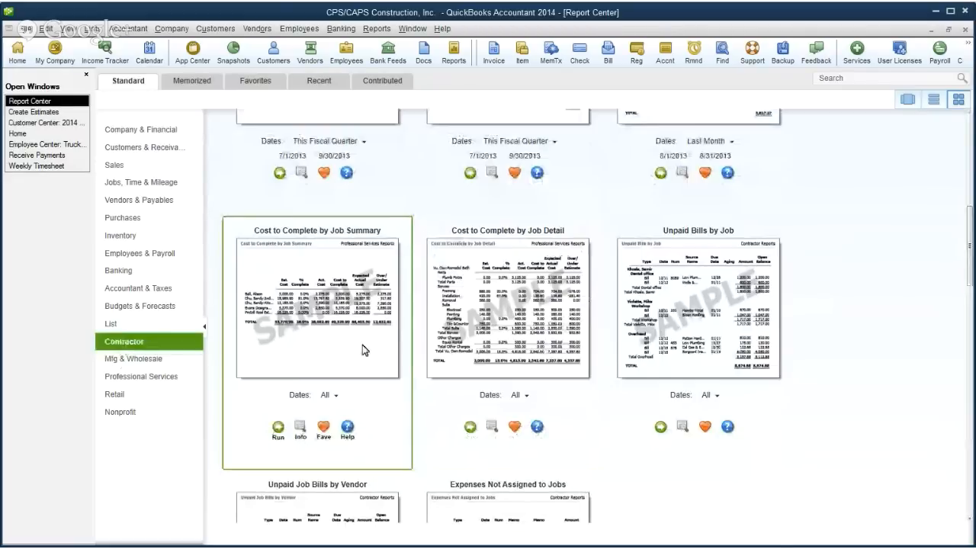
mouse_move(299, 272)
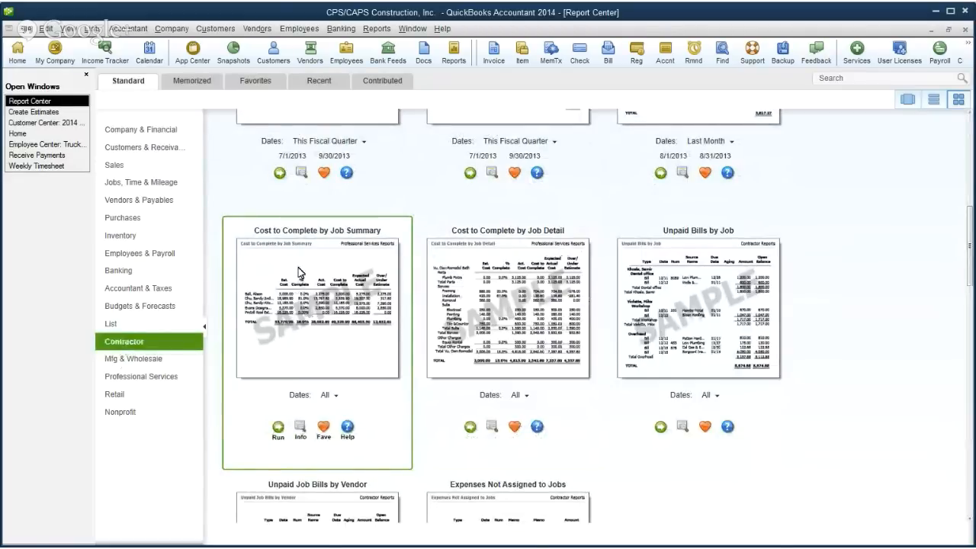
mouse_move(919, 253)
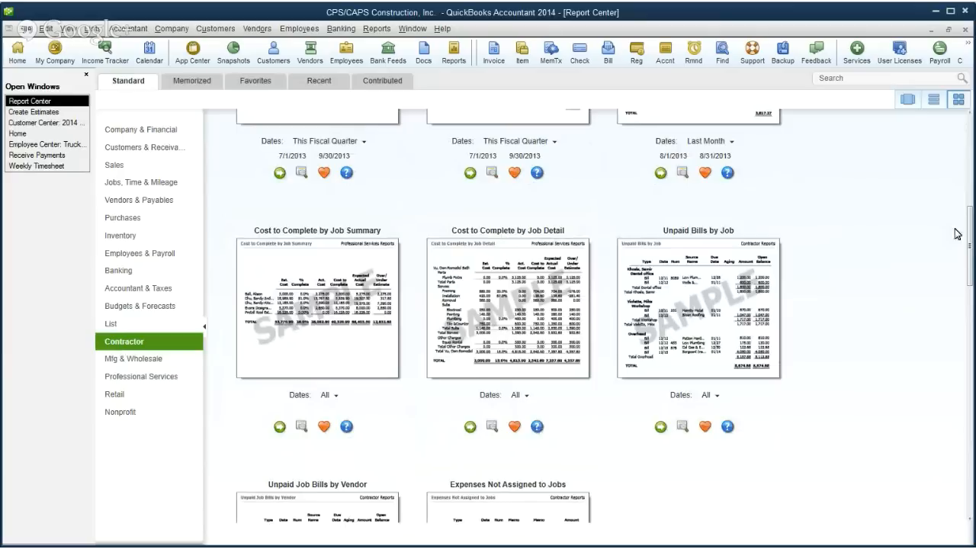
scroll(down, 3)
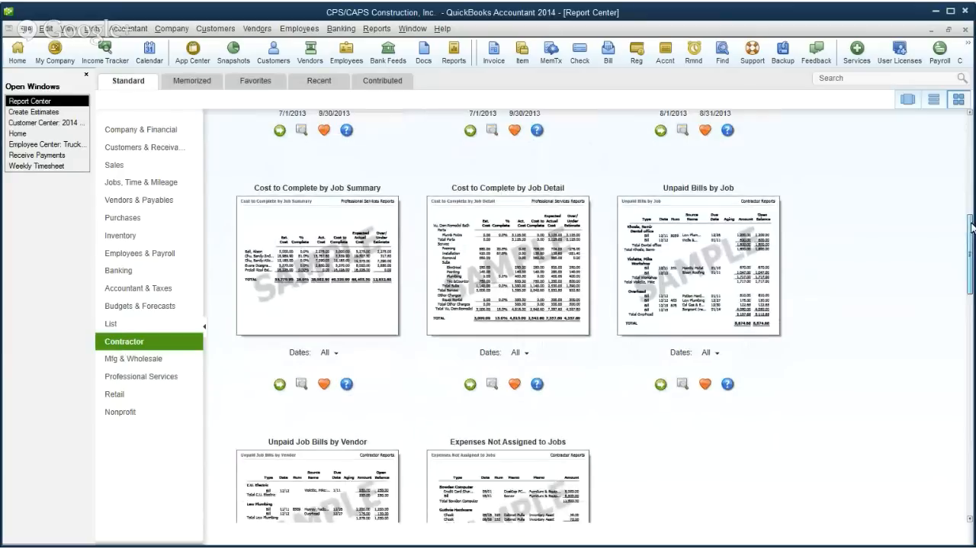
scroll(down, 3)
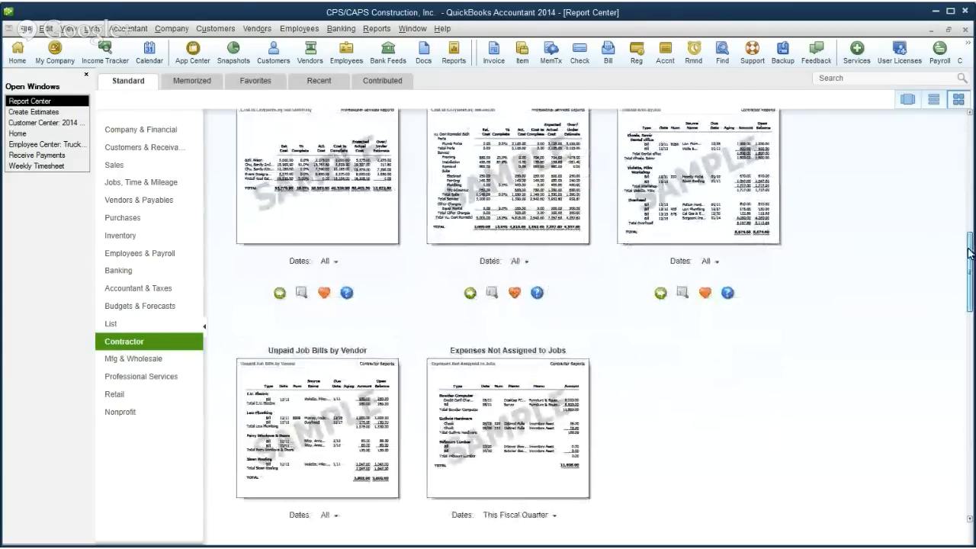
scroll(down, 3)
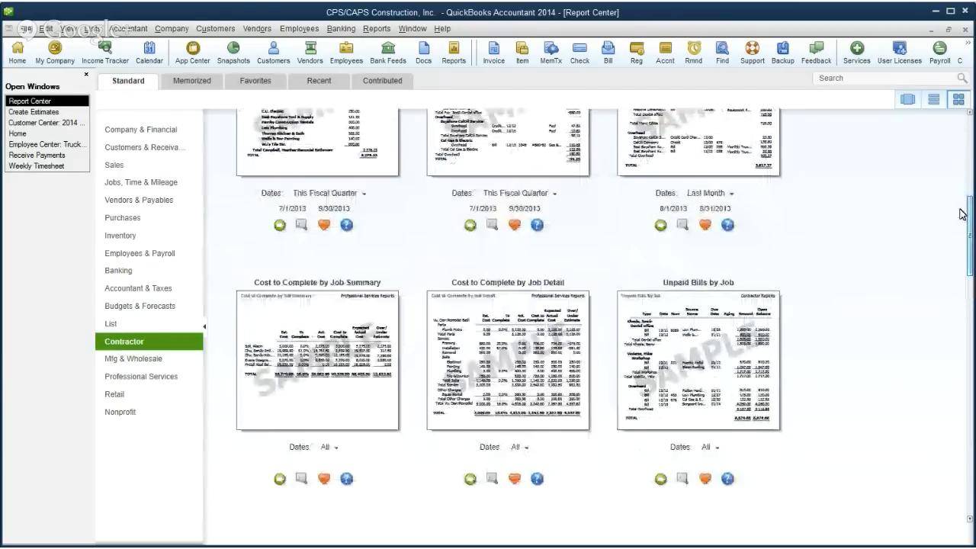